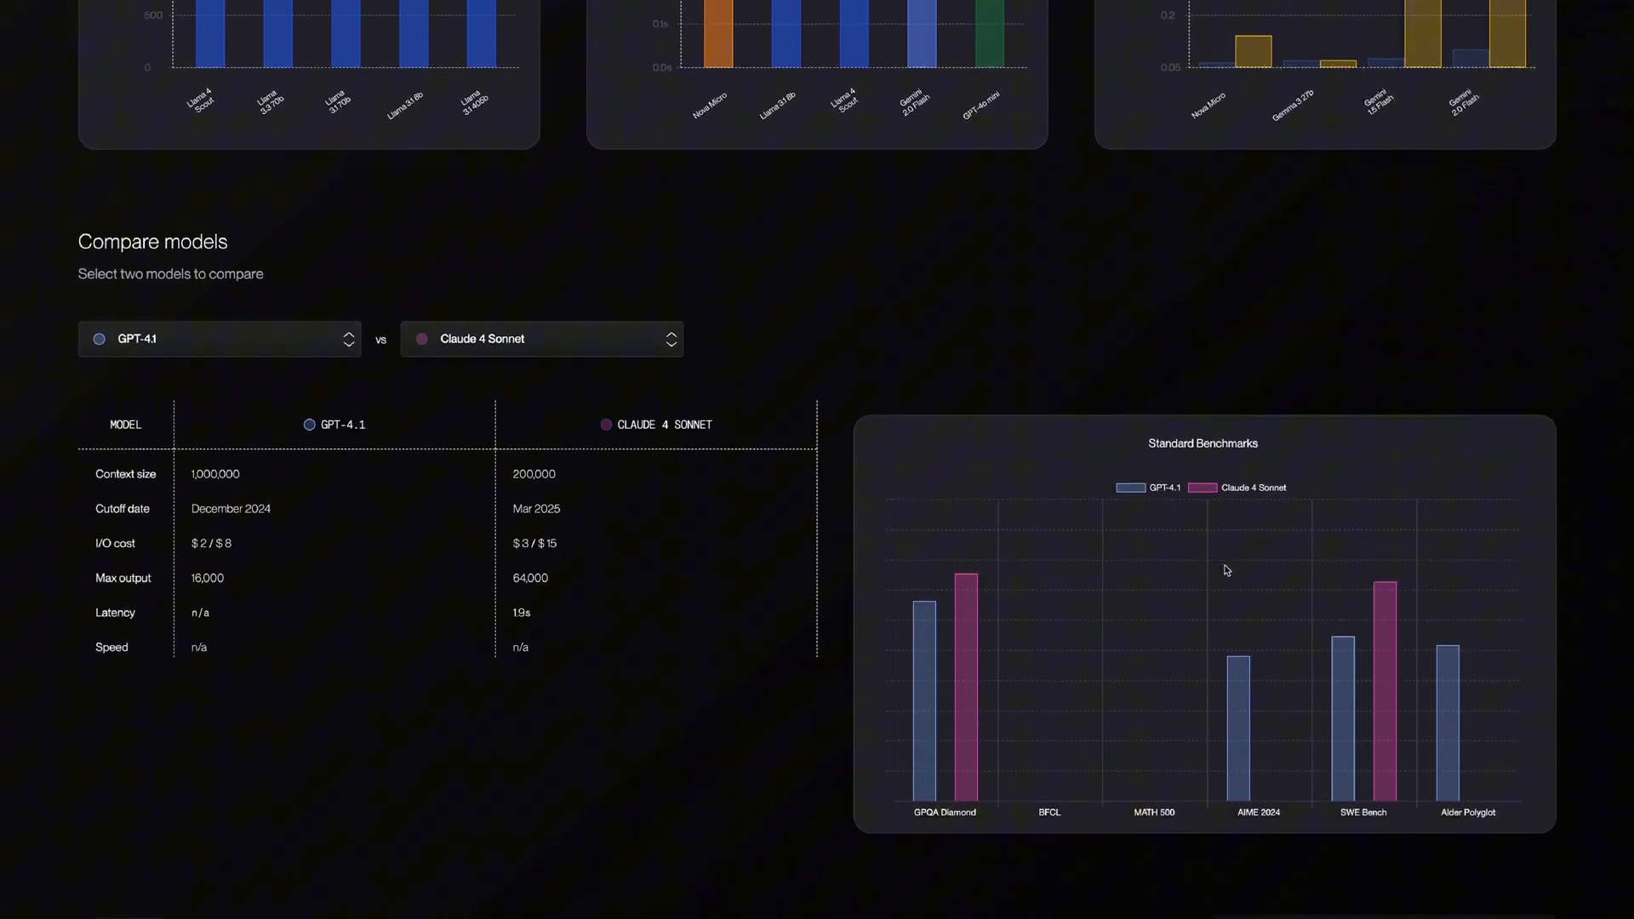
- Check the installed Node version with node -v (v22.16.0)
{"action": "scroll", "scroll_direction": "down", "scroll_amount": 3}
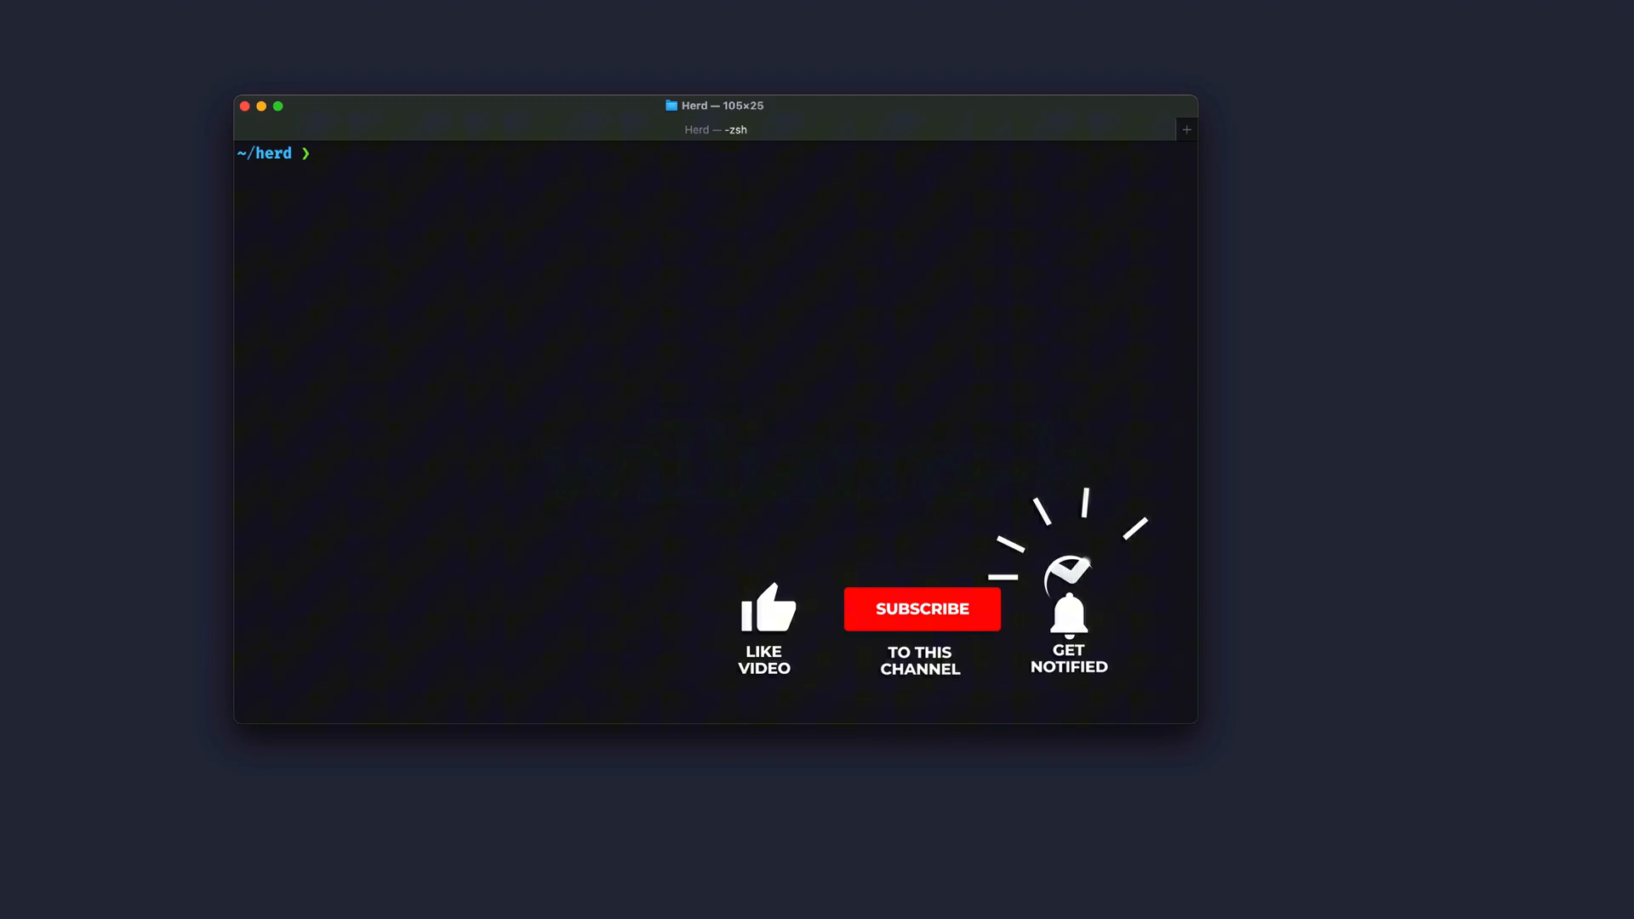
{"action": "type", "text": "node -v"}
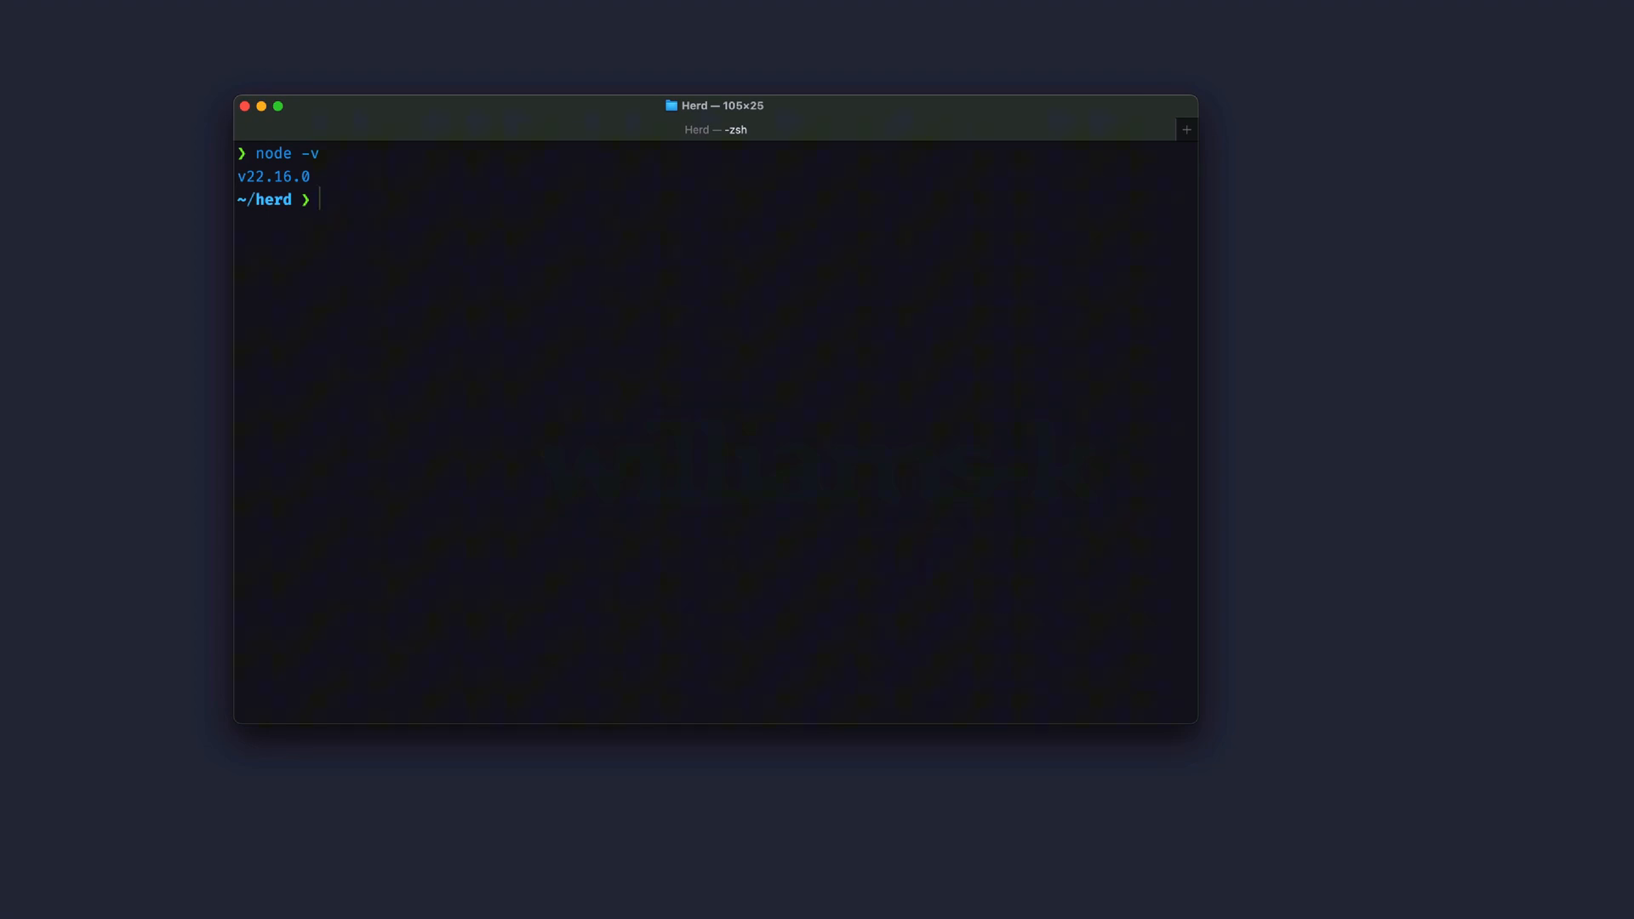
{"action": "type", "text": "npm install"}
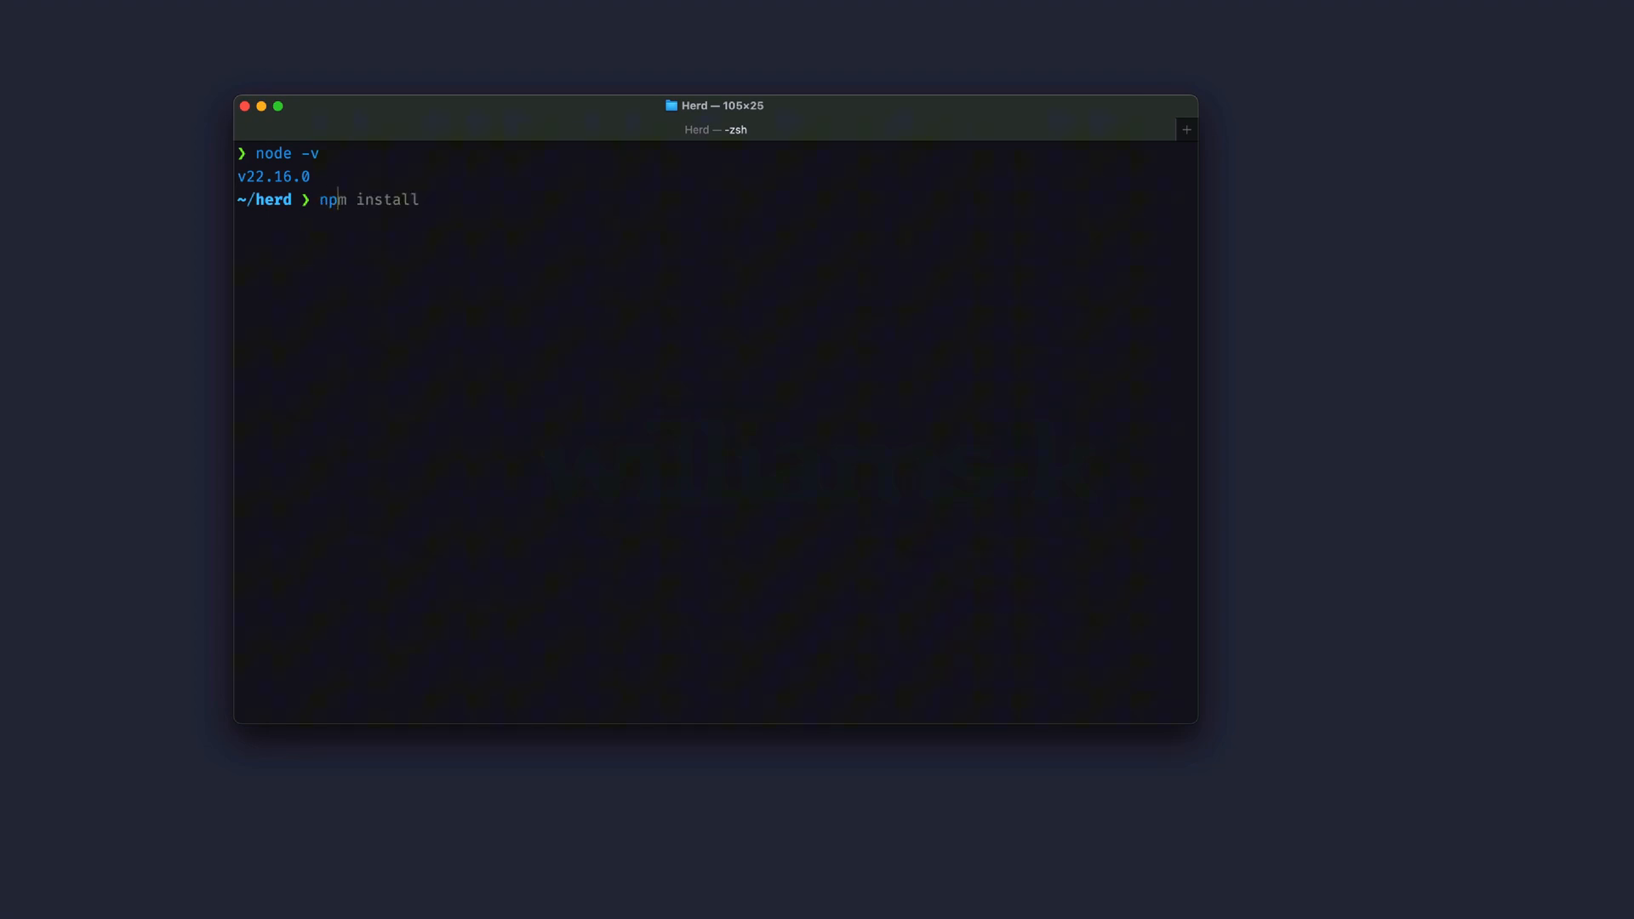
{"action": "type", "text": "@tailwindcss/vite@latest"}
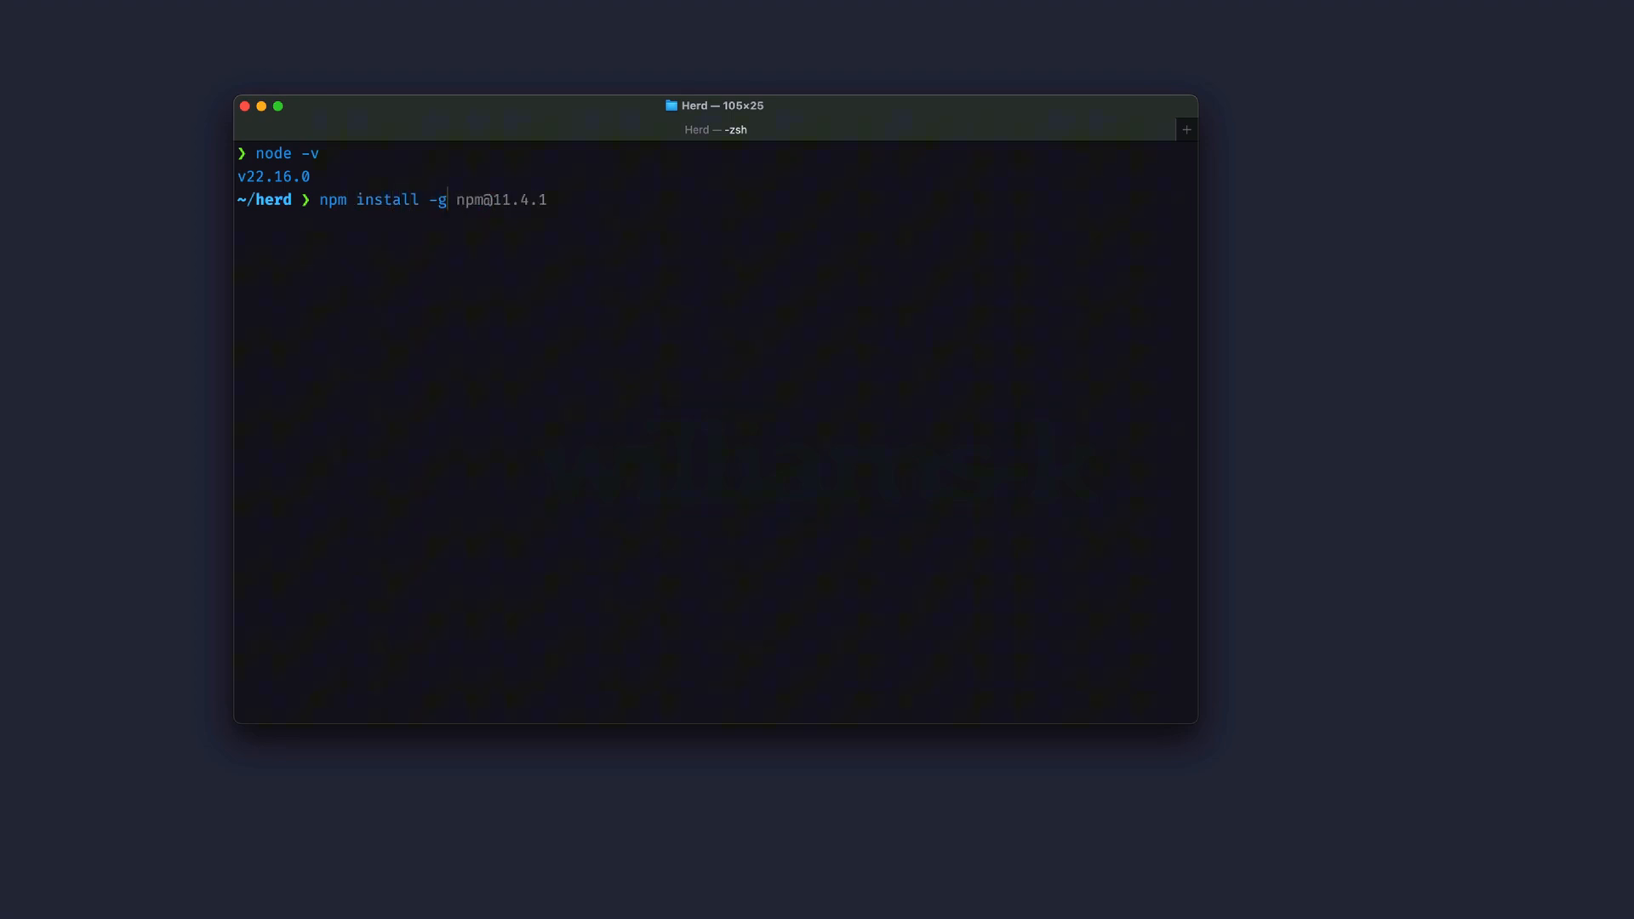
{"action": "type", "text": "@anthropic"}
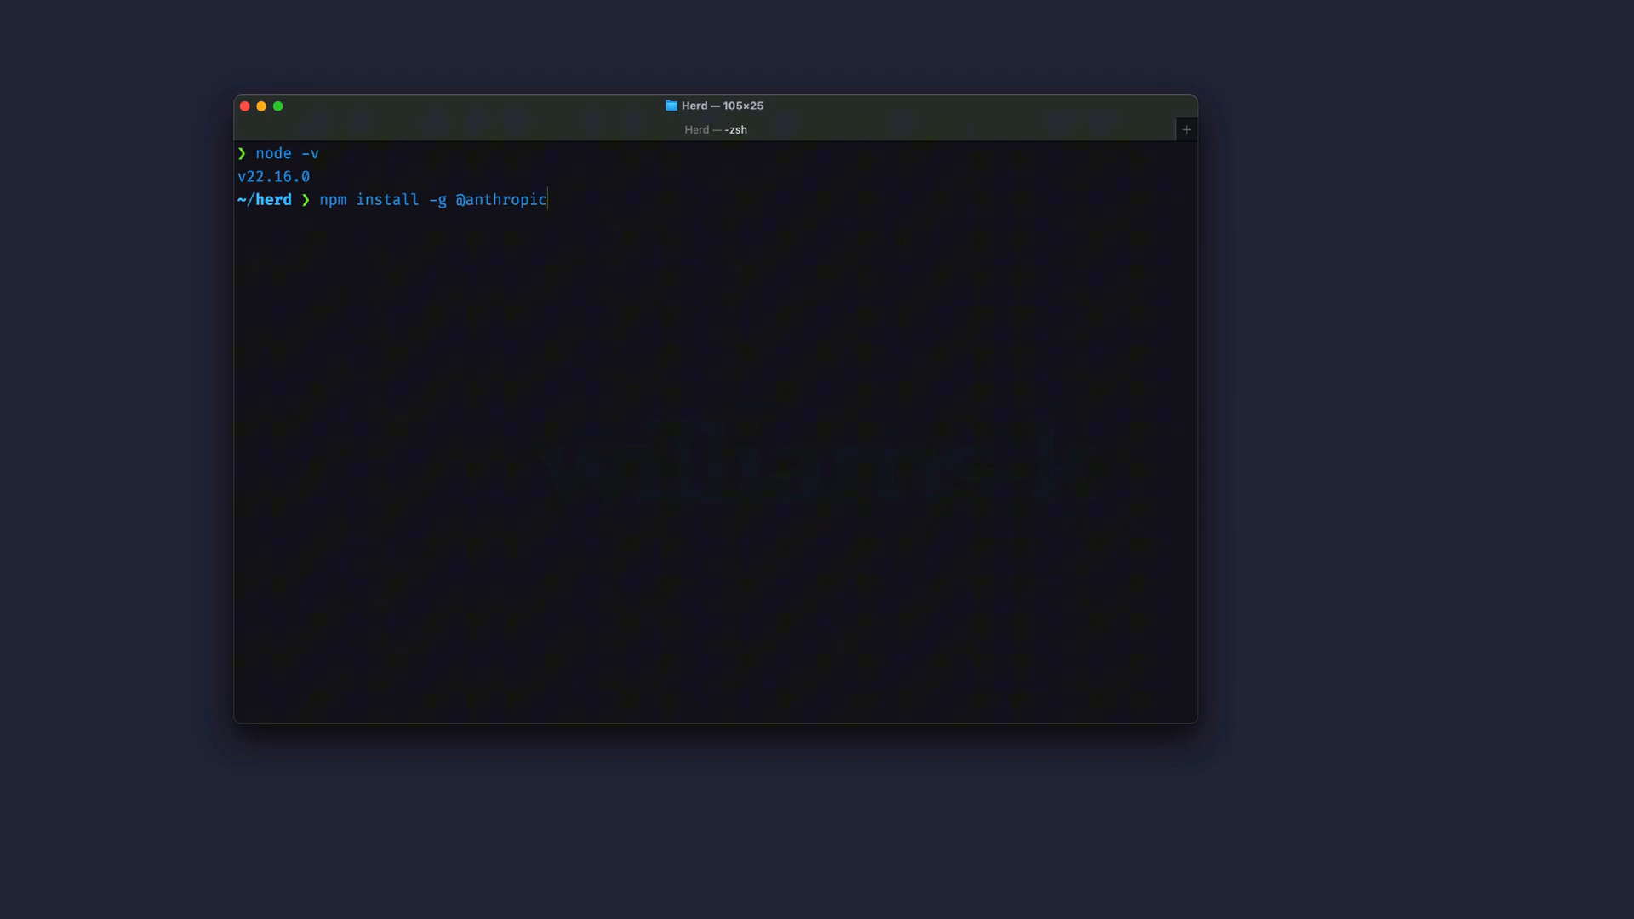
{"action": "type", "text": "-ai/"}
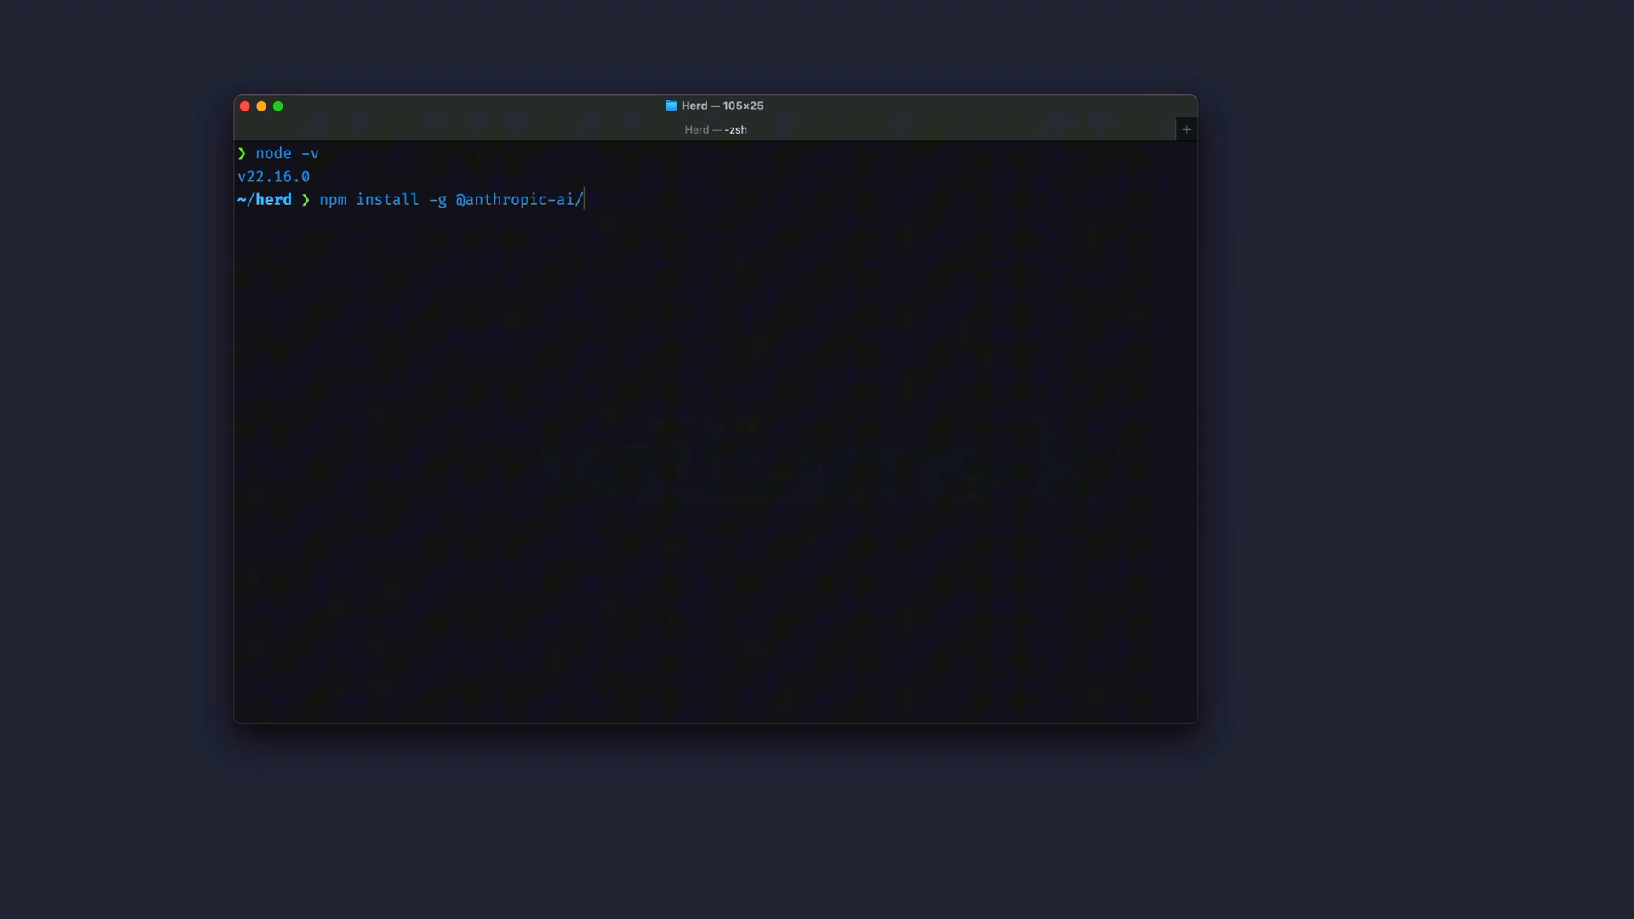
{"action": "type", "text": "claude-code"}
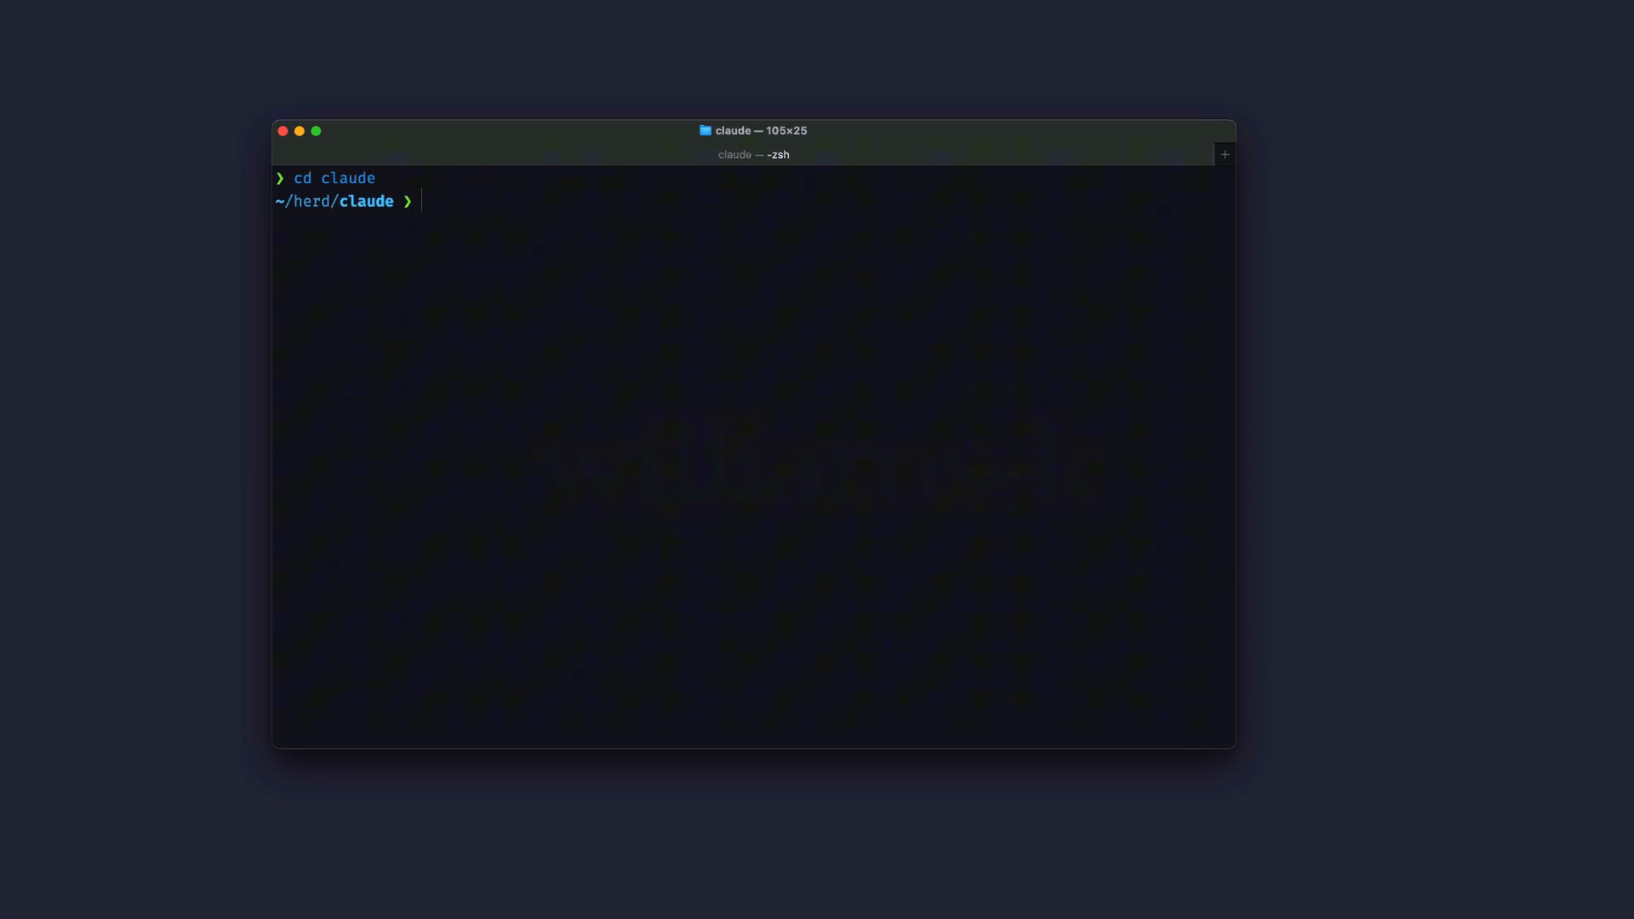
- Launch claude in the project folder and choose the colorblind-friendly dark text style
{"action": "type", "text": "claude"}
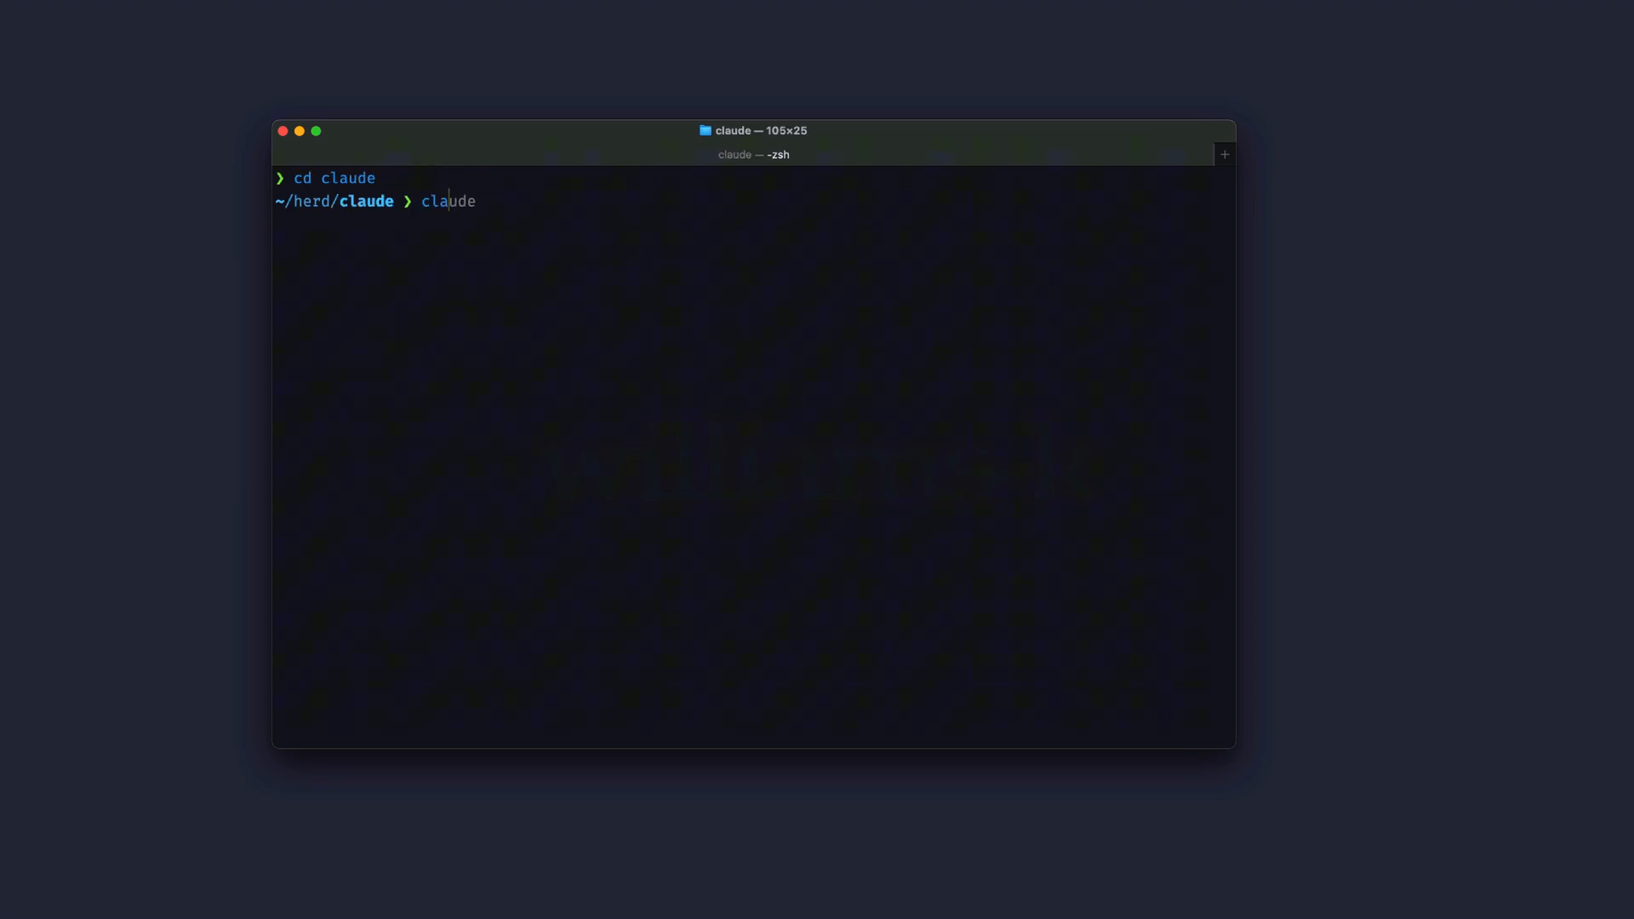
{"action": "key", "text": "enter"}
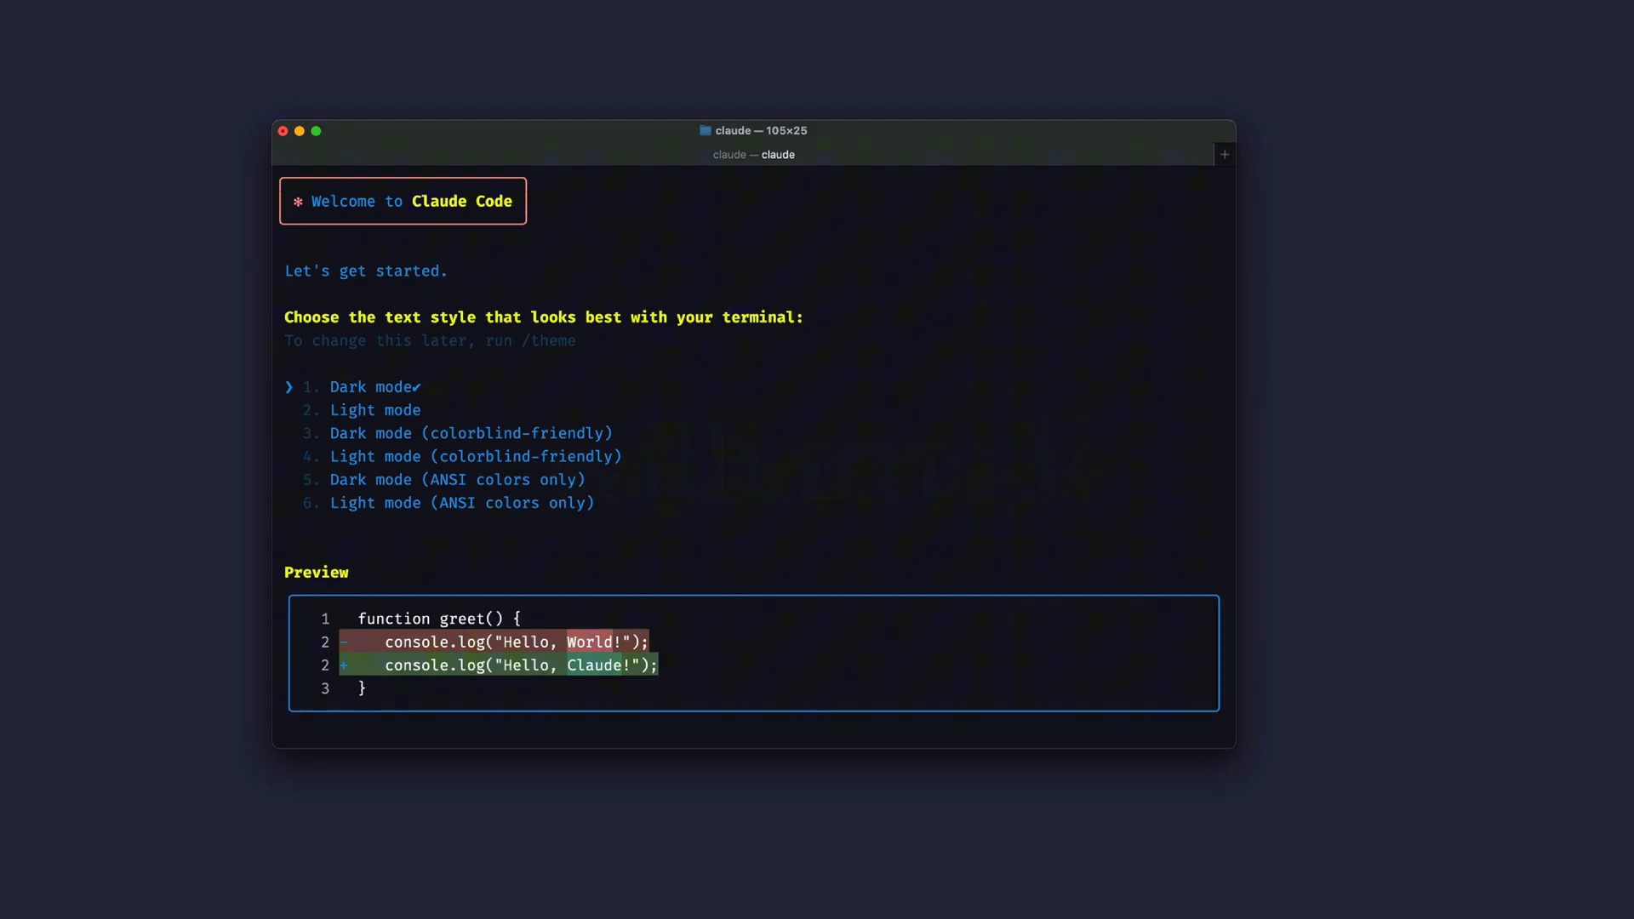
{"action": "key", "text": "Down"}
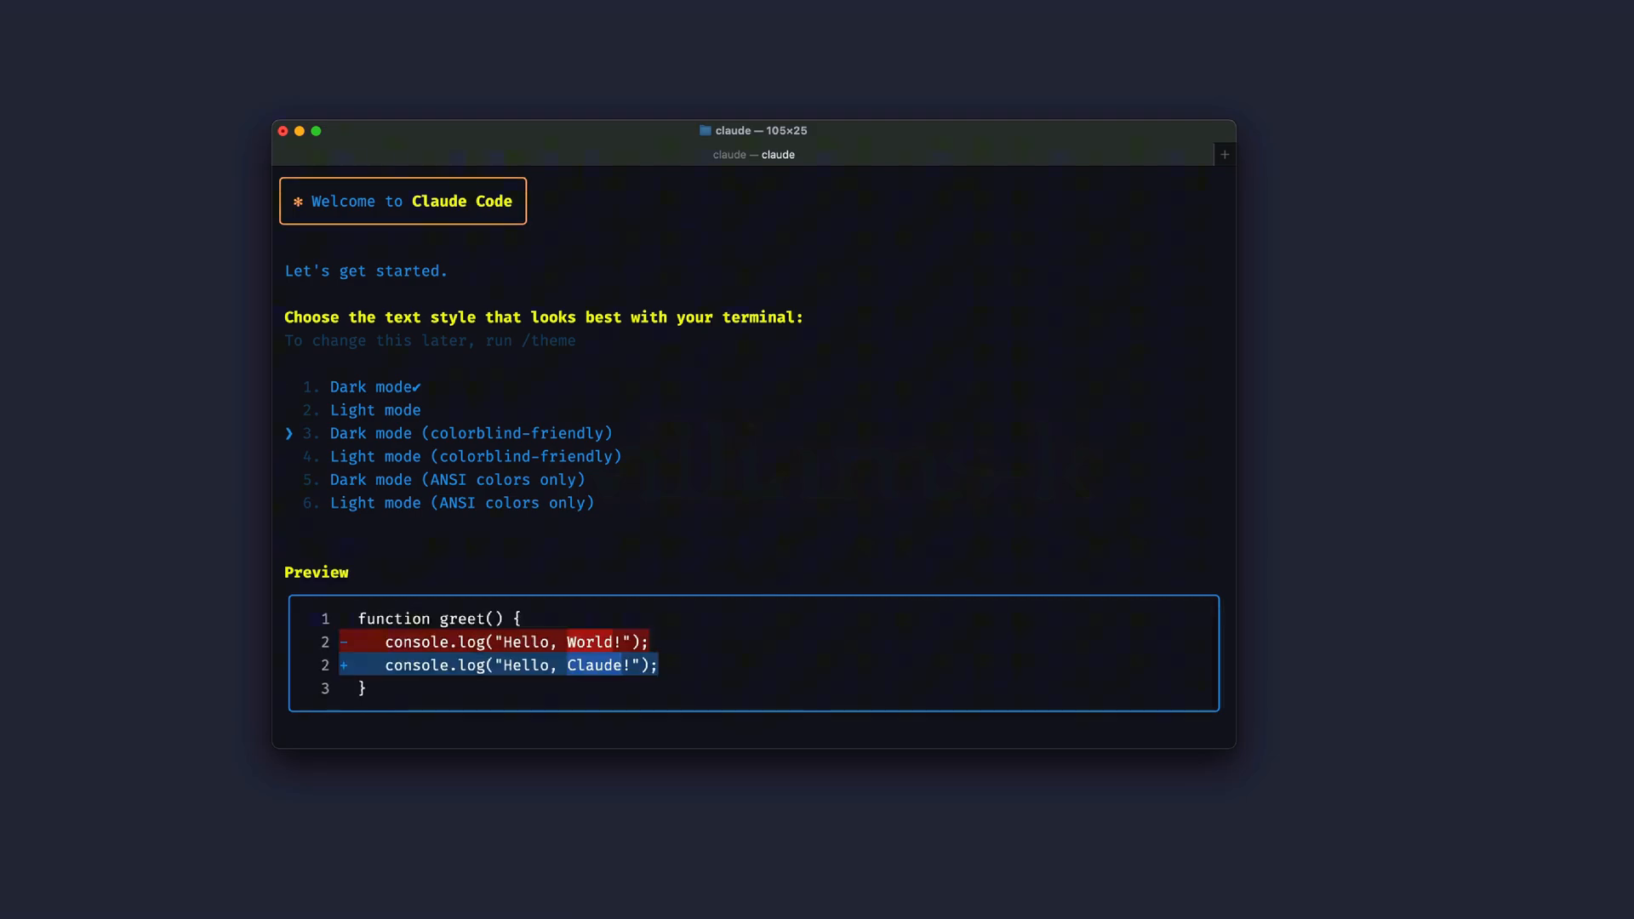
{"action": "key", "text": "up"}
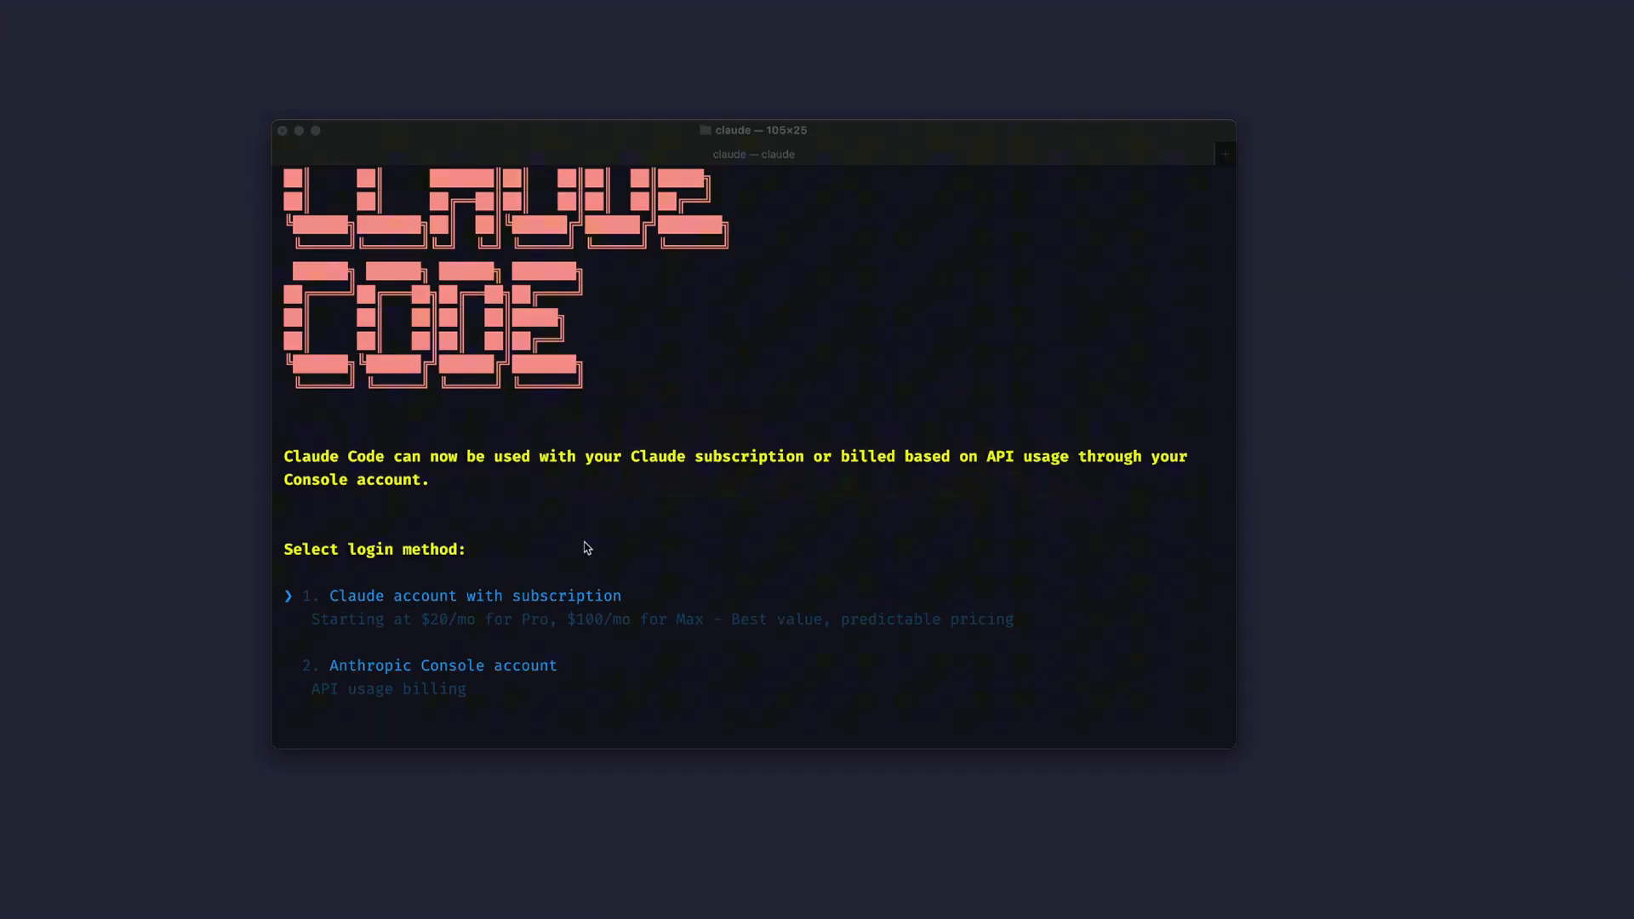
{"action": "mouse_move", "coordinate": [555, 621]}
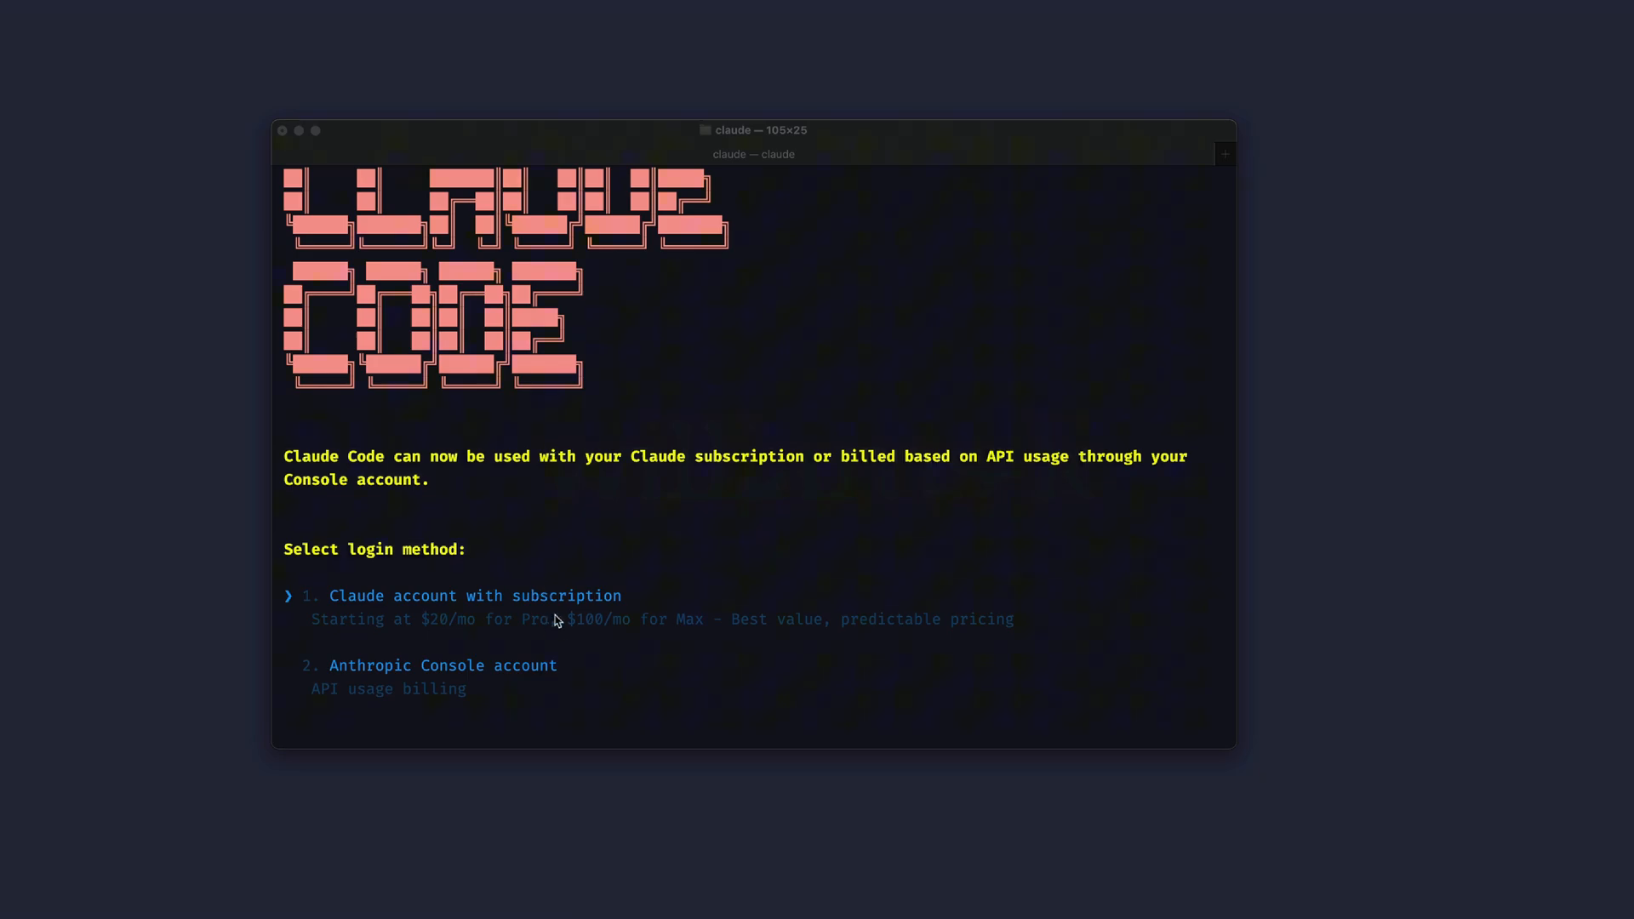
{"action": "mouse_move", "coordinate": [482, 595]}
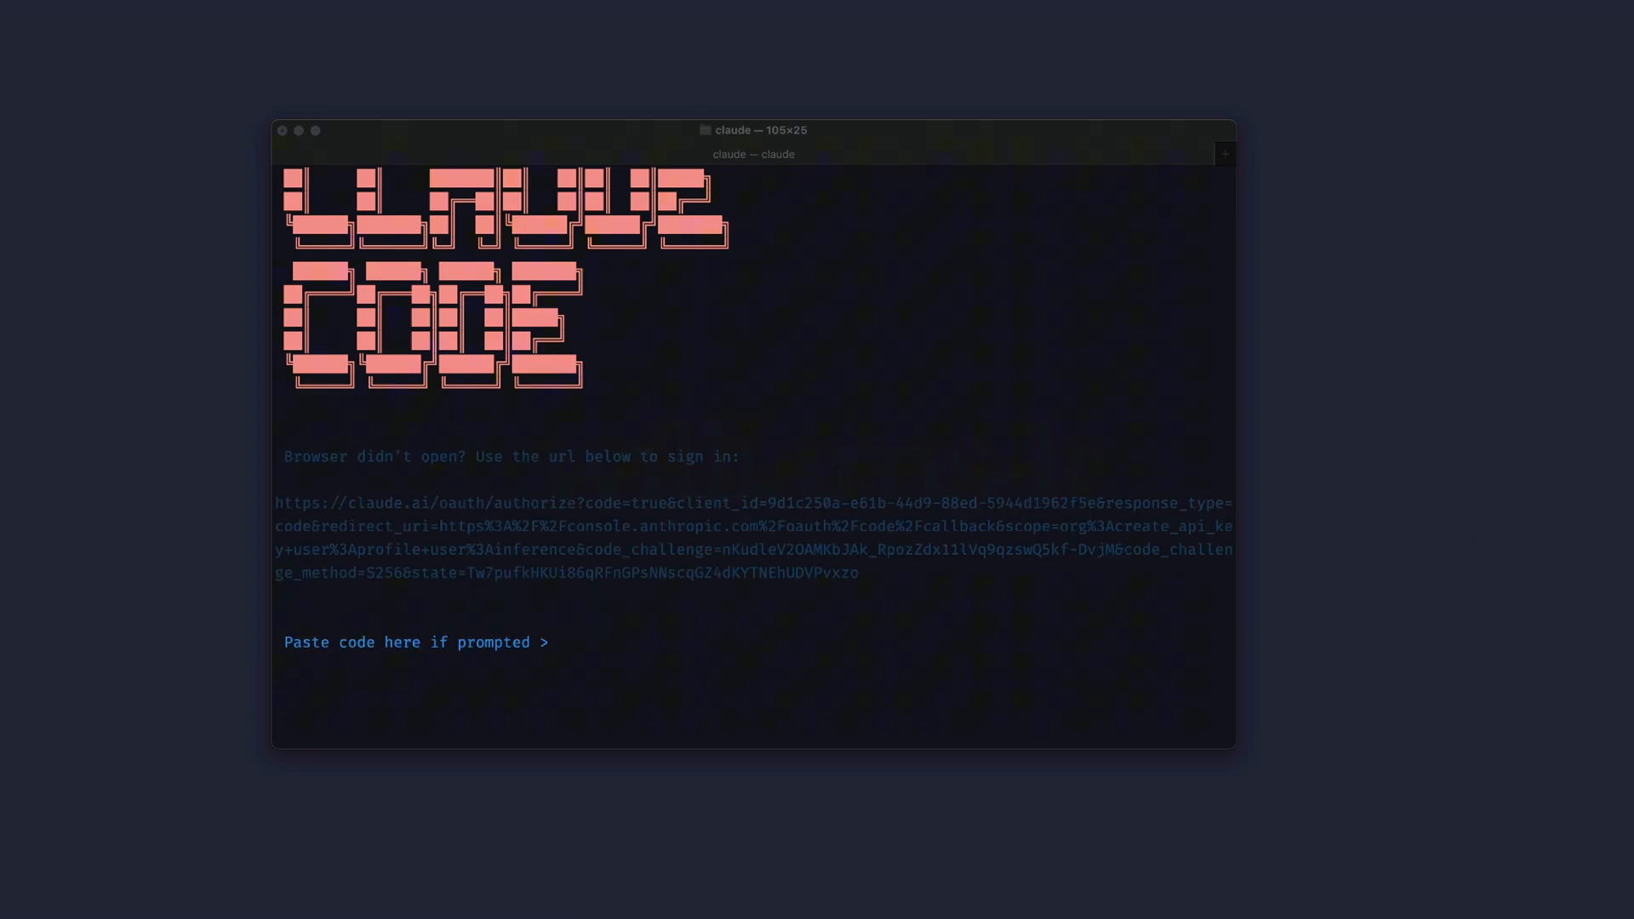
- Copy the sign-in URL to log in, then accept the recommended terminal settings
{"action": "left_click_drag", "start_coordinate": [276, 500], "coordinate": [858, 572]}
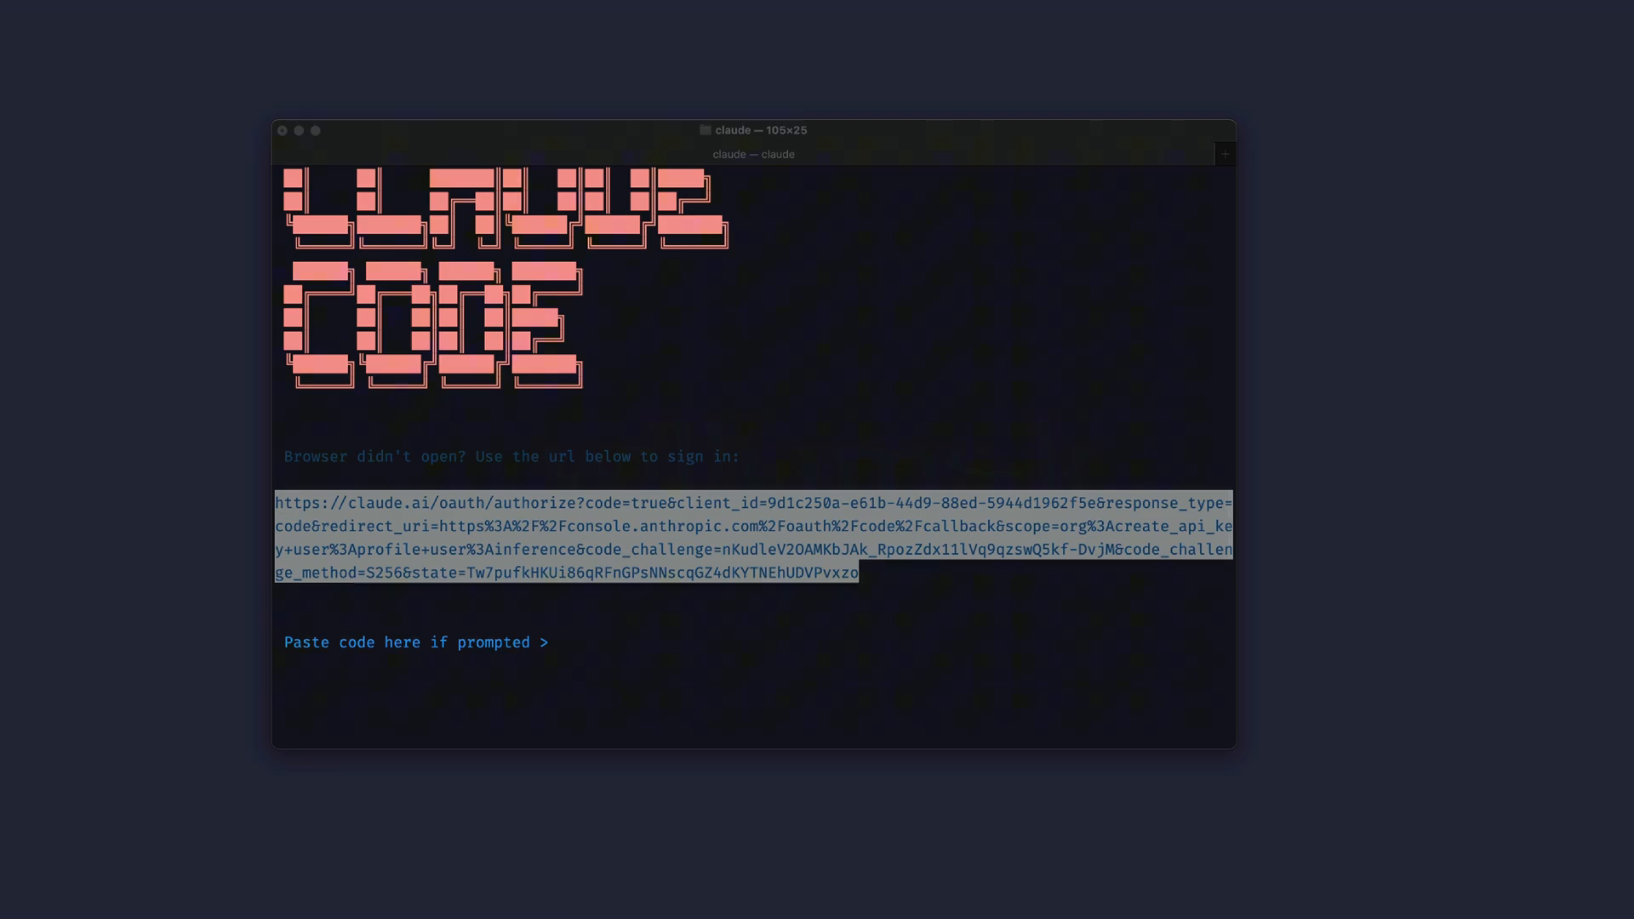
{"action": "mouse_move", "coordinate": [992, 533]}
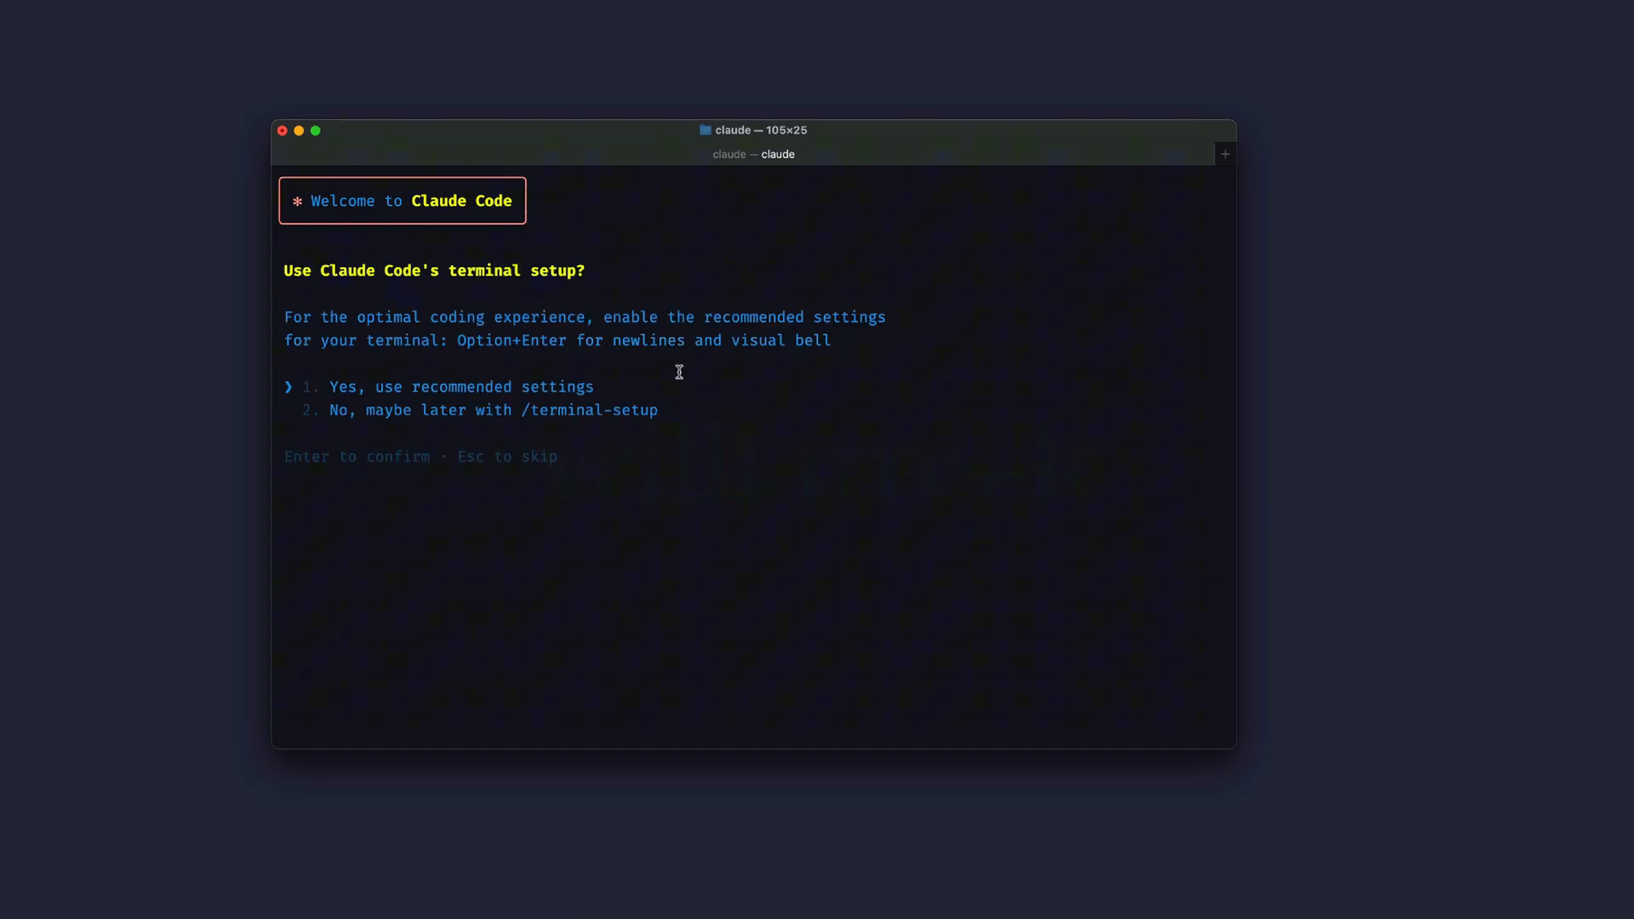
{"action": "key", "text": "enter"}
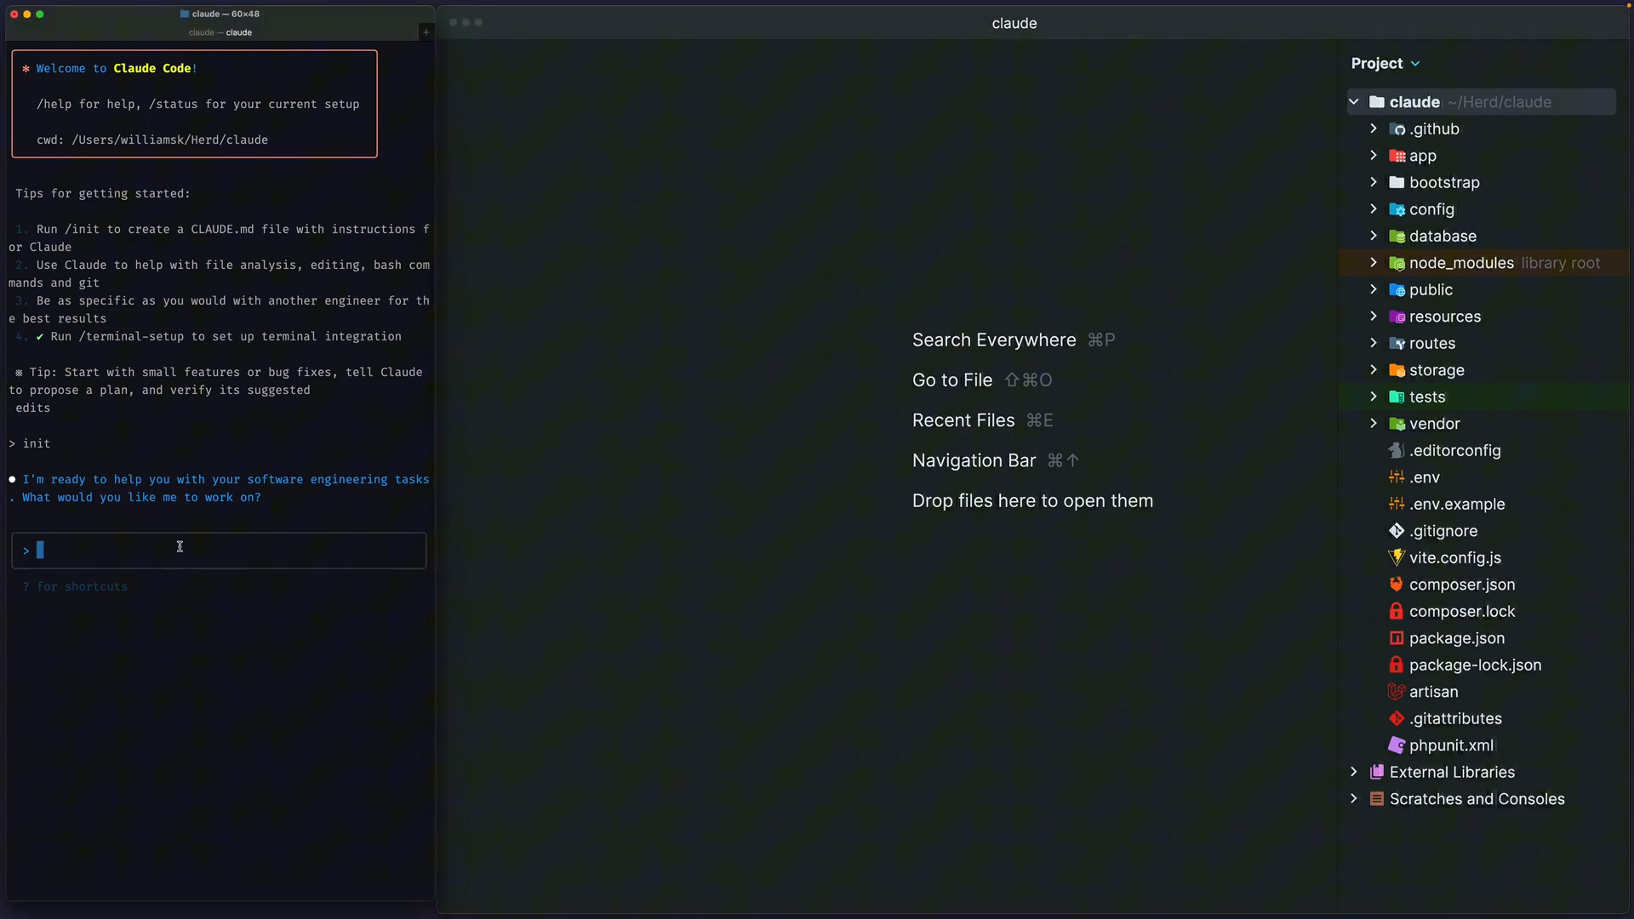
{"action": "mouse_move", "coordinate": [149, 550]}
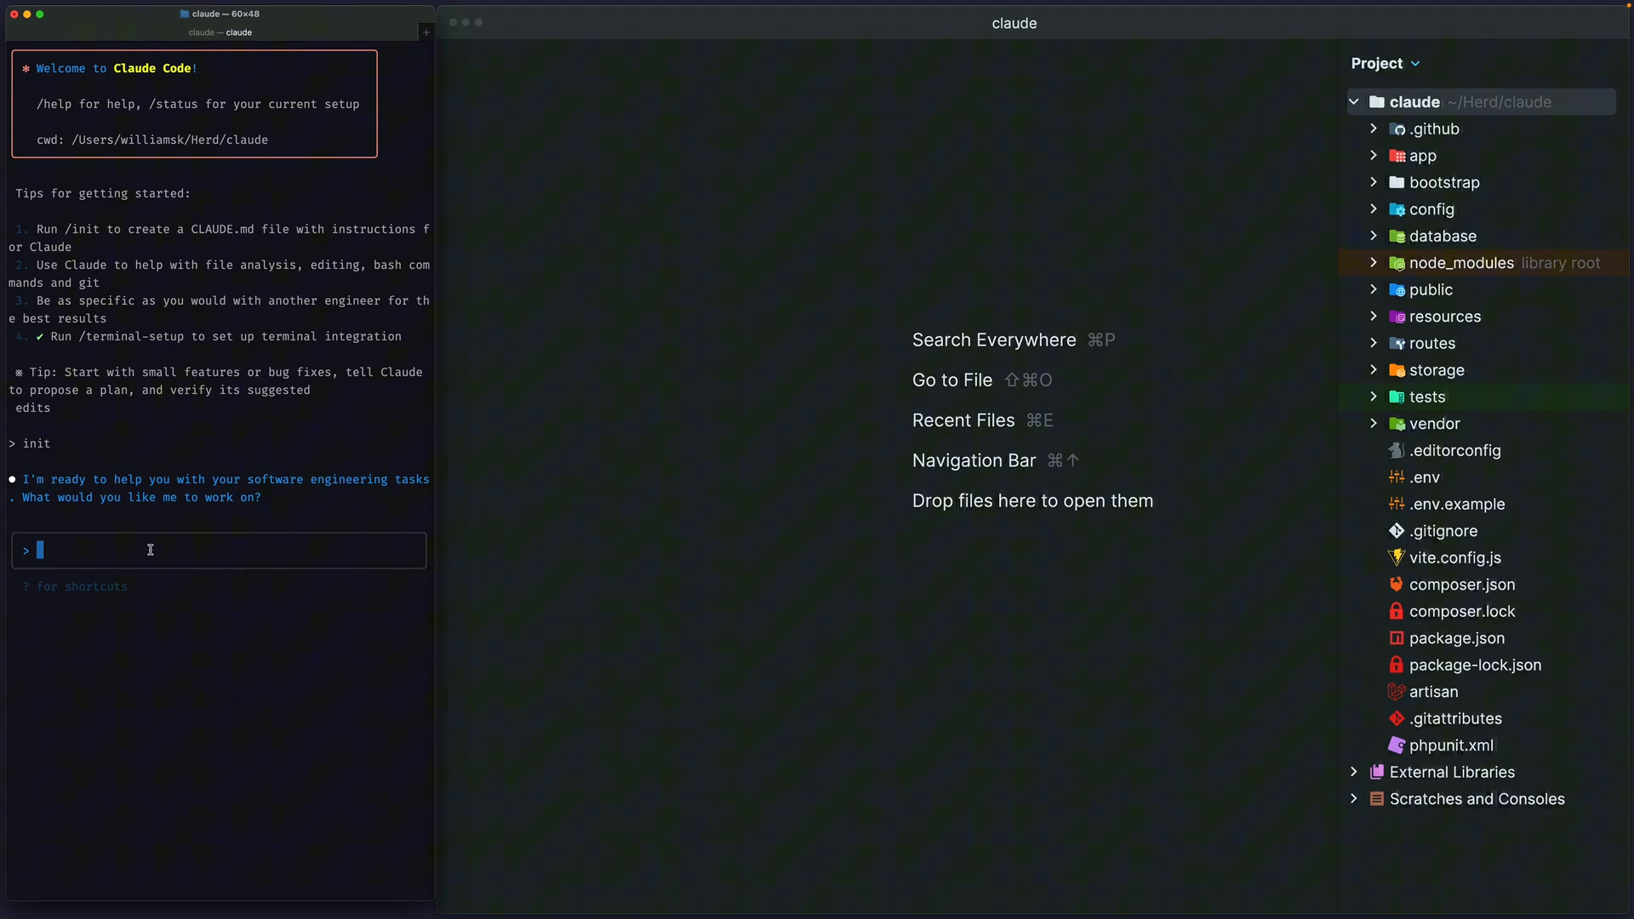
- Run /ide in Claude Code (no IDE detected), then search PhpStorm for 'plugin'
{"action": "type", "text": "/i"}
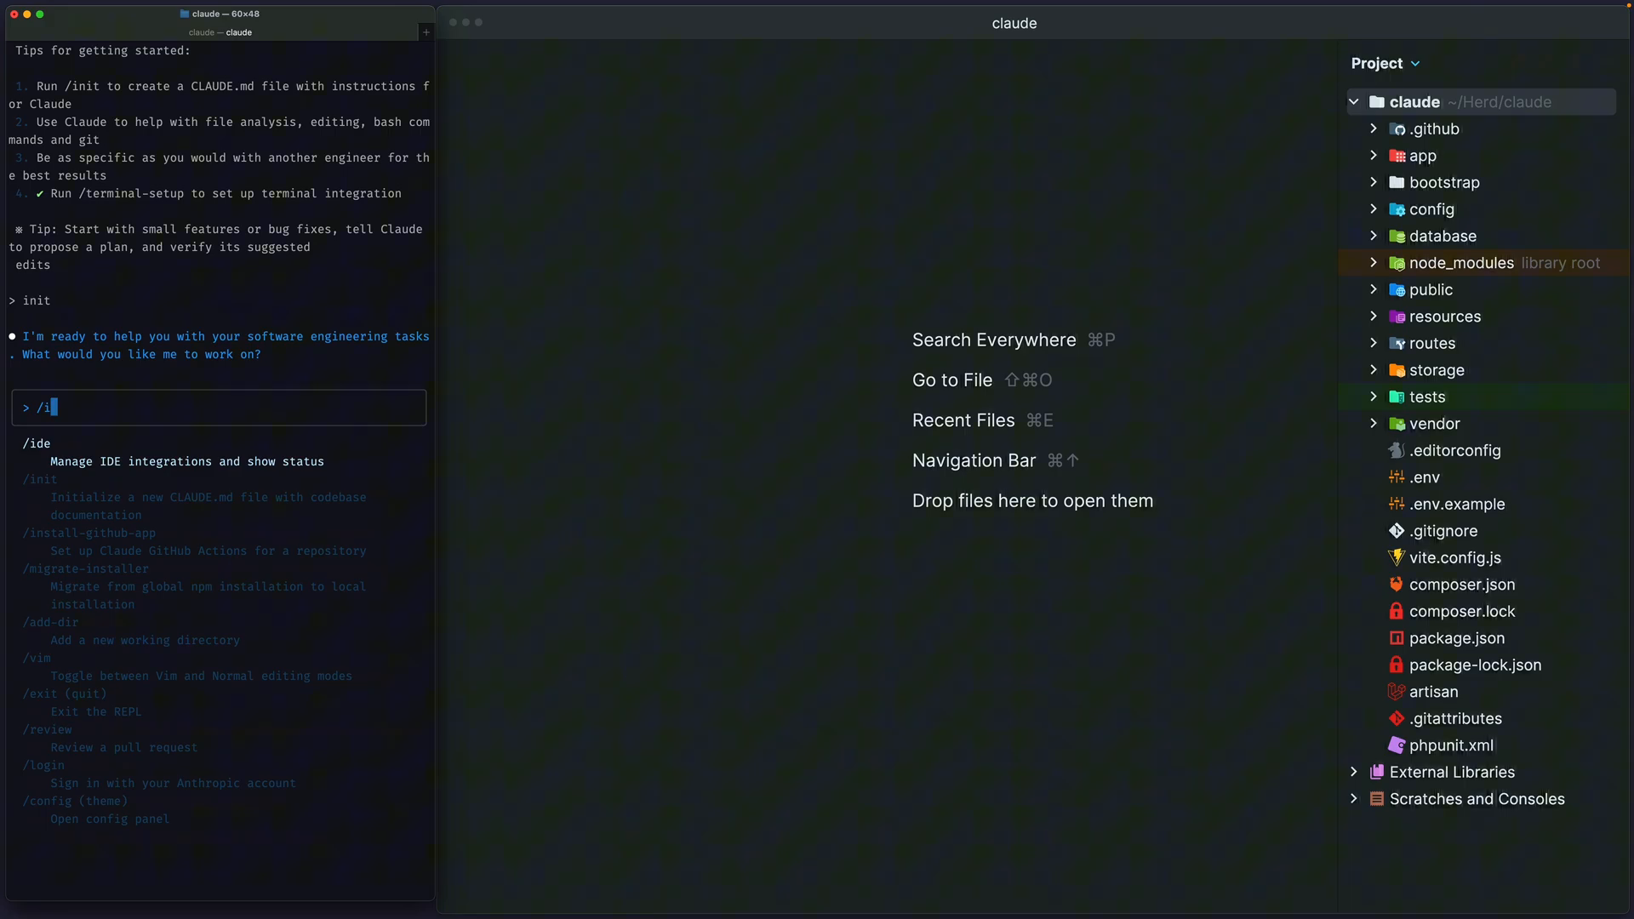
{"action": "type", "text": "d"}
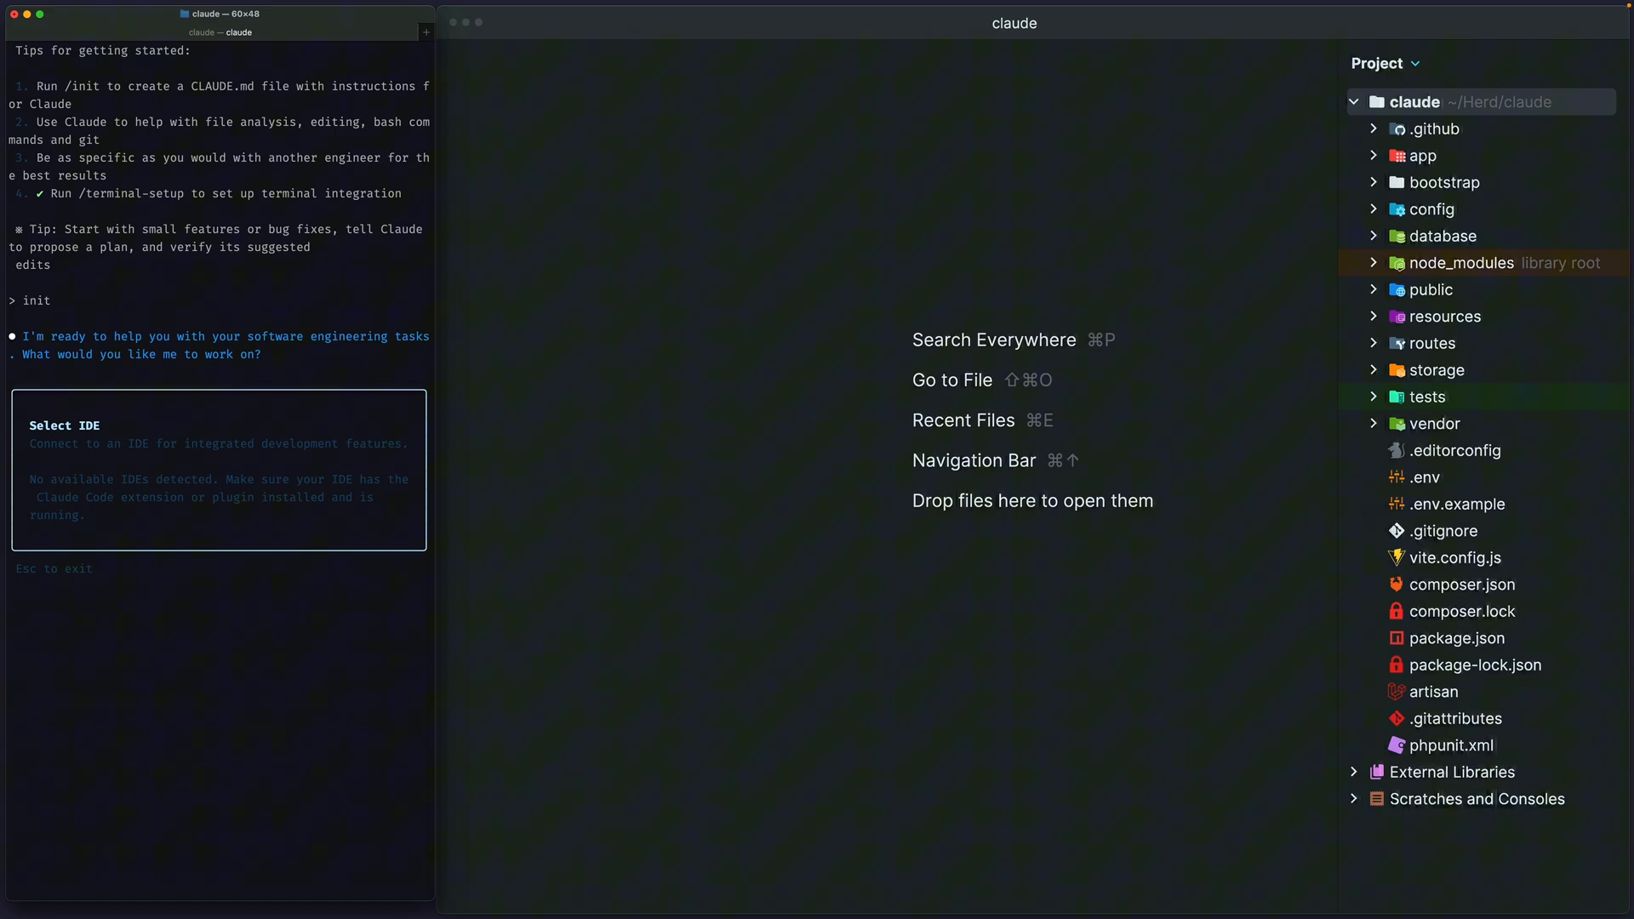
{"action": "type", "text": "plugin"}
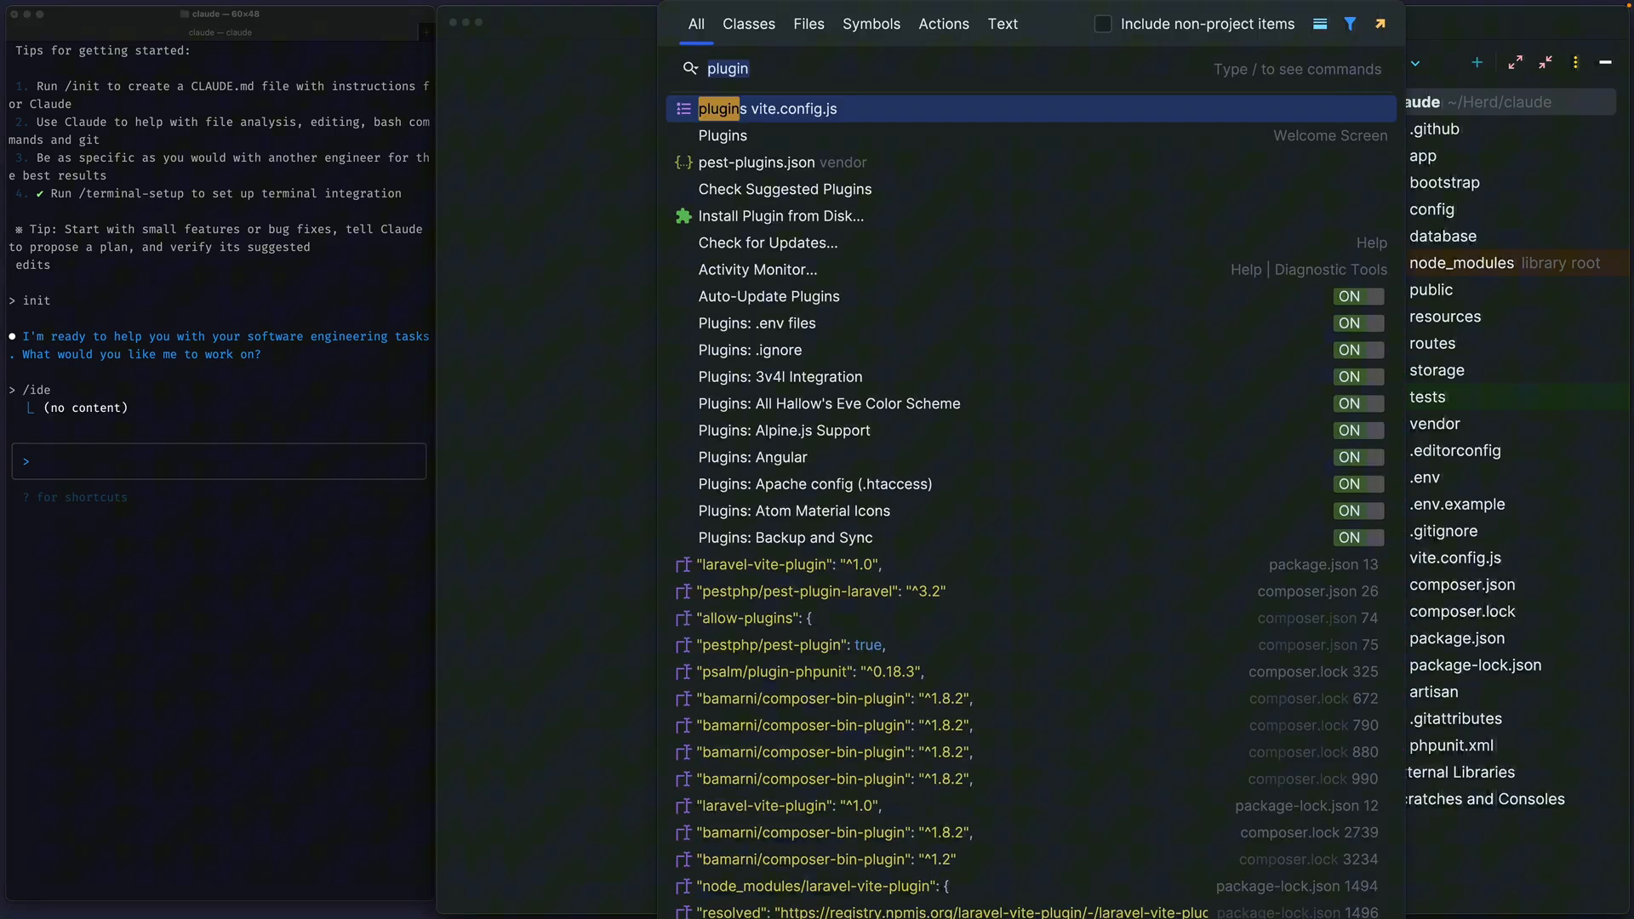
- Show installed plugins and confirm Claude Code [Beta] 0.1.11-beta is enabled
{"action": "left_click", "coordinate": [722, 137]}
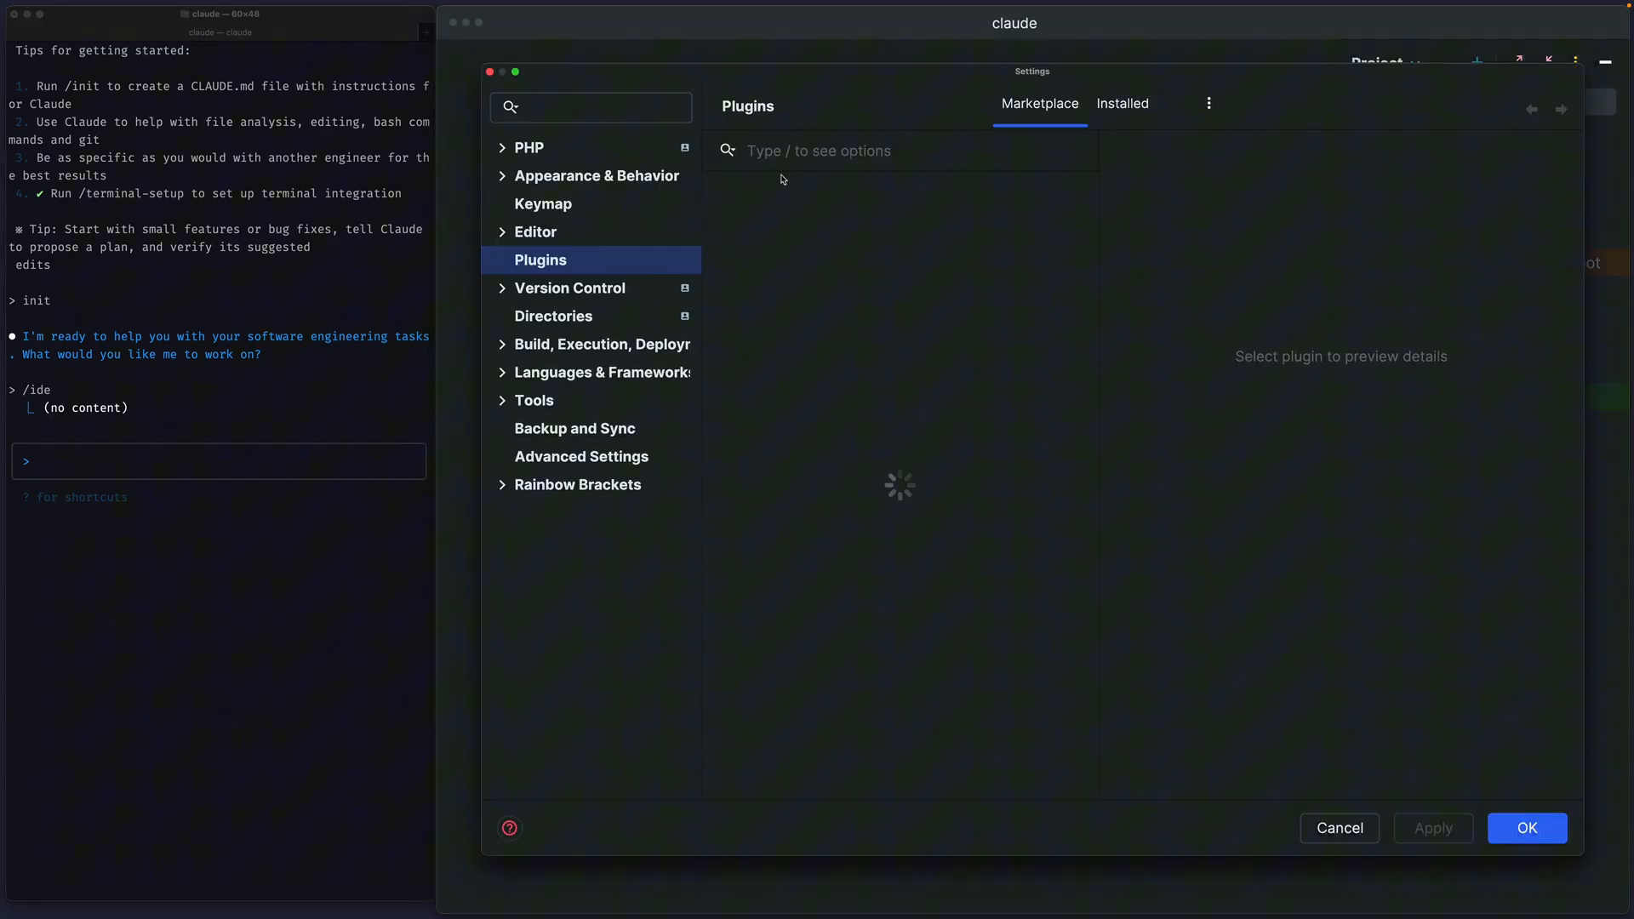
{"action": "left_click", "coordinate": [1122, 104]}
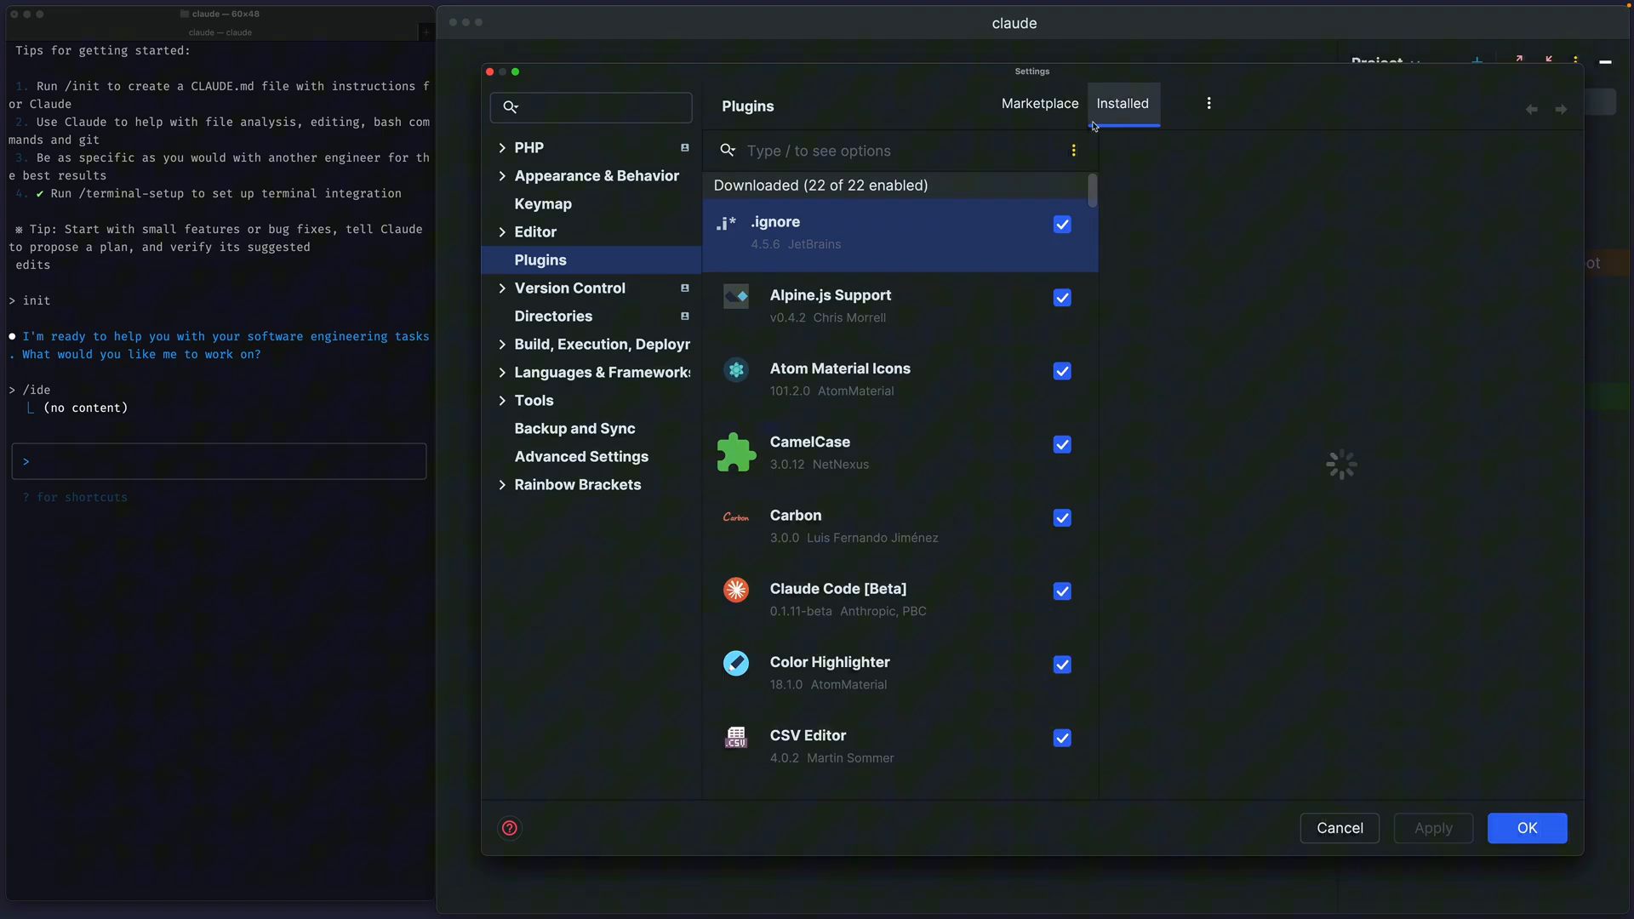
{"action": "left_click", "coordinate": [776, 221]}
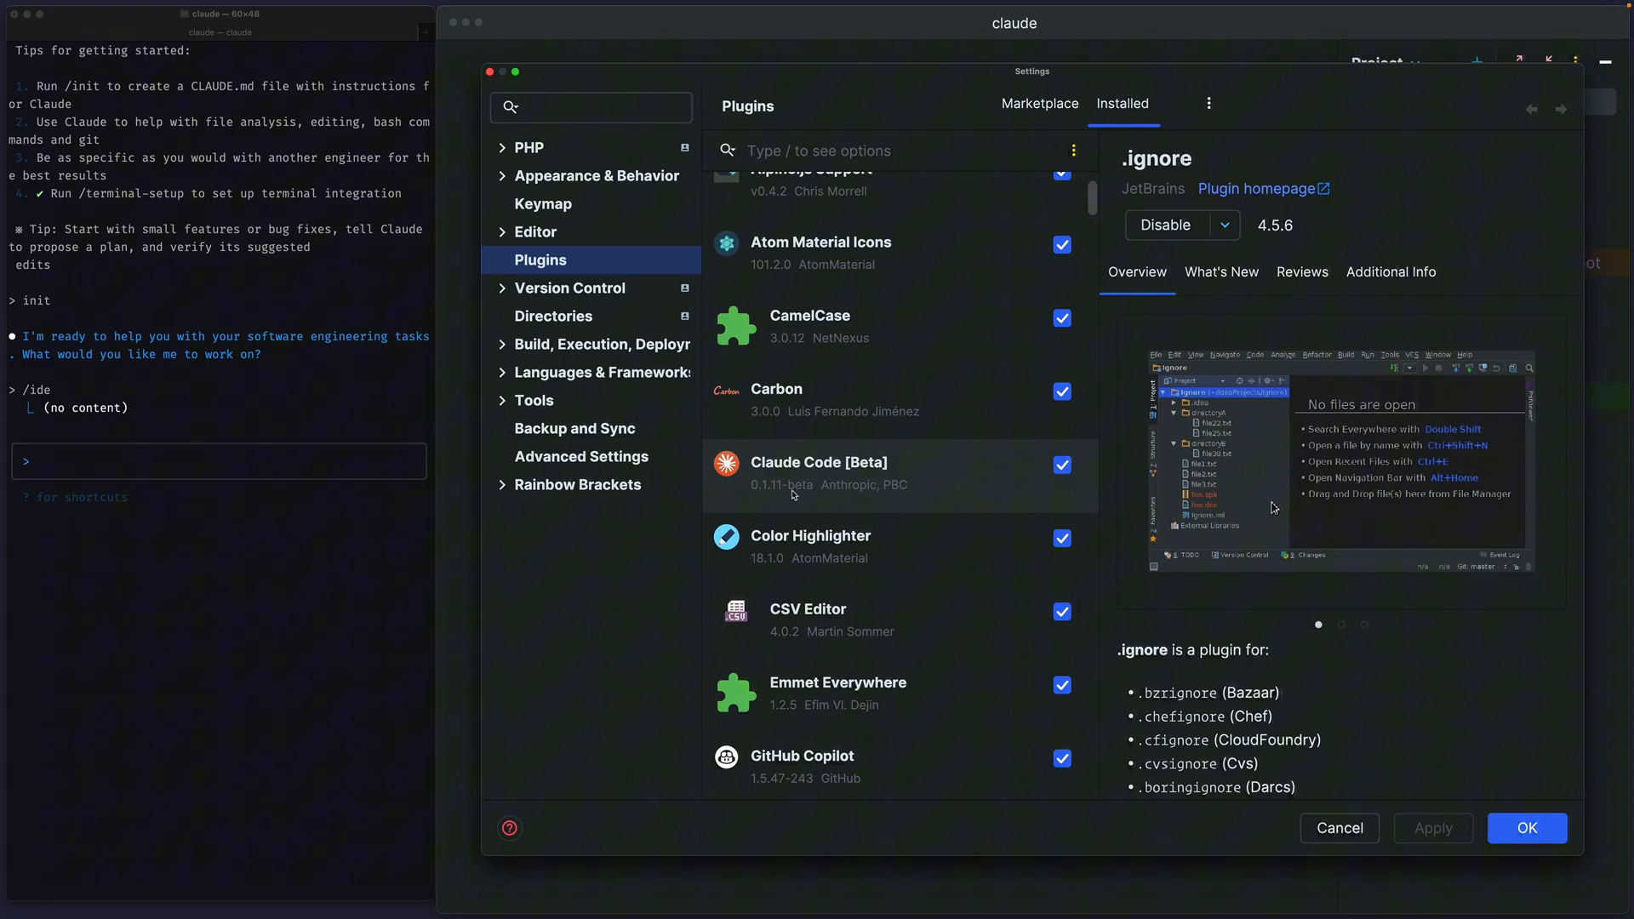
{"action": "mouse_move", "coordinate": [922, 491]}
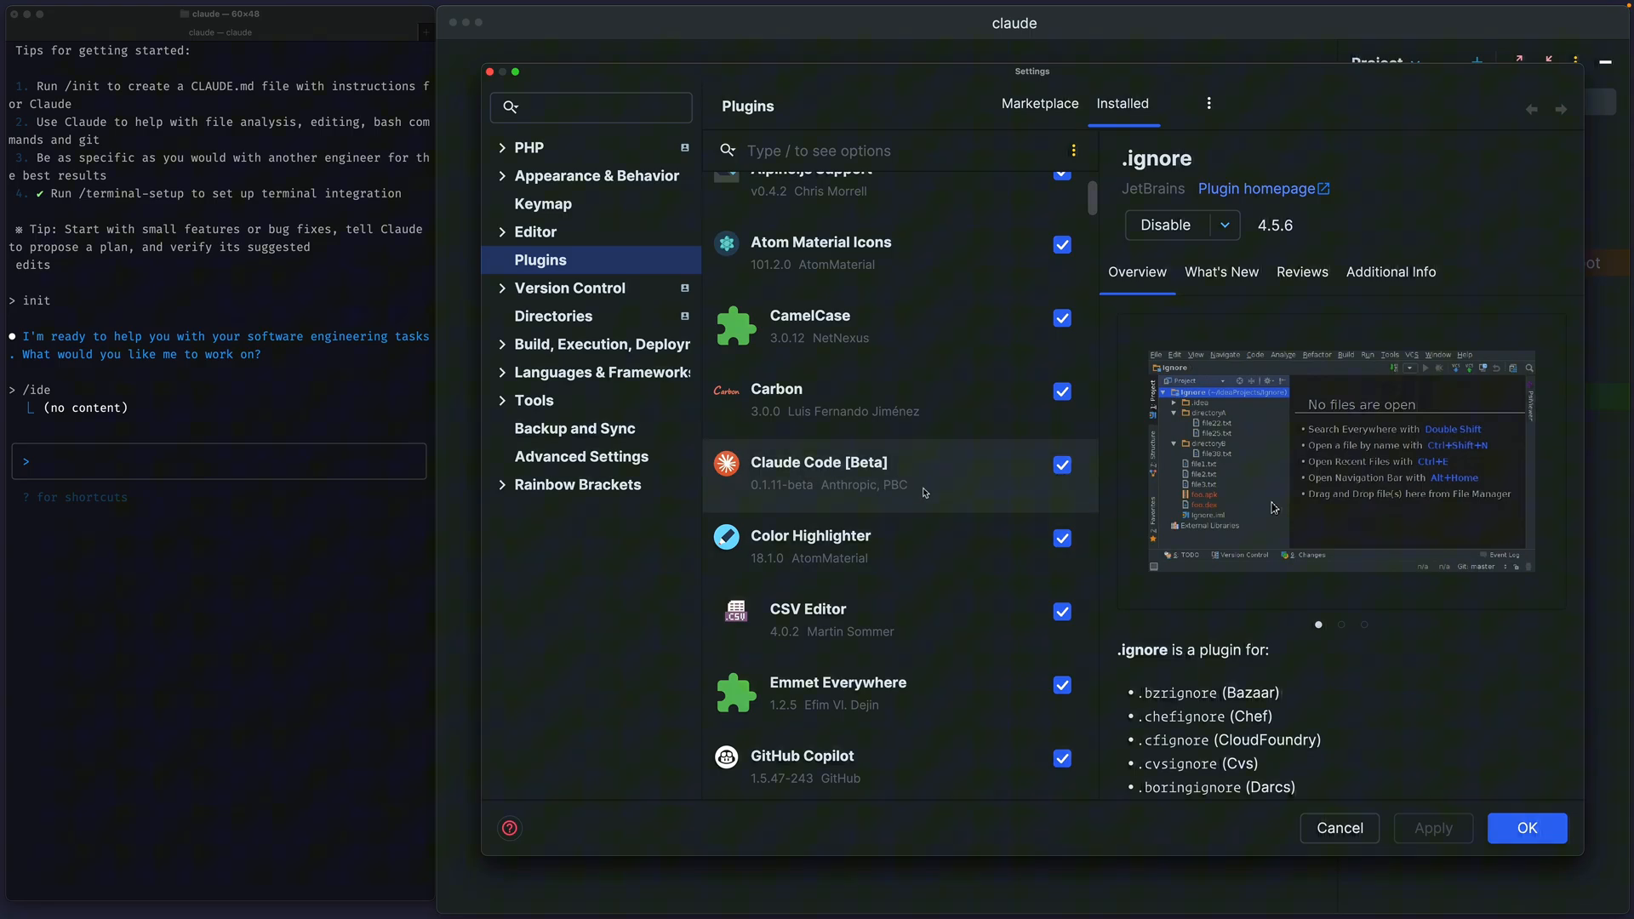
{"action": "mouse_move", "coordinate": [889, 467]}
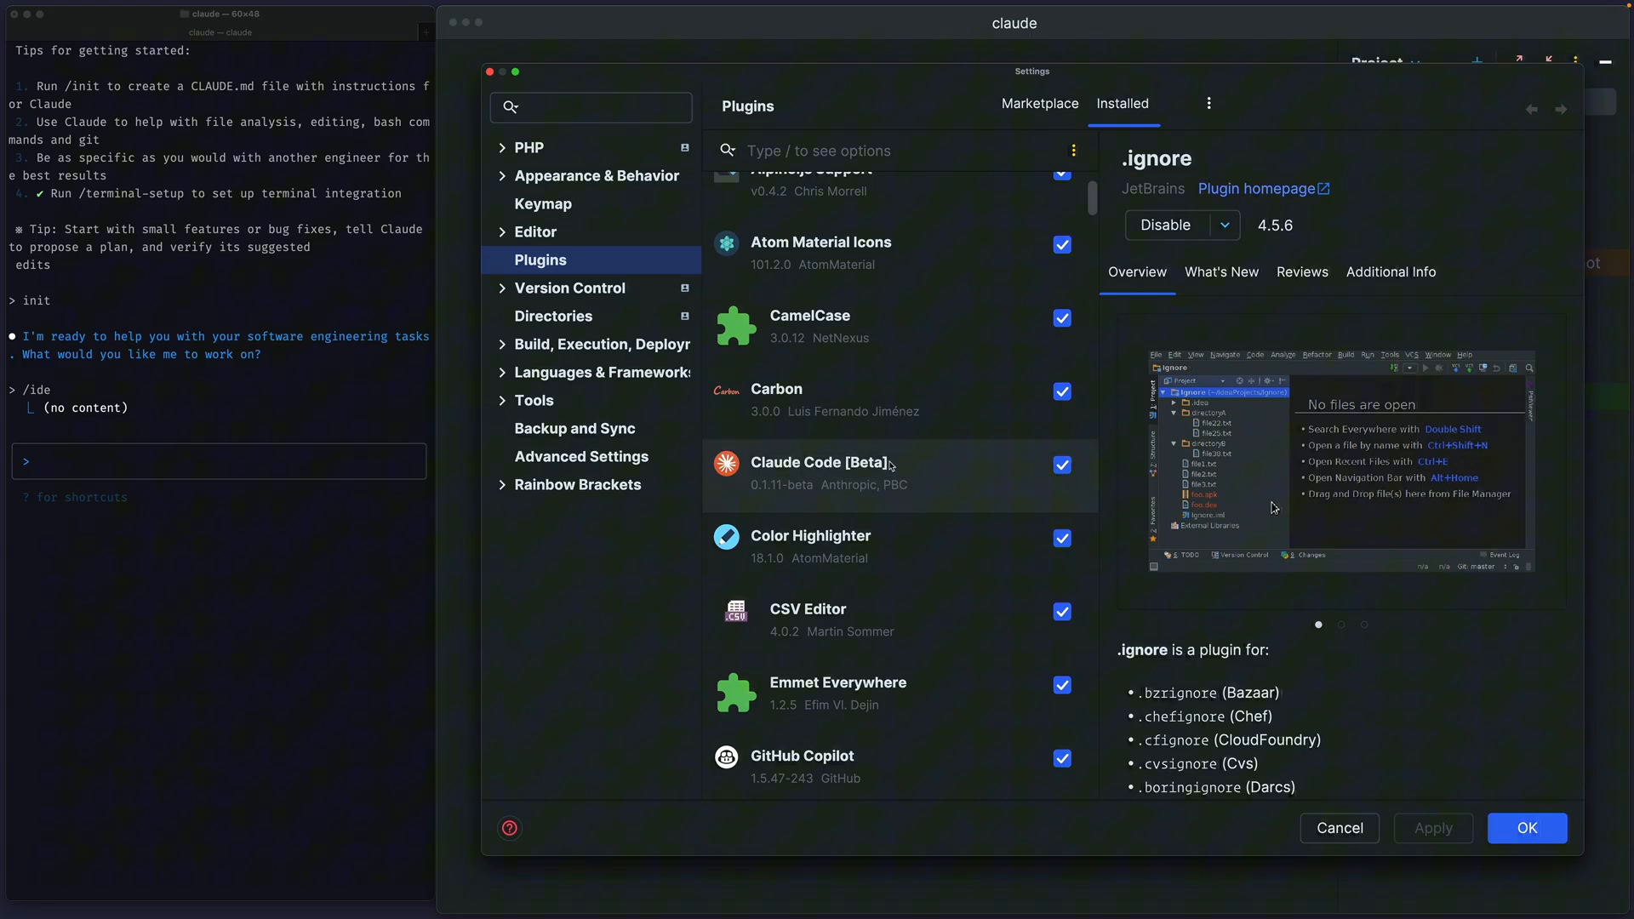
{"action": "mouse_move", "coordinate": [1035, 569]}
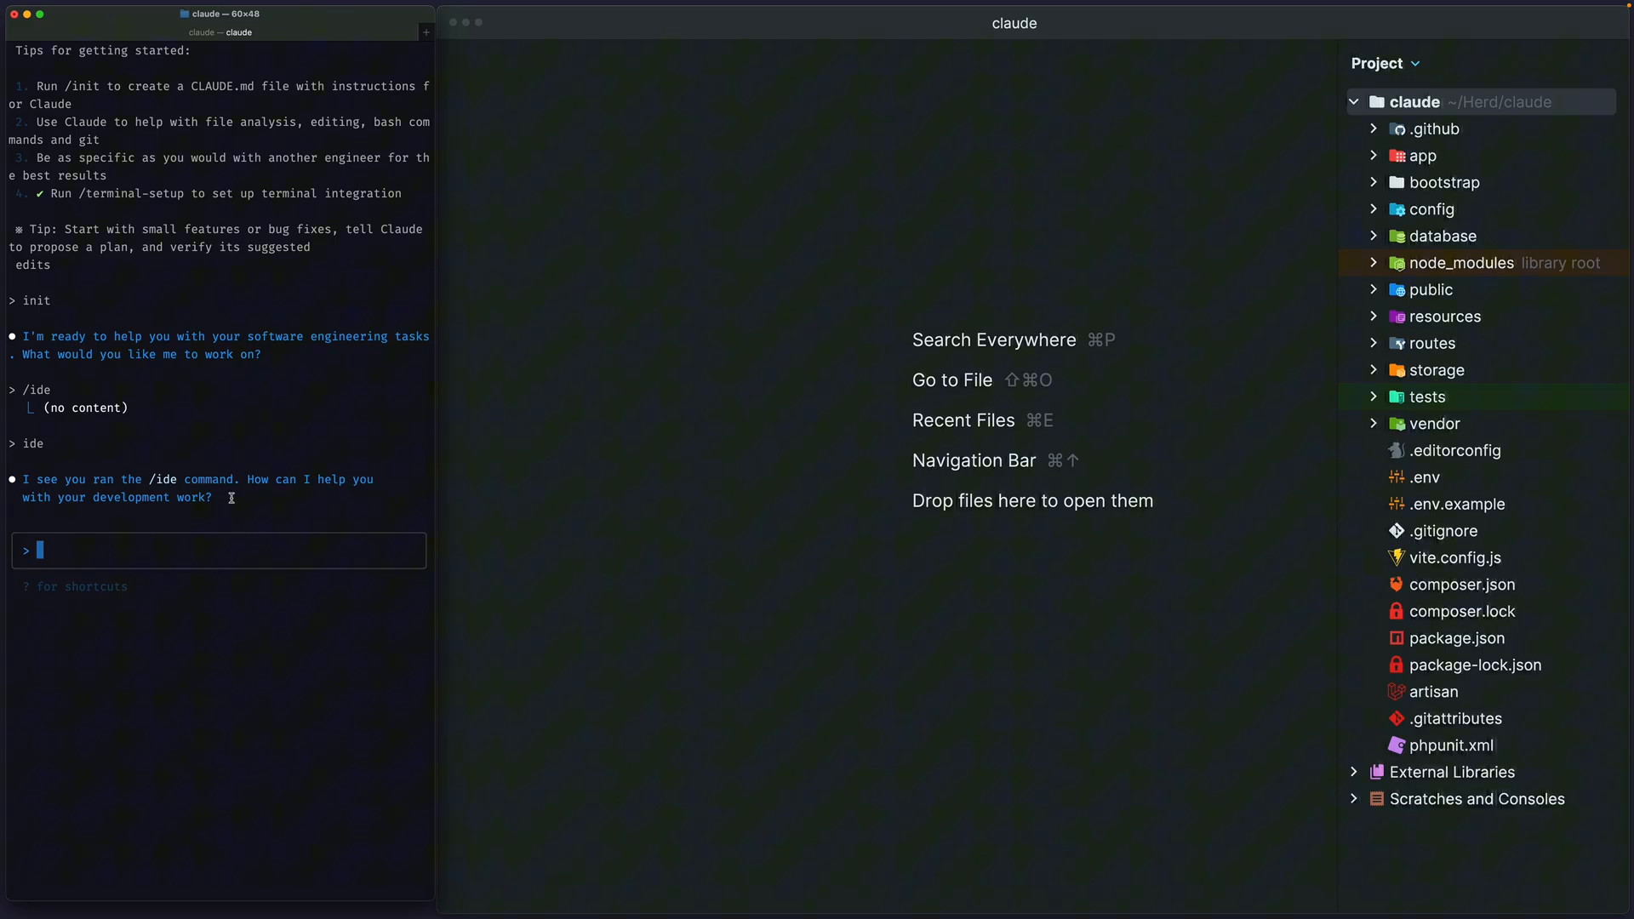
{"action": "mouse_move", "coordinate": [327, 597]}
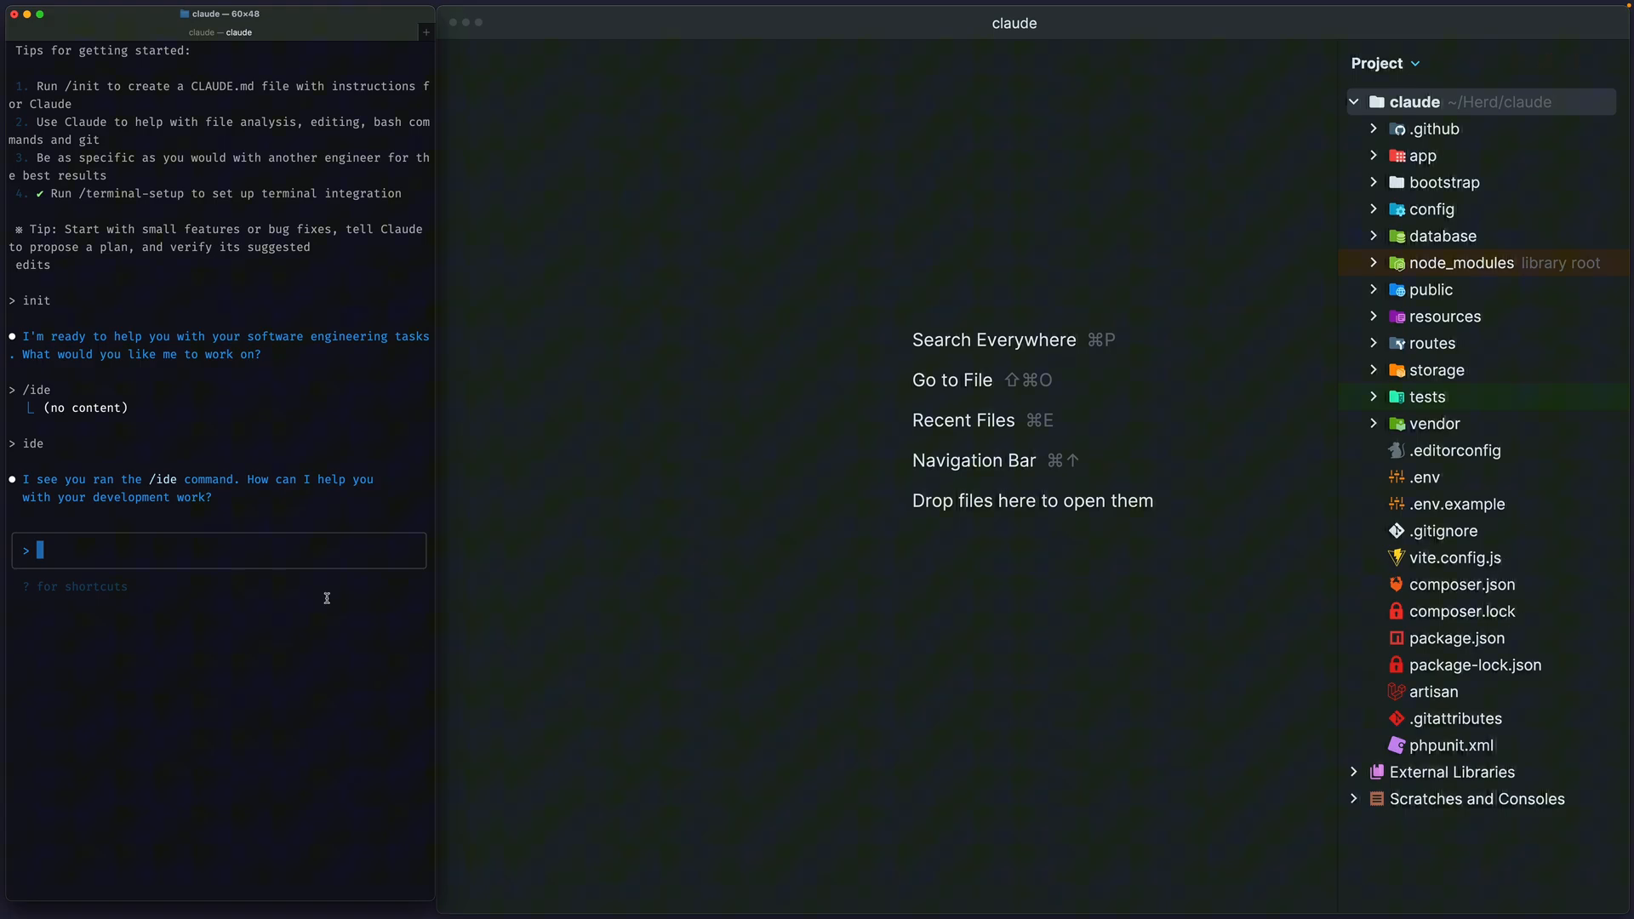
- Run /init and read through the proposed CLAUDE.md for the Laravel Livewire starter kit
{"action": "type", "text": "init"}
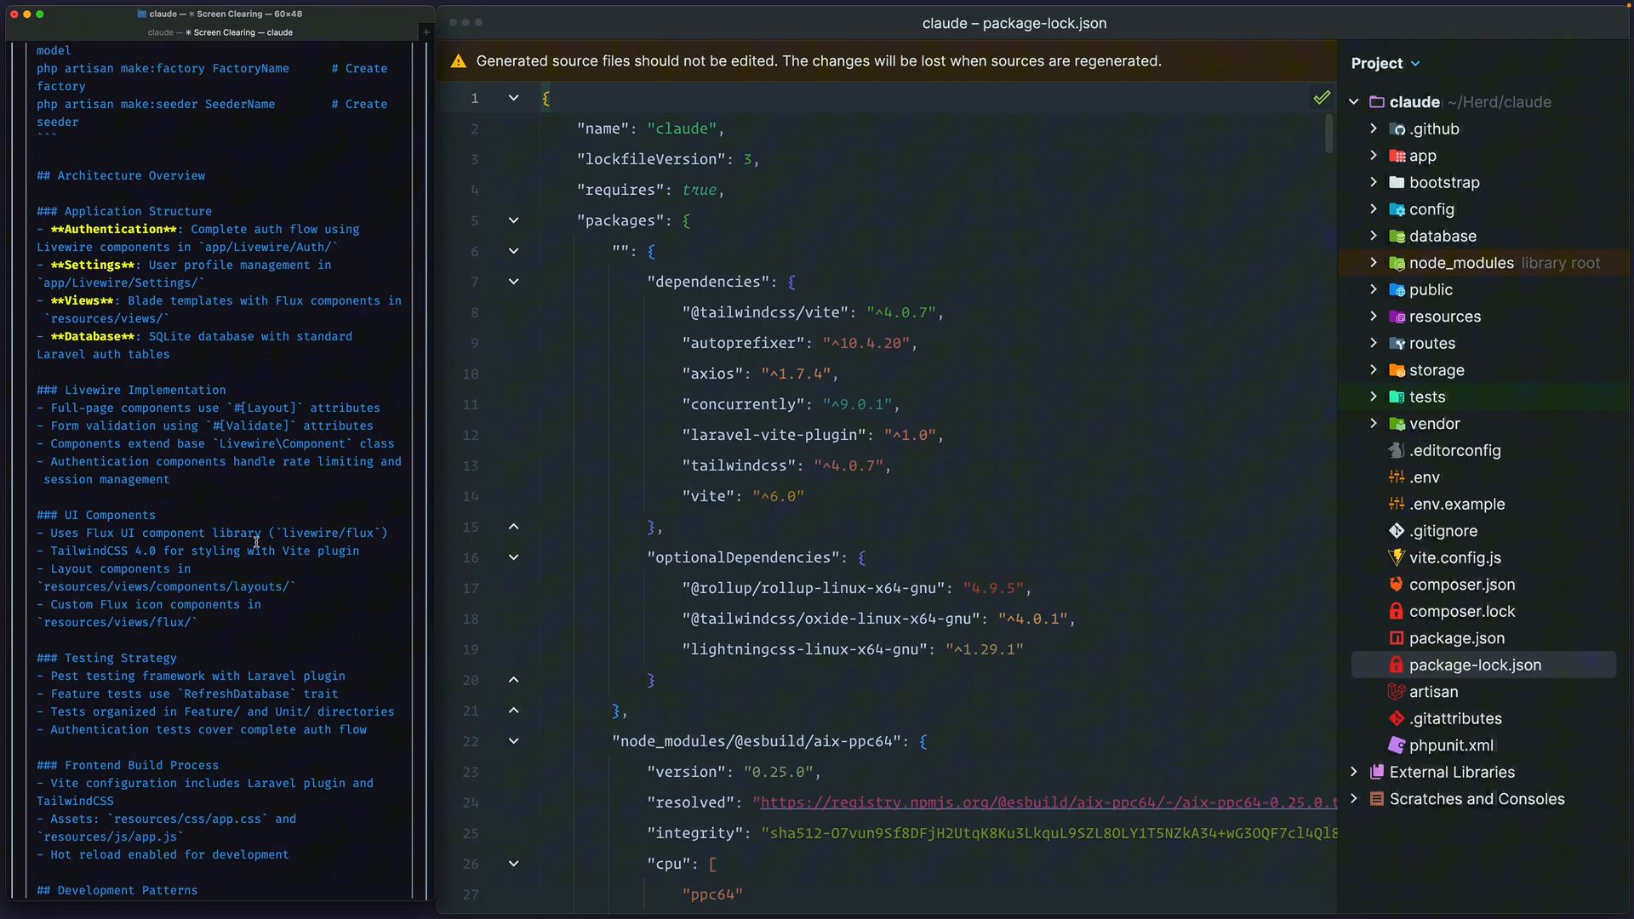
{"action": "scroll", "scroll_direction": "down", "scroll_amount": 3}
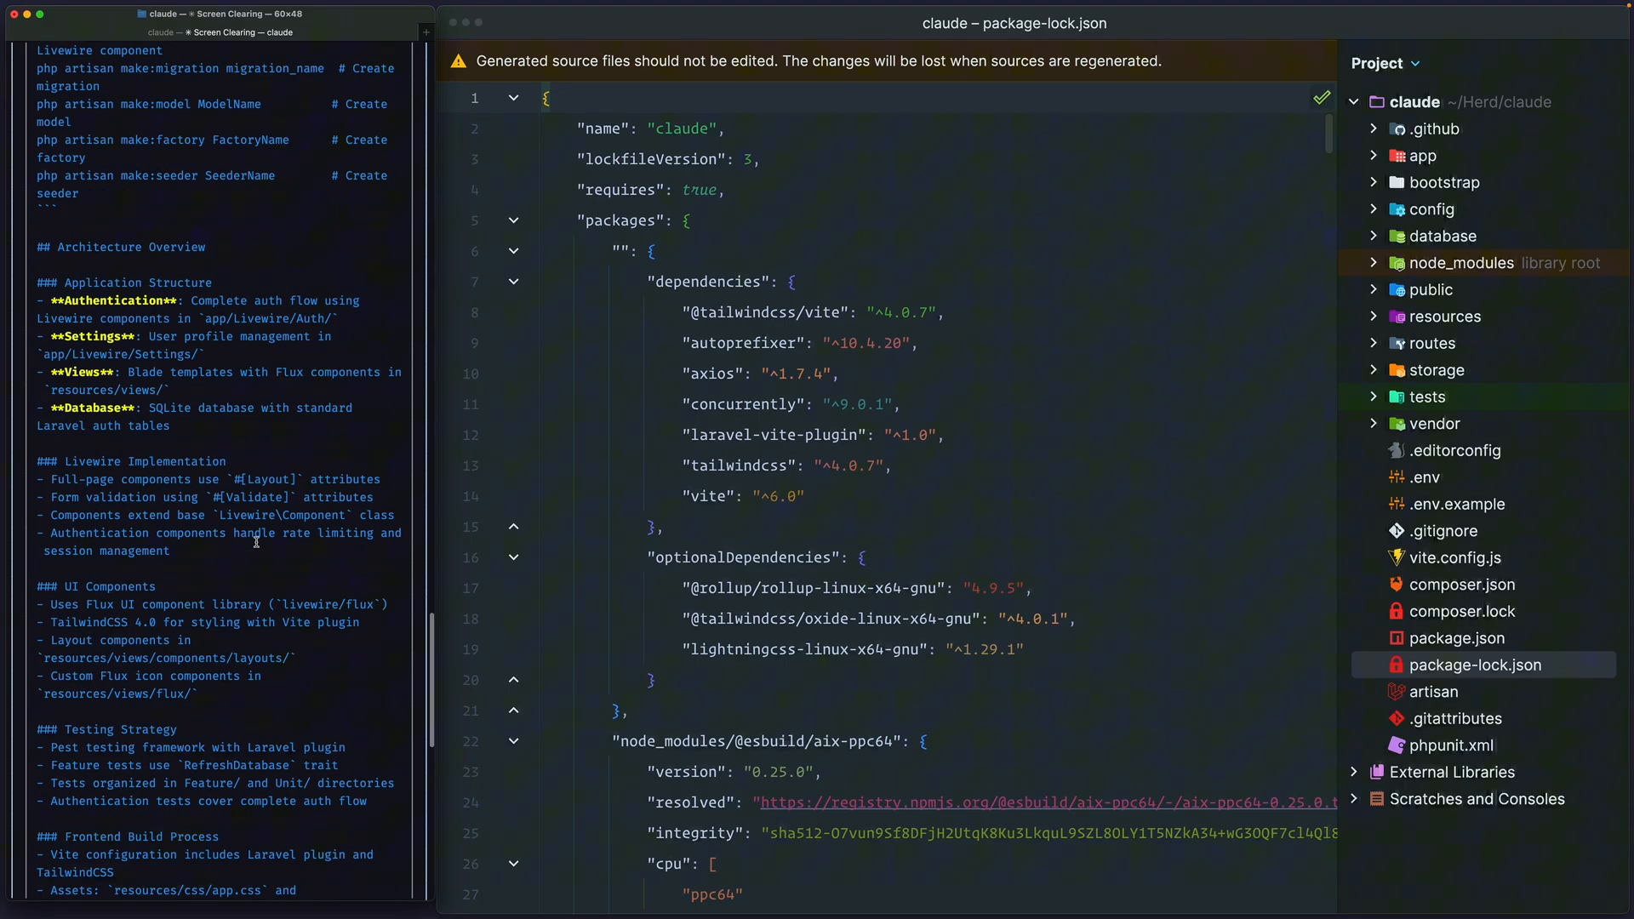
{"action": "scroll", "scroll_direction": "down", "scroll_amount": 3}
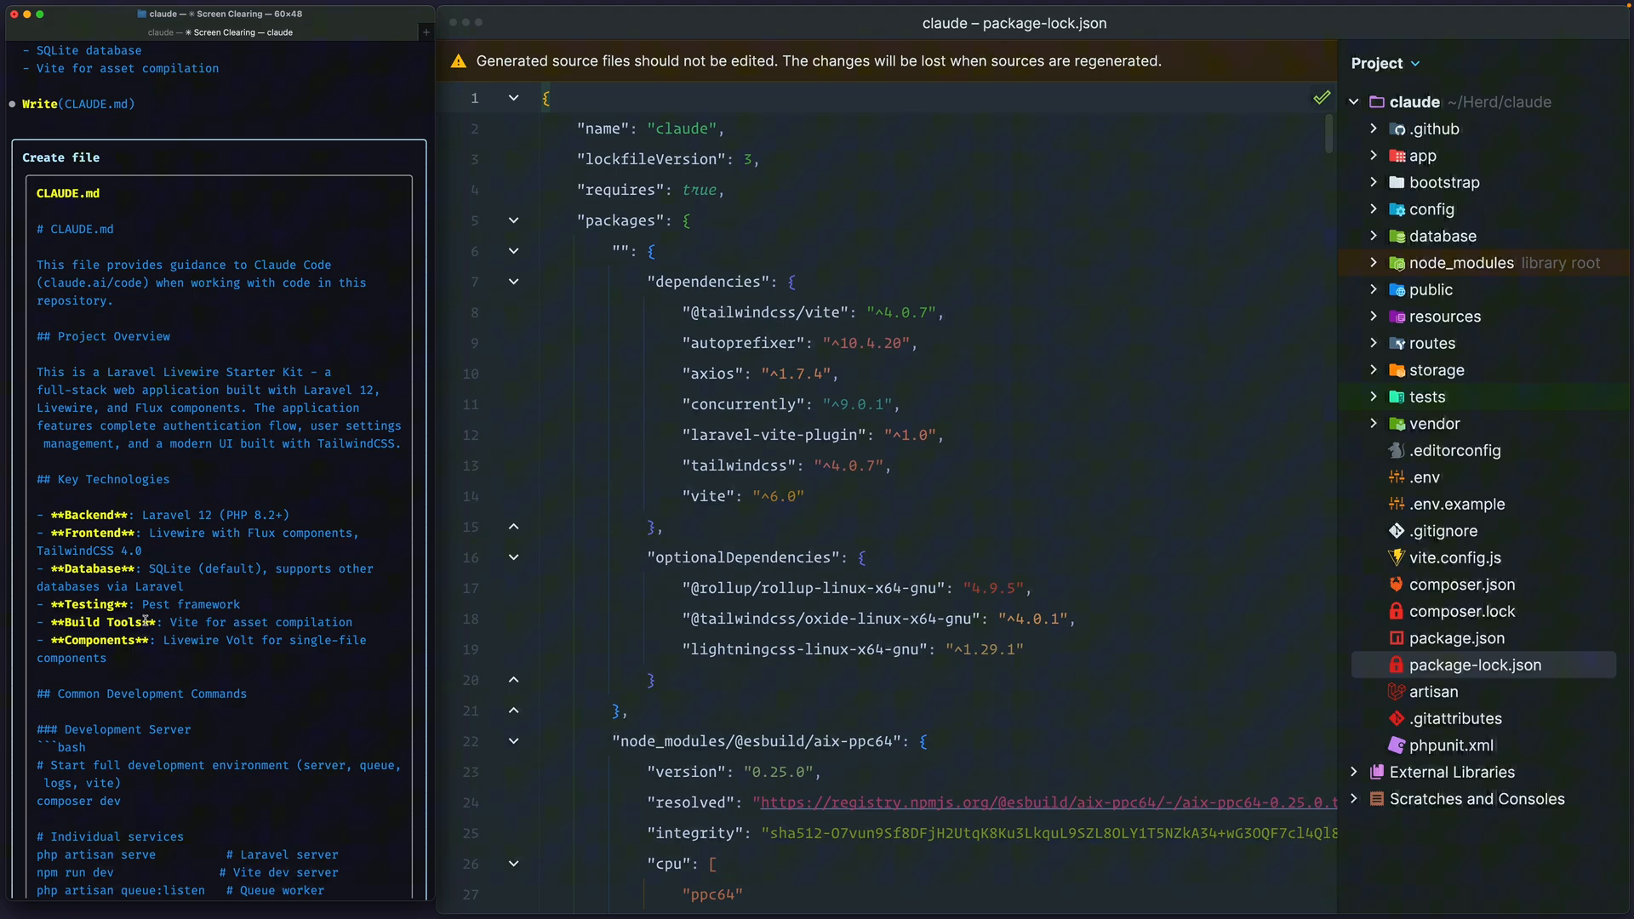
{"action": "scroll", "scroll_direction": "down", "scroll_amount": 3}
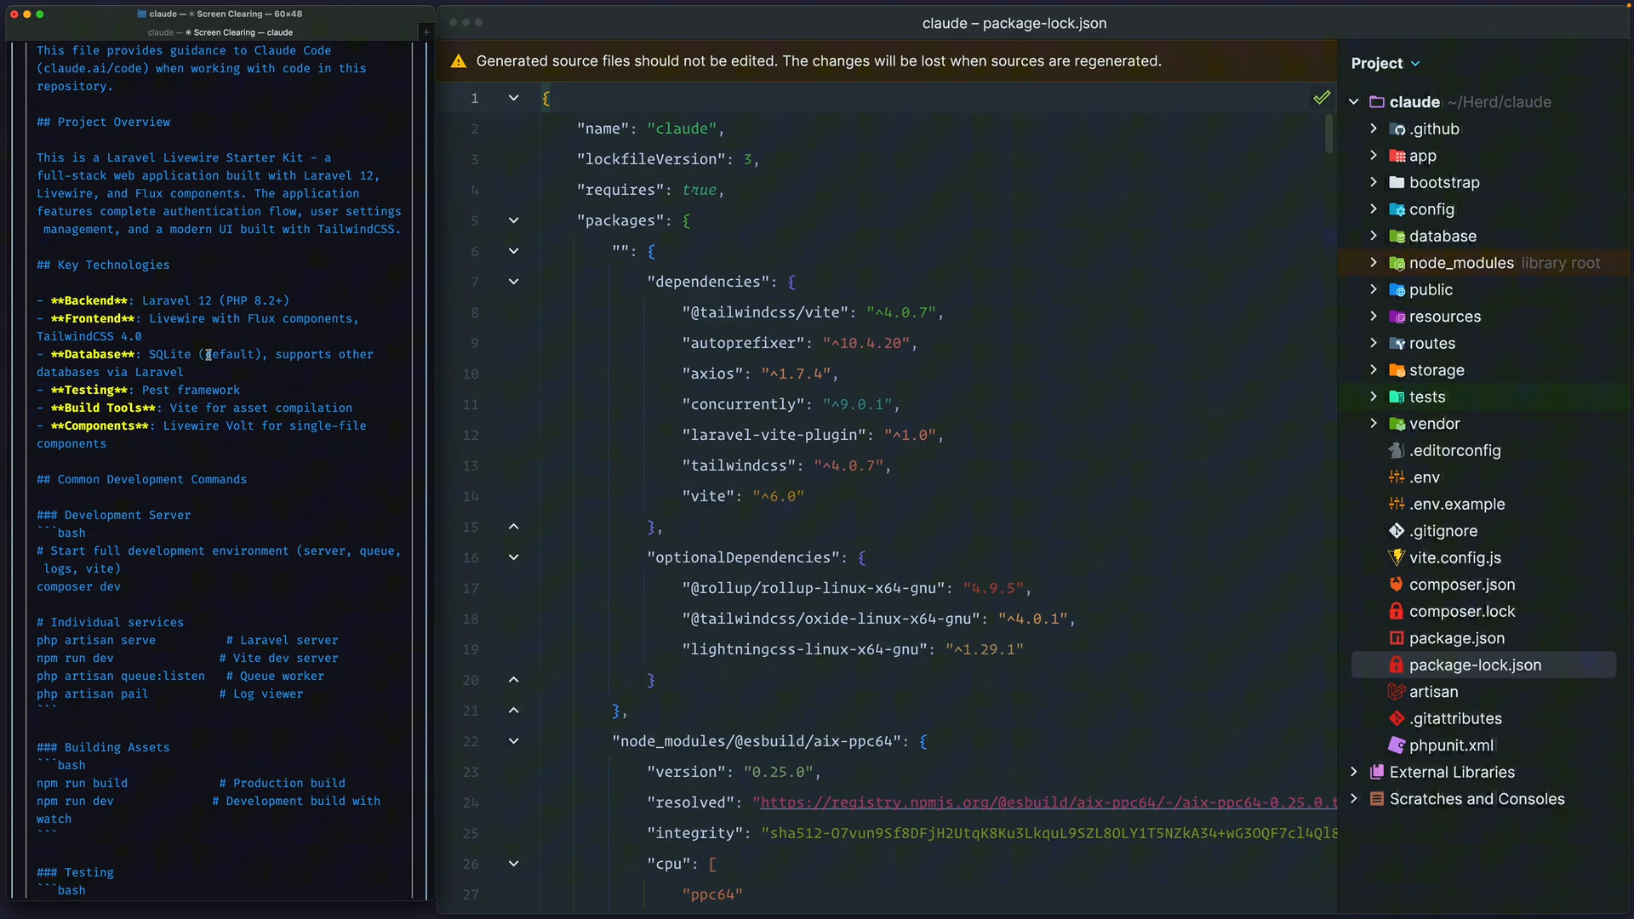
{"action": "mouse_move", "coordinate": [199, 434]}
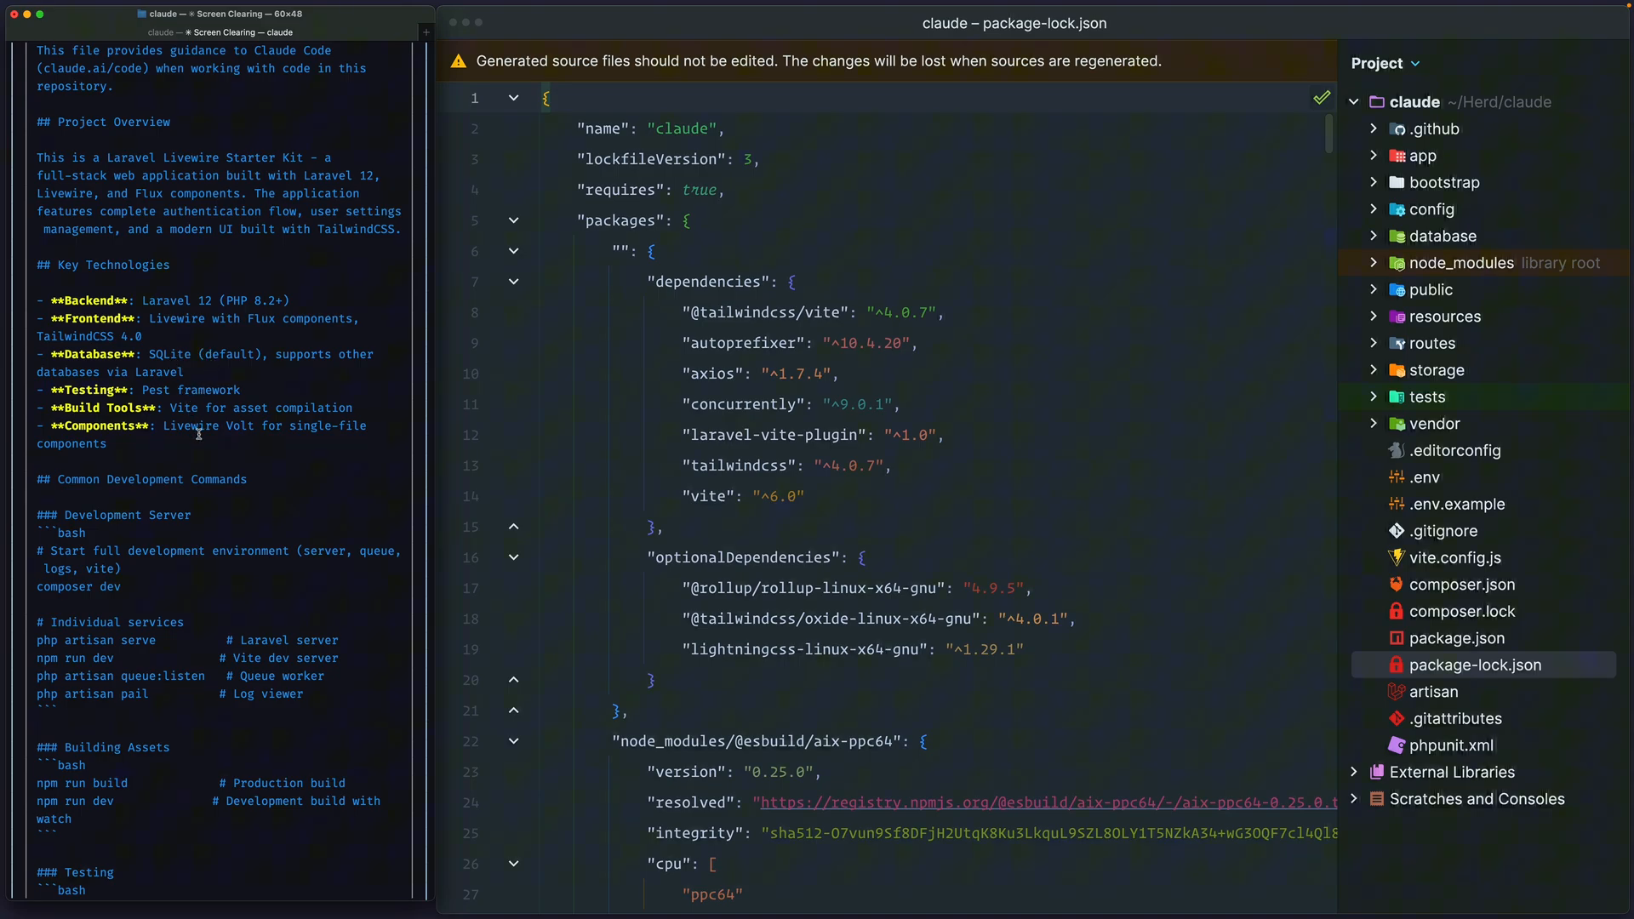
{"action": "scroll", "scroll_direction": "down", "scroll_amount": 3}
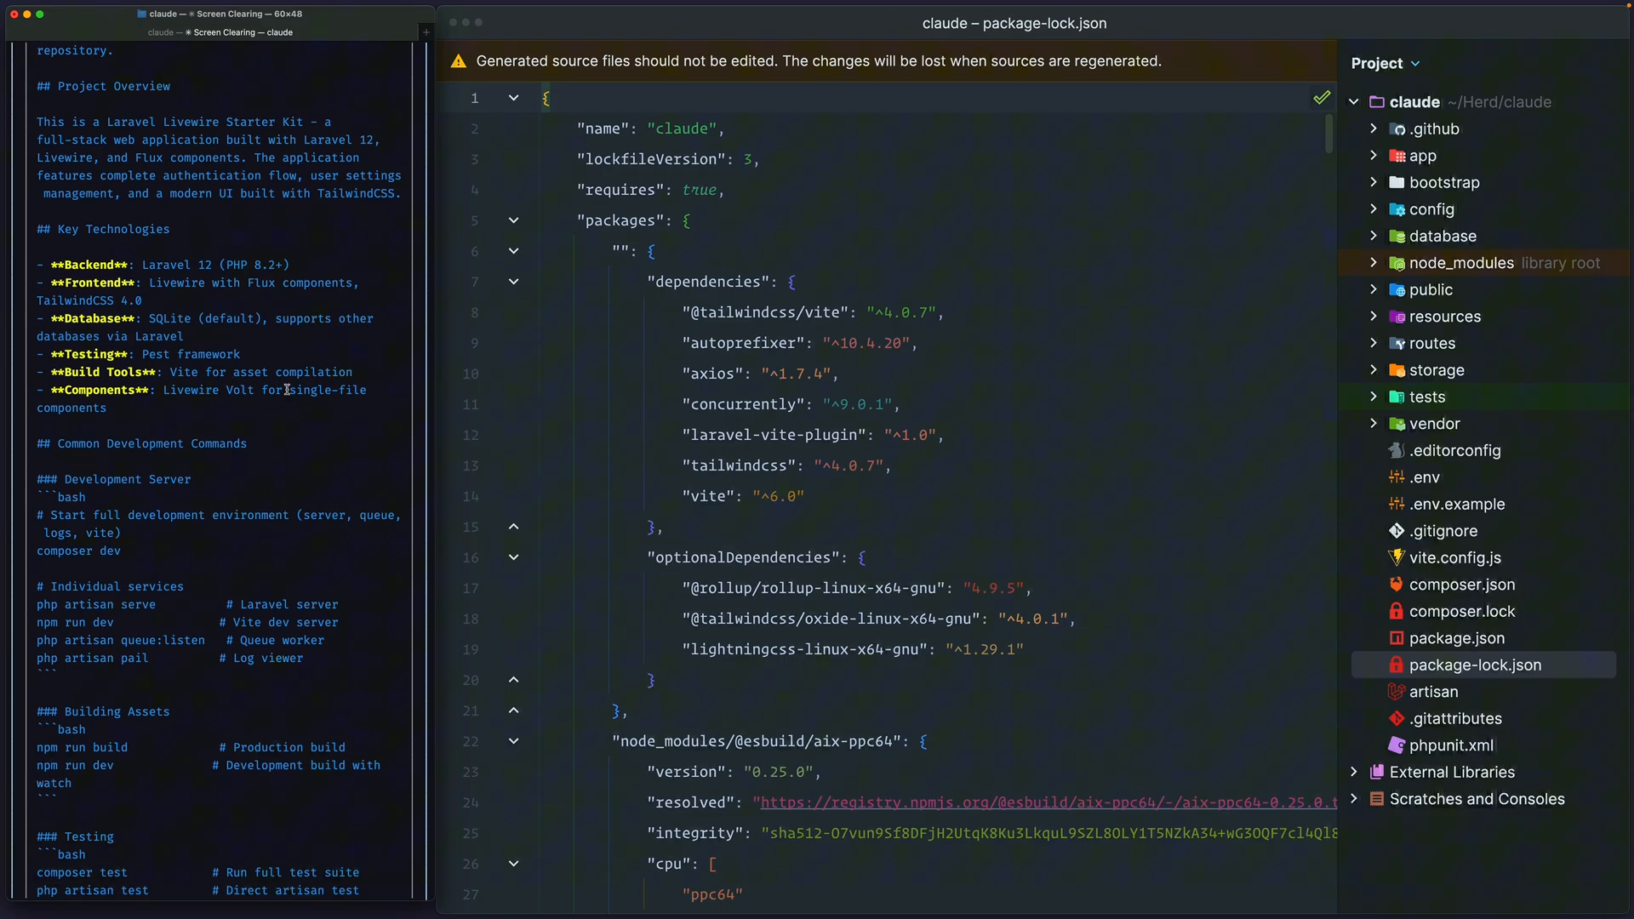
{"action": "left_click", "coordinate": [1418, 155]}
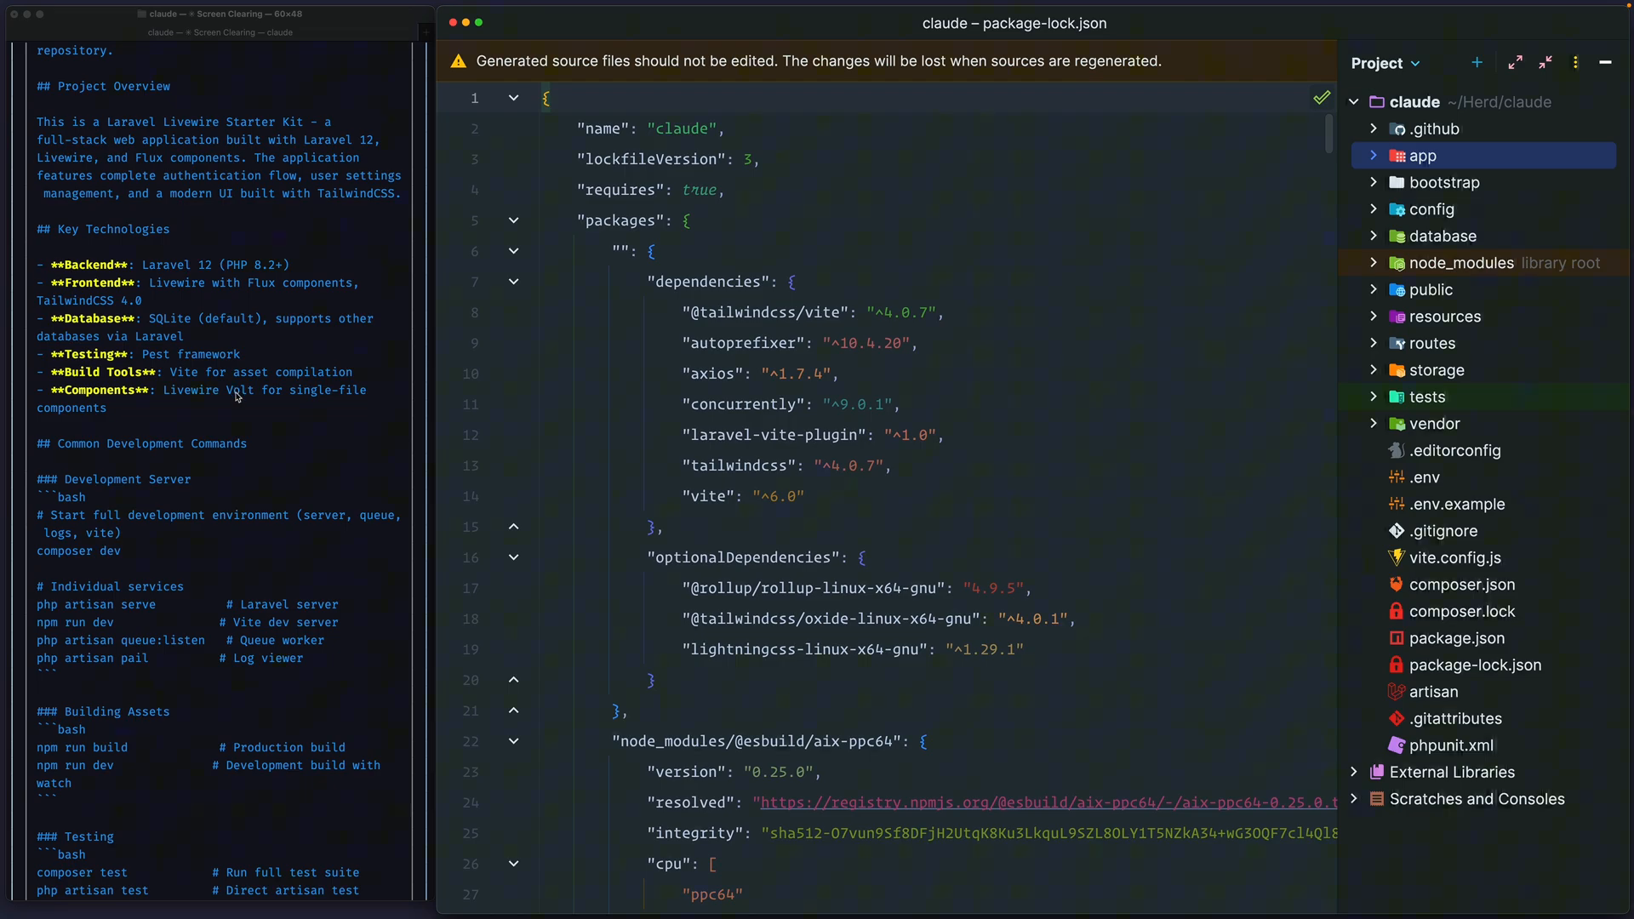
{"action": "mouse_move", "coordinate": [226, 405]}
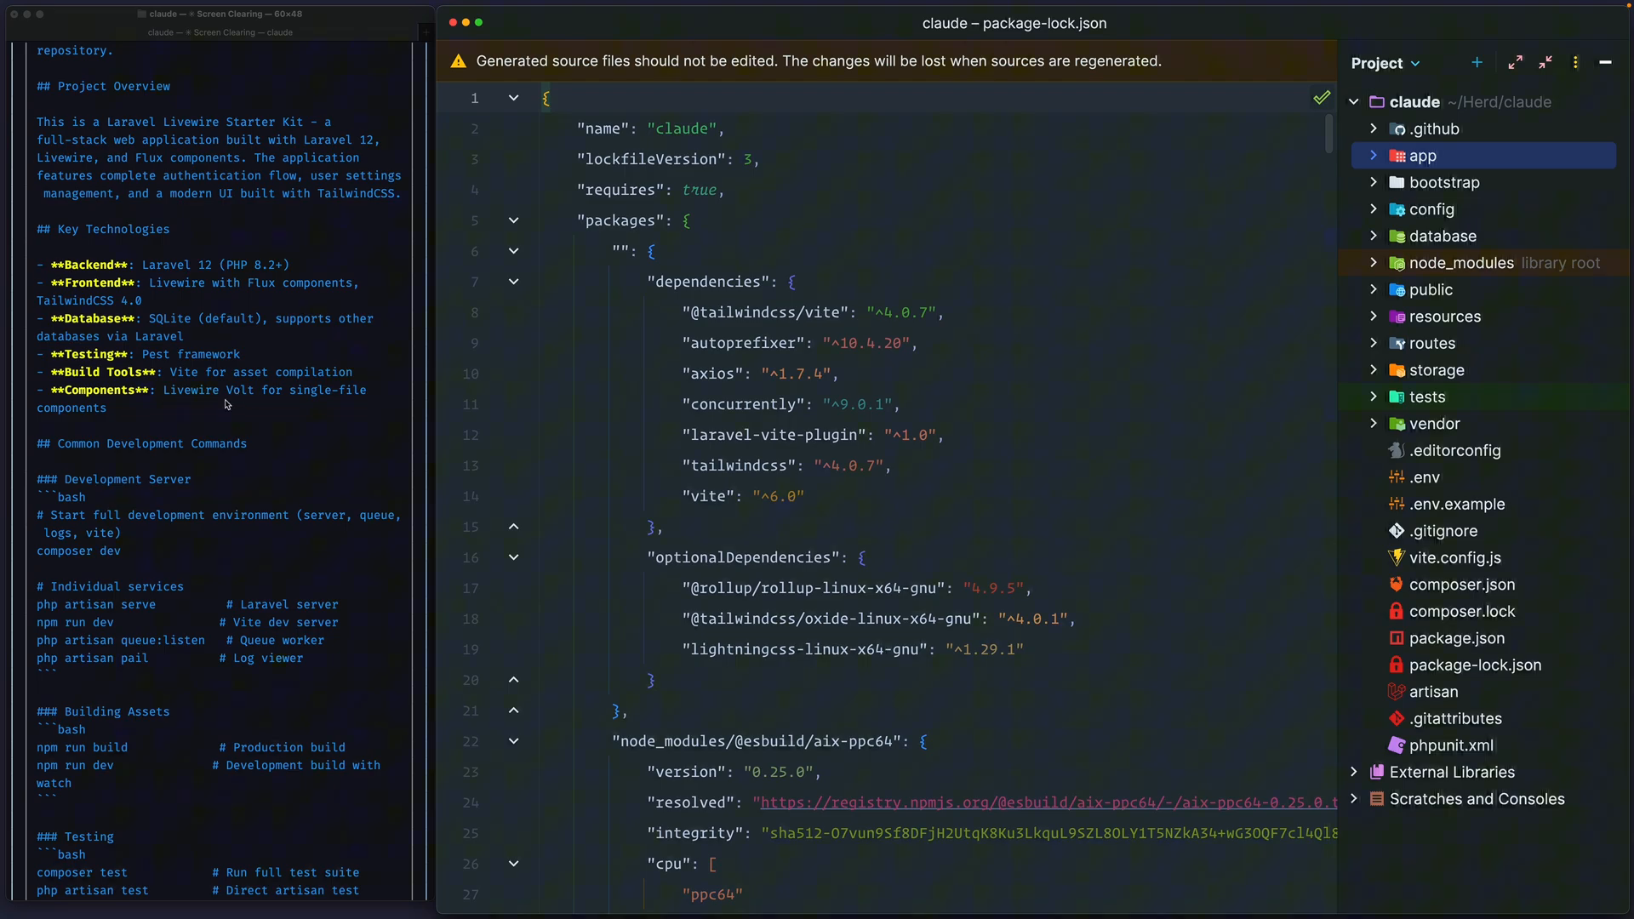
- Expand the app folder in the Project tree and view composer.json
{"action": "left_click", "coordinate": [1418, 155]}
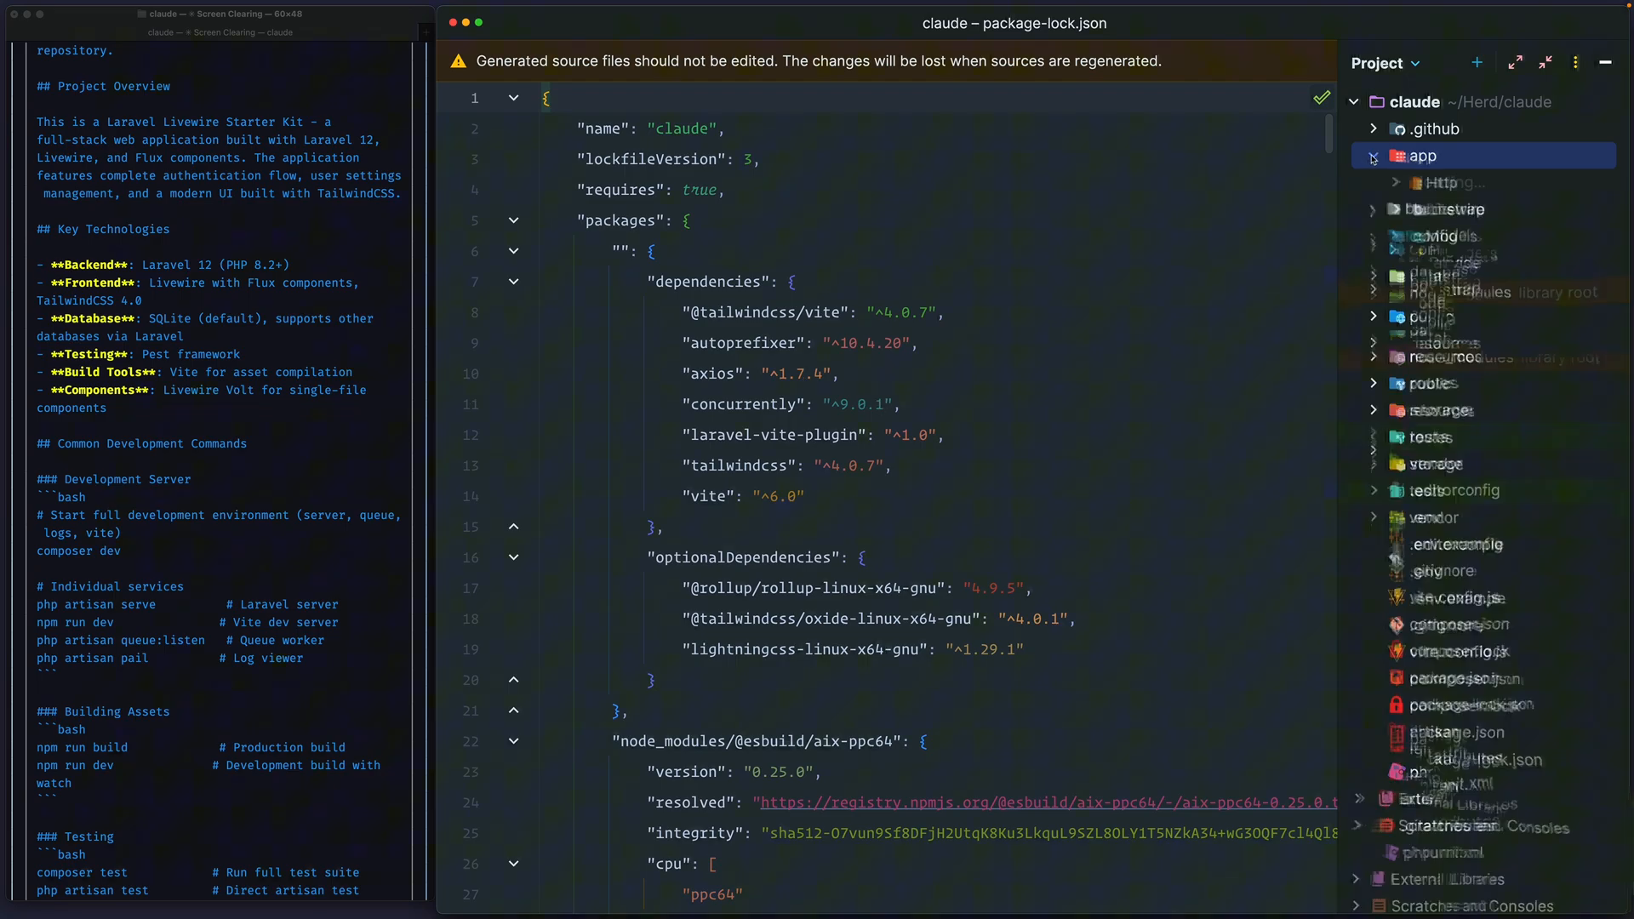
{"action": "left_click", "coordinate": [1418, 155]}
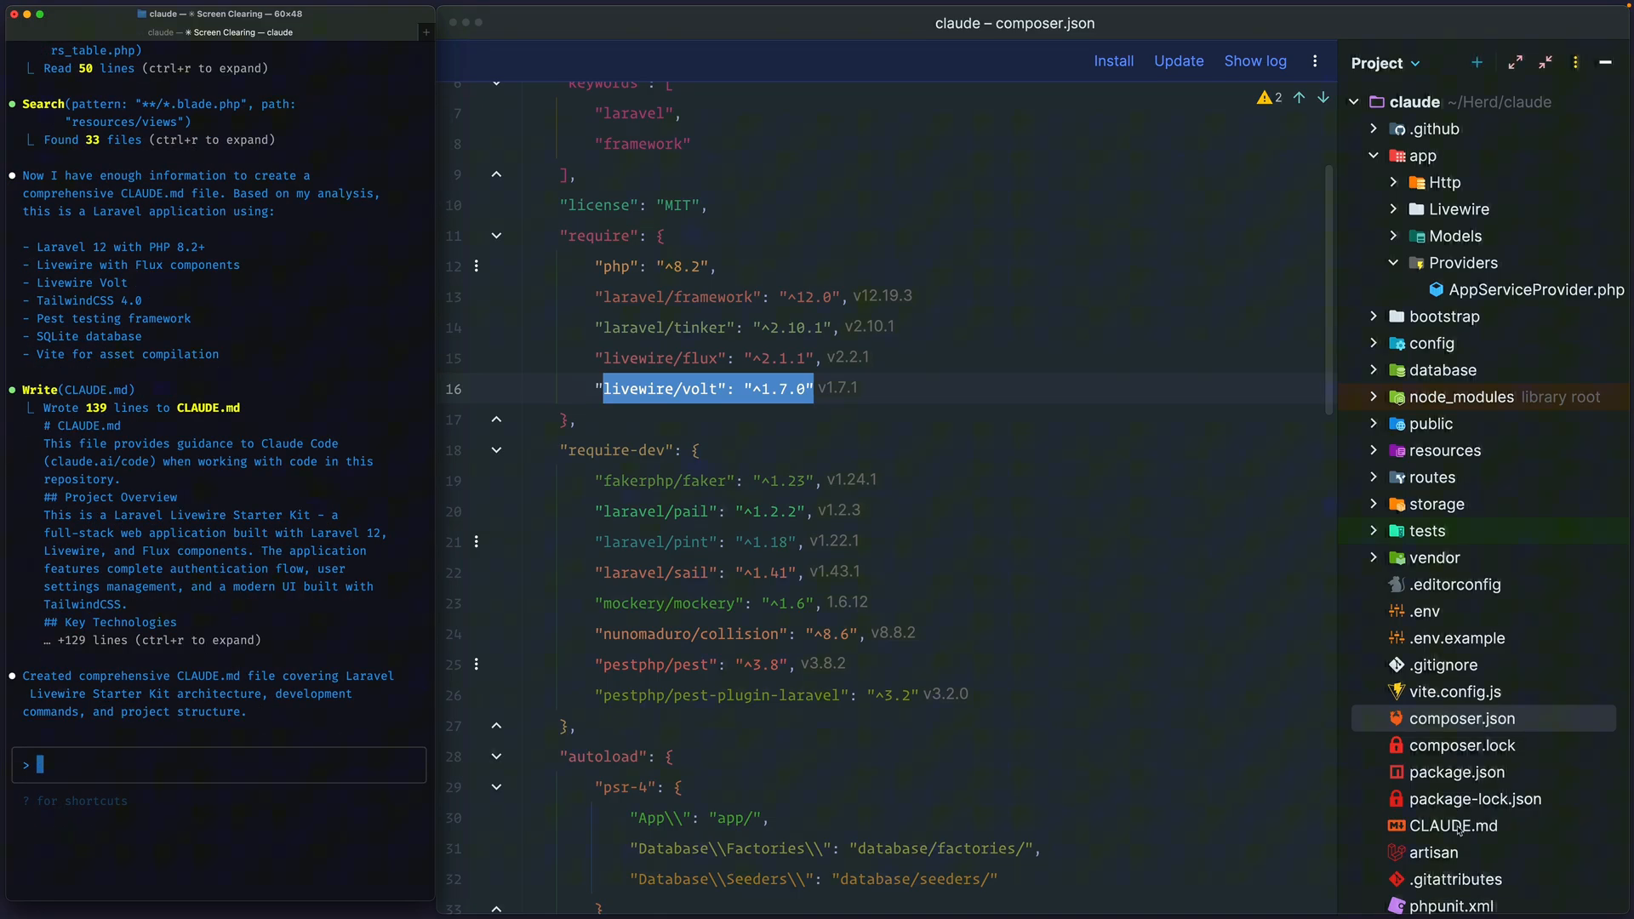
- Read CLAUDE.md in the editor through to line 139's important directories section
{"action": "left_click", "coordinate": [1448, 824]}
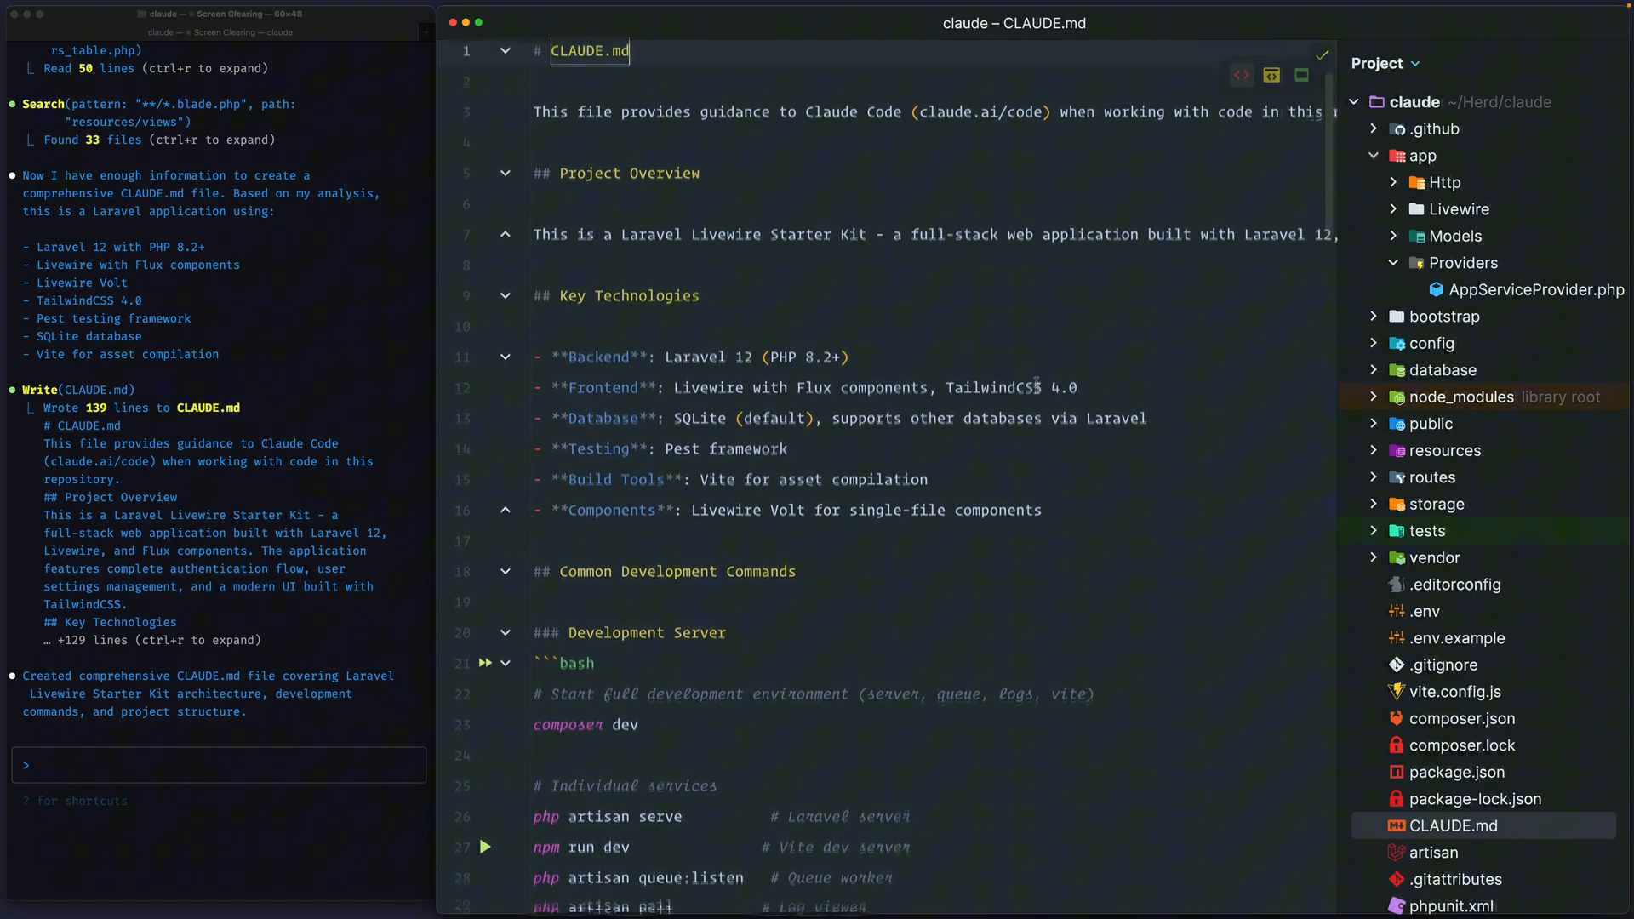
{"action": "scroll", "scroll_direction": "down", "scroll_amount": 3}
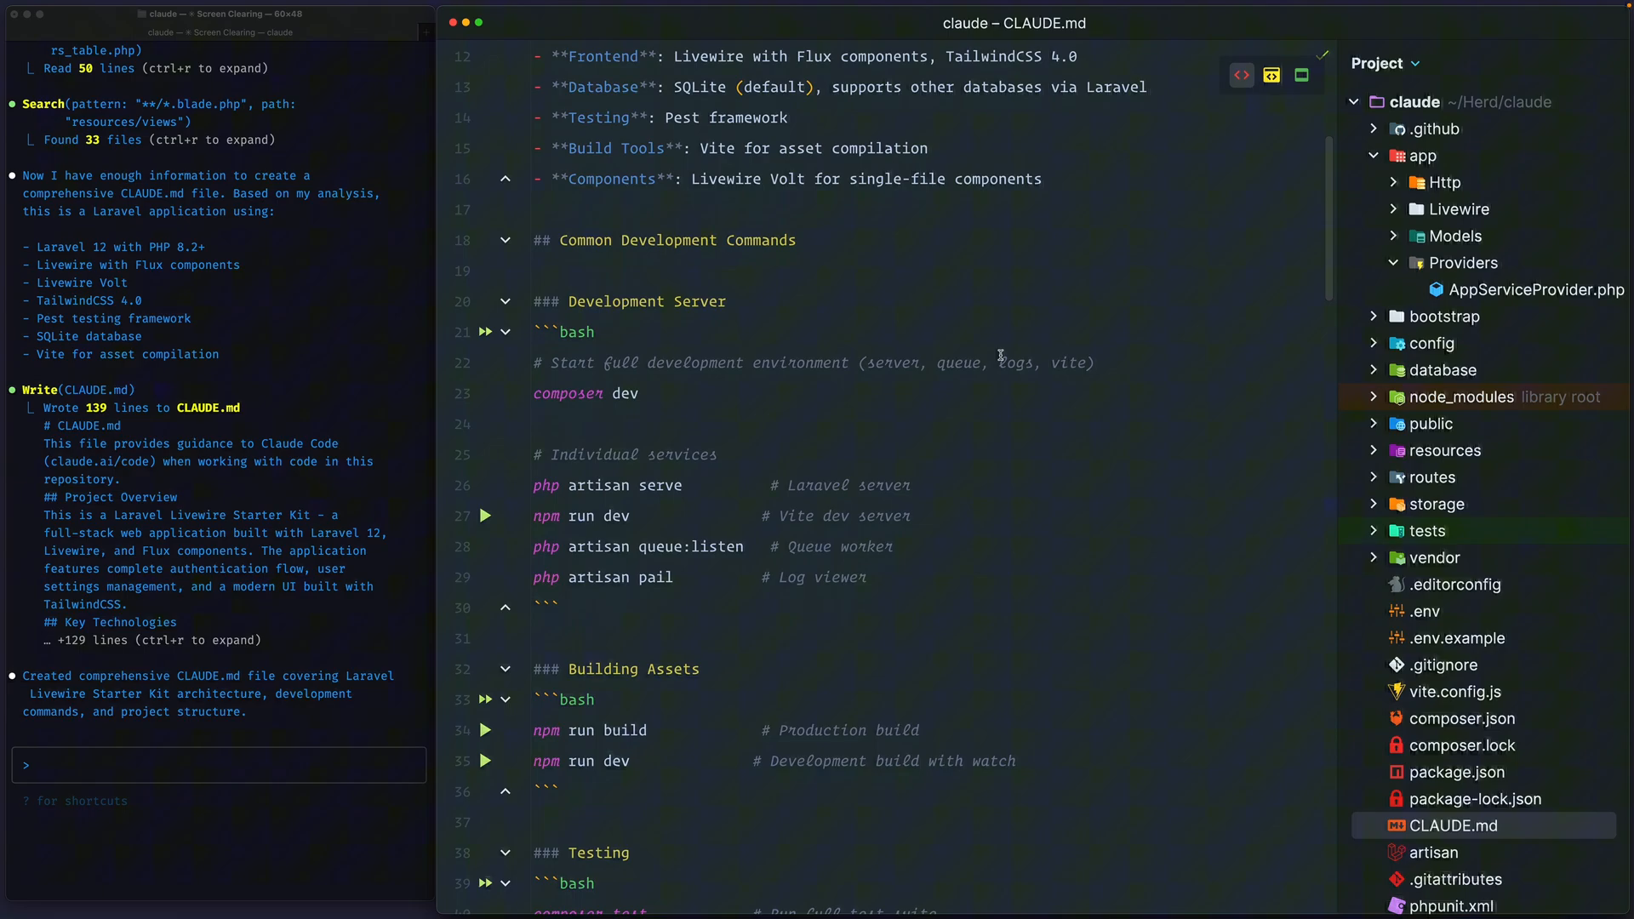
{"action": "scroll", "scroll_direction": "down", "scroll_amount": 3}
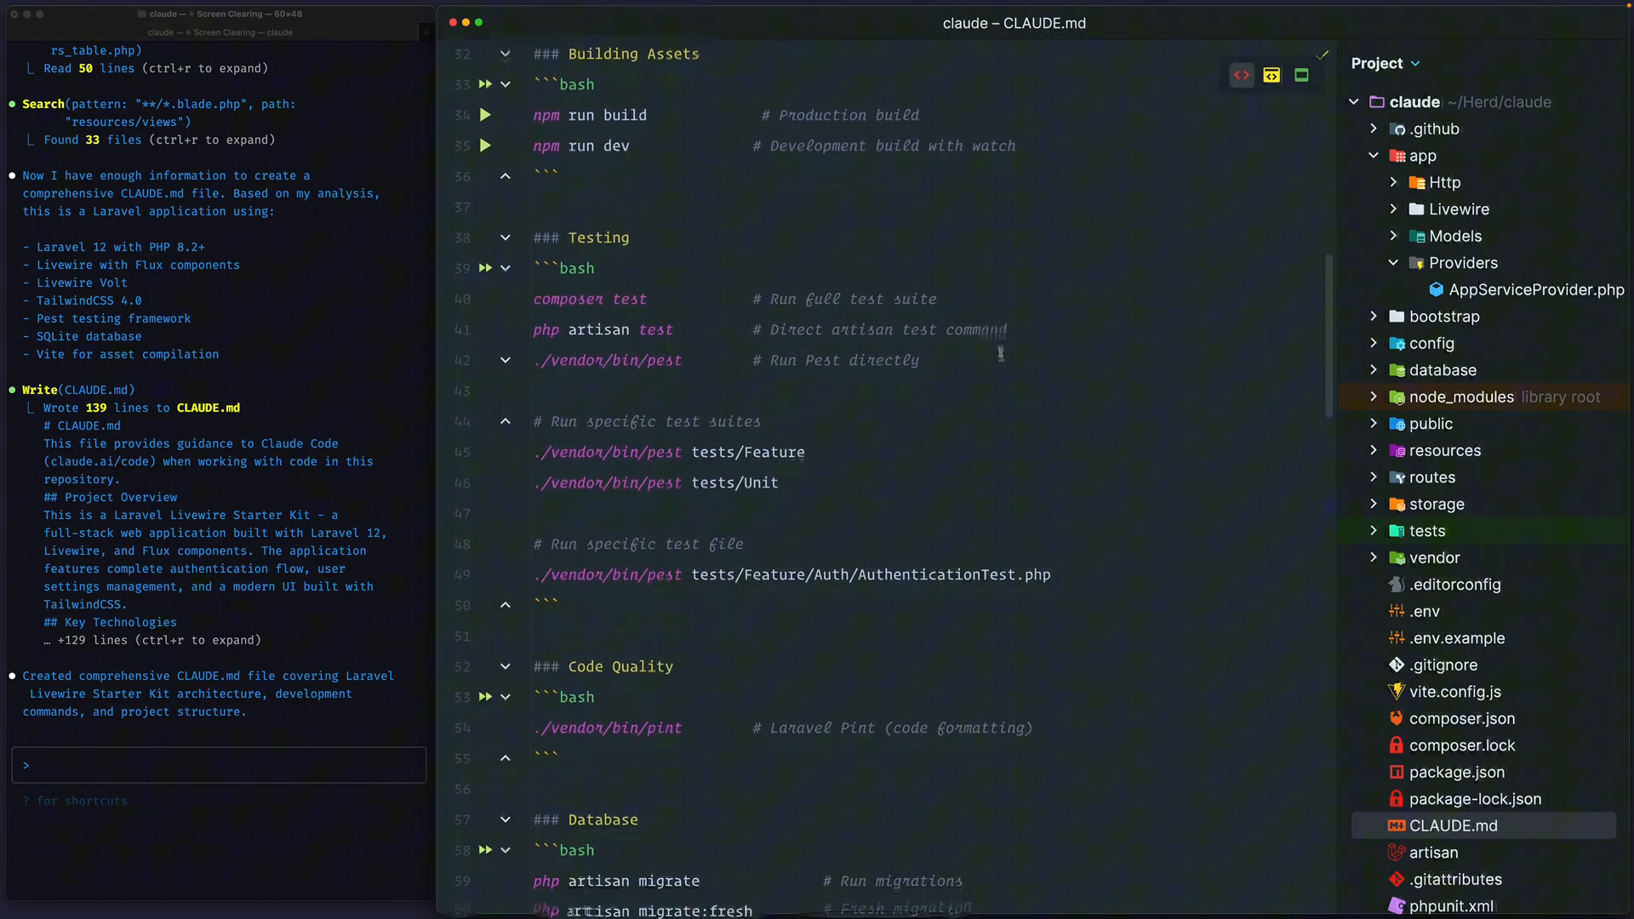
{"action": "scroll", "scroll_direction": "down", "scroll_amount": 3}
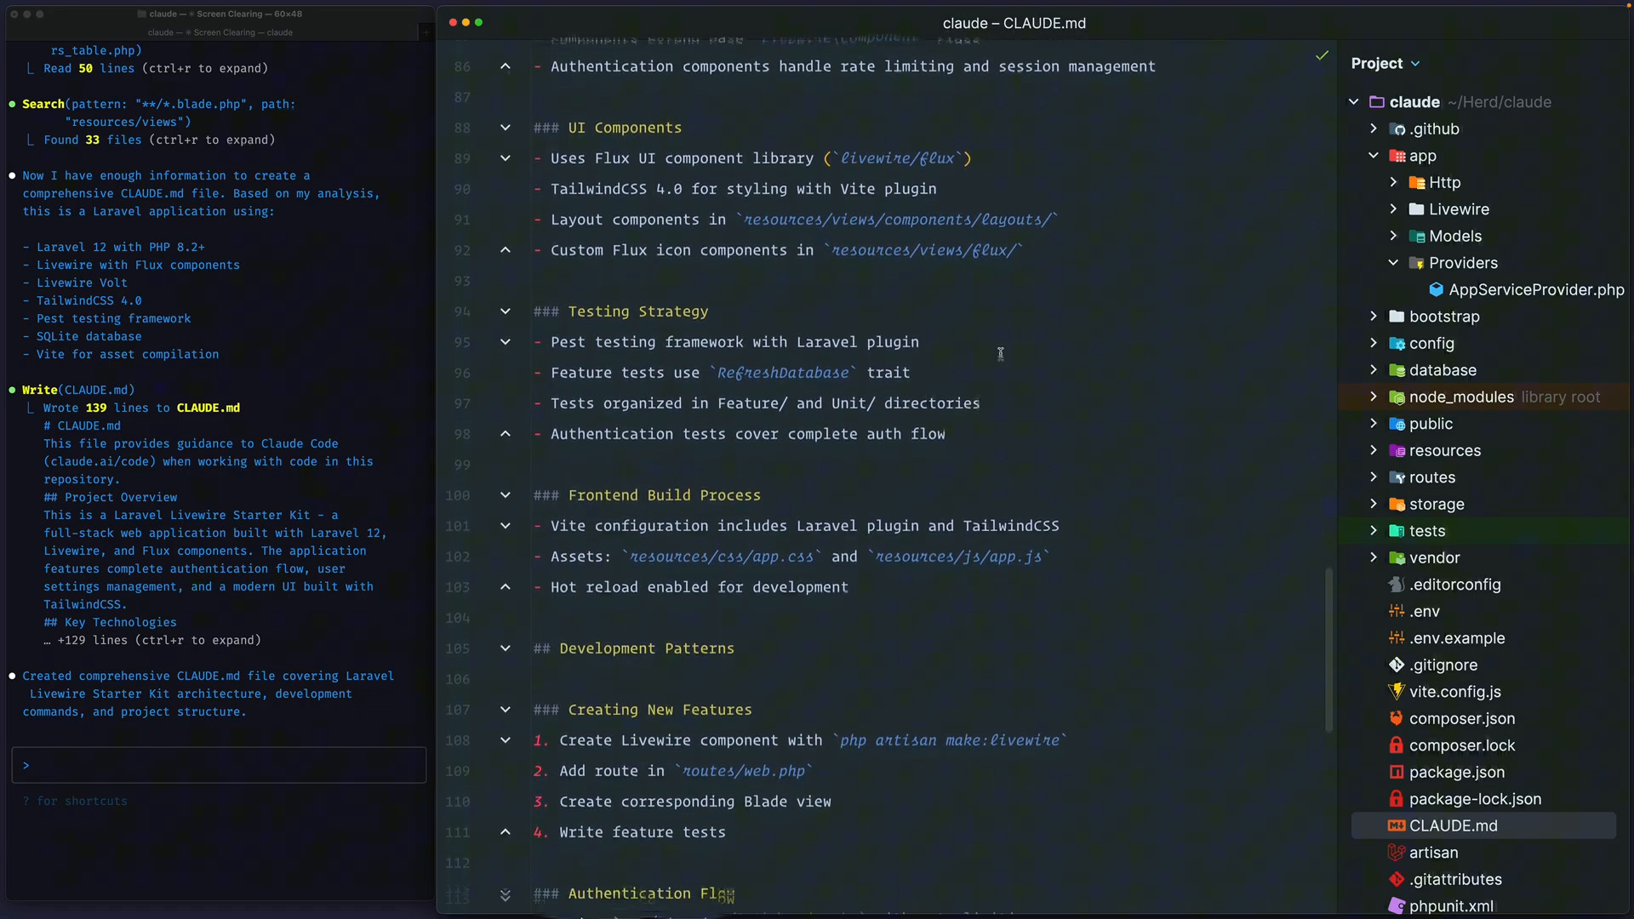
{"action": "scroll", "scroll_direction": "down", "scroll_amount": 3}
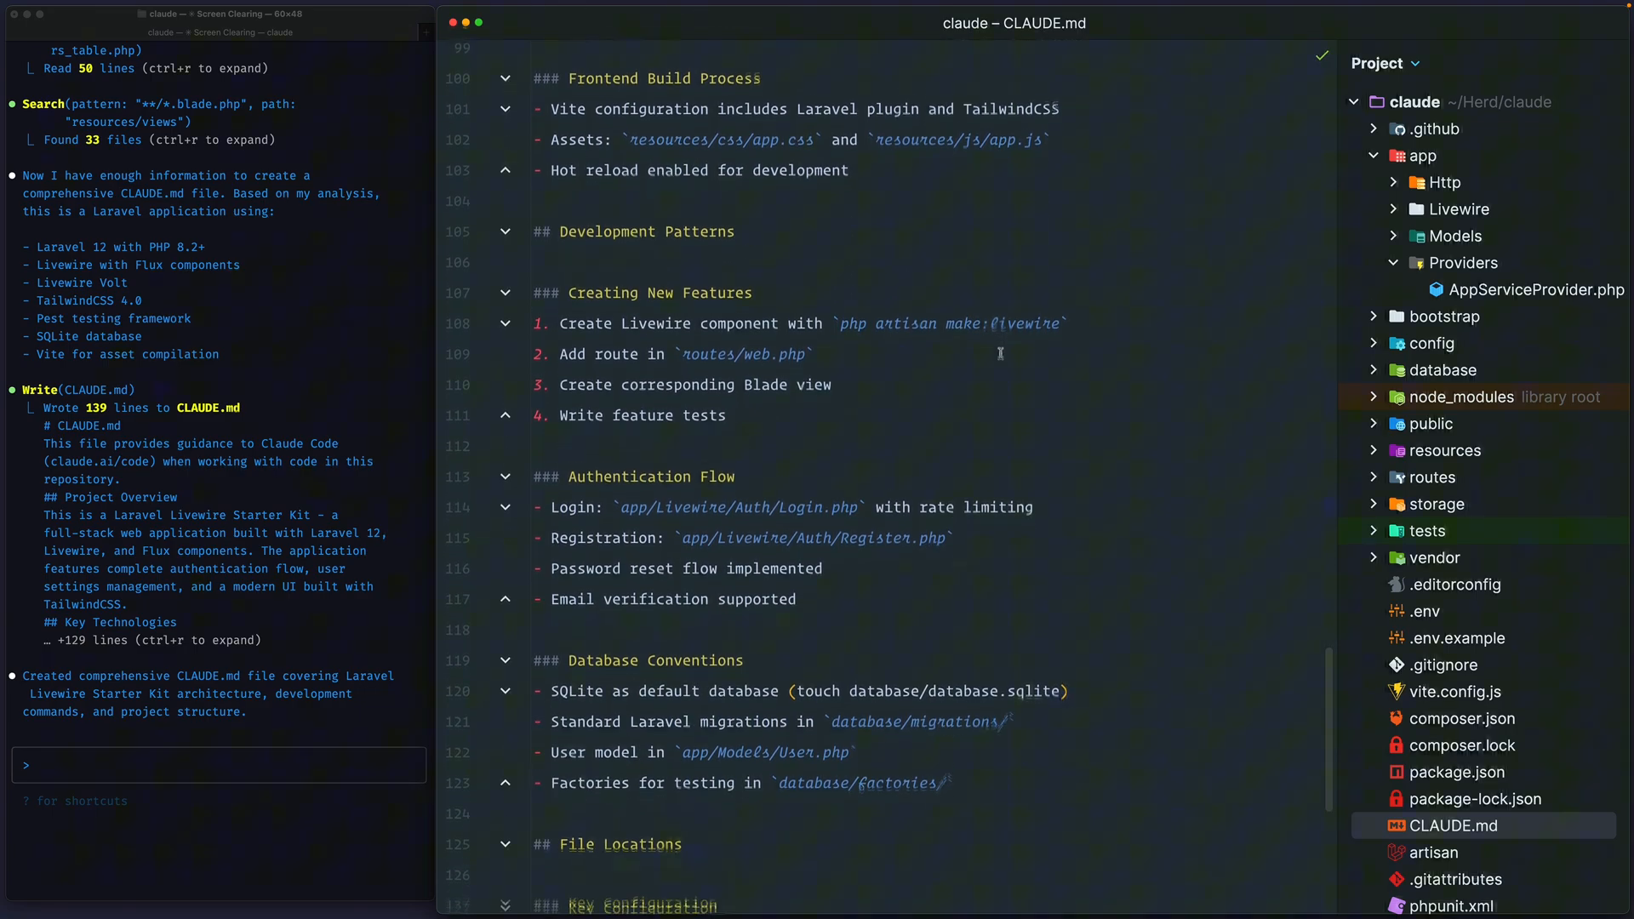
{"action": "scroll", "scroll_direction": "down", "scroll_amount": 3}
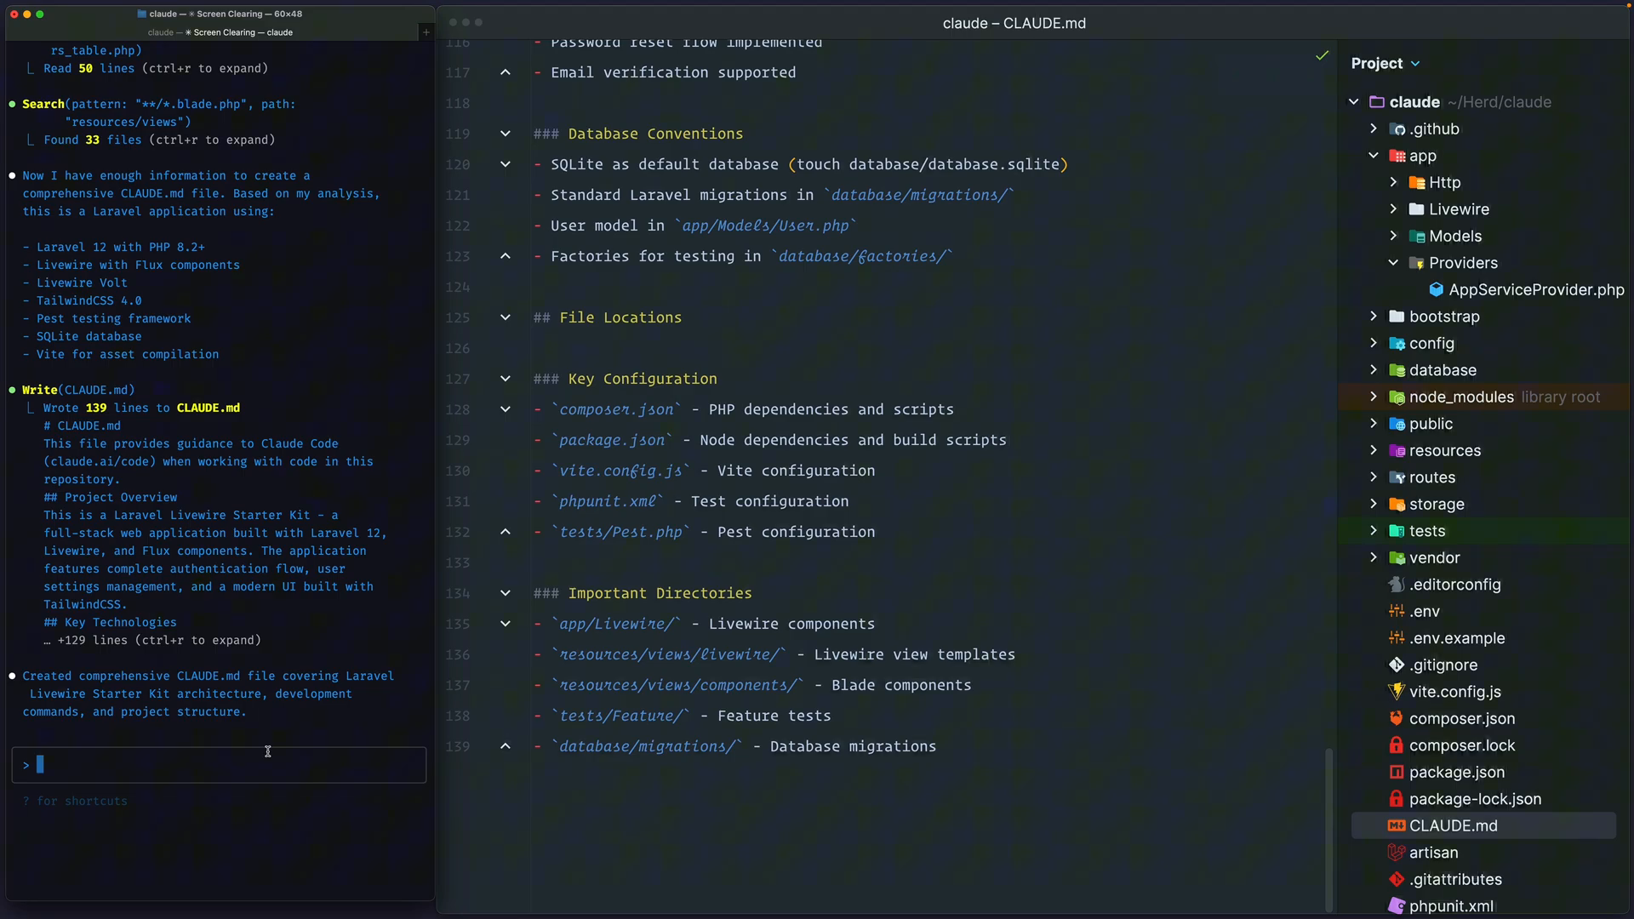
- Clear Claude Code's history with /clear and list available commands with /help
{"action": "type", "text": "/clear"}
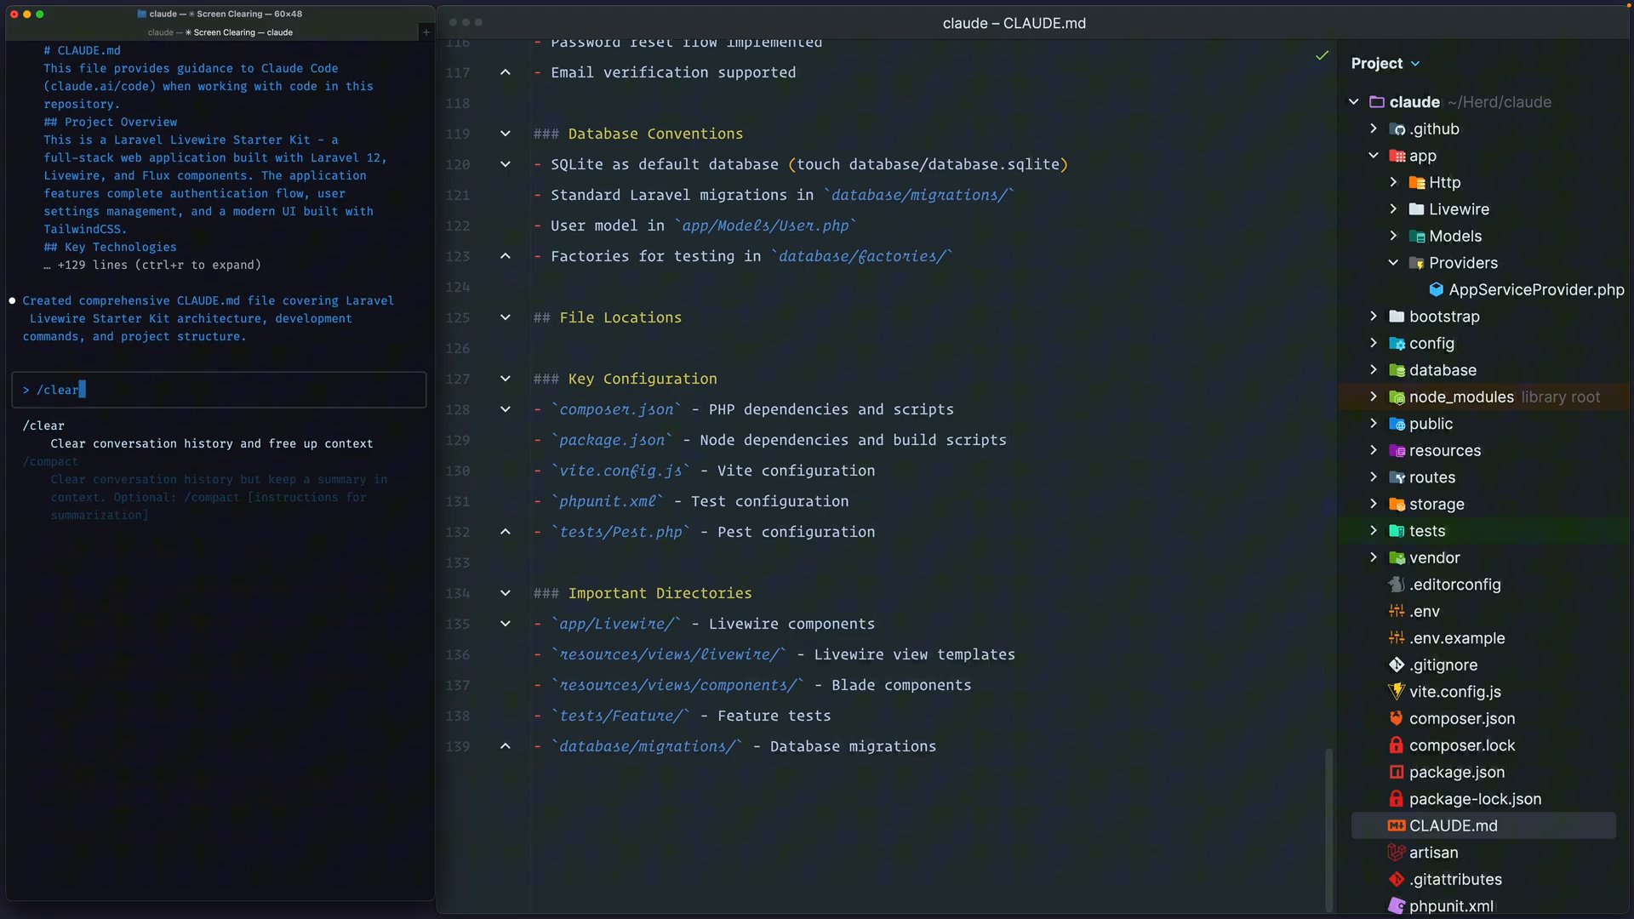
{"action": "type", "text": "/help"}
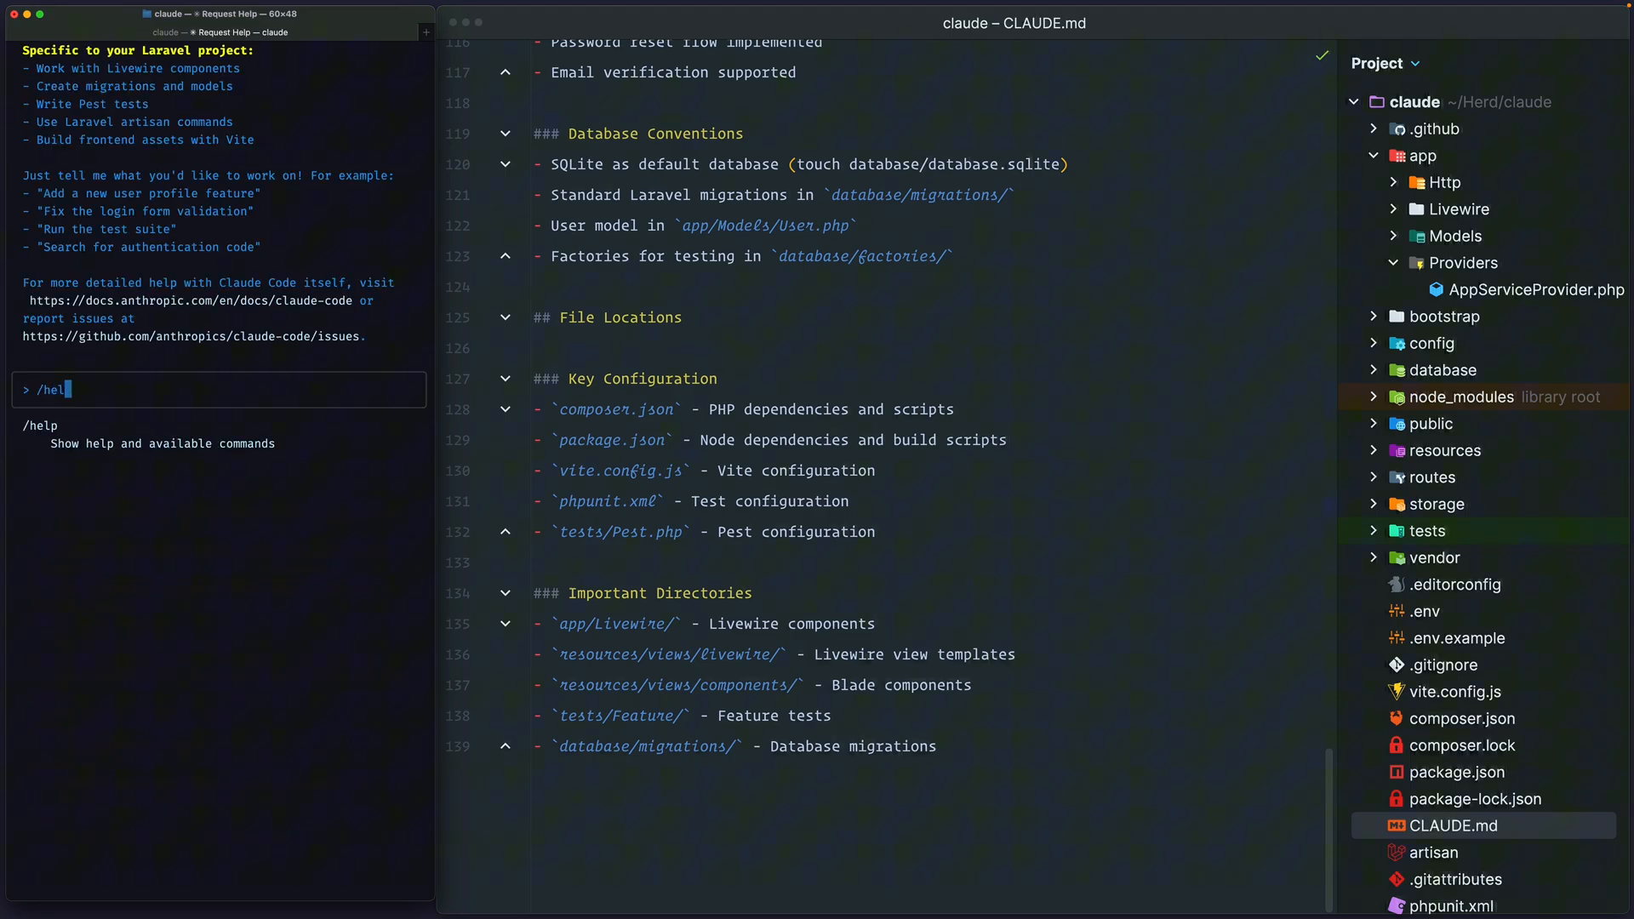
{"action": "type", "text": "p"}
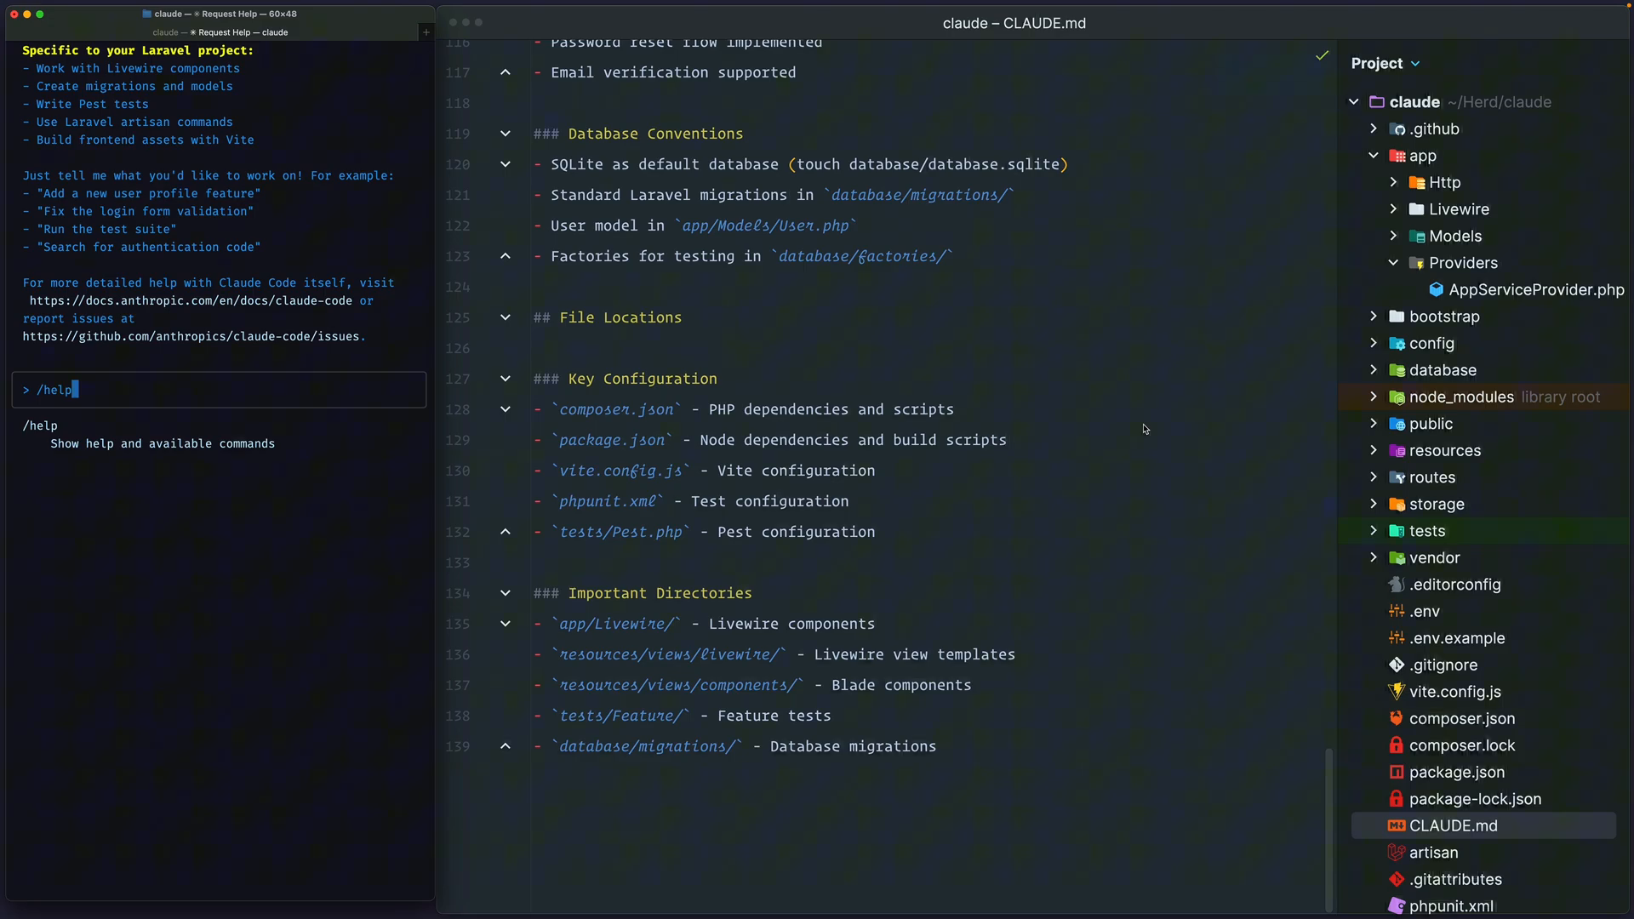
{"action": "left_click", "coordinate": [1375, 127]}
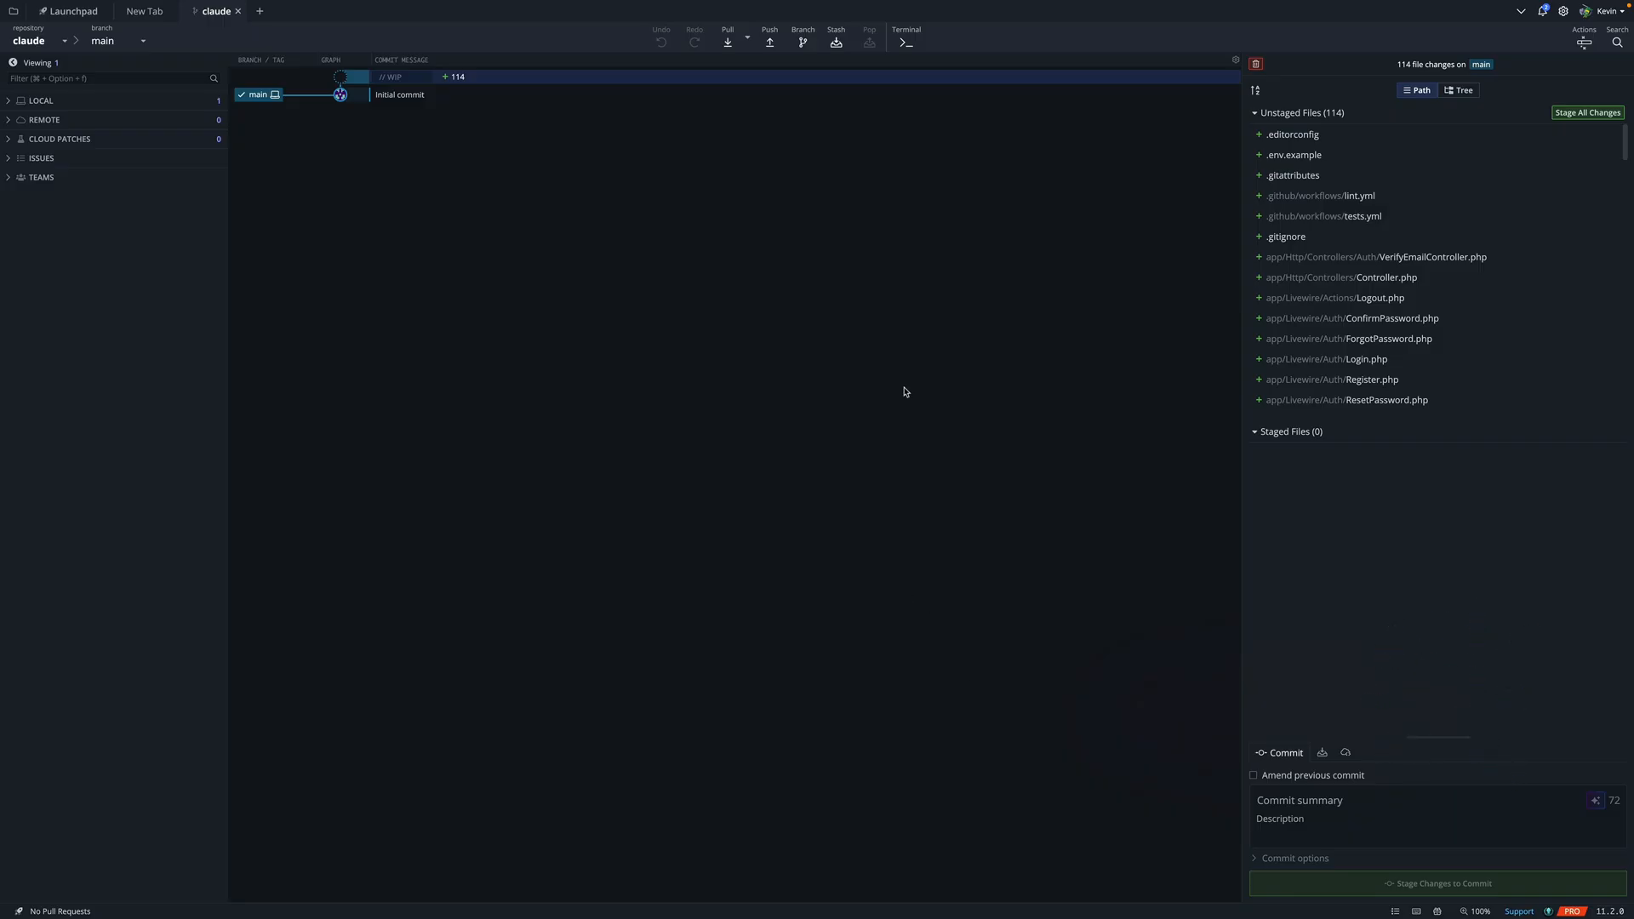
{"action": "mouse_move", "coordinate": [1039, 373]}
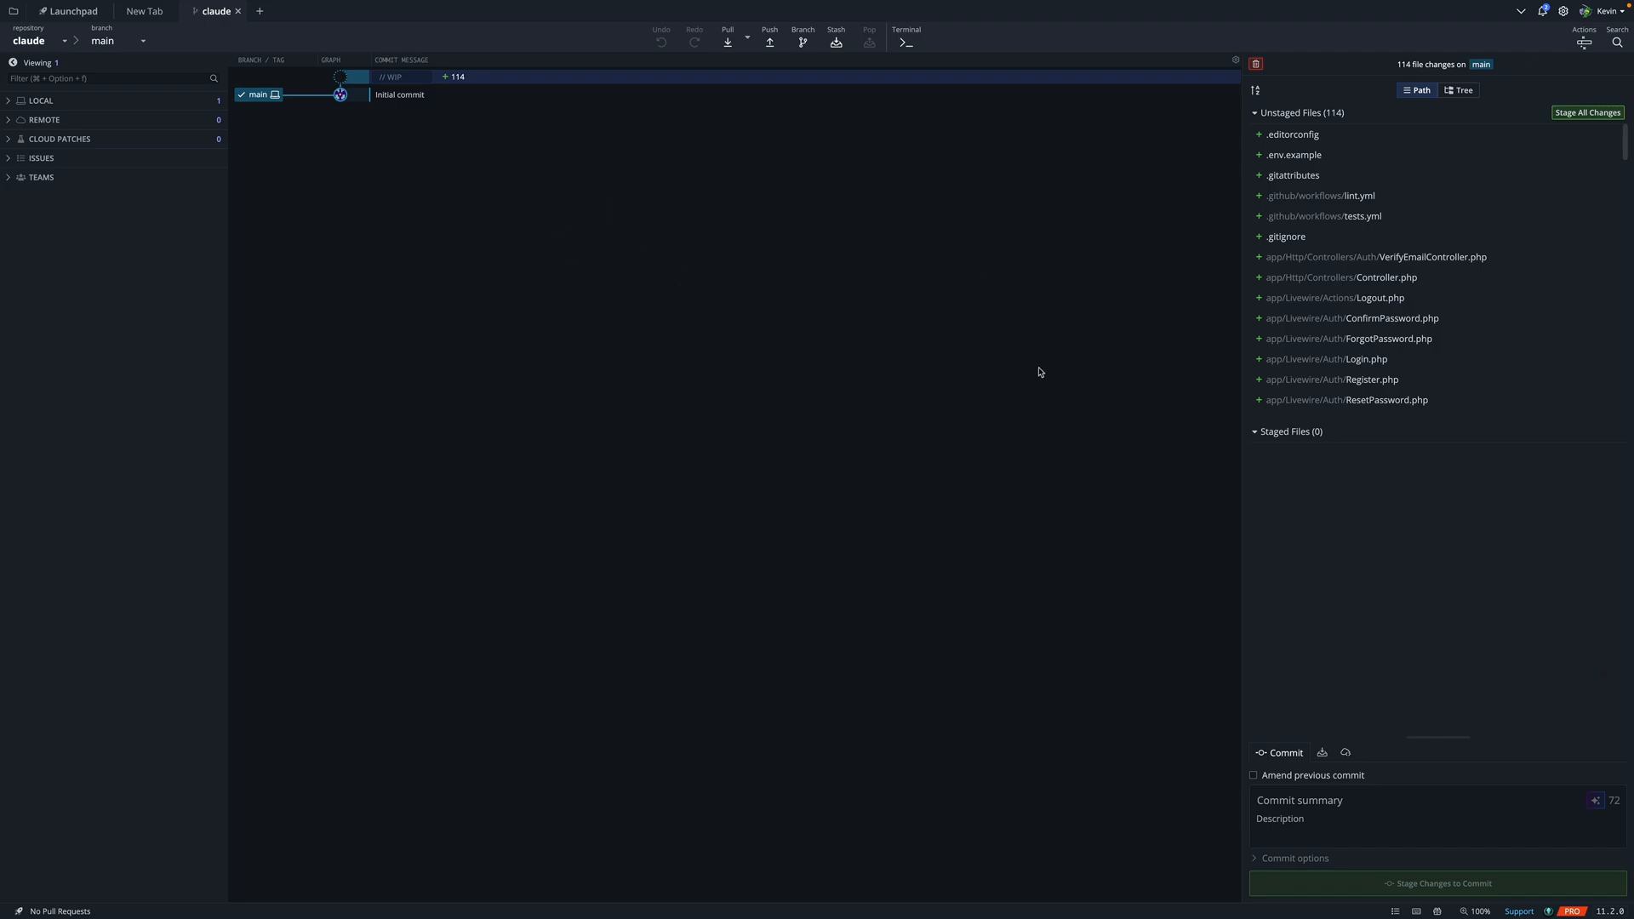
- View the diffs of ConfirmPassword.php and Logout.php in Unstaged Files
{"action": "left_click", "coordinate": [1355, 318]}
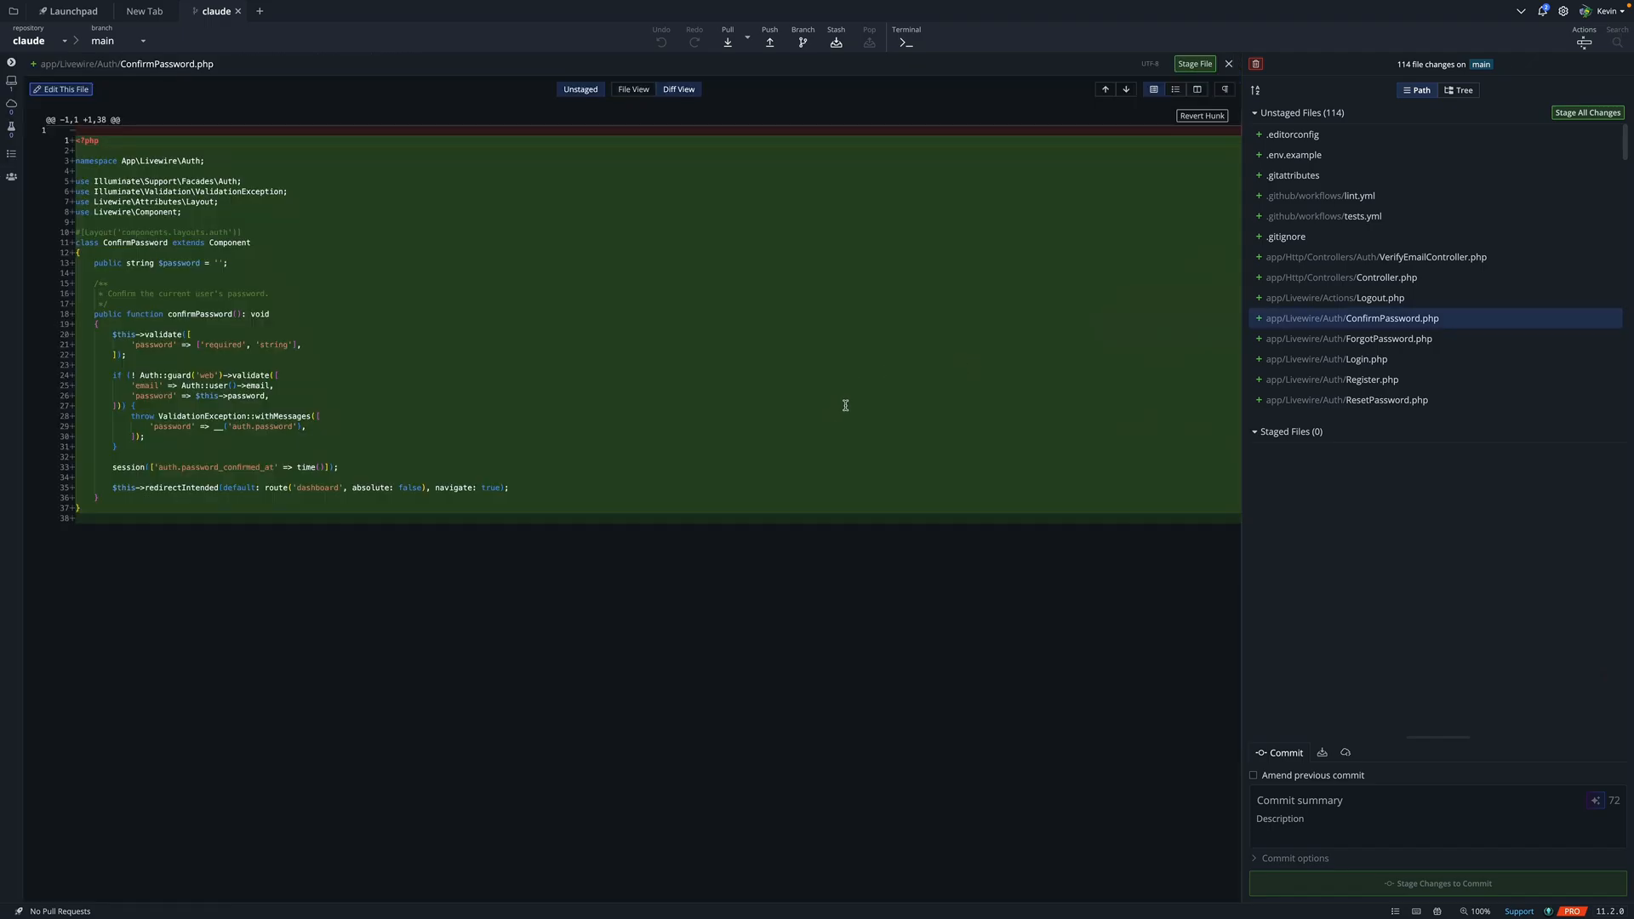
{"action": "left_click", "coordinate": [1336, 298]}
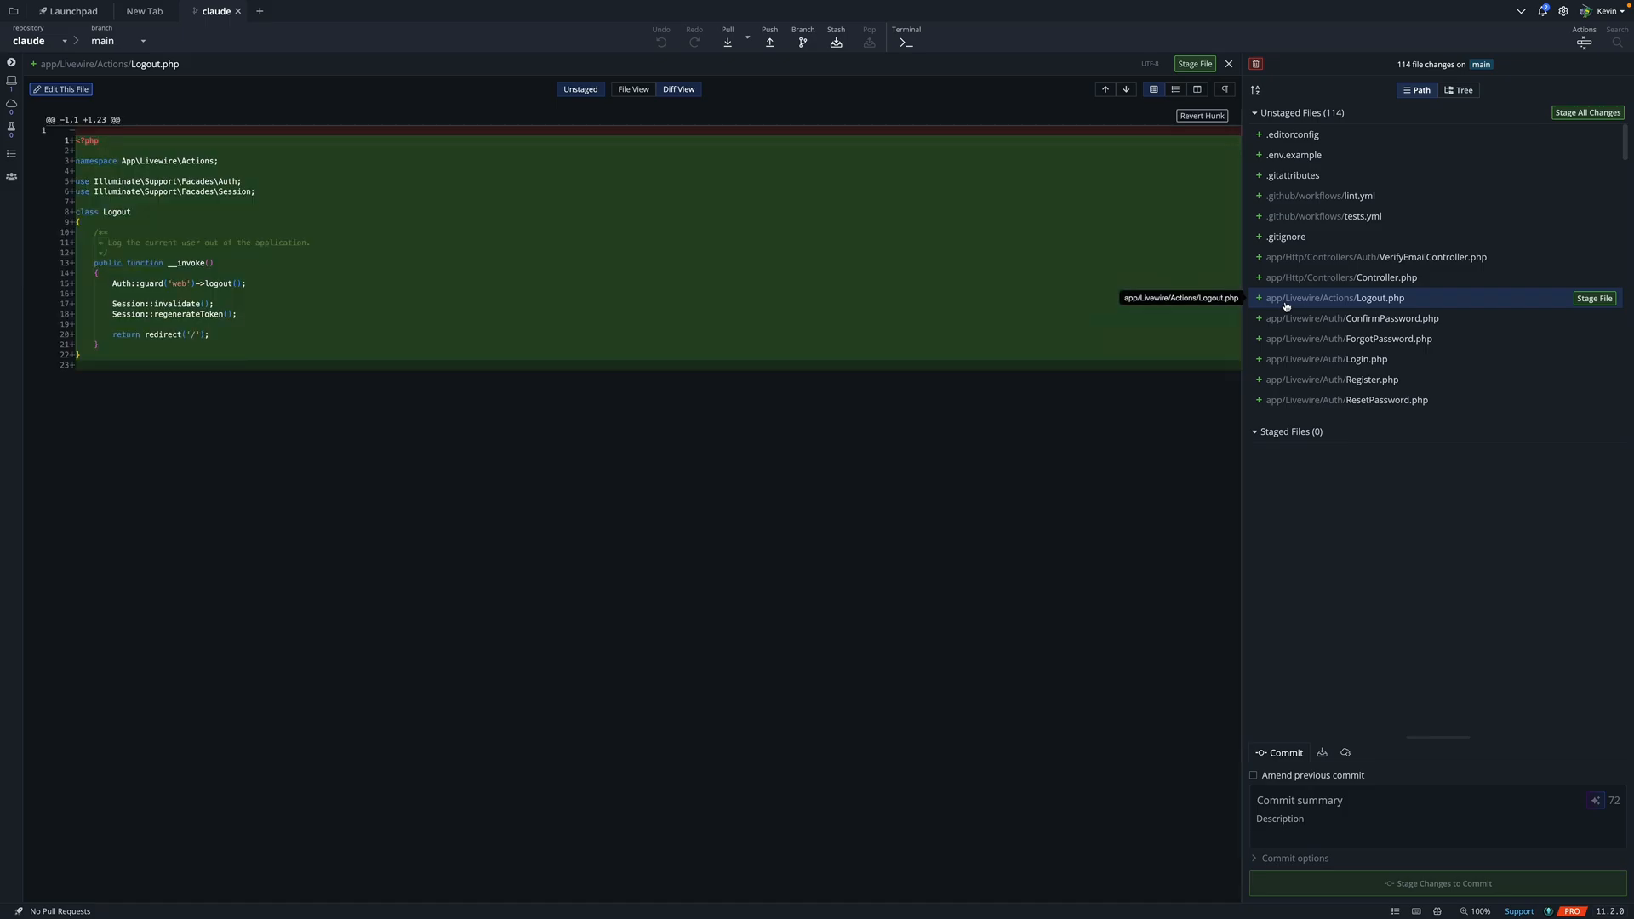
{"action": "left_click", "coordinate": [1287, 235]}
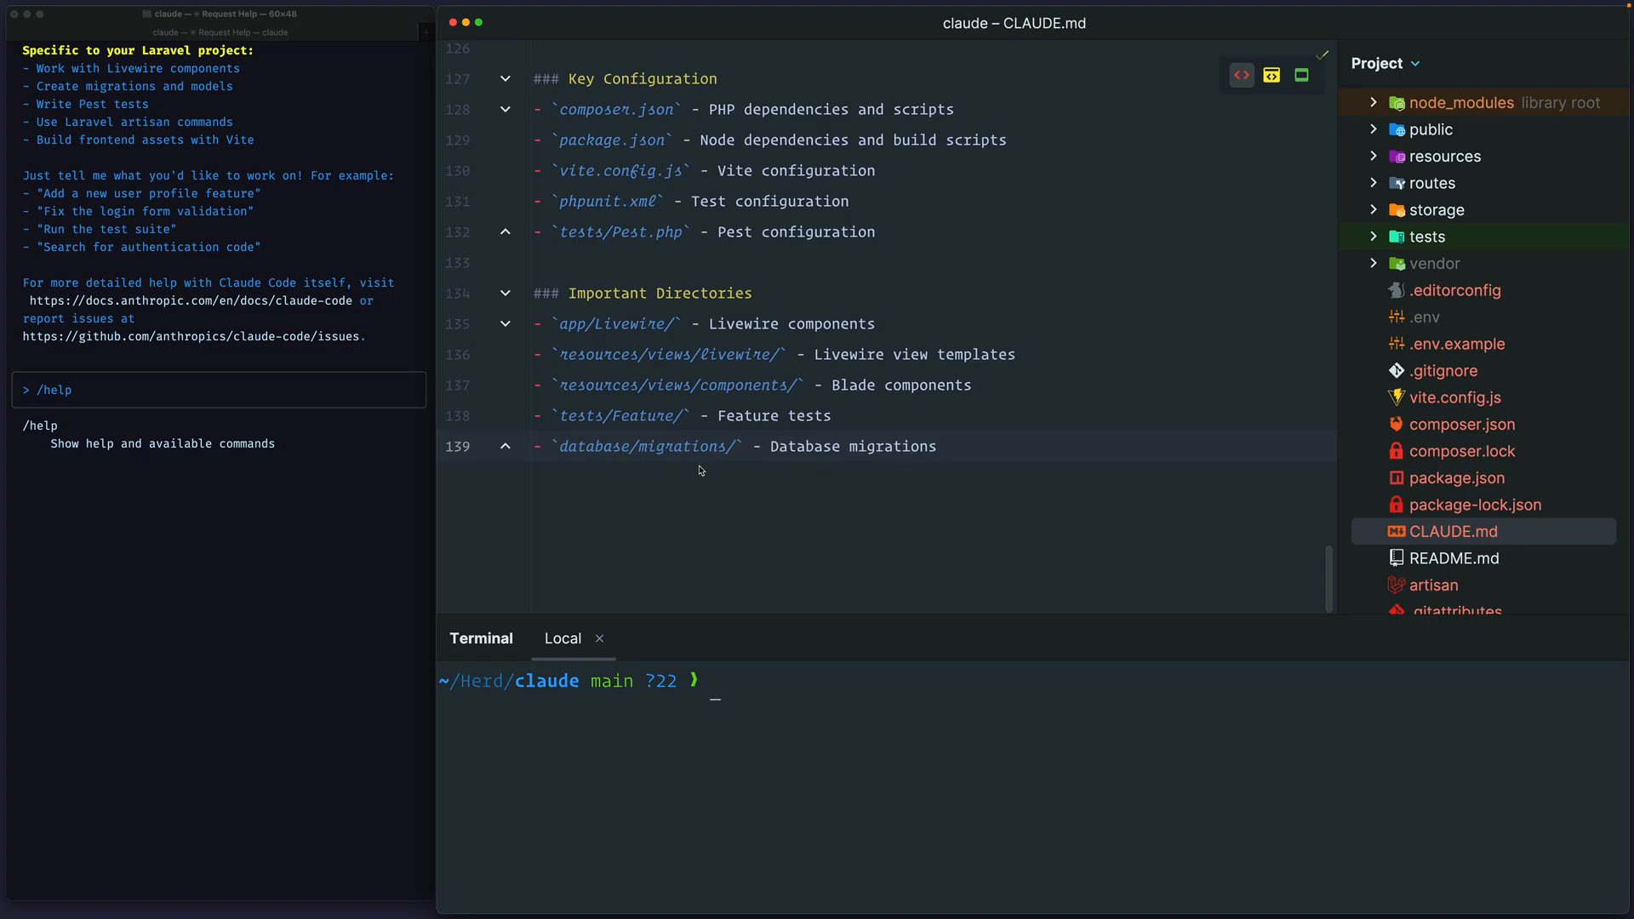
{"action": "mouse_move", "coordinate": [909, 524]}
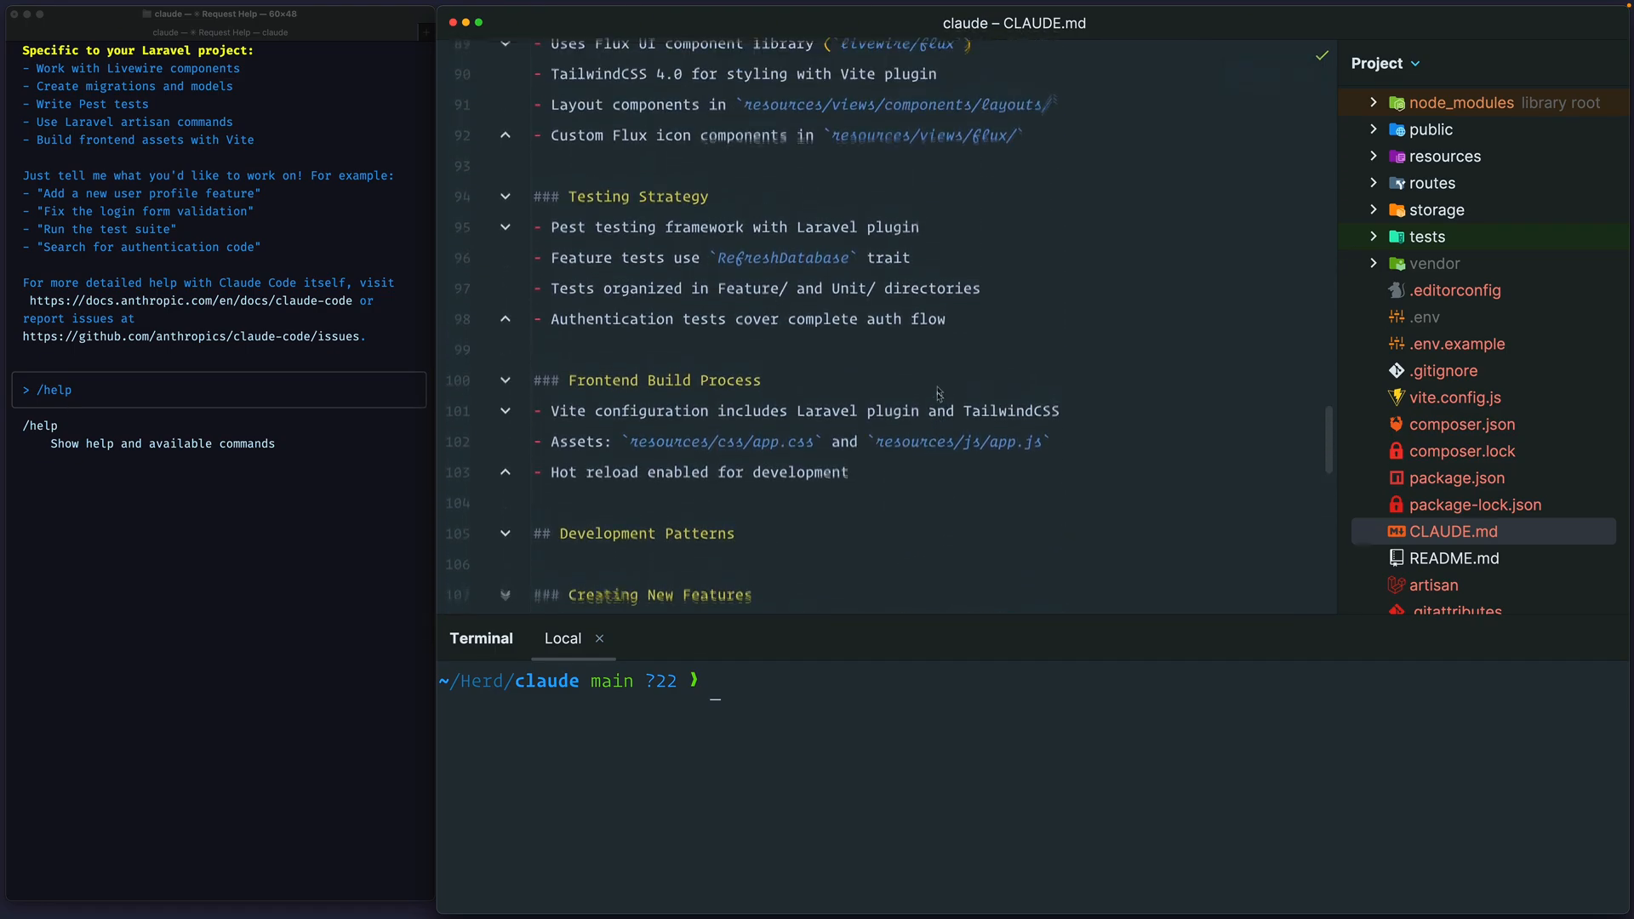
- Scroll CLAUDE.md to Database Conventions and make MySQL the default database on line 120
{"action": "scroll", "scroll_direction": "down", "scroll_amount": 3}
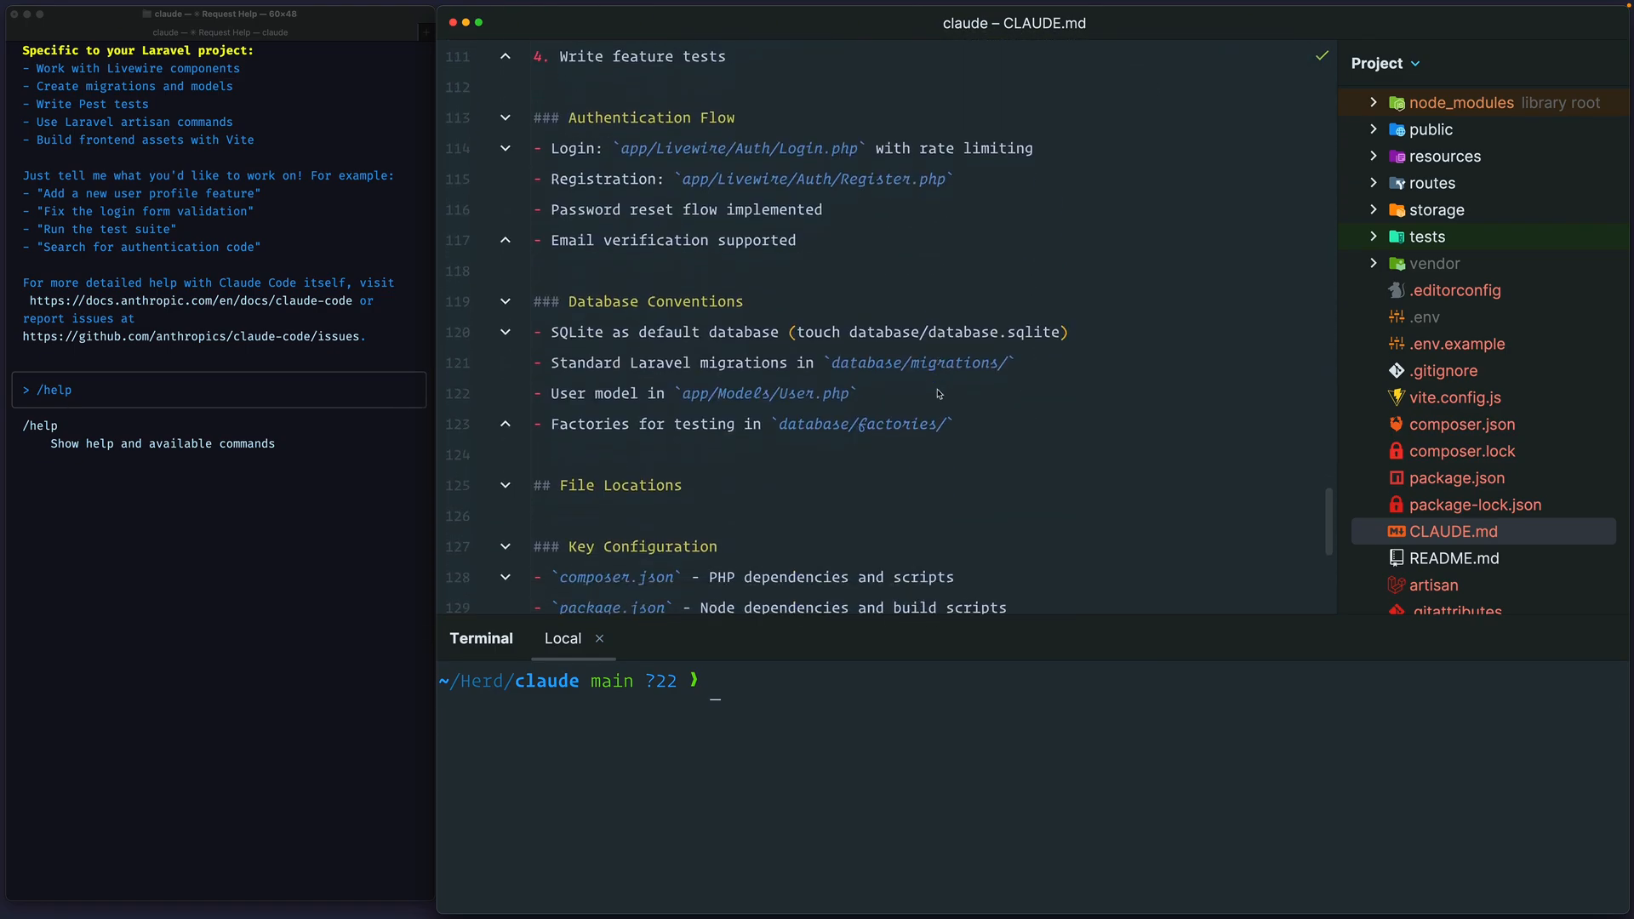
{"action": "scroll", "scroll_direction": "down", "scroll_amount": 3}
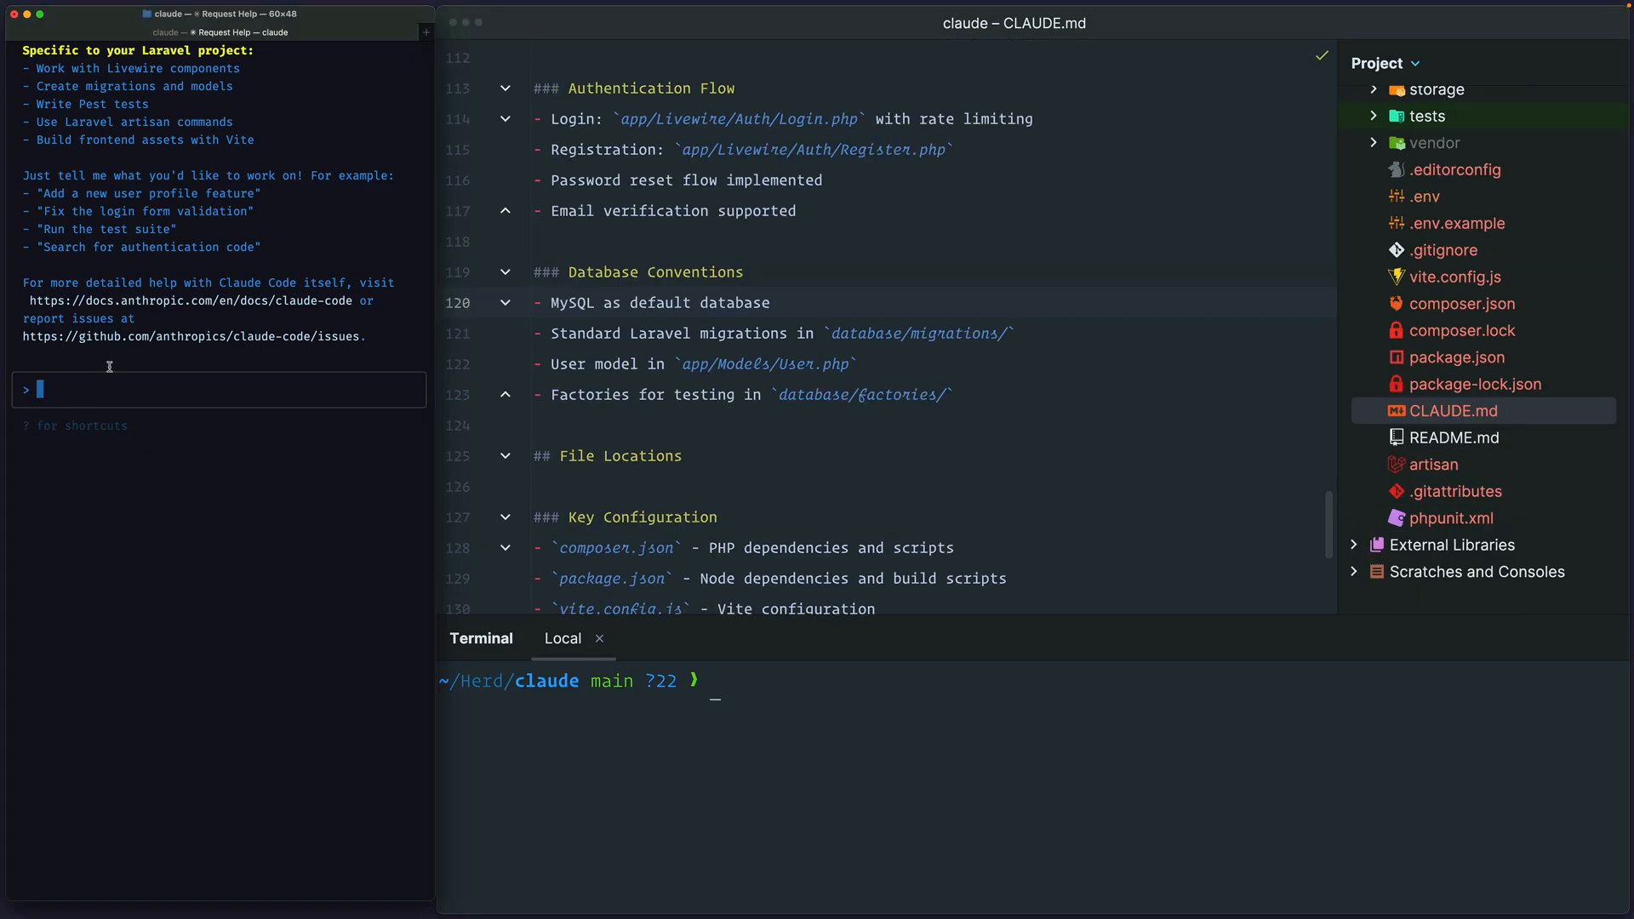
- Enable plan mode and ask Claude to 'help create a streaming service'
{"action": "key", "text": "shift+tab"}
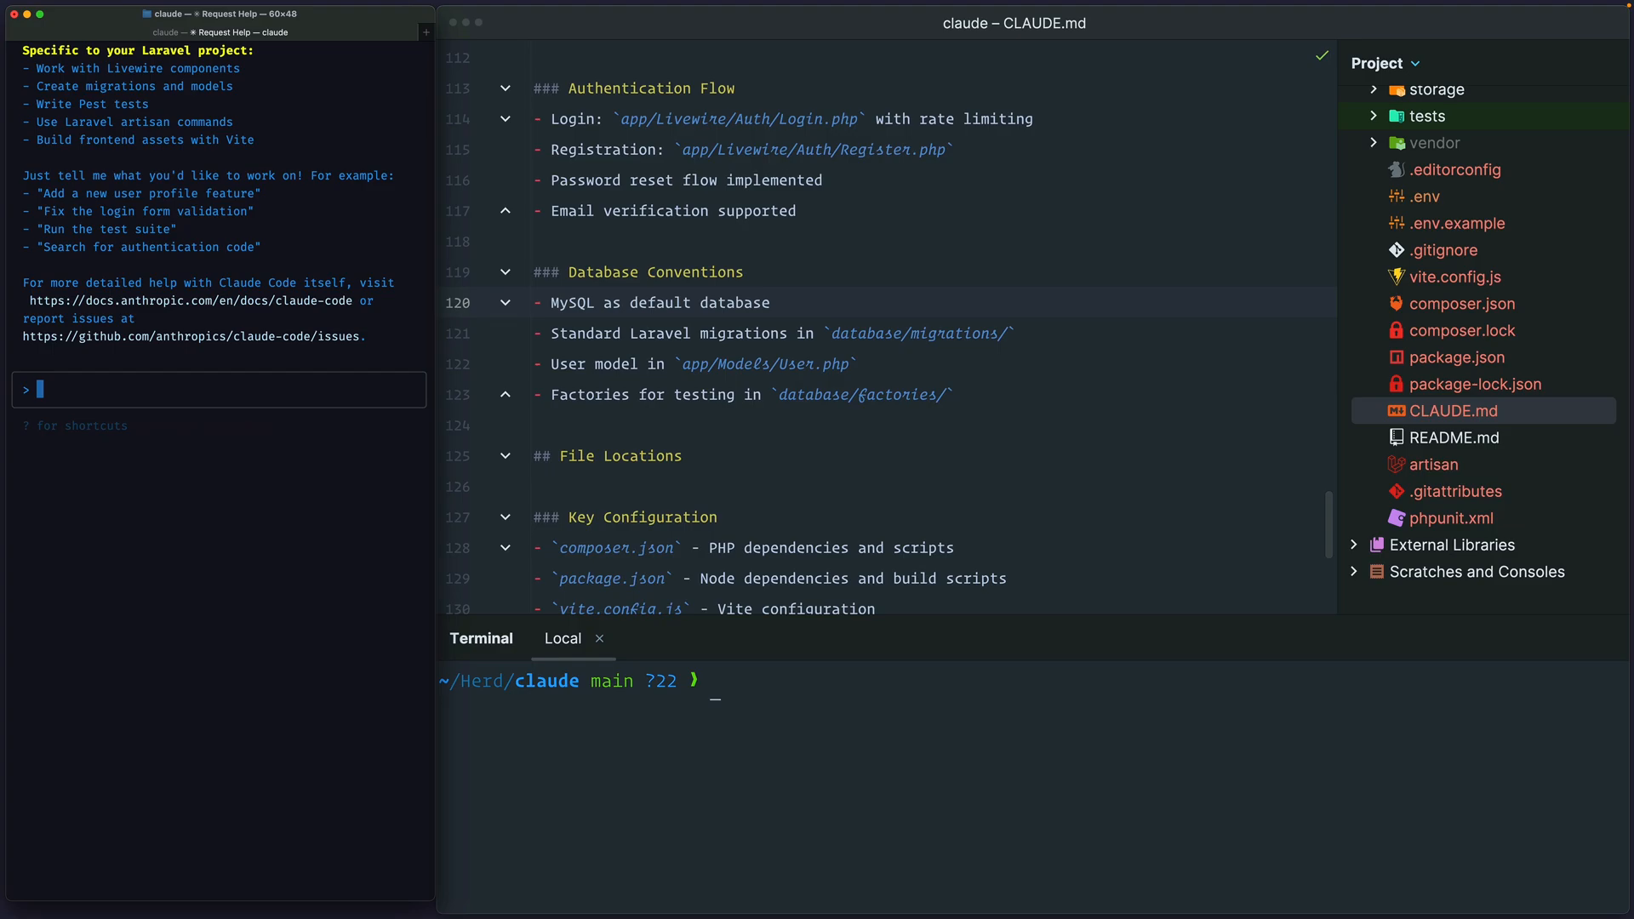
{"action": "key", "text": "shift+tab"}
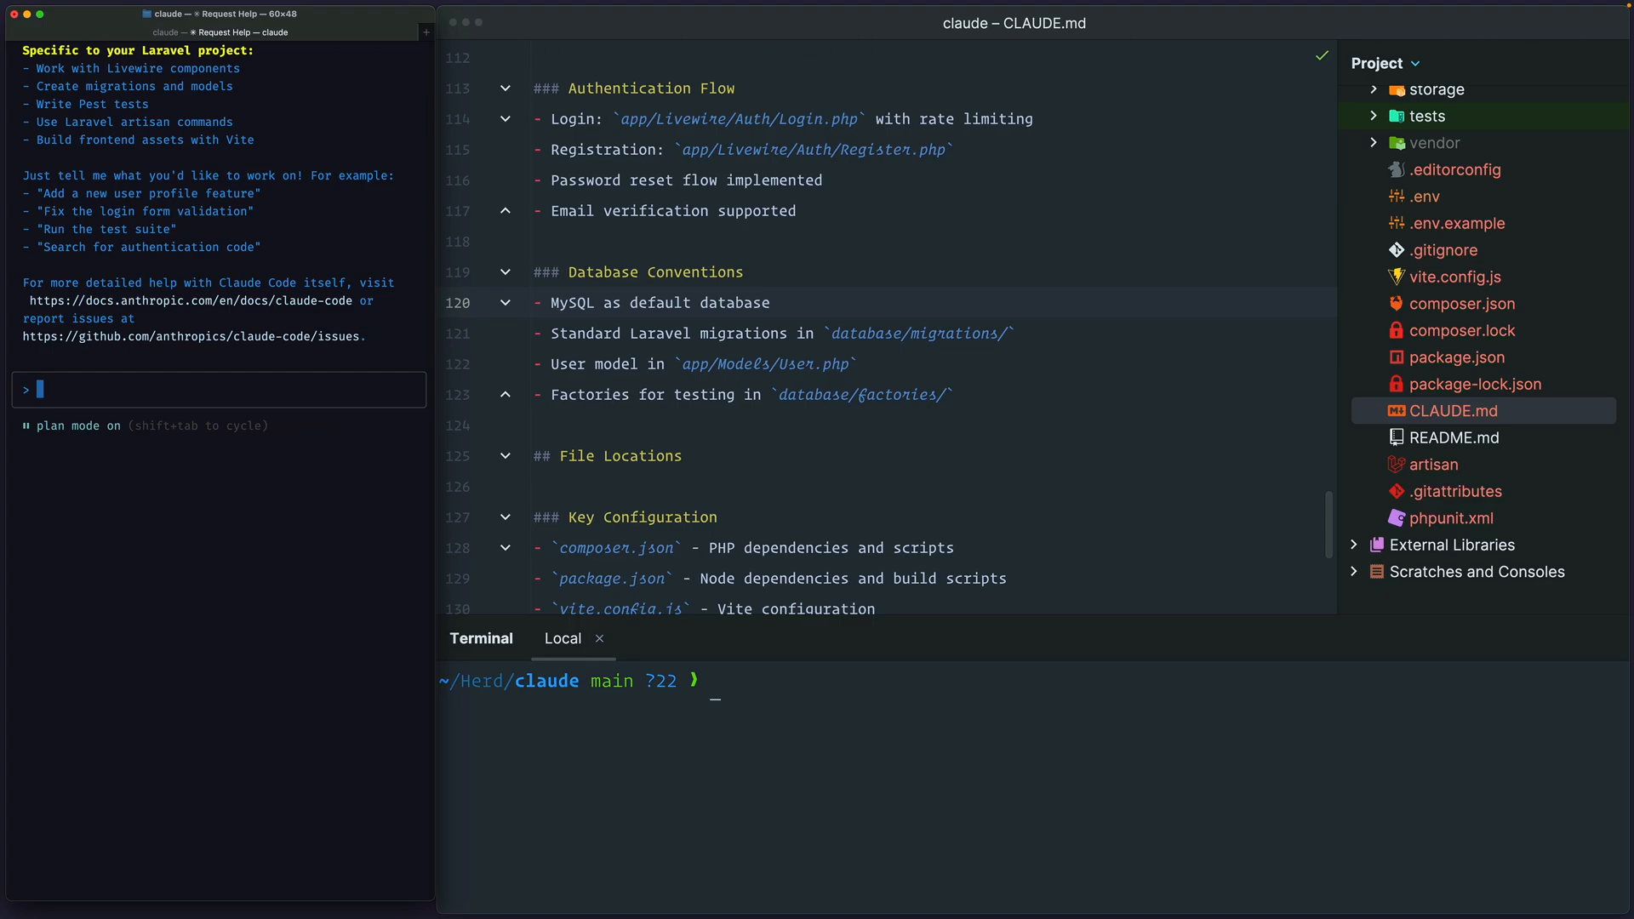
{"action": "type", "text": "h"}
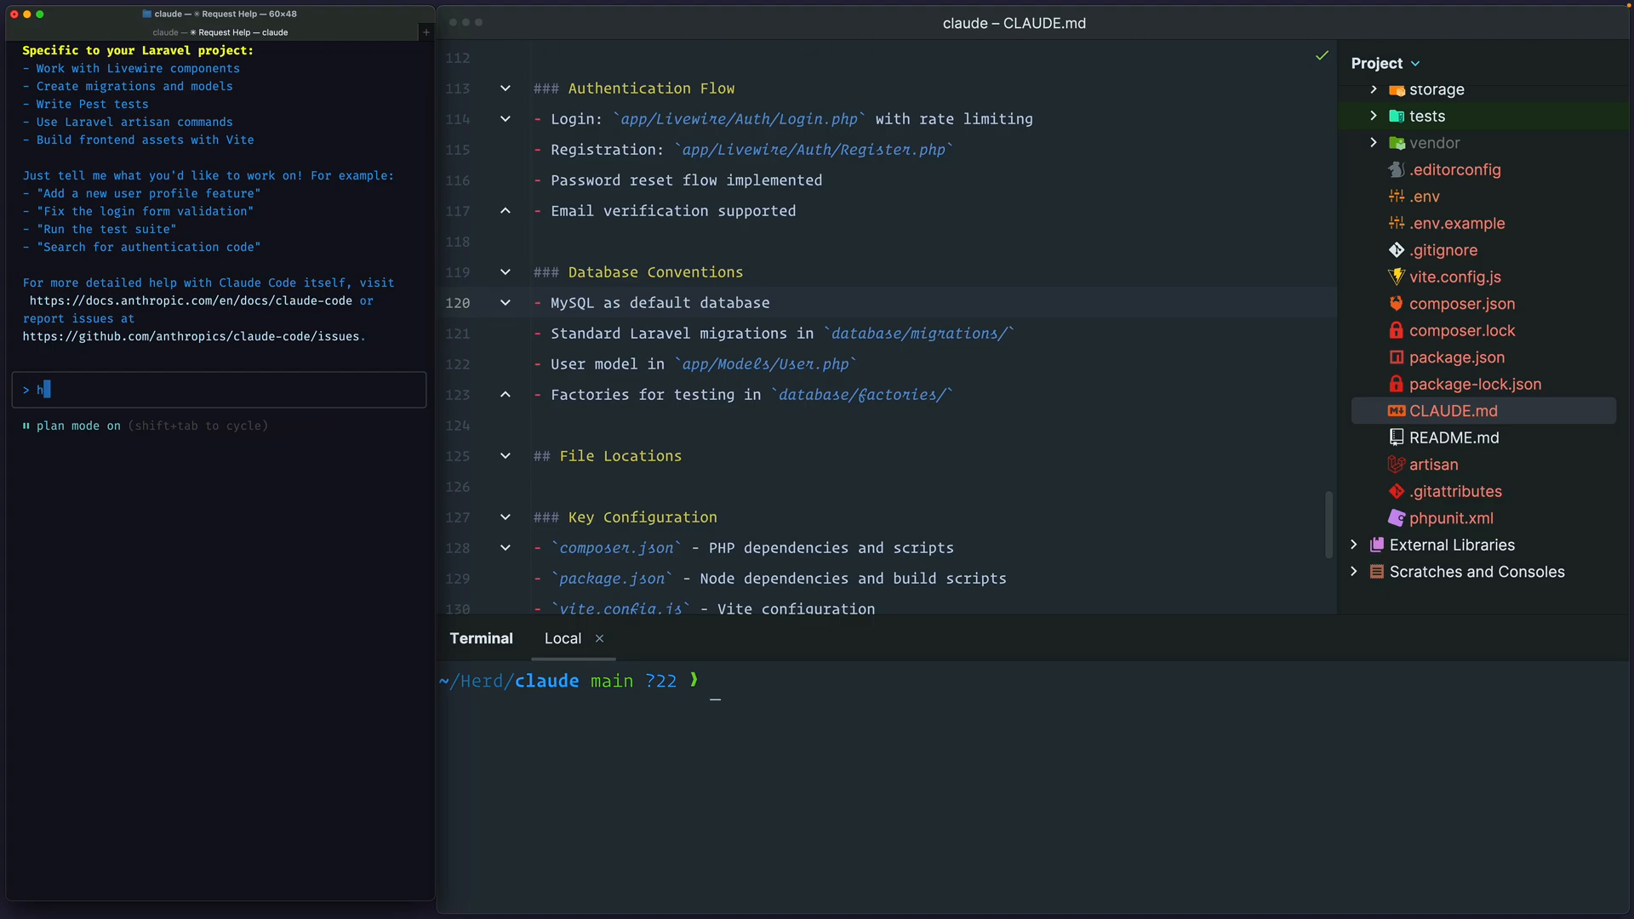
{"action": "type", "text": "elp create a st"}
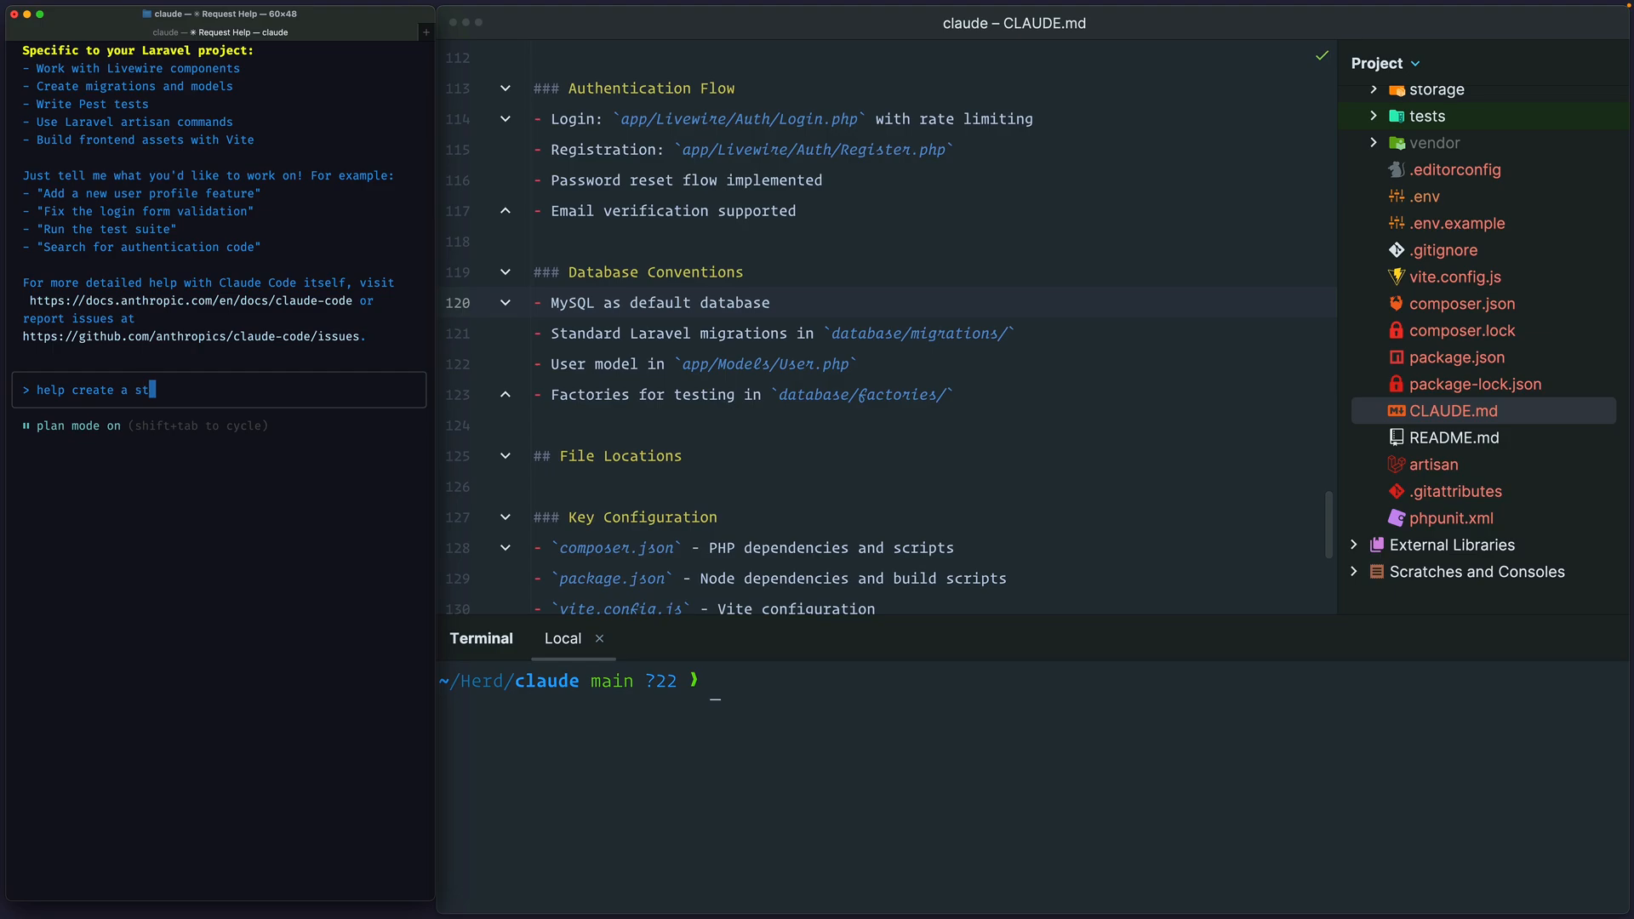
{"action": "type", "text": "reaming service"}
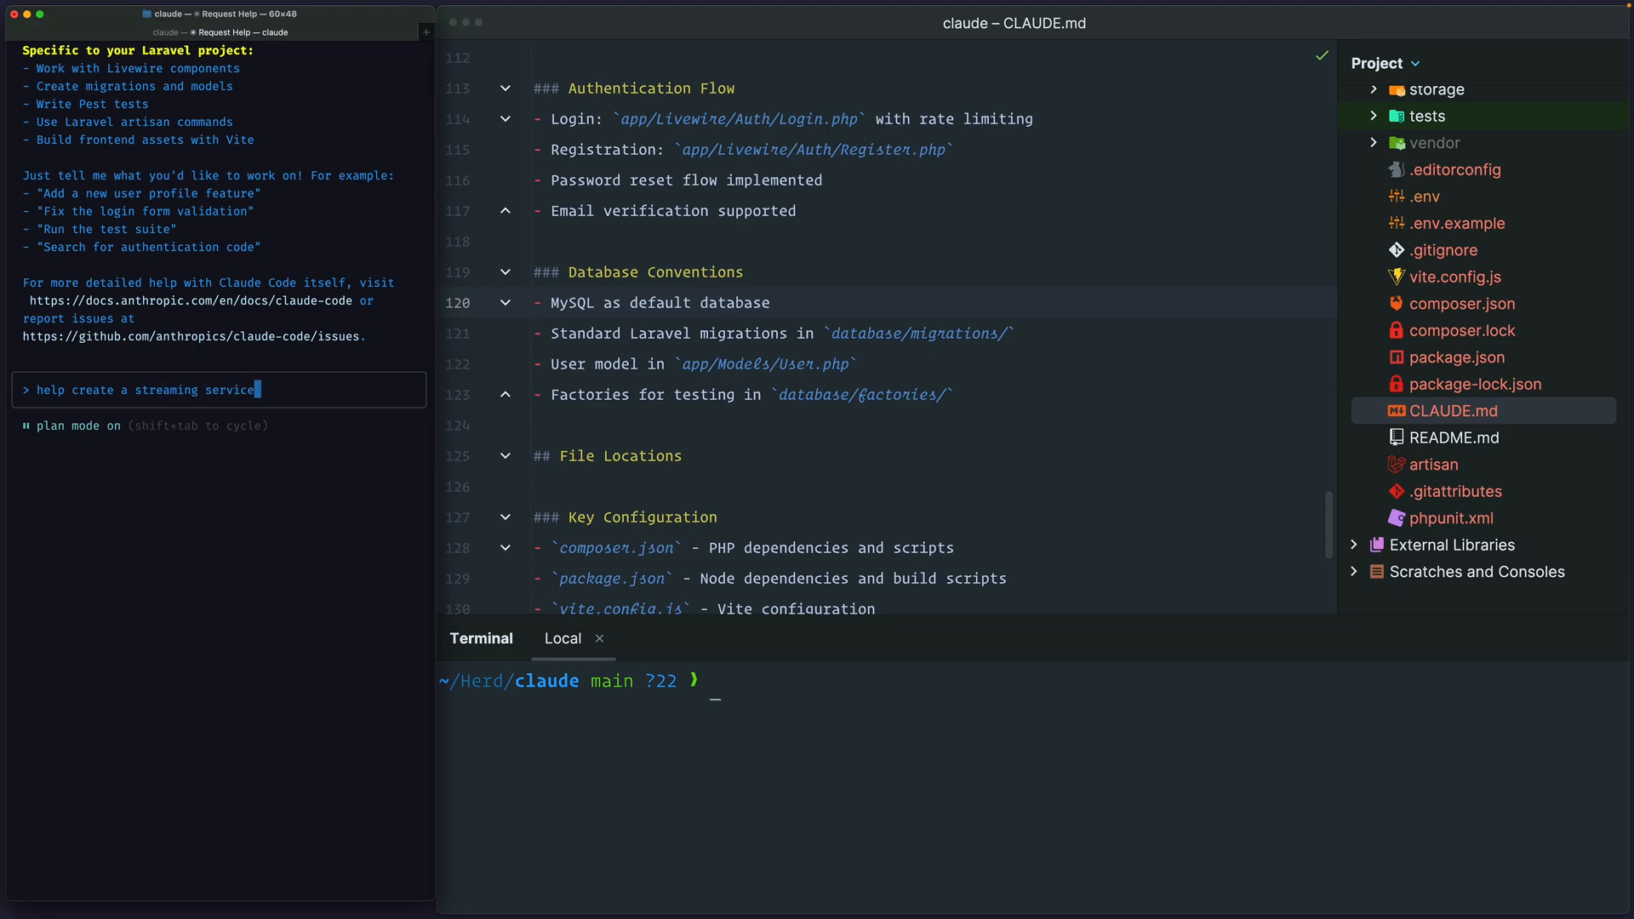
{"action": "key", "text": "enter"}
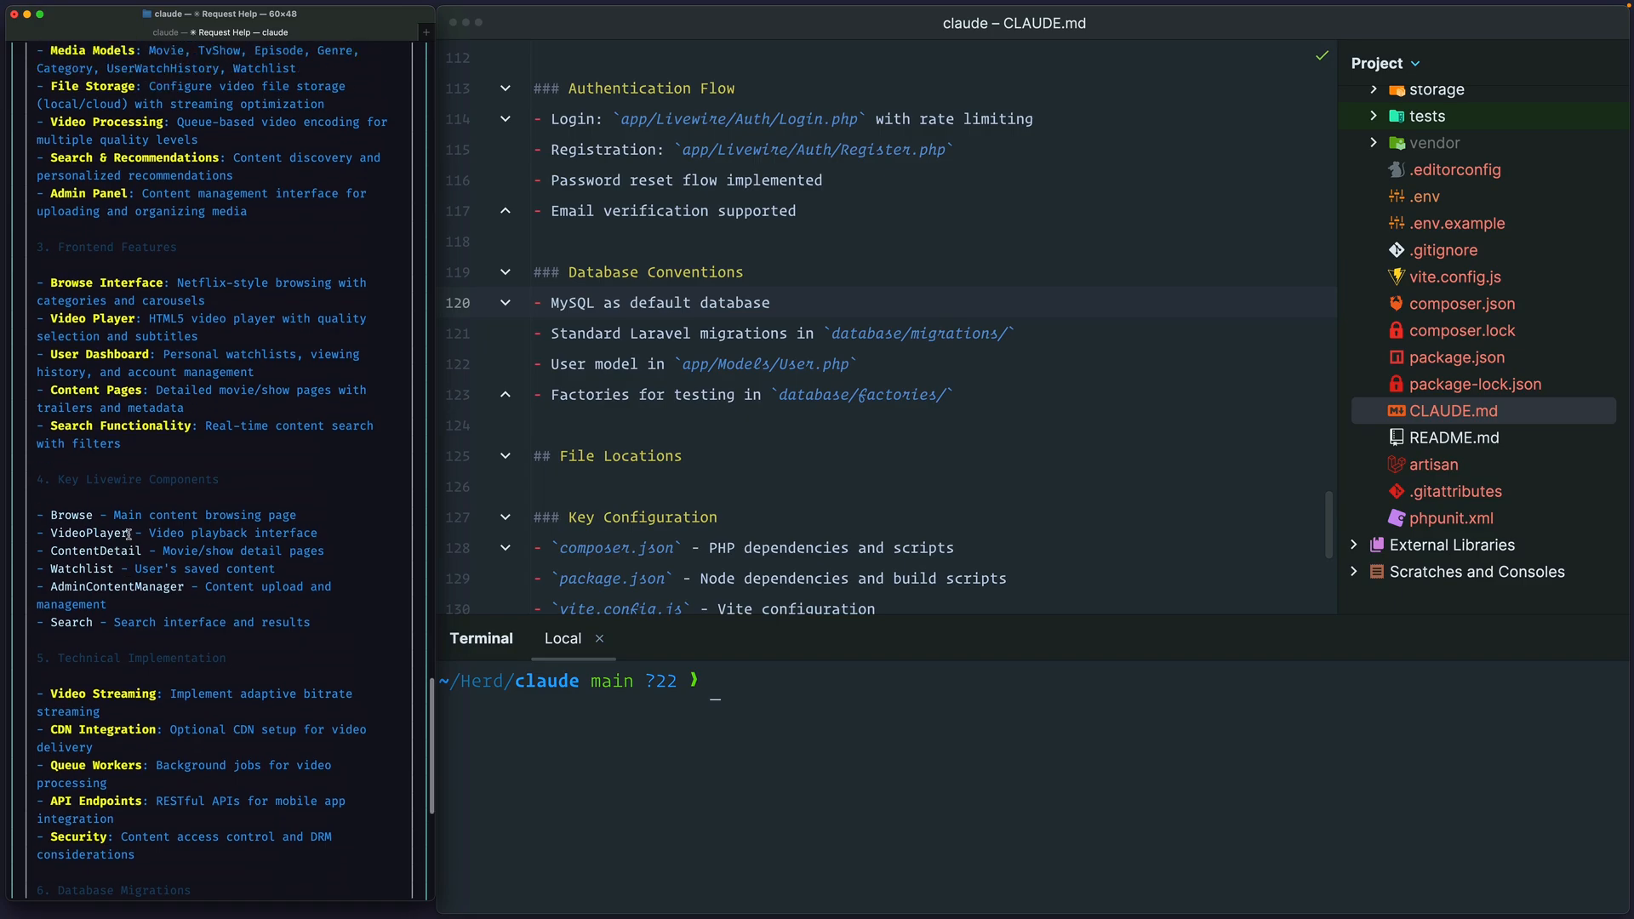
{"action": "scroll", "scroll_direction": "down", "scroll_amount": 3}
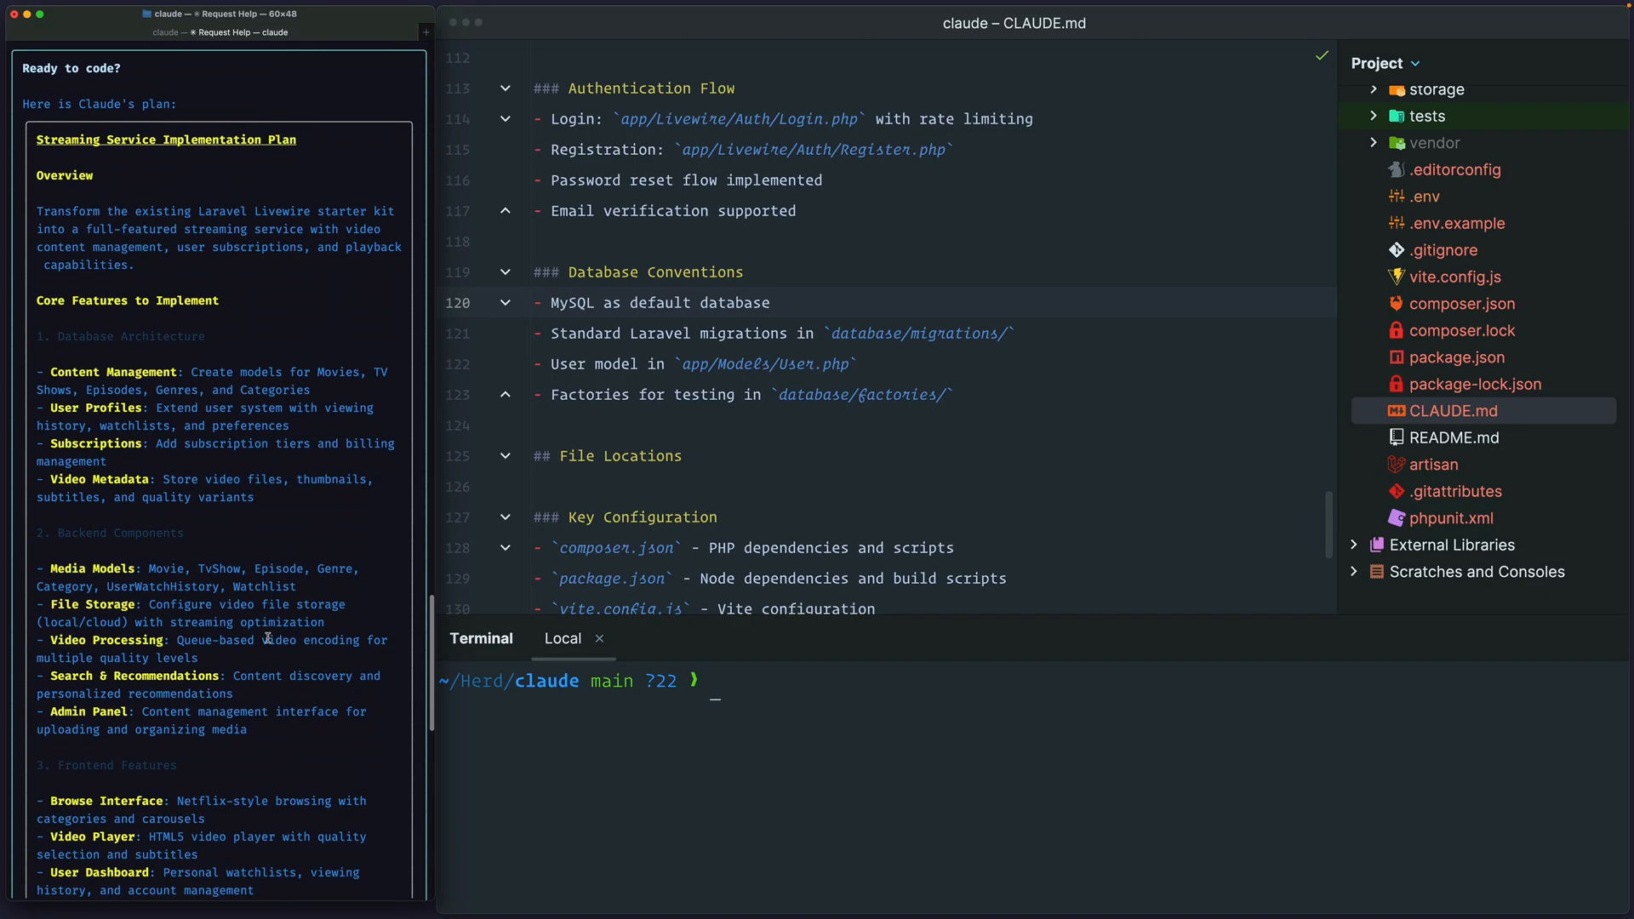
{"action": "scroll", "scroll_direction": "down", "scroll_amount": 3}
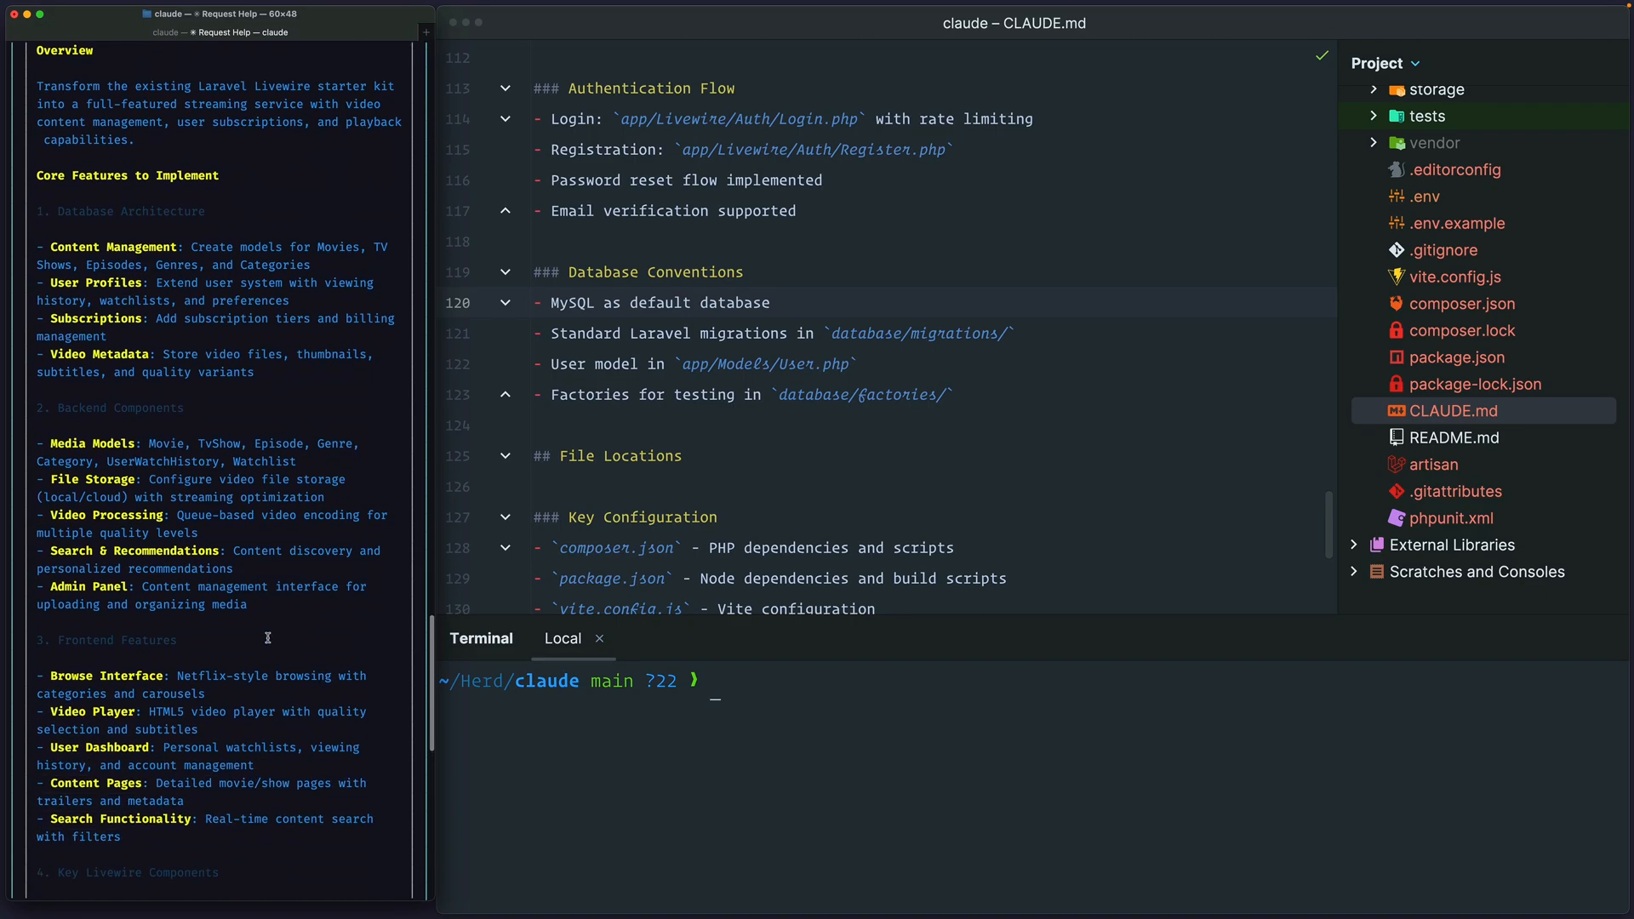
{"action": "mouse_move", "coordinate": [245, 521]}
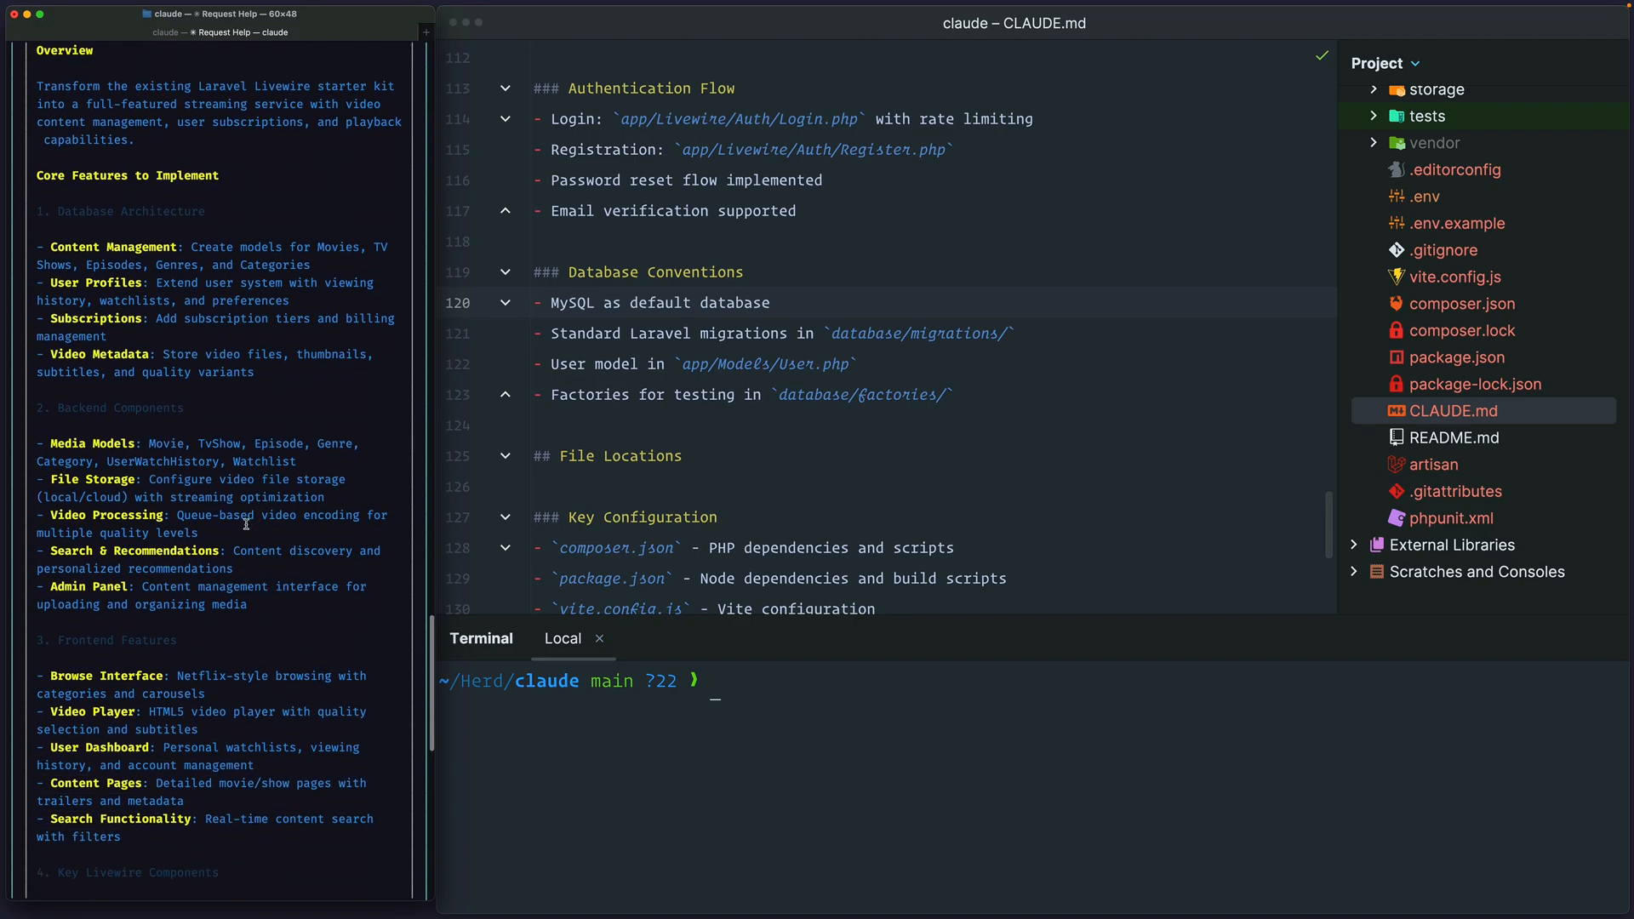
{"action": "scroll", "scroll_direction": "down", "scroll_amount": 3}
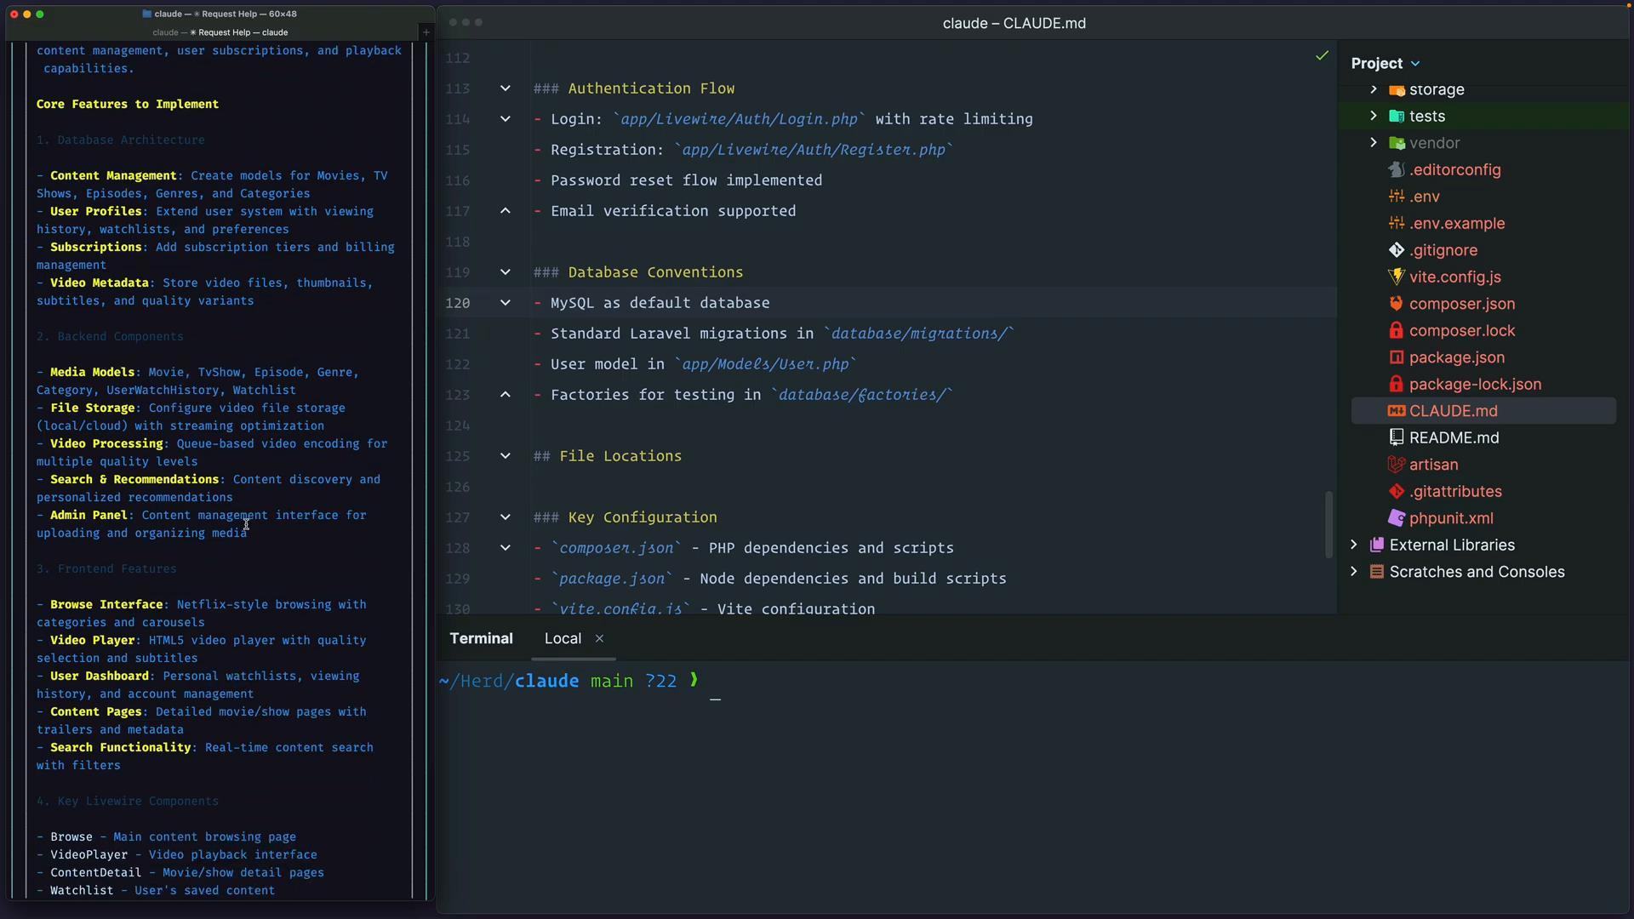
{"action": "scroll", "scroll_direction": "down", "scroll_amount": 3}
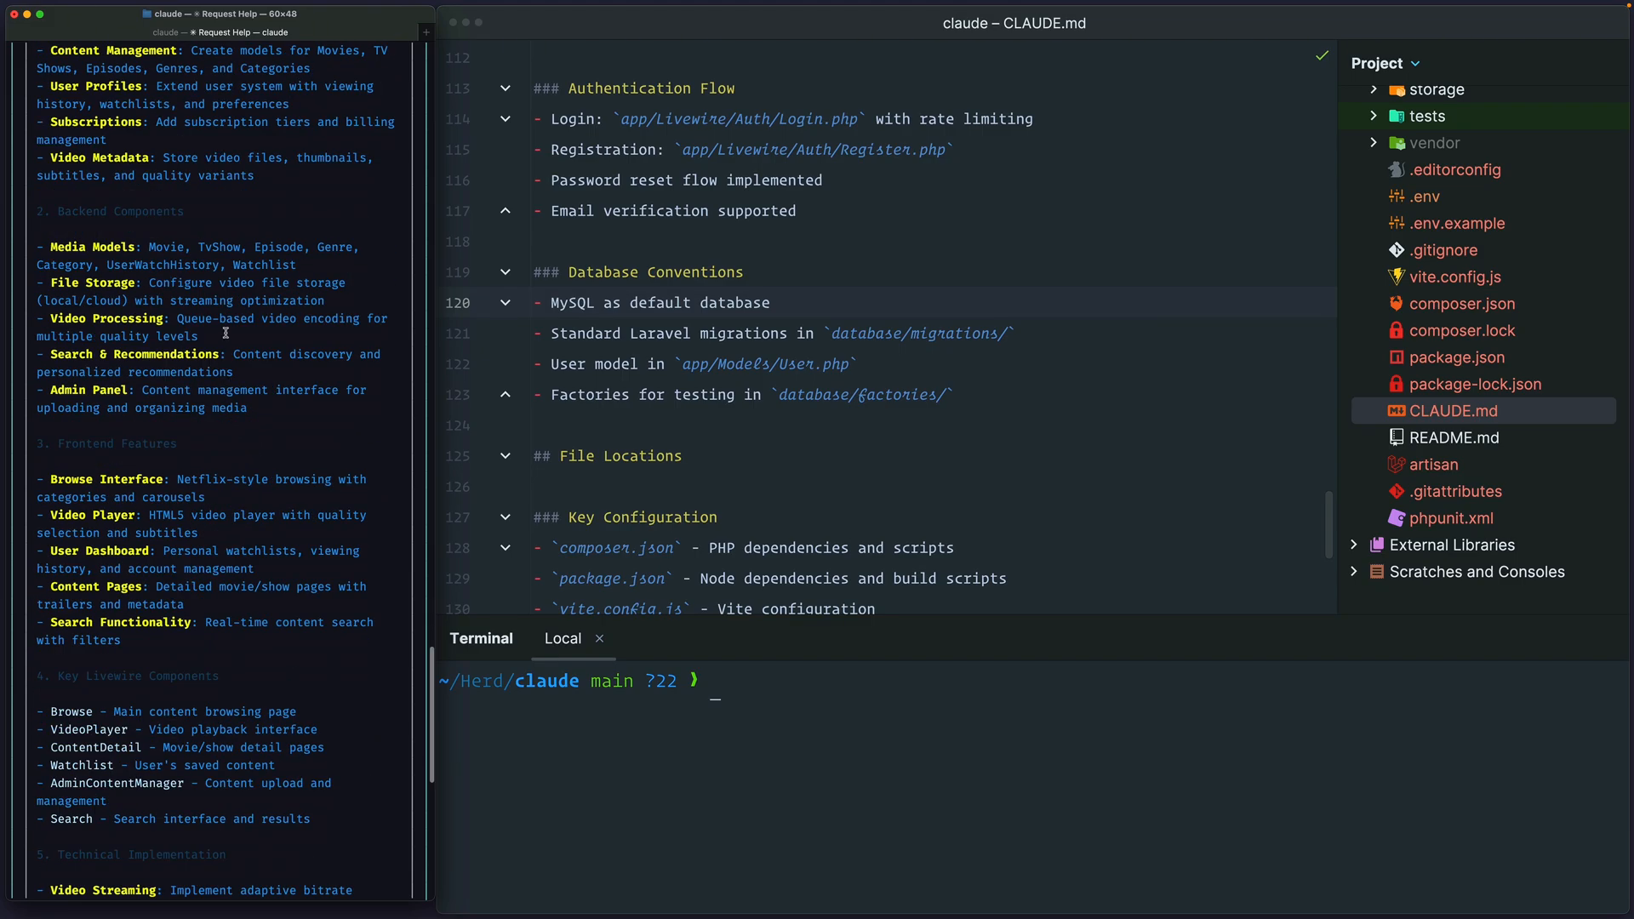
{"action": "mouse_move", "coordinate": [221, 407]}
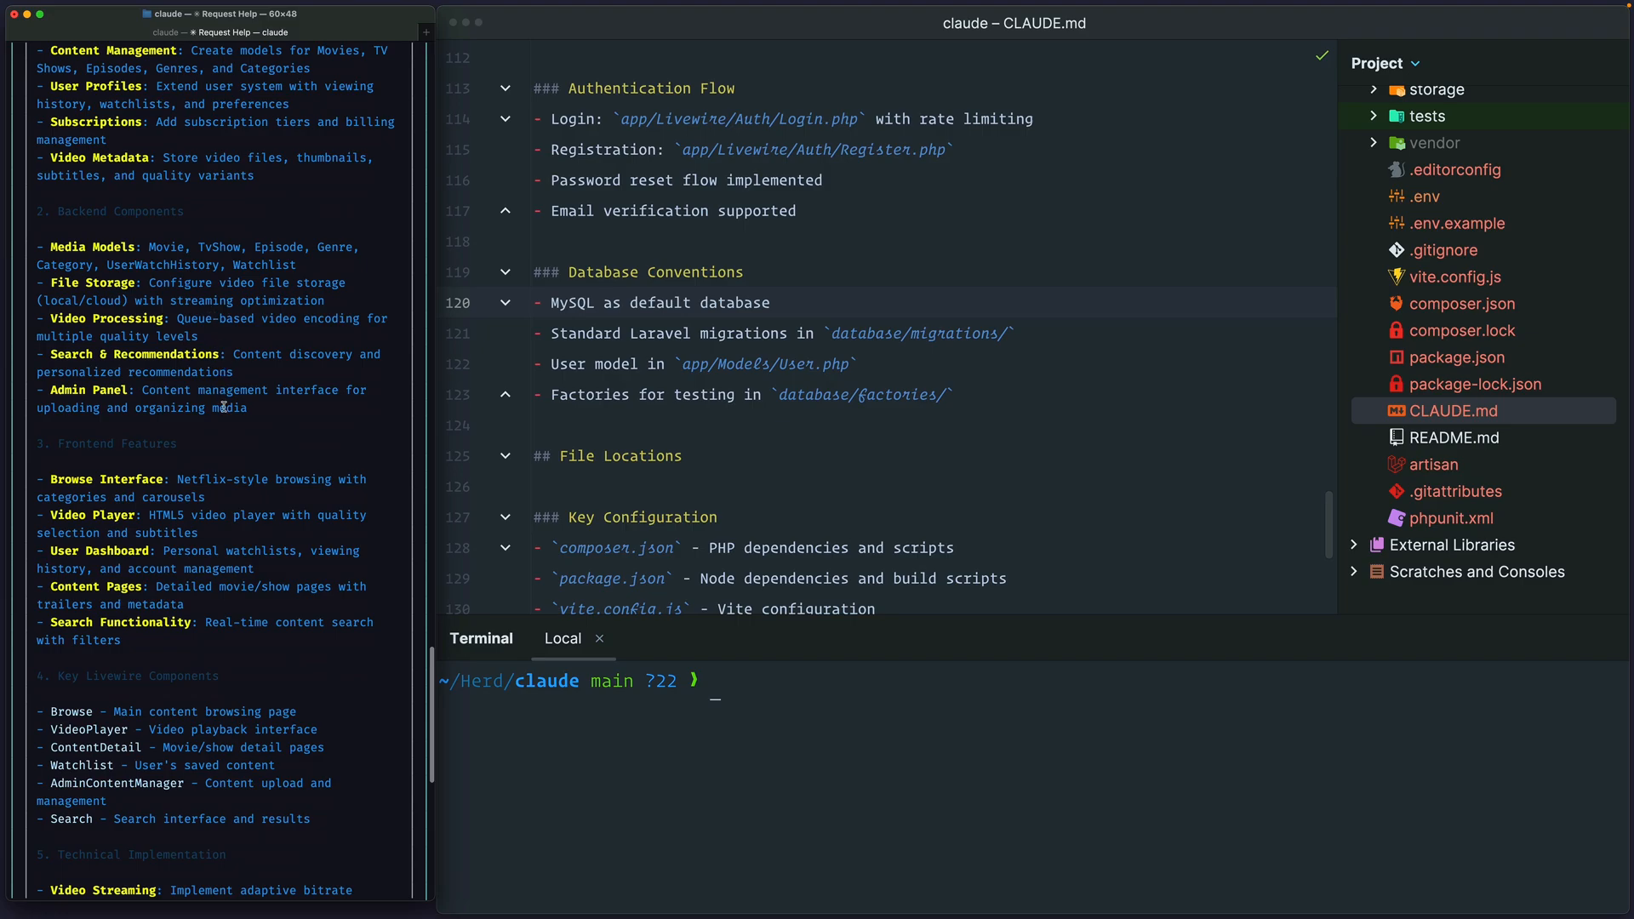
{"action": "mouse_move", "coordinate": [240, 359]}
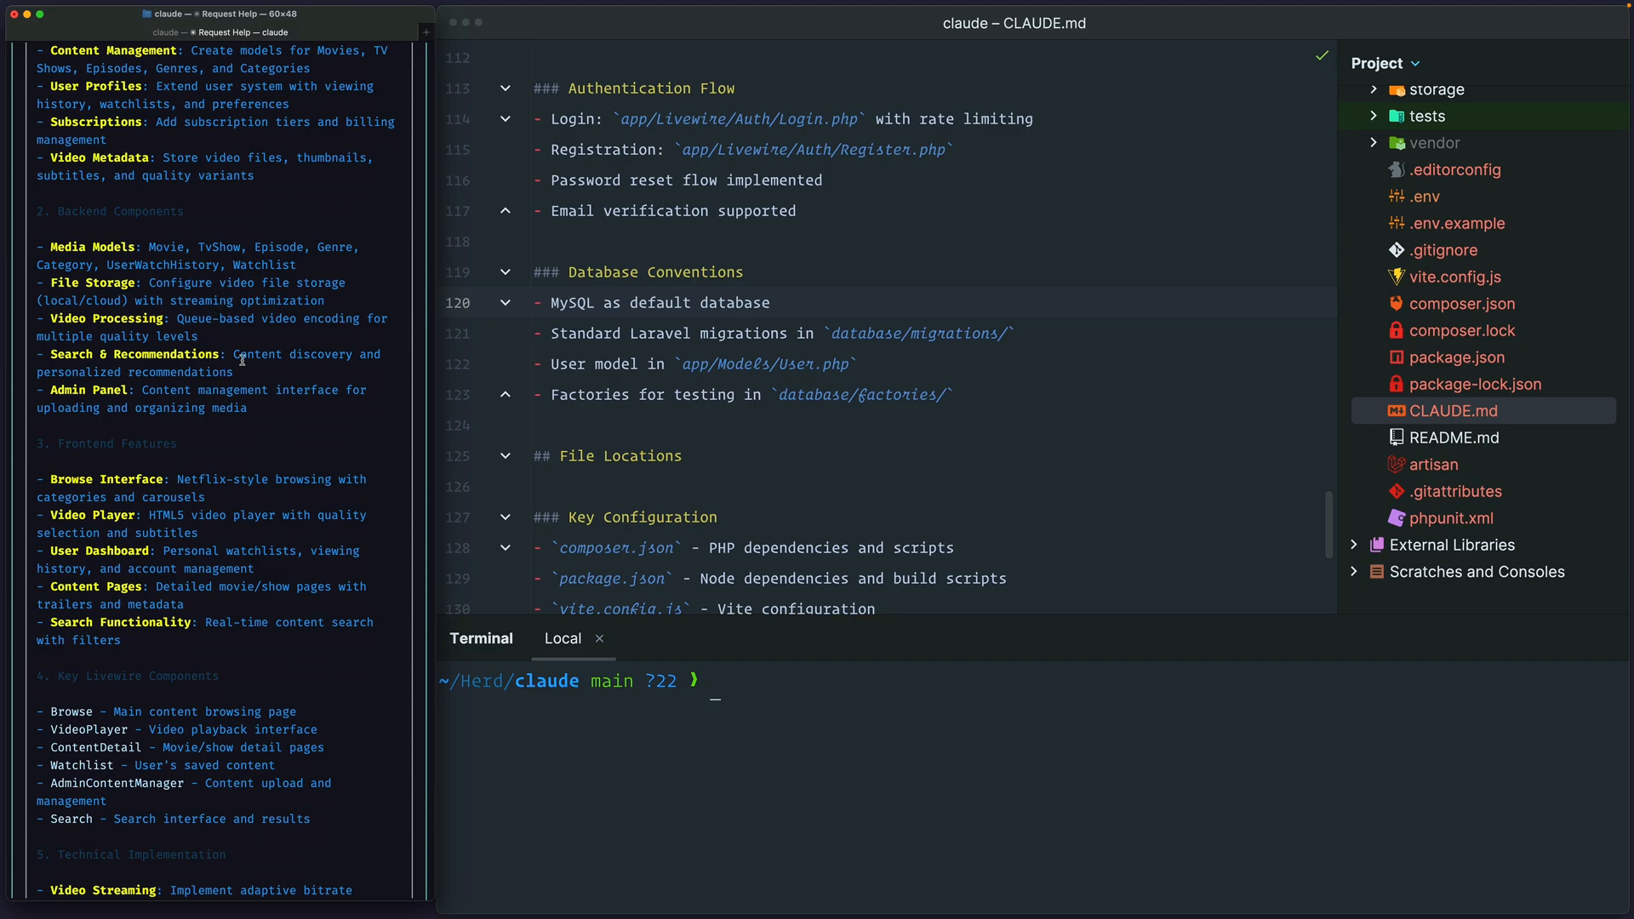
{"action": "scroll", "scroll_direction": "down", "scroll_amount": 3}
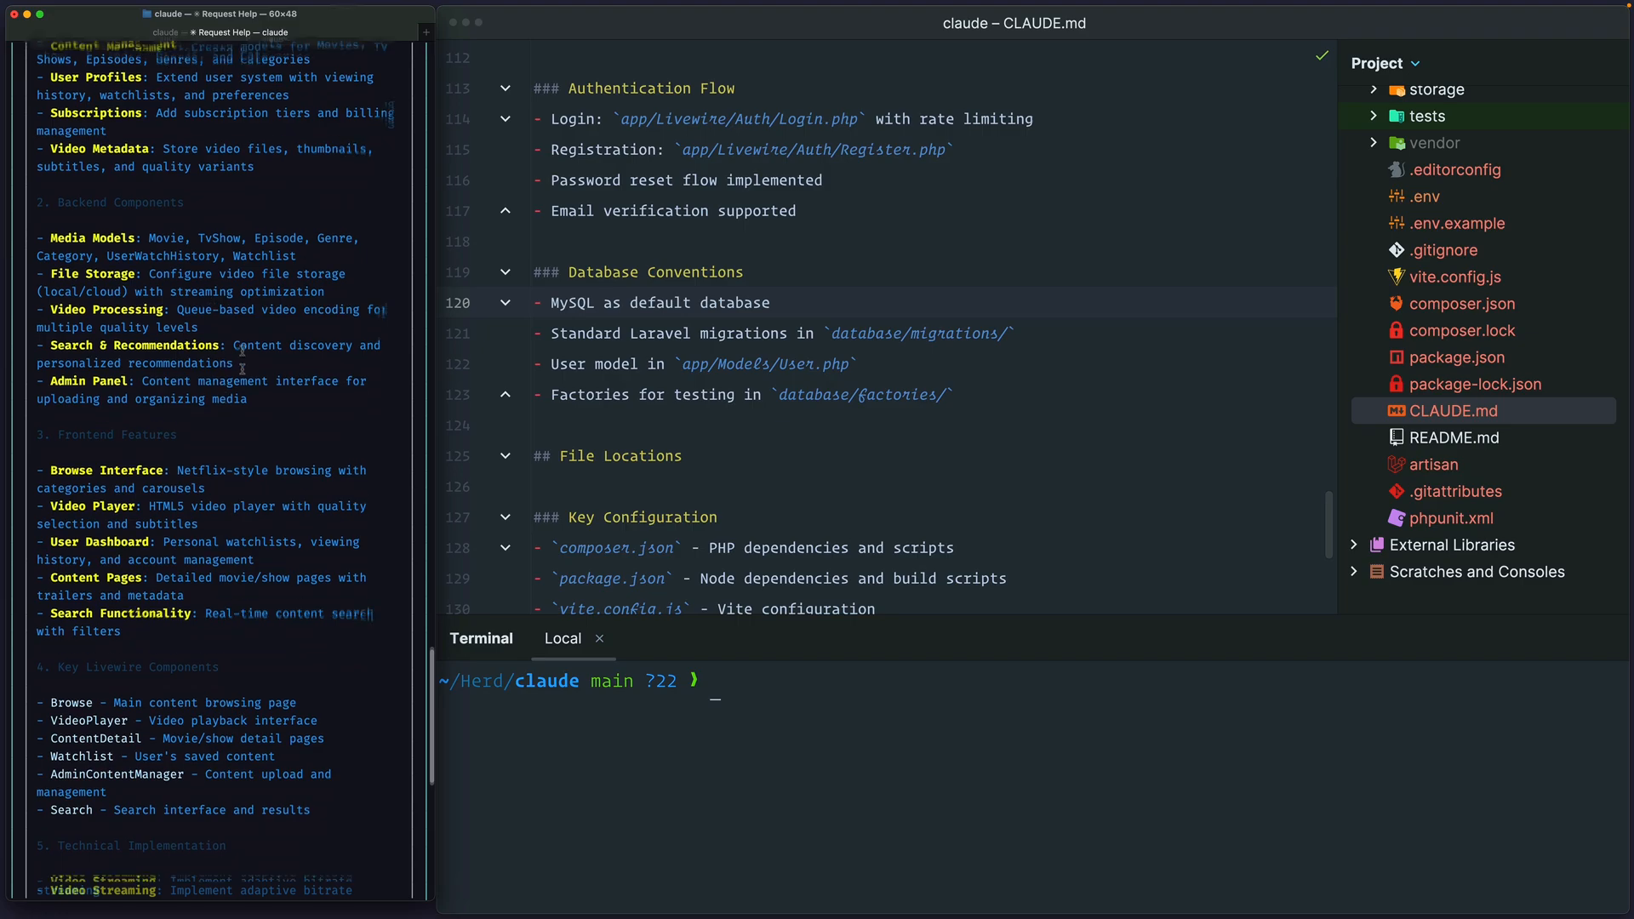
{"action": "scroll", "scroll_direction": "down", "scroll_amount": 3}
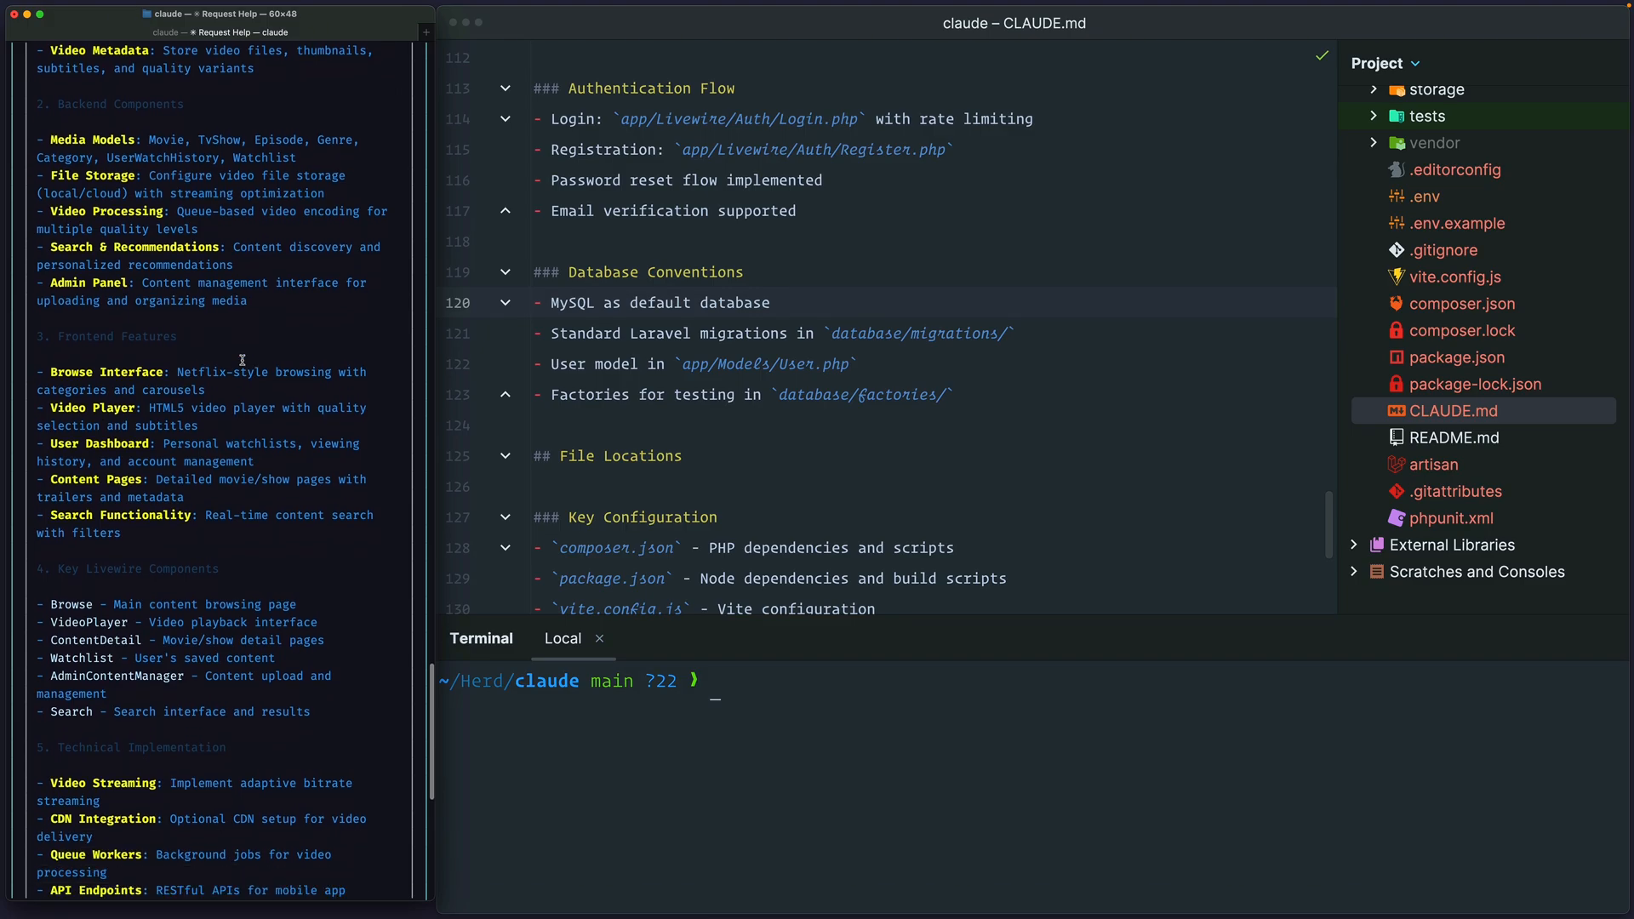
{"action": "scroll", "scroll_direction": "down", "scroll_amount": 3}
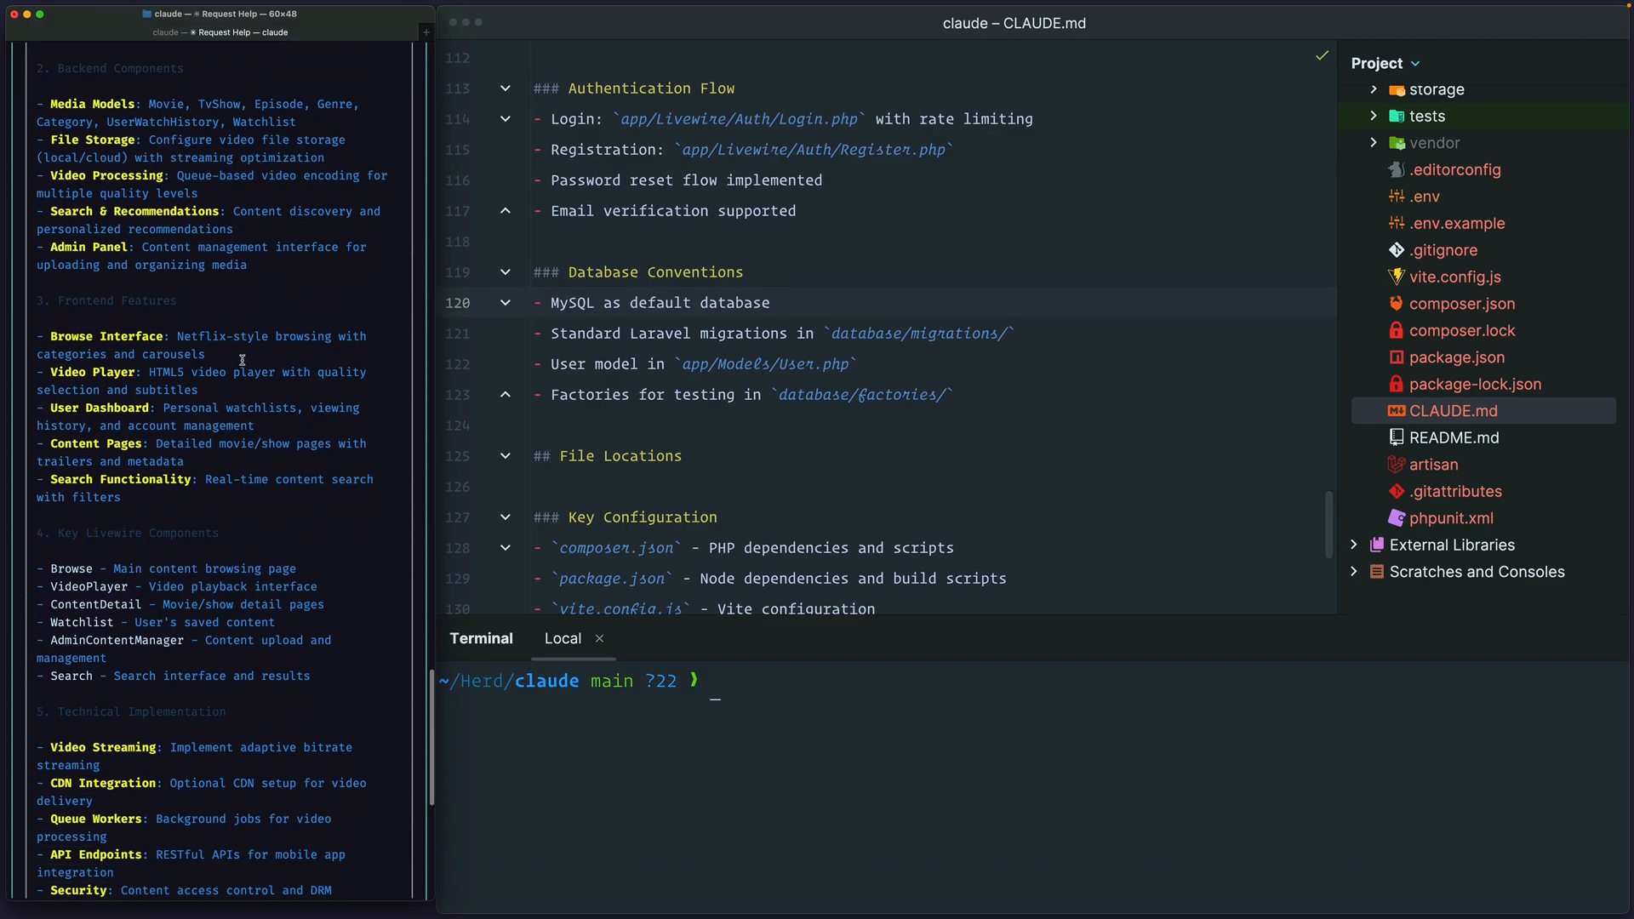
{"action": "double_click", "coordinate": [204, 336]}
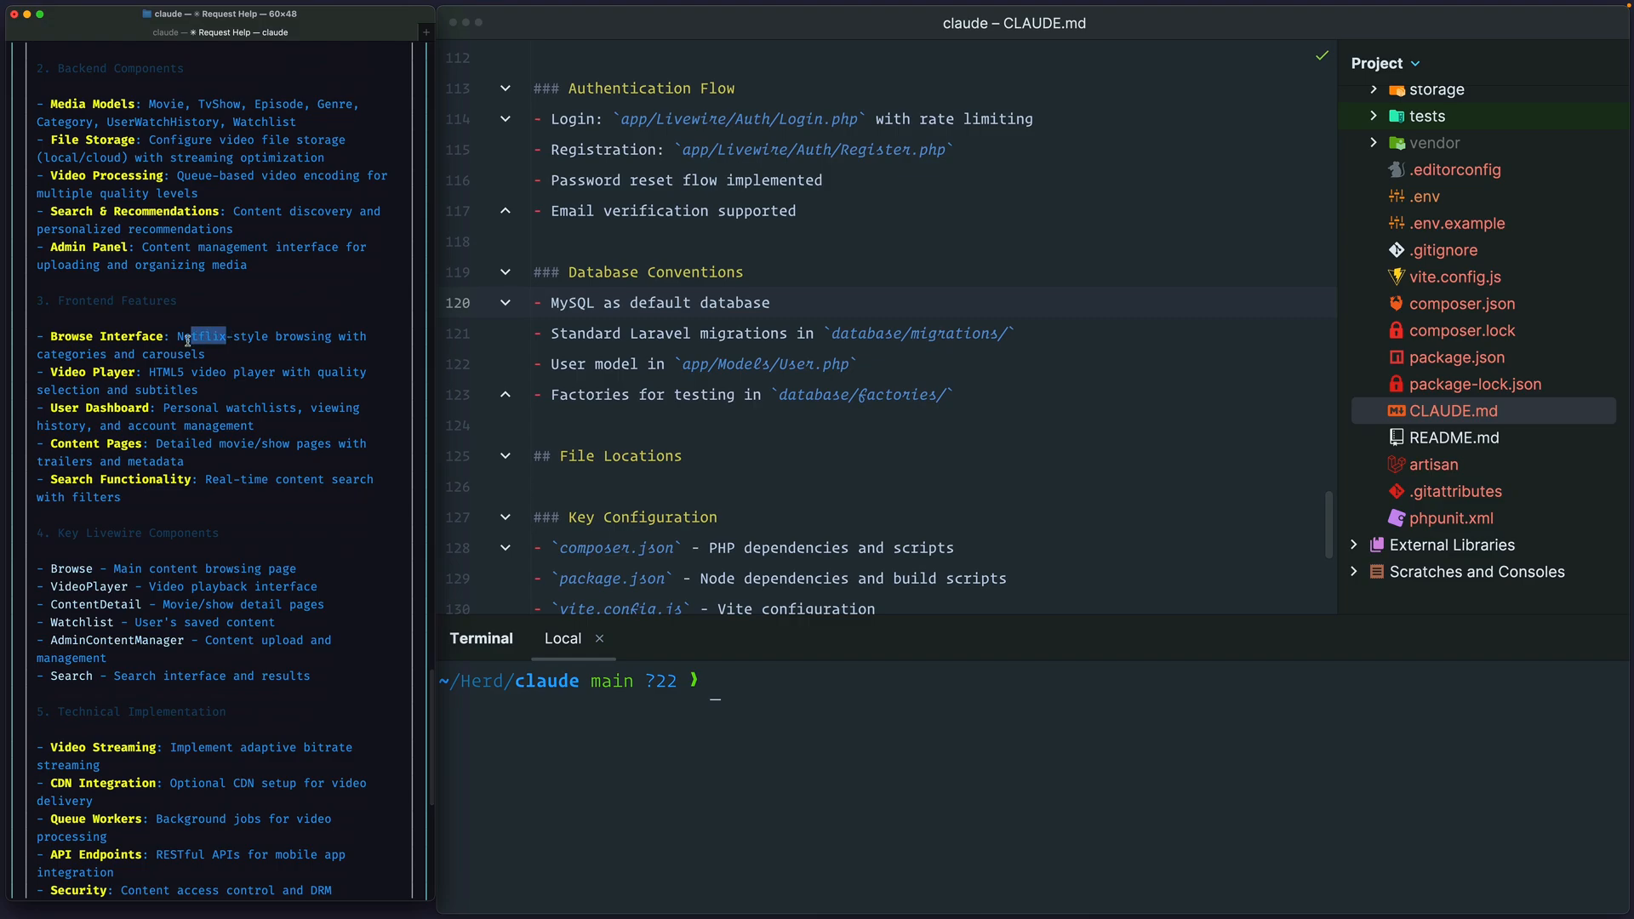
{"action": "double_click", "coordinate": [201, 335]}
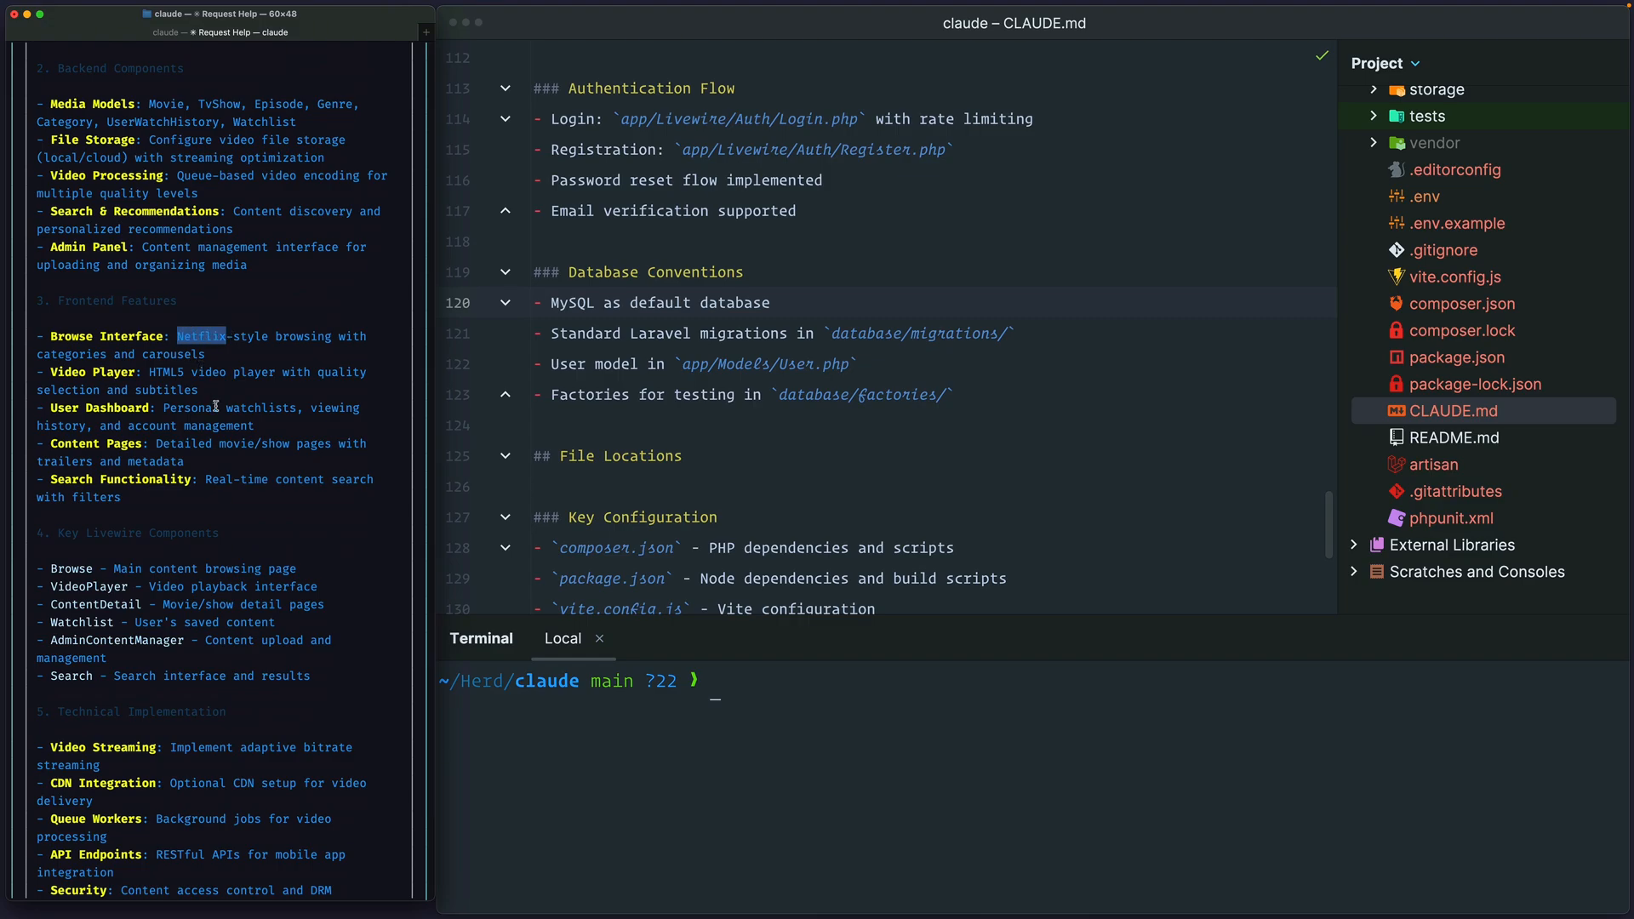
{"action": "scroll", "scroll_direction": "down", "scroll_amount": 3}
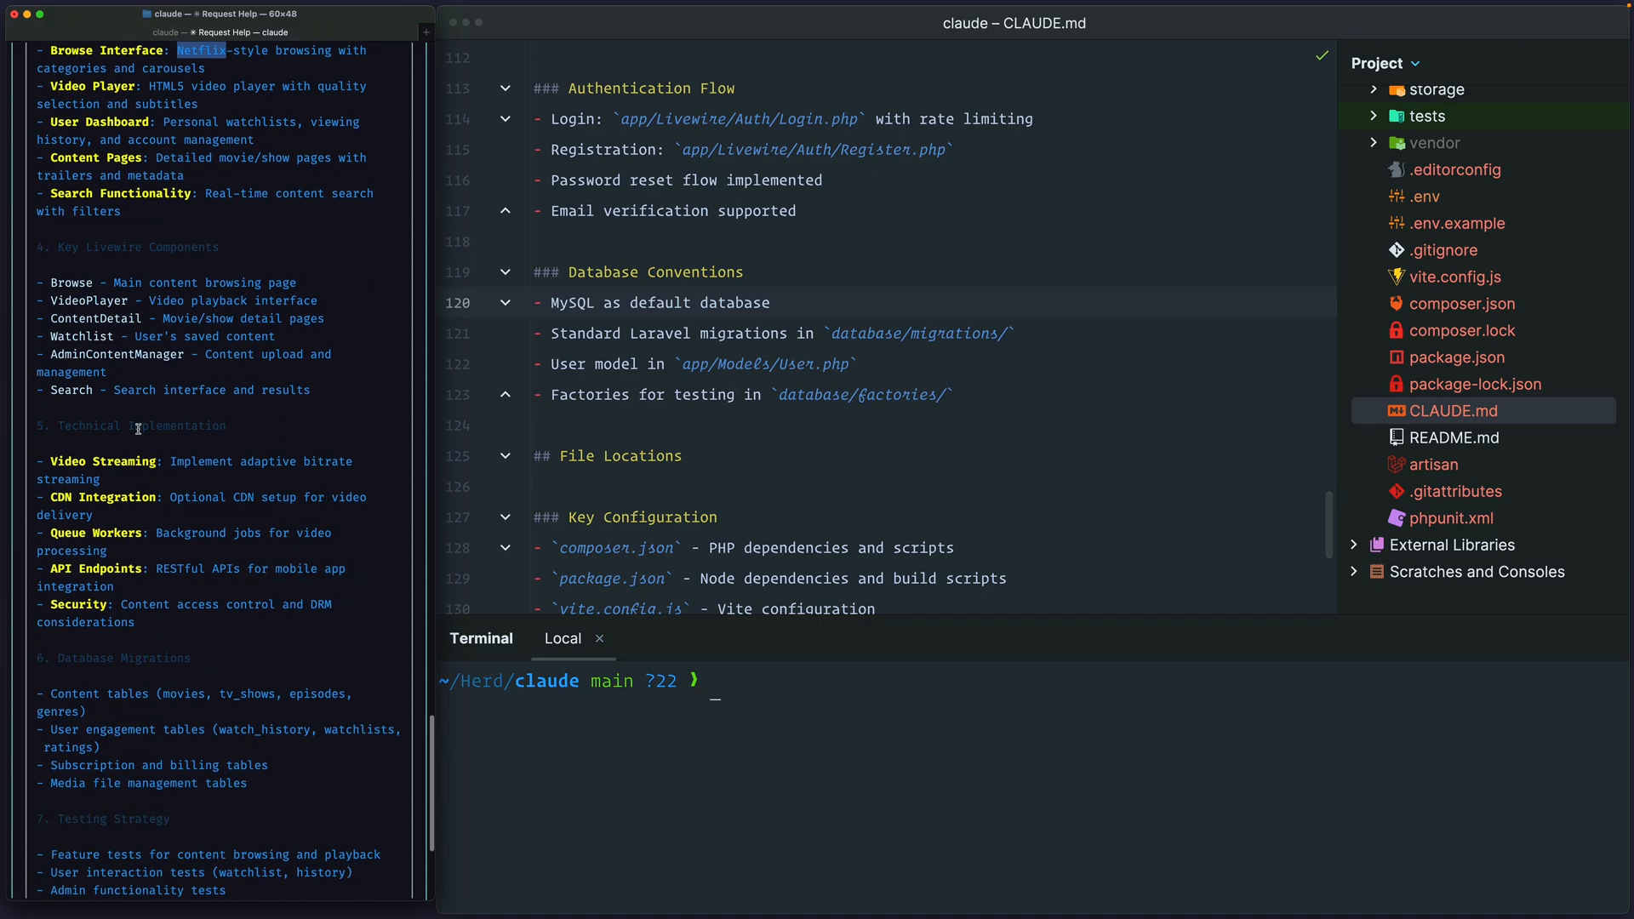
{"action": "mouse_move", "coordinate": [175, 358]}
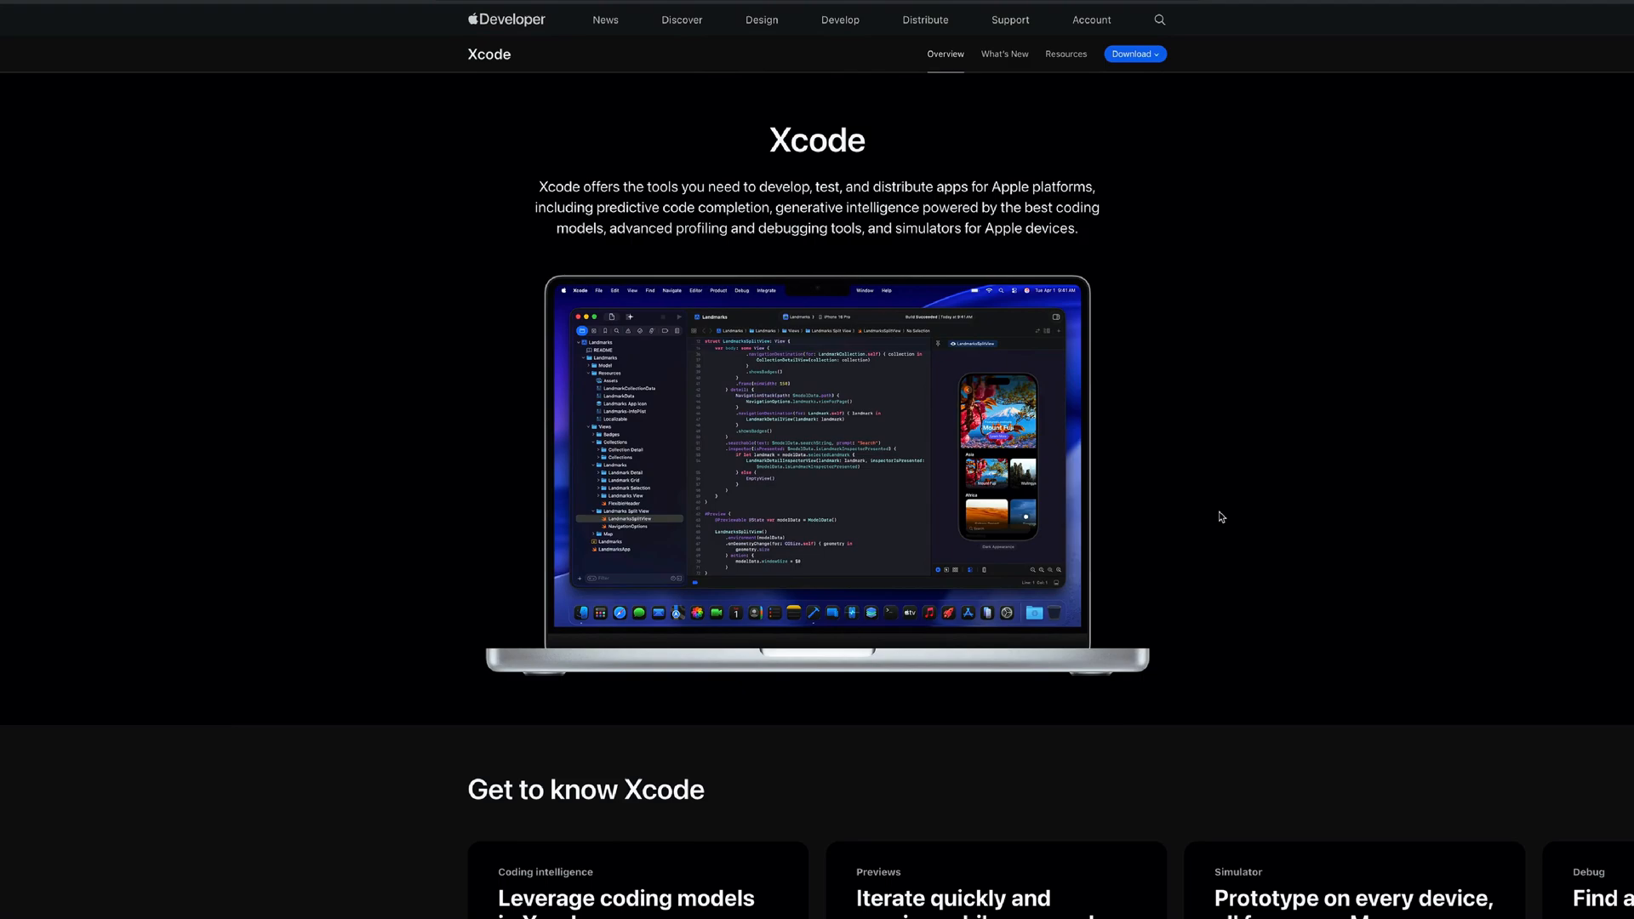
- Scroll Claude's streaming plan down to the proceed question
{"action": "scroll", "scroll_direction": "down", "scroll_amount": 3}
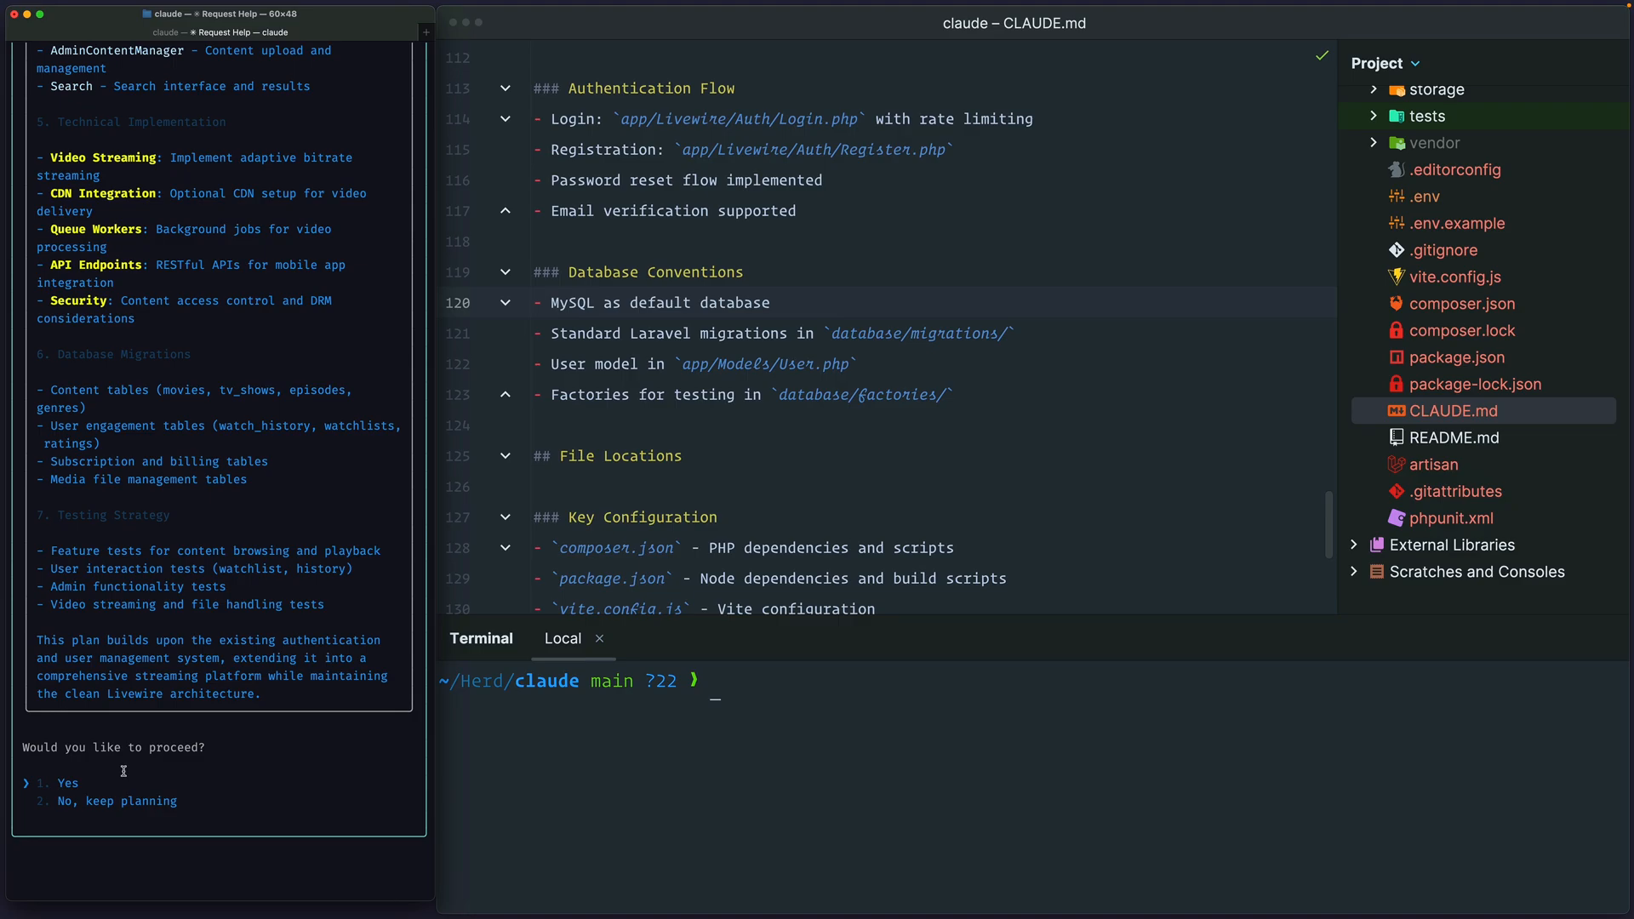
{"action": "mouse_move", "coordinate": [123, 793]}
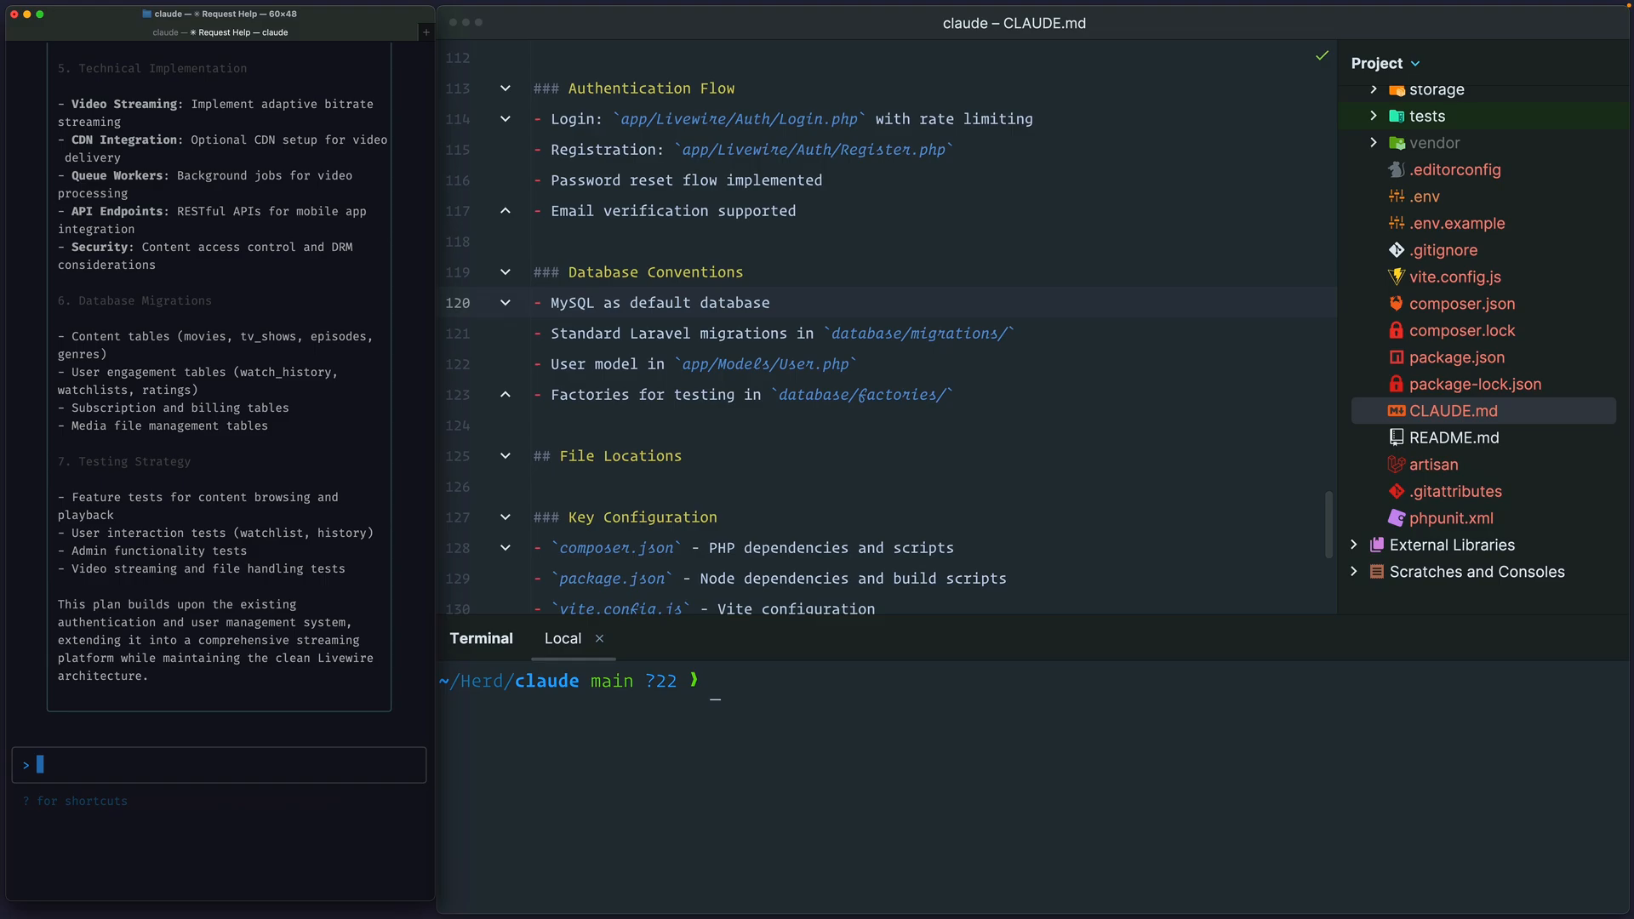
- Move focus to the terminal panel inside PhpStorm
{"action": "left_click", "coordinate": [1435, 463]}
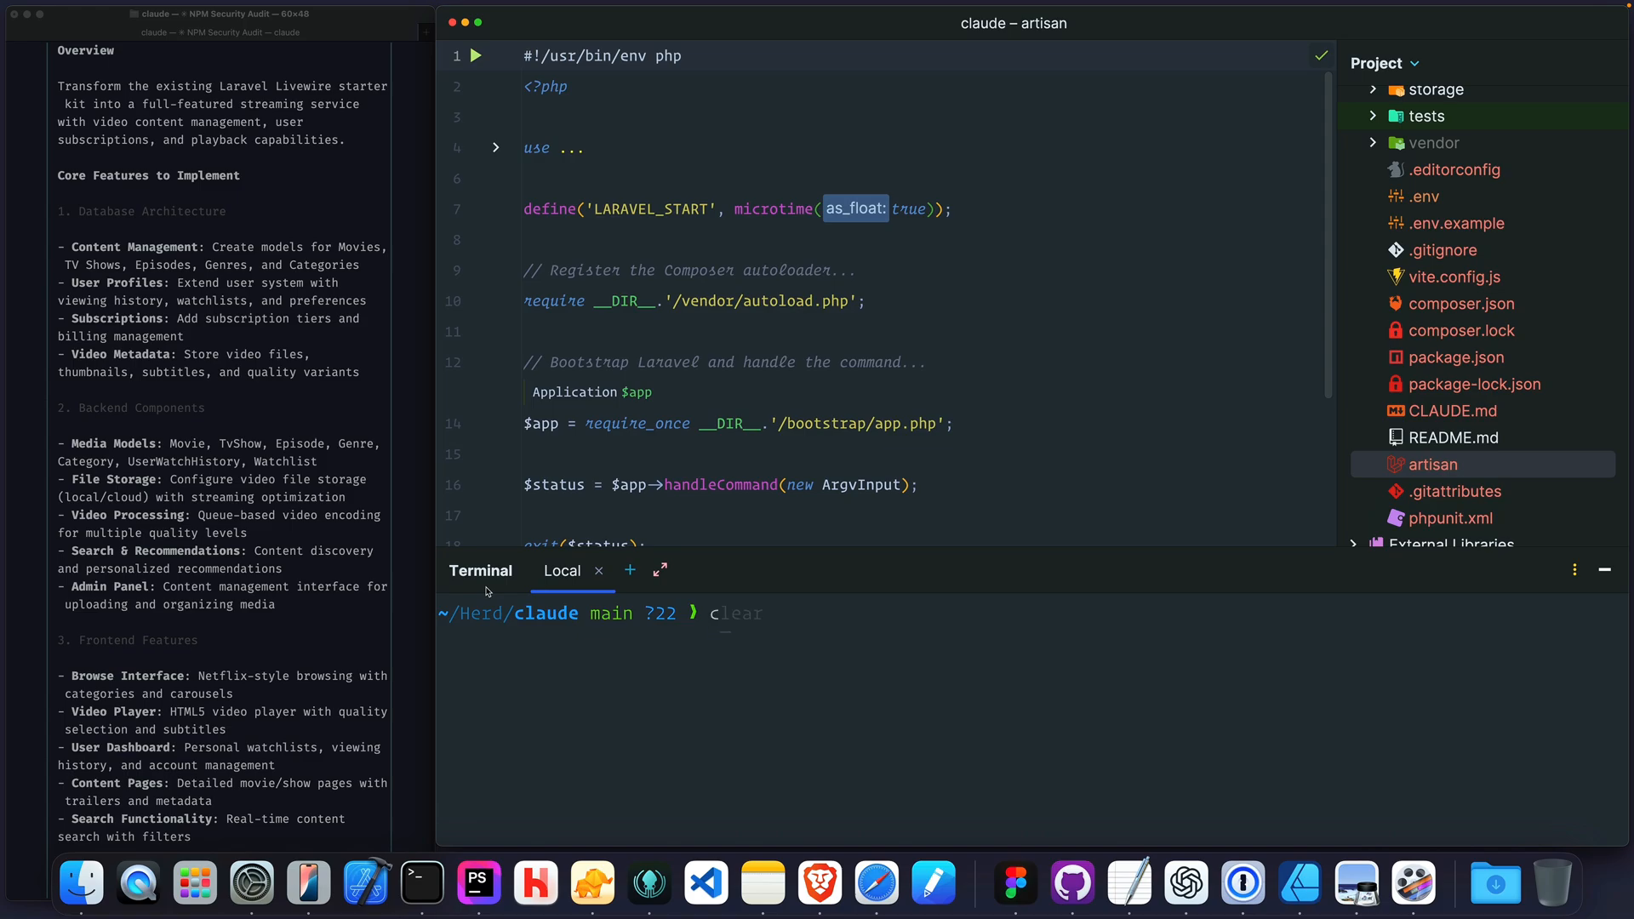
- Start claude in PhpStorm's terminal and answer 'yes' to proceed with the plan
{"action": "type", "text": "claude"}
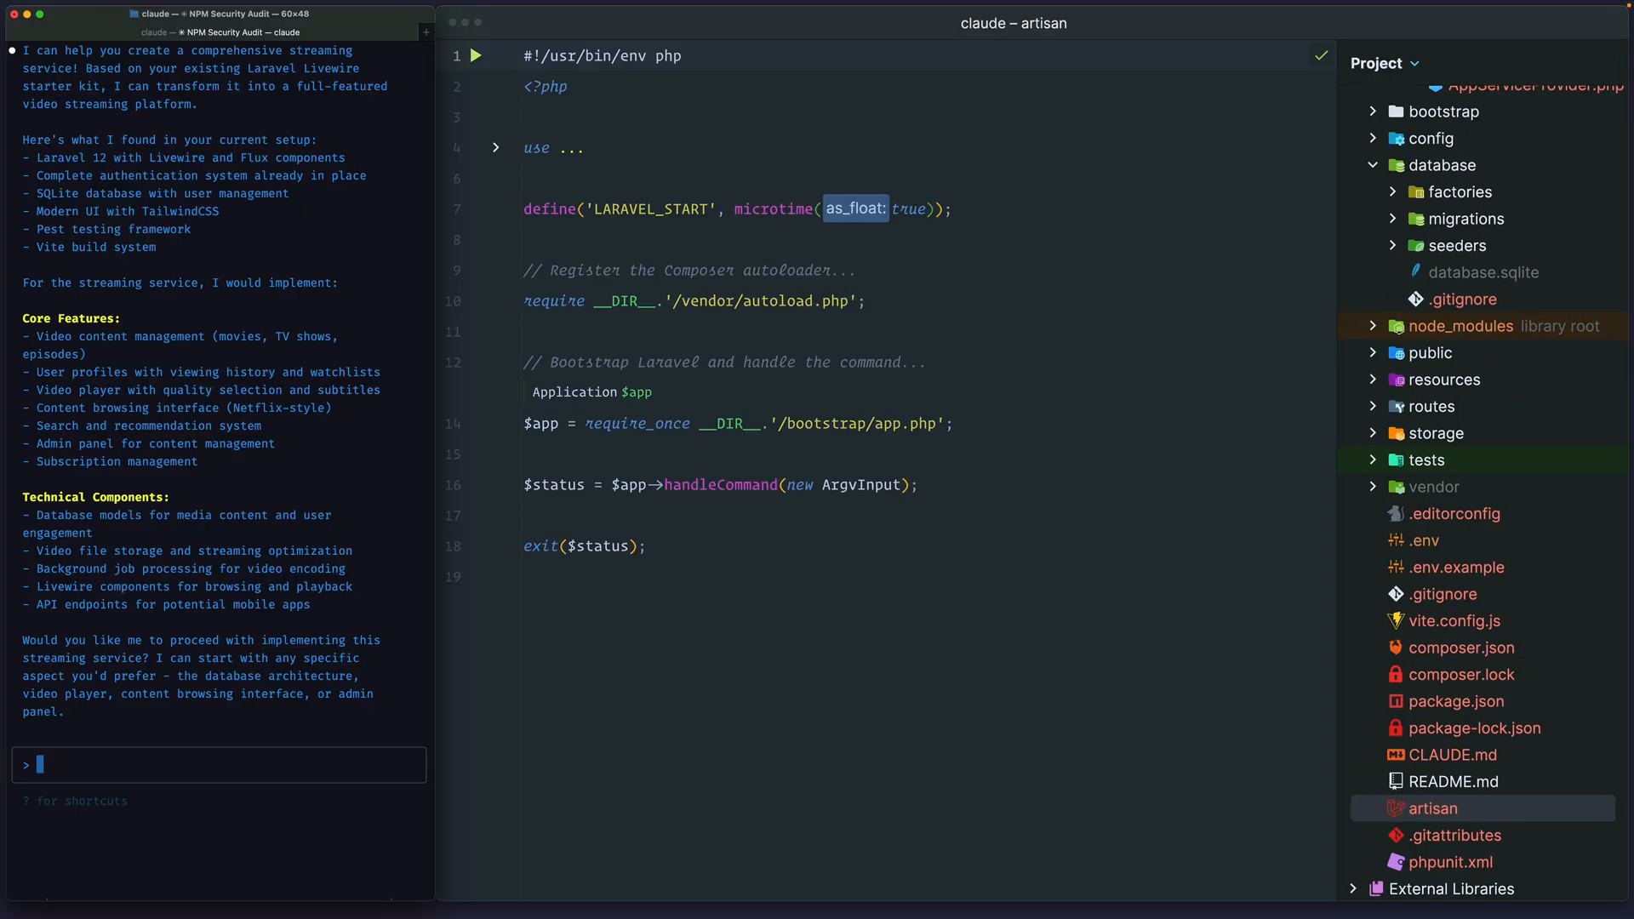
{"action": "type", "text": "yes"}
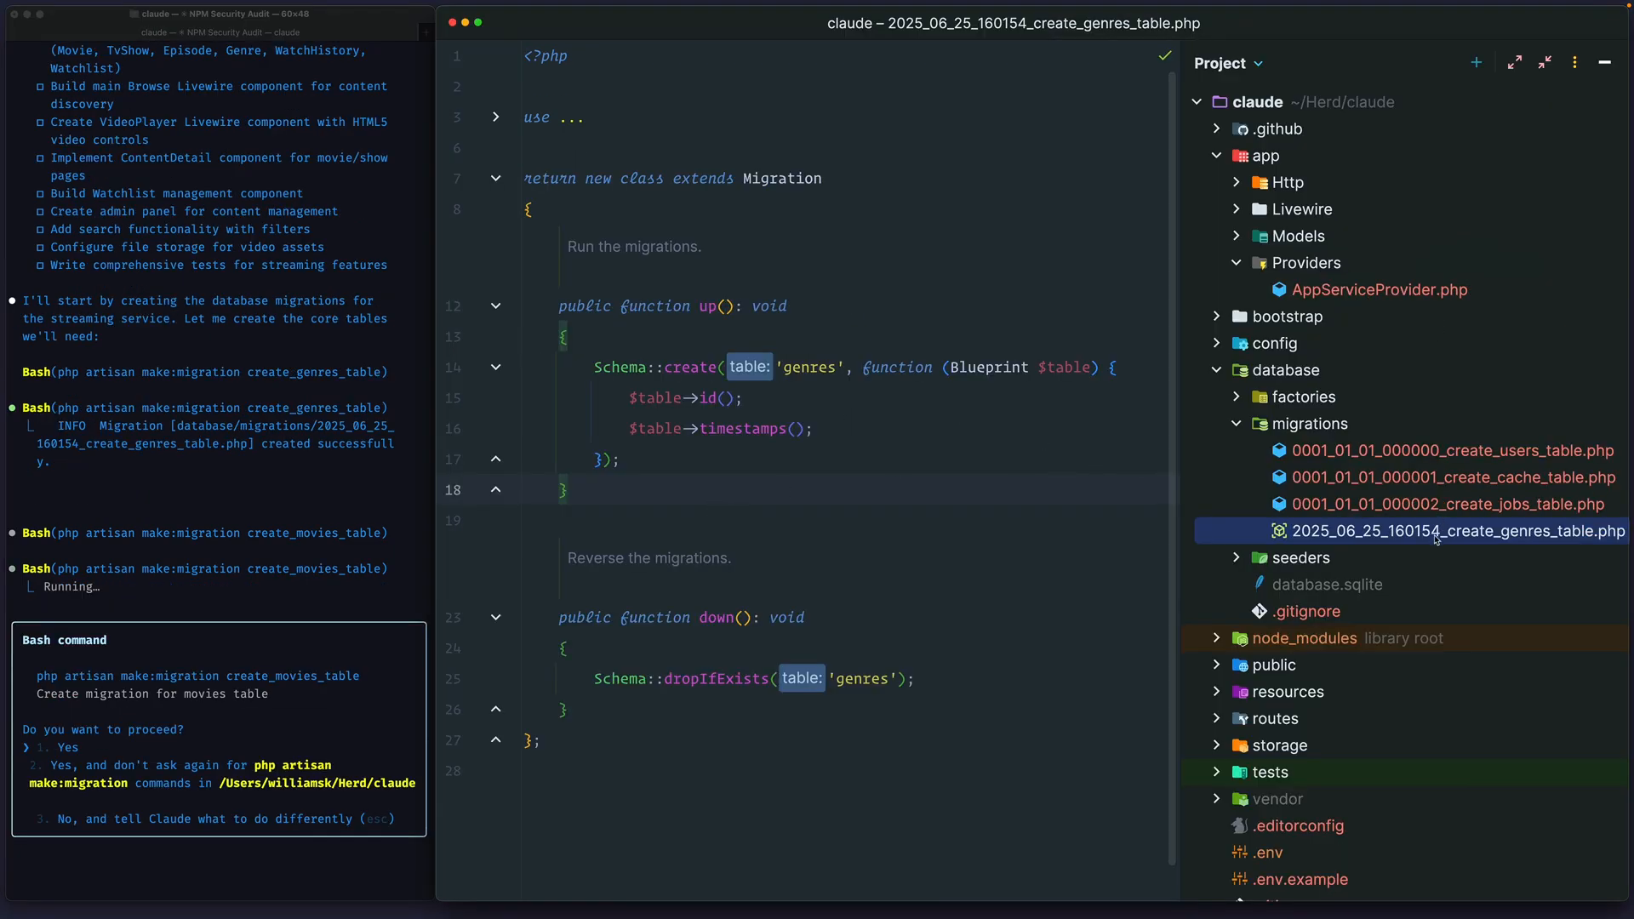
- Flip between the genres and movies migrations, then view the project's CLAUDE.md notes
{"action": "left_click", "coordinate": [742, 397]}
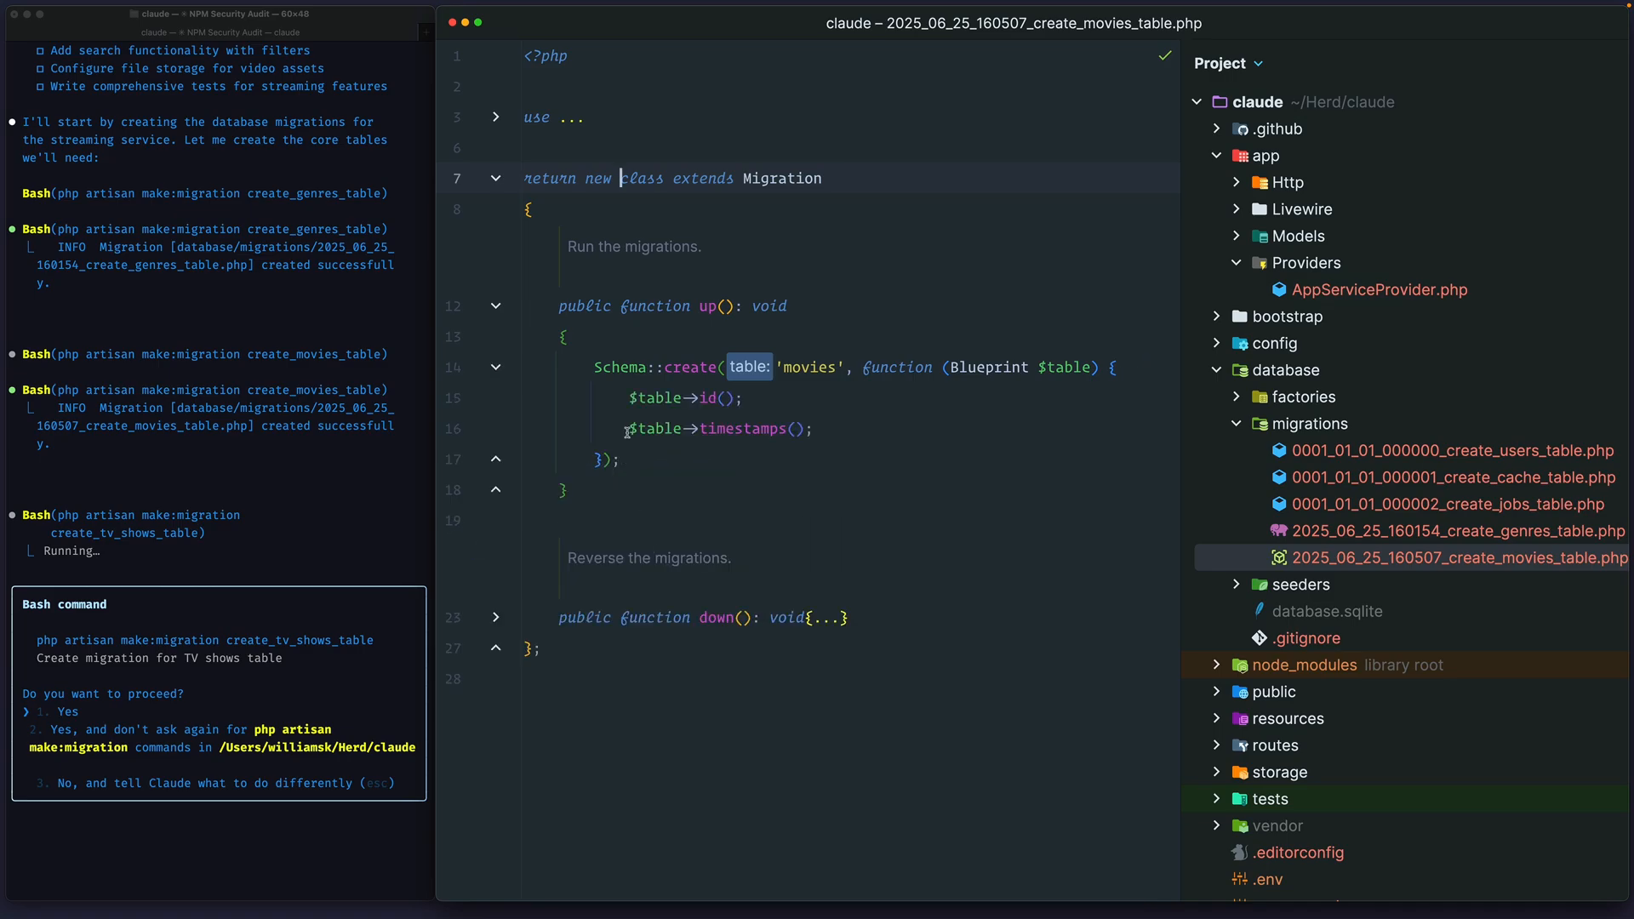
{"action": "double_click", "coordinate": [741, 429]}
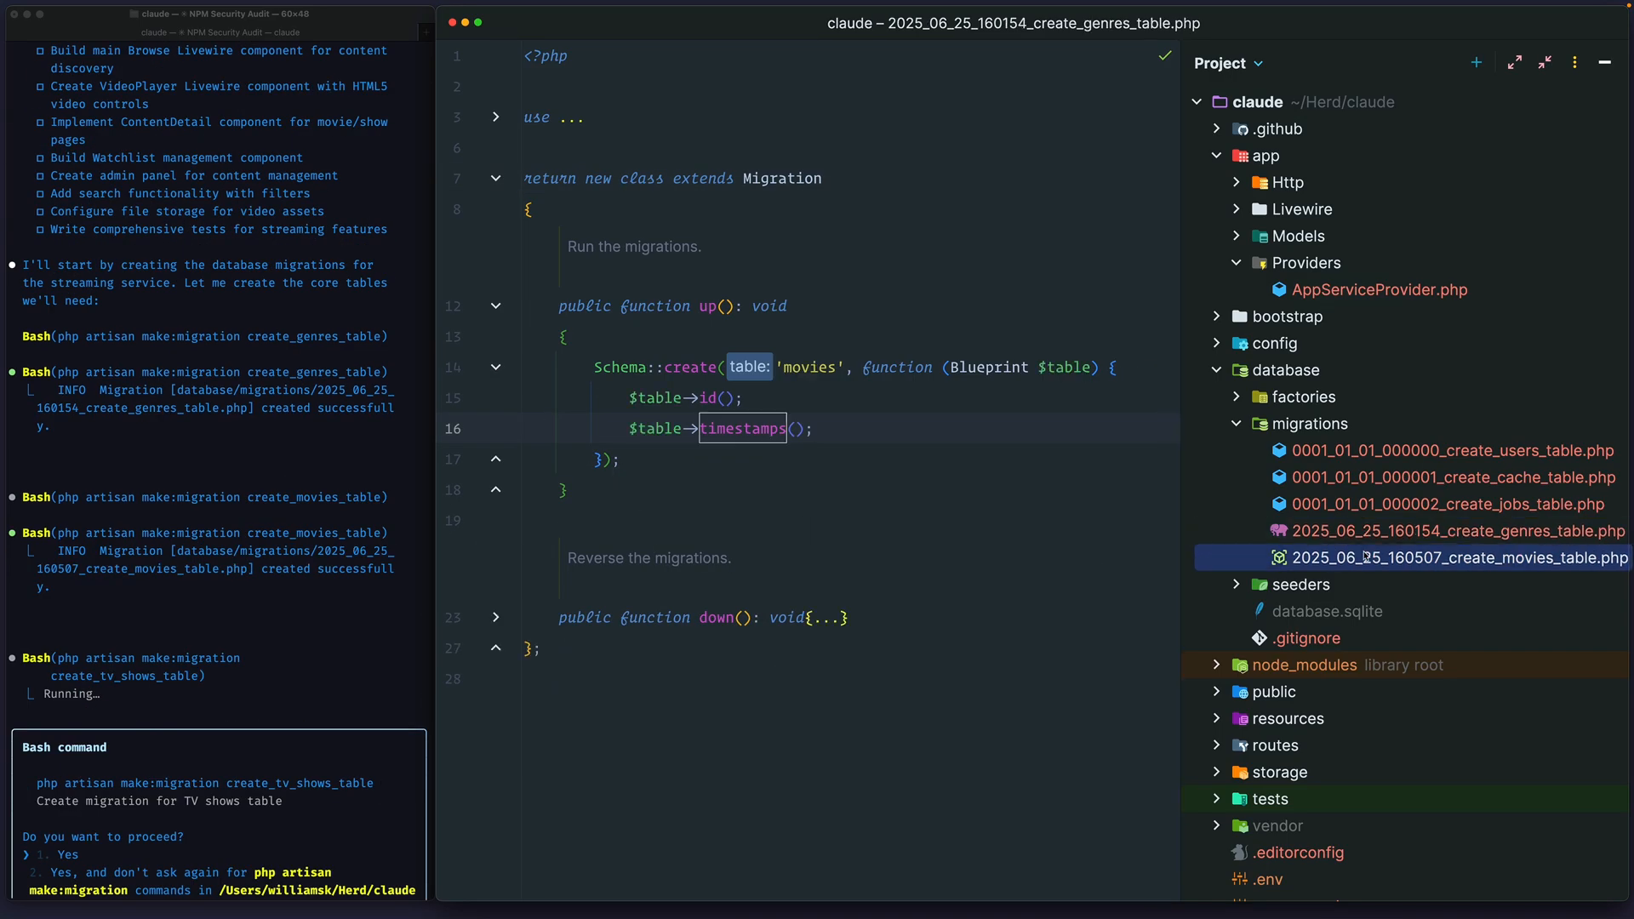
{"action": "left_click", "coordinate": [1459, 529]}
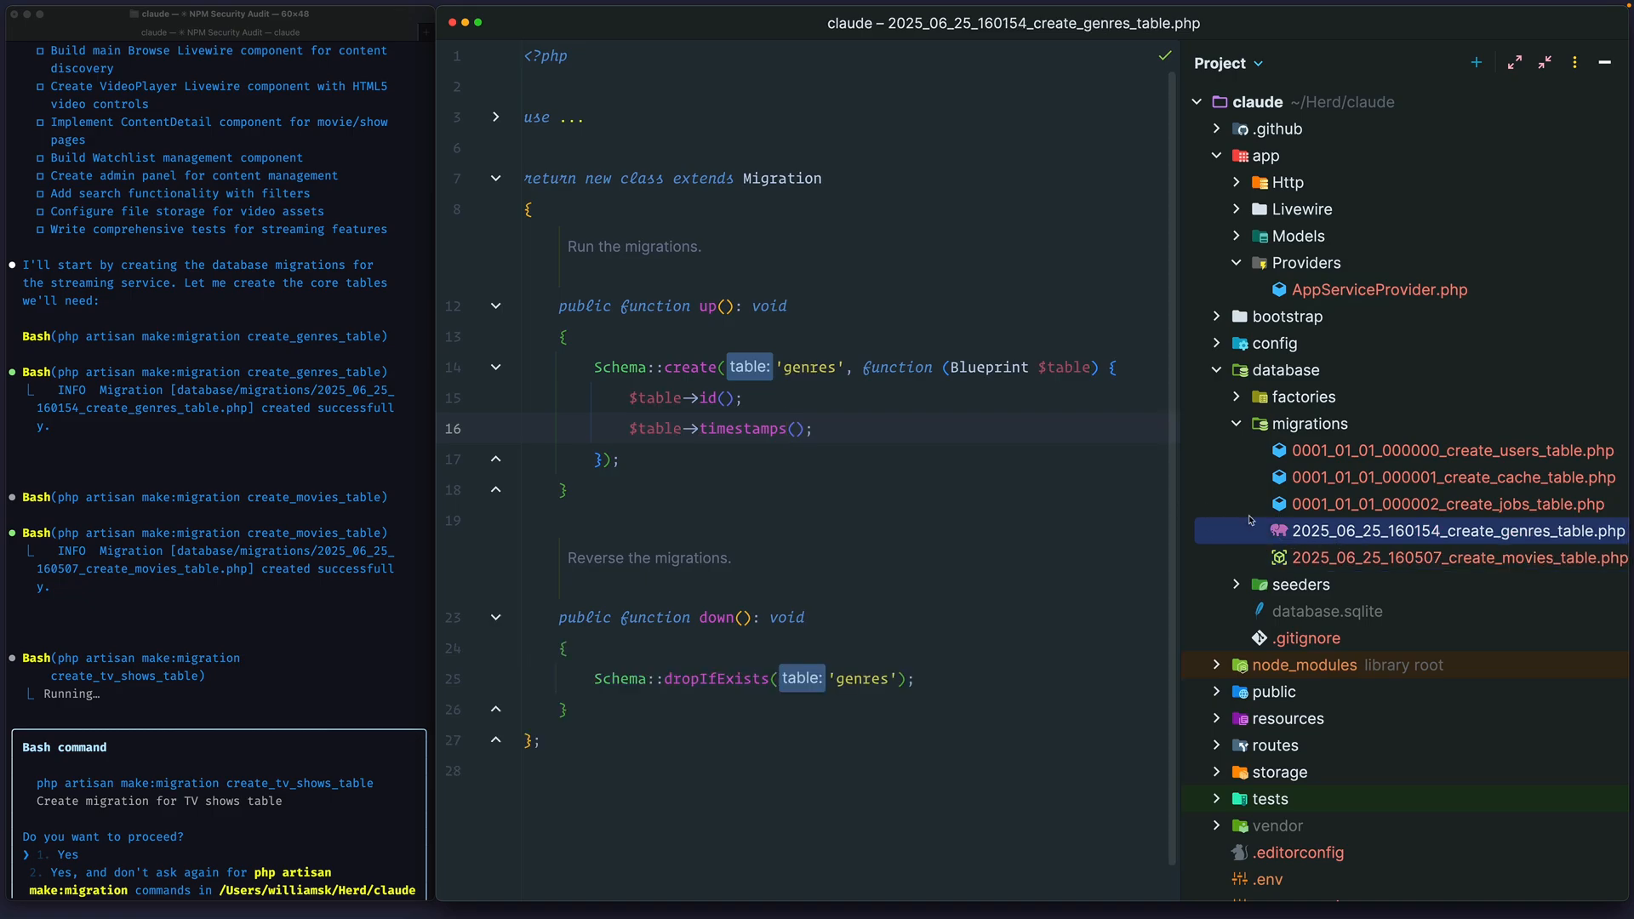
{"action": "mouse_move", "coordinate": [1262, 545]}
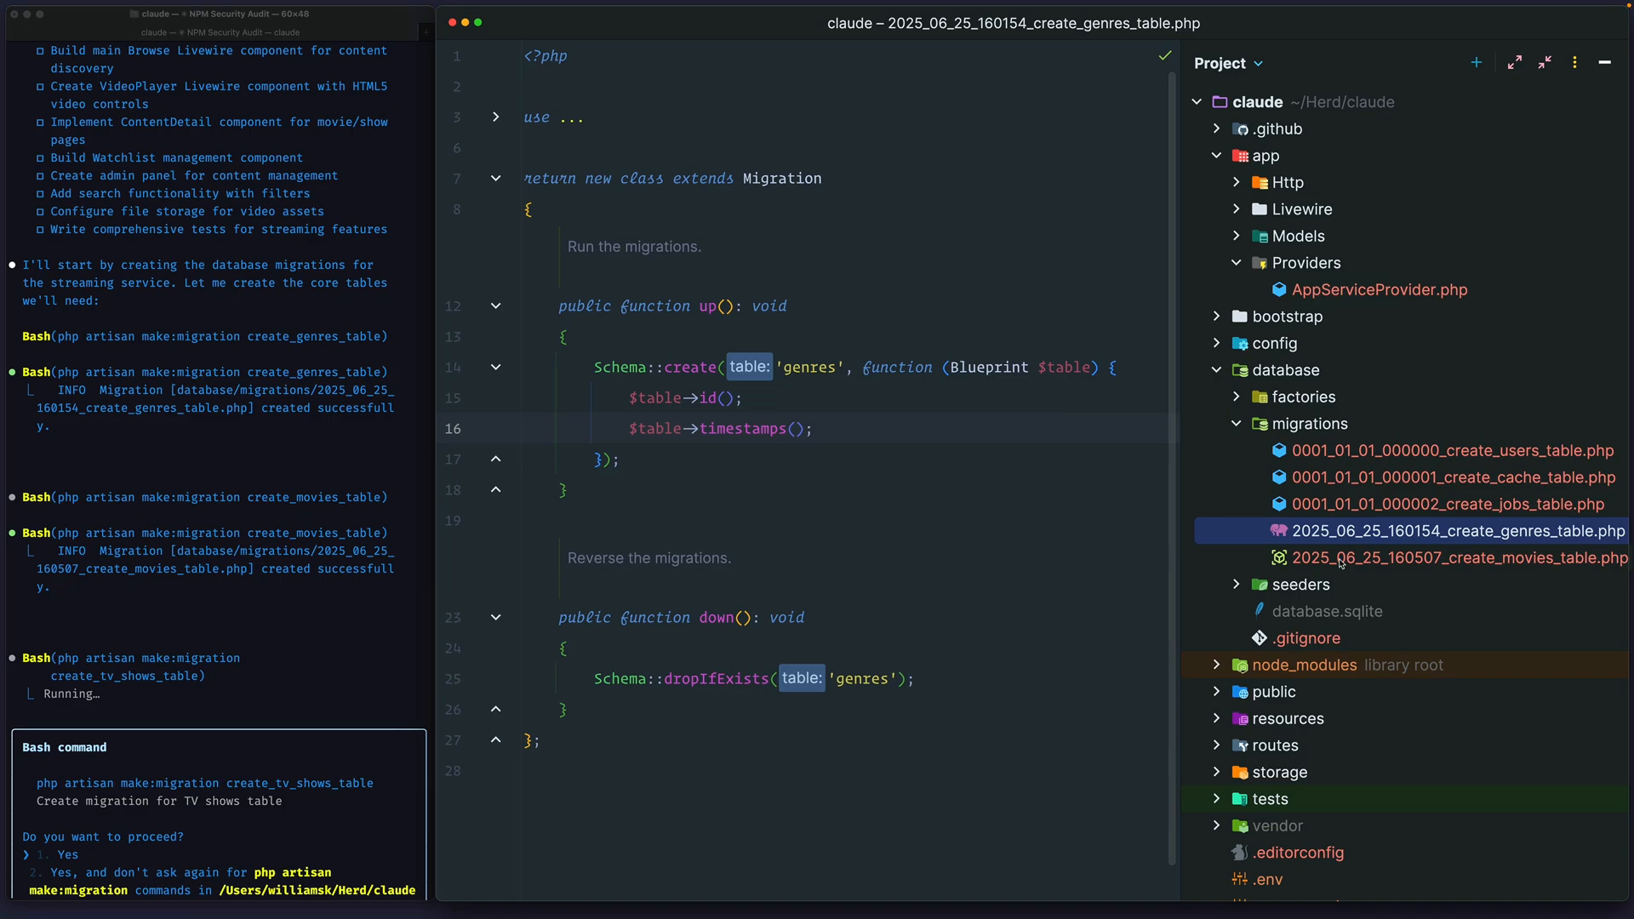
{"action": "left_click", "coordinate": [1459, 558]}
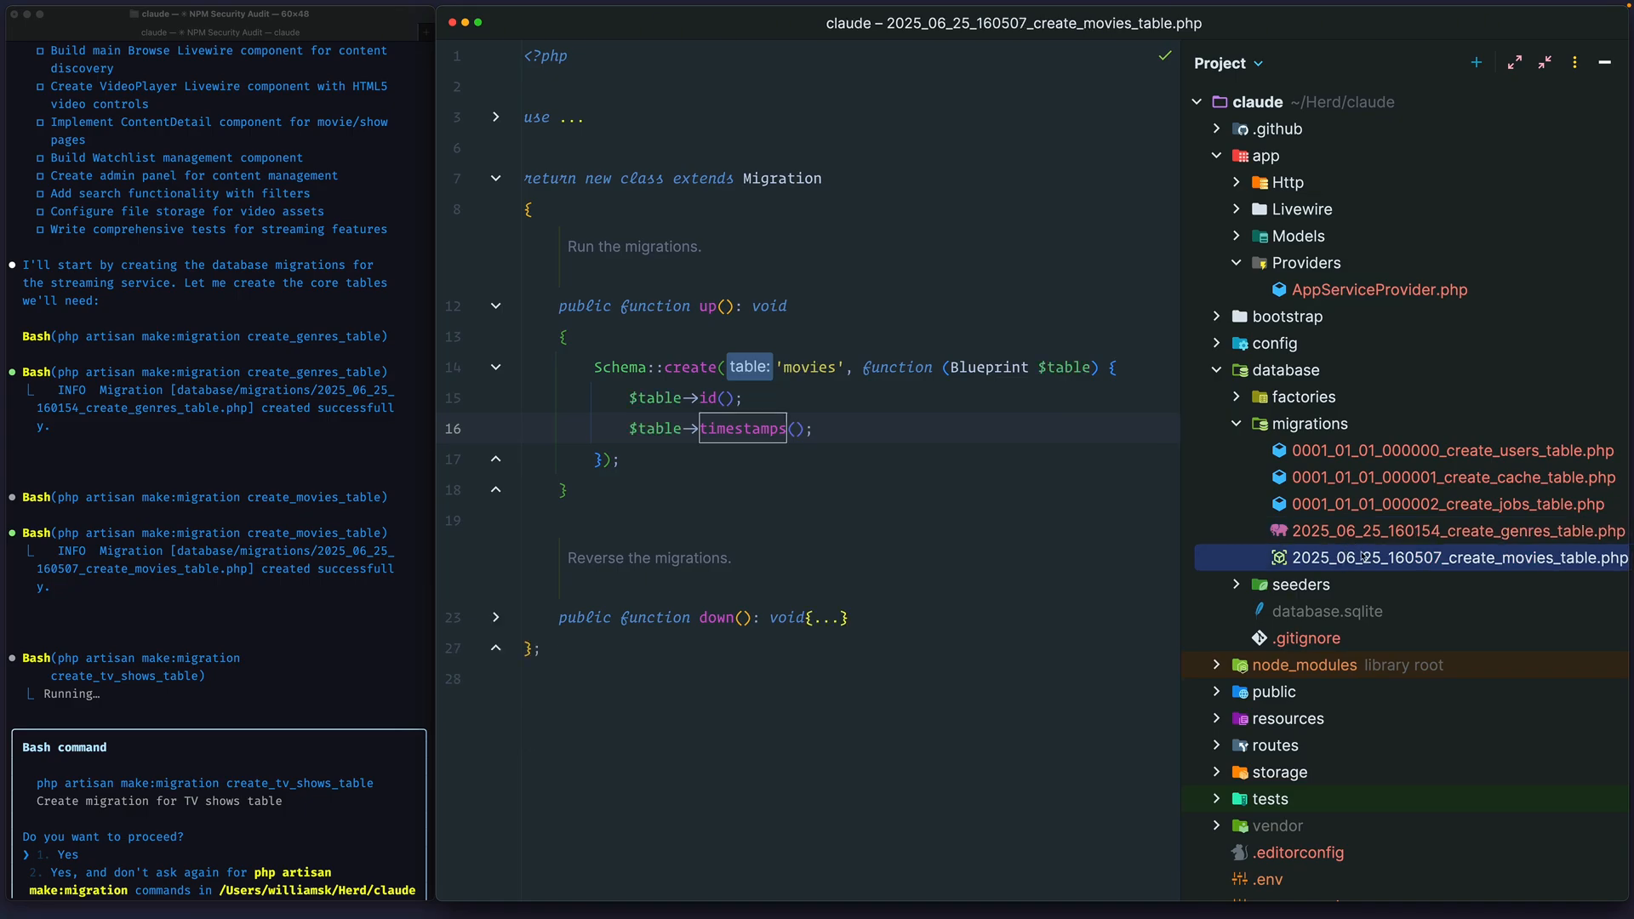
{"action": "left_click", "coordinate": [1449, 530]}
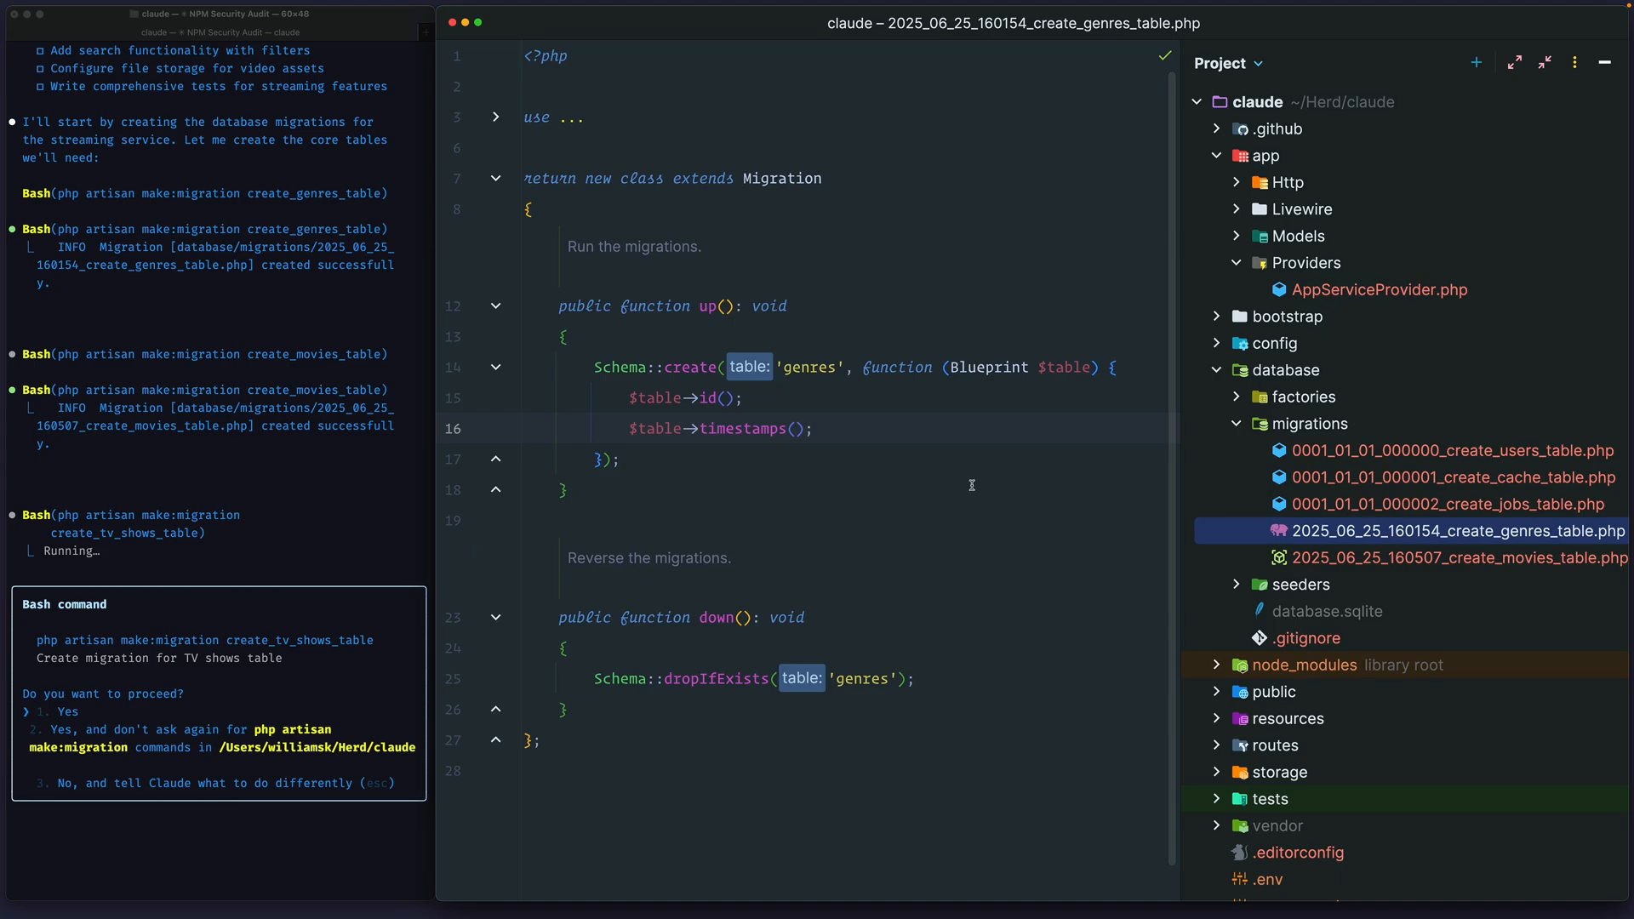
{"action": "left_click", "coordinate": [1297, 681]}
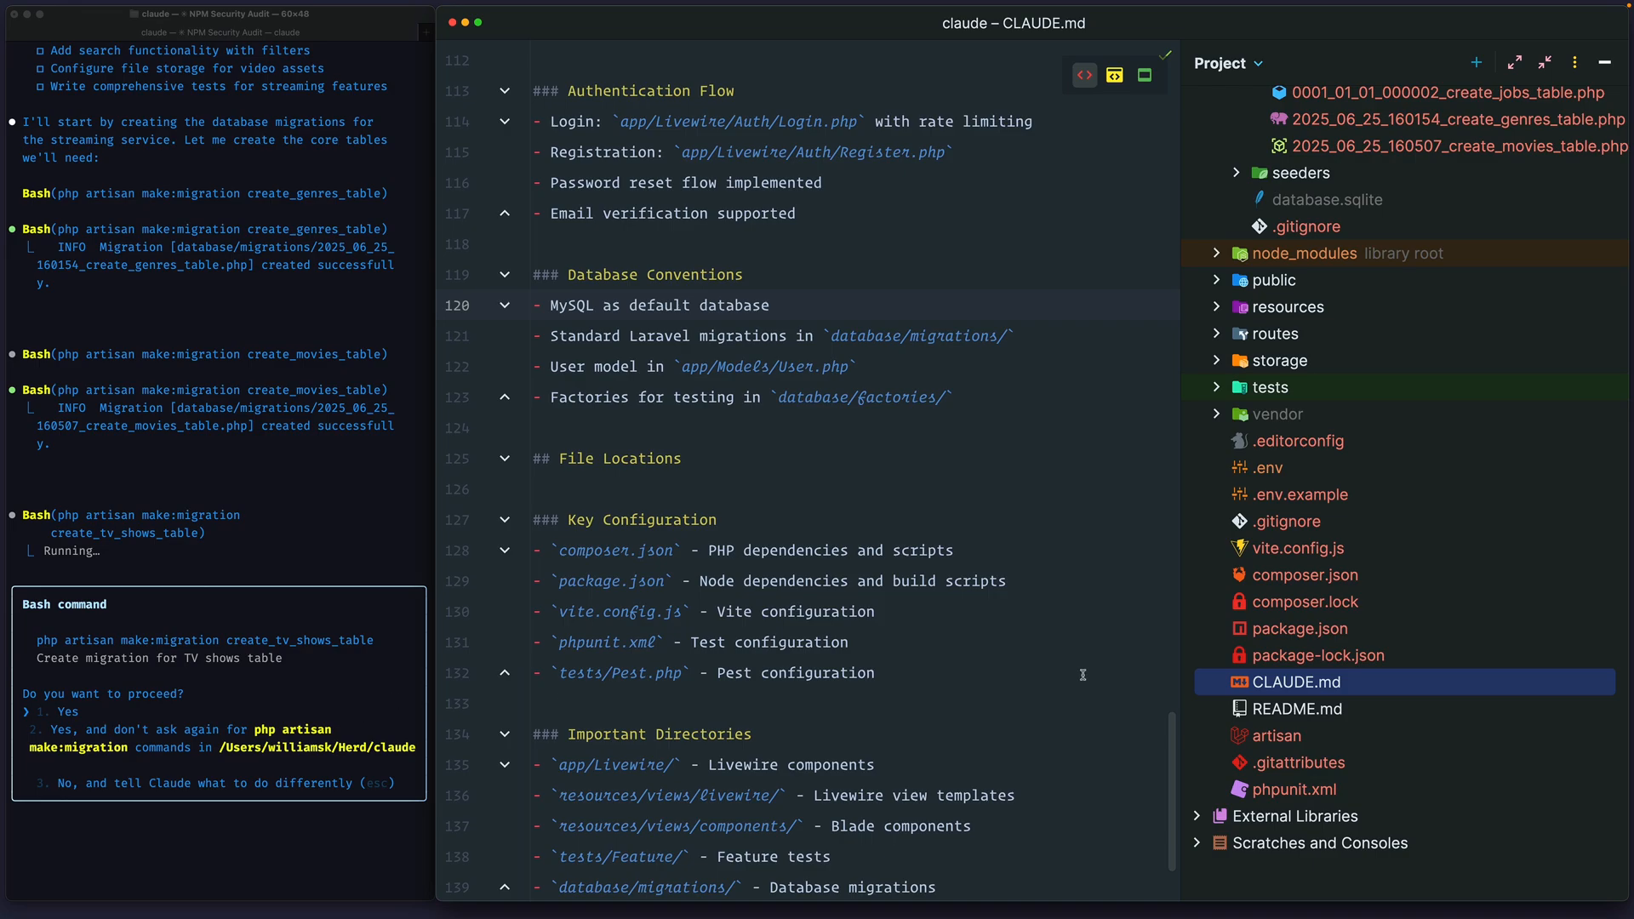
- Decline the TV shows migration and request standard practical columns for the movies table
{"action": "left_click", "coordinate": [1449, 155]}
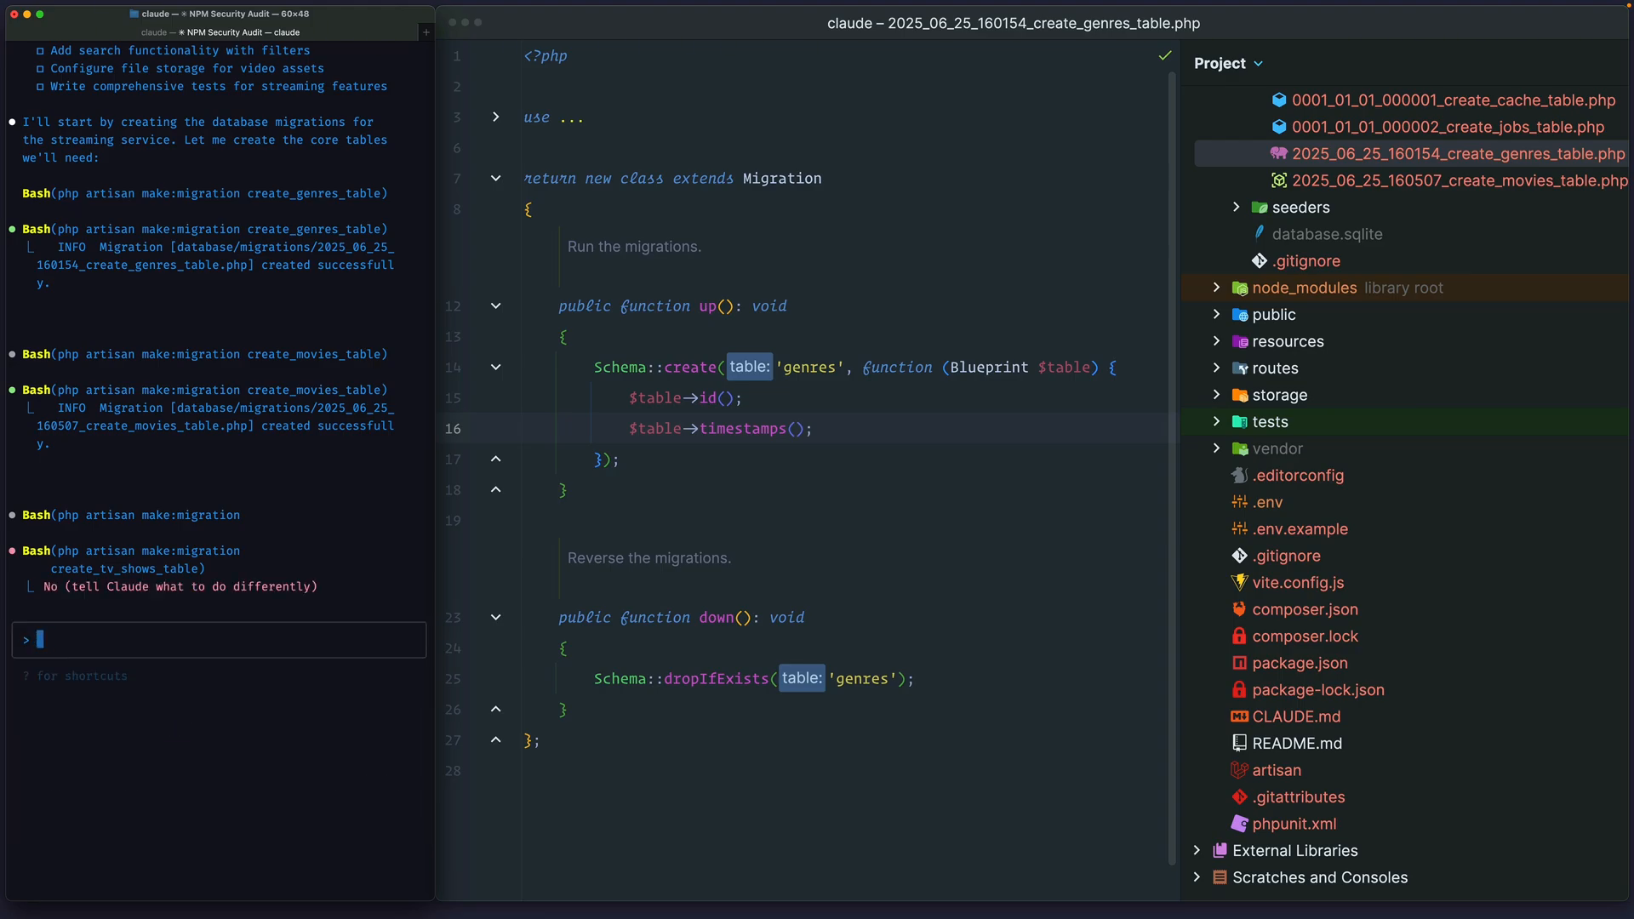
{"action": "type", "text": "update the"}
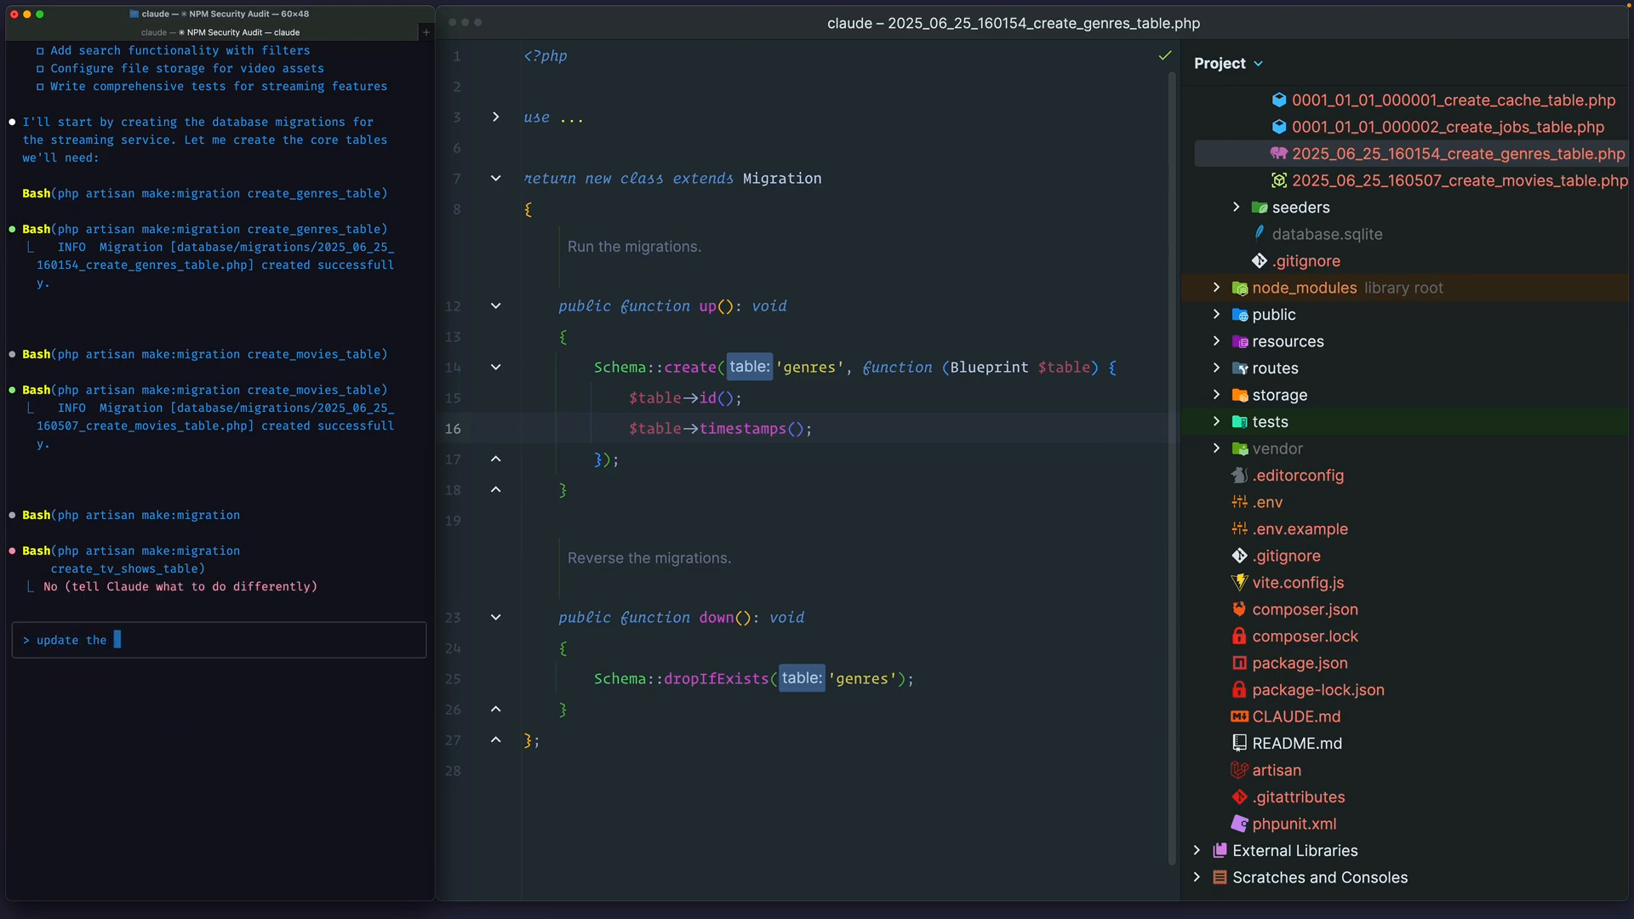
{"action": "type", "text": "movies table migration with"}
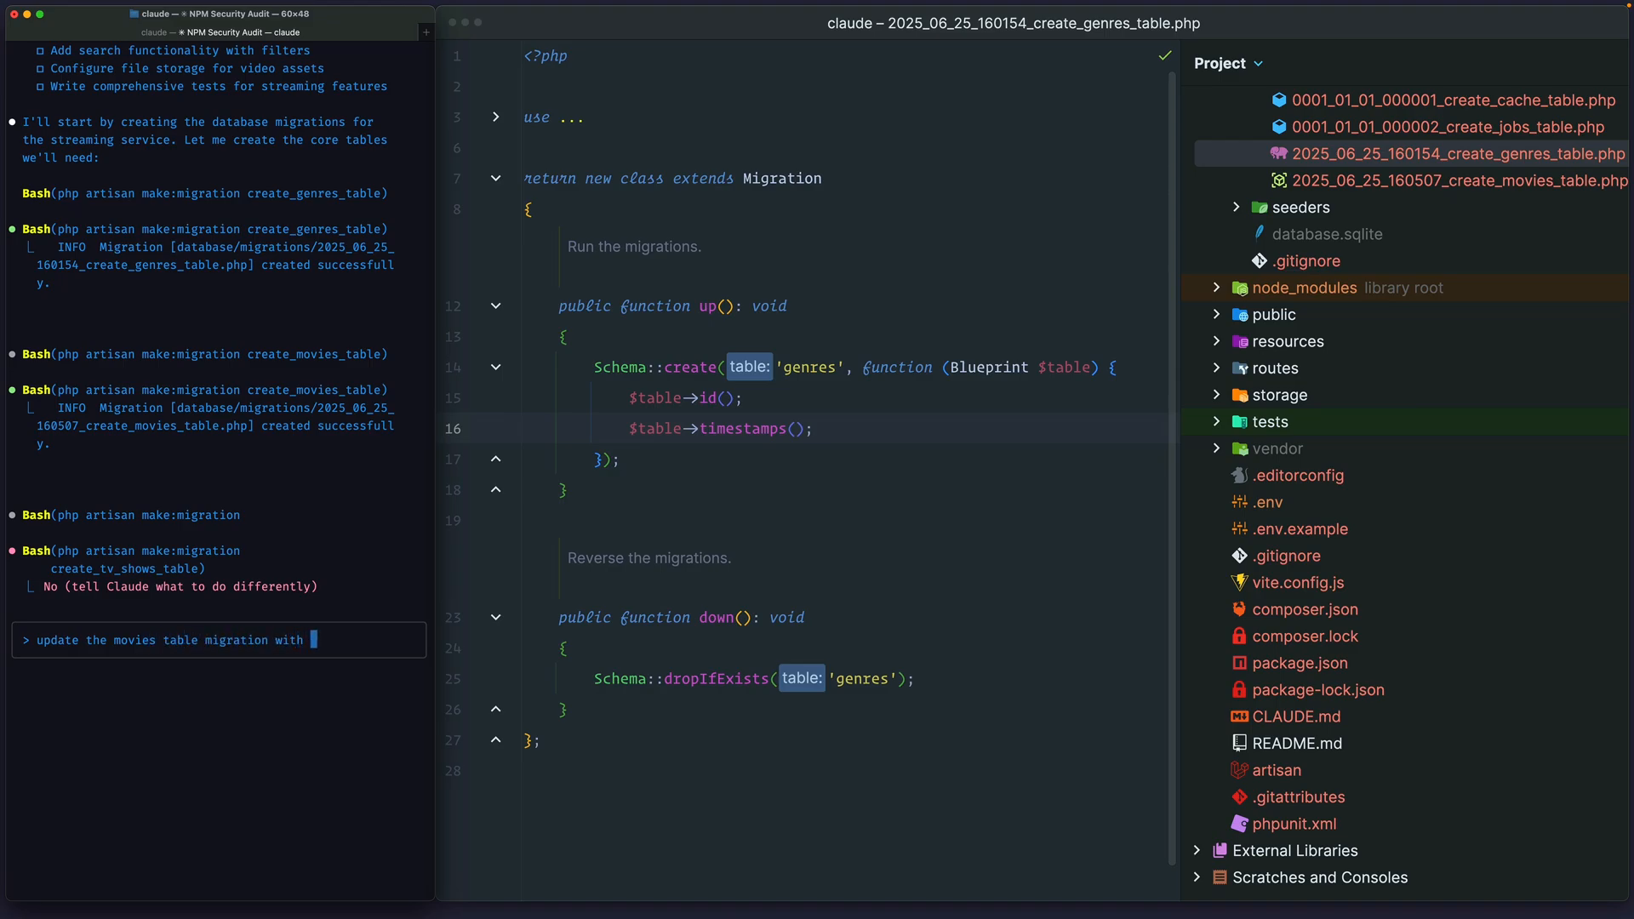
{"action": "type", "text": "standard p"}
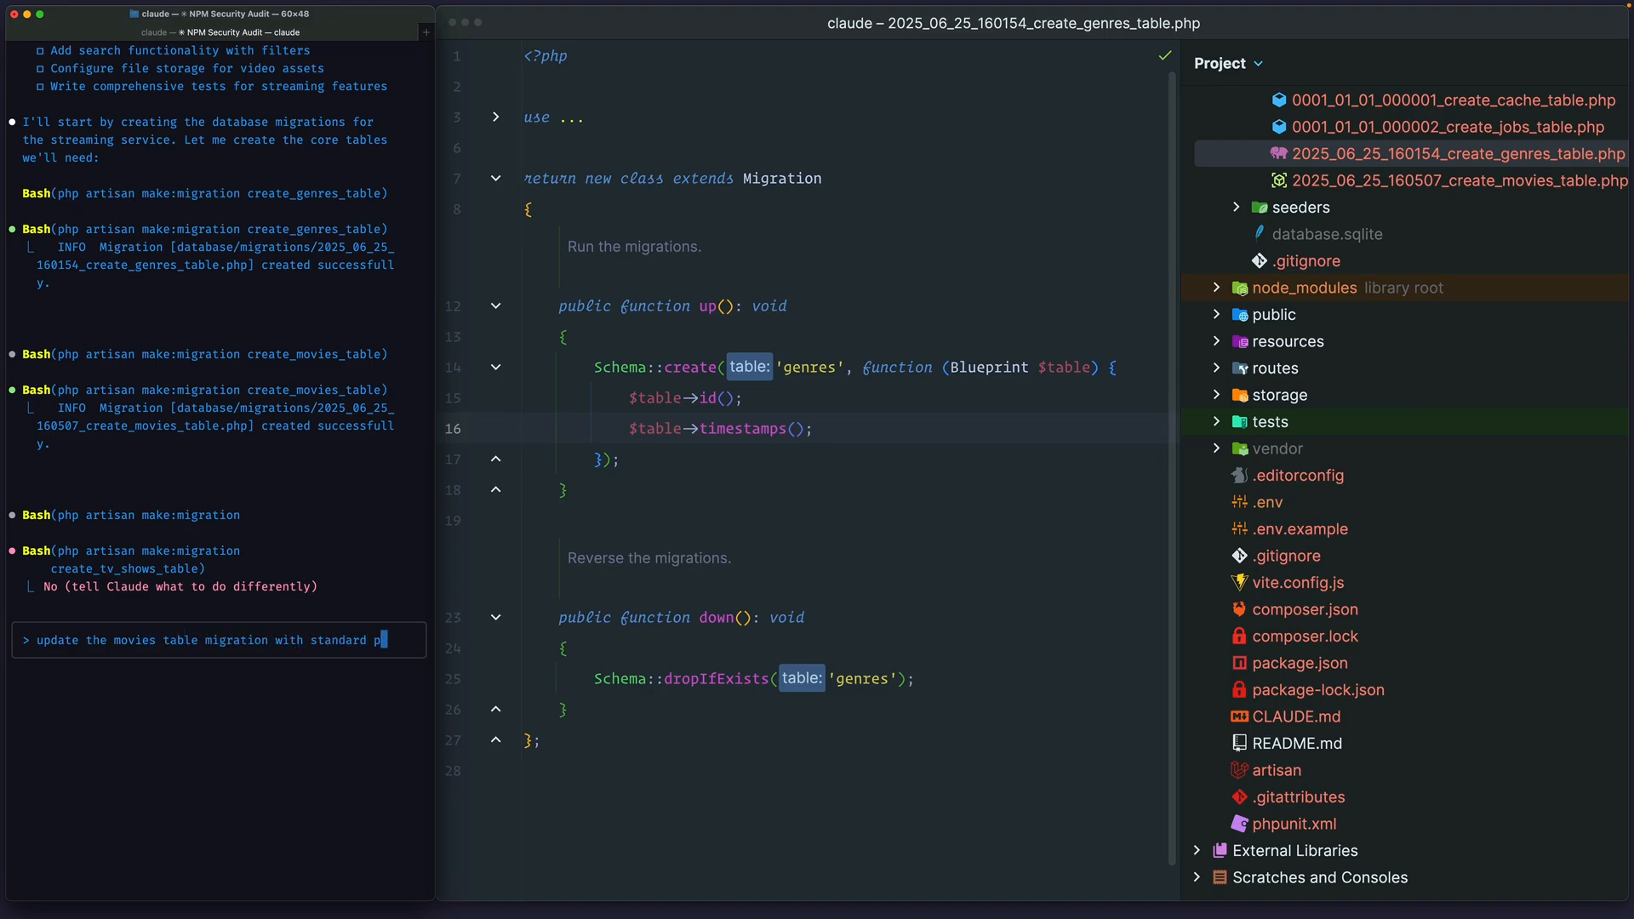
{"action": "type", "text": "ractical column"}
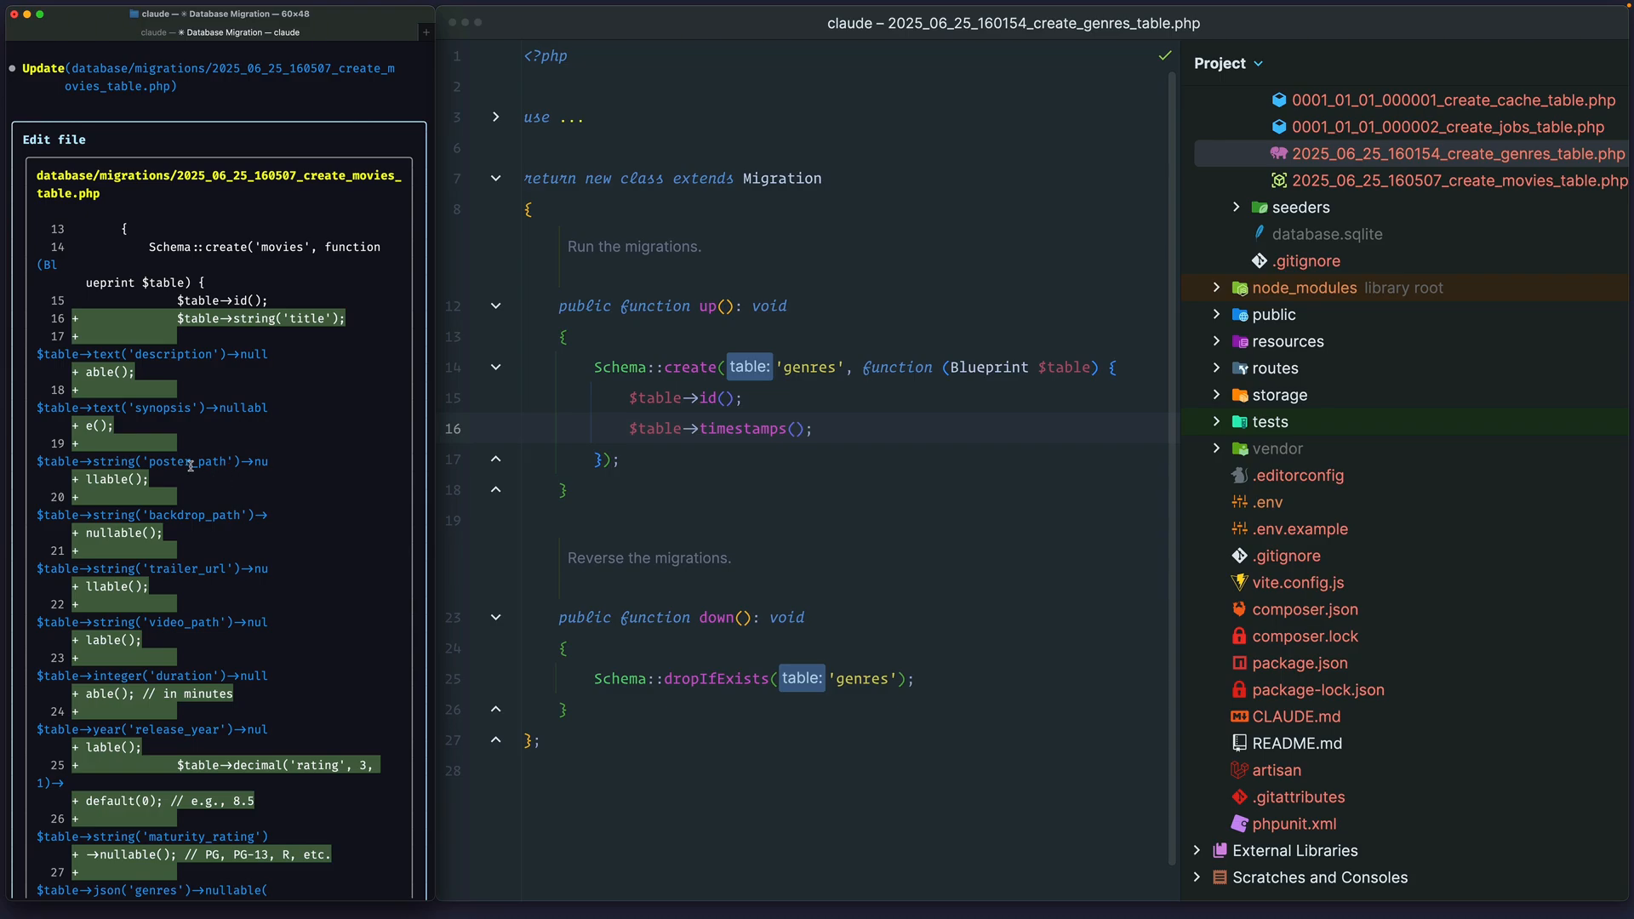
{"action": "mouse_move", "coordinate": [196, 550]}
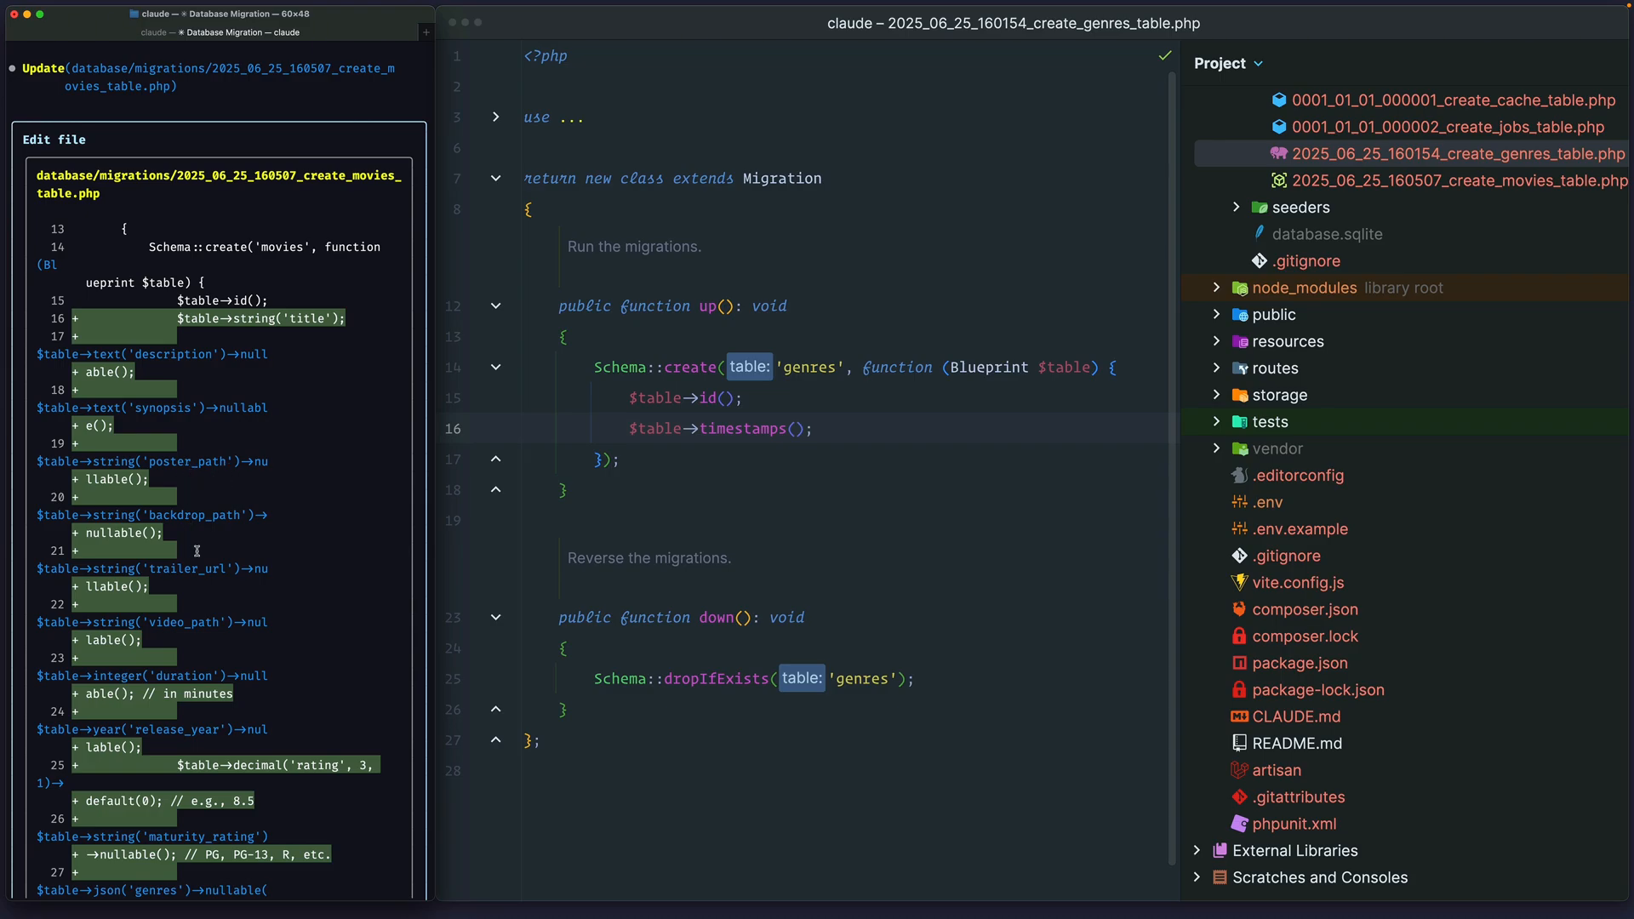
{"action": "mouse_move", "coordinate": [216, 593]}
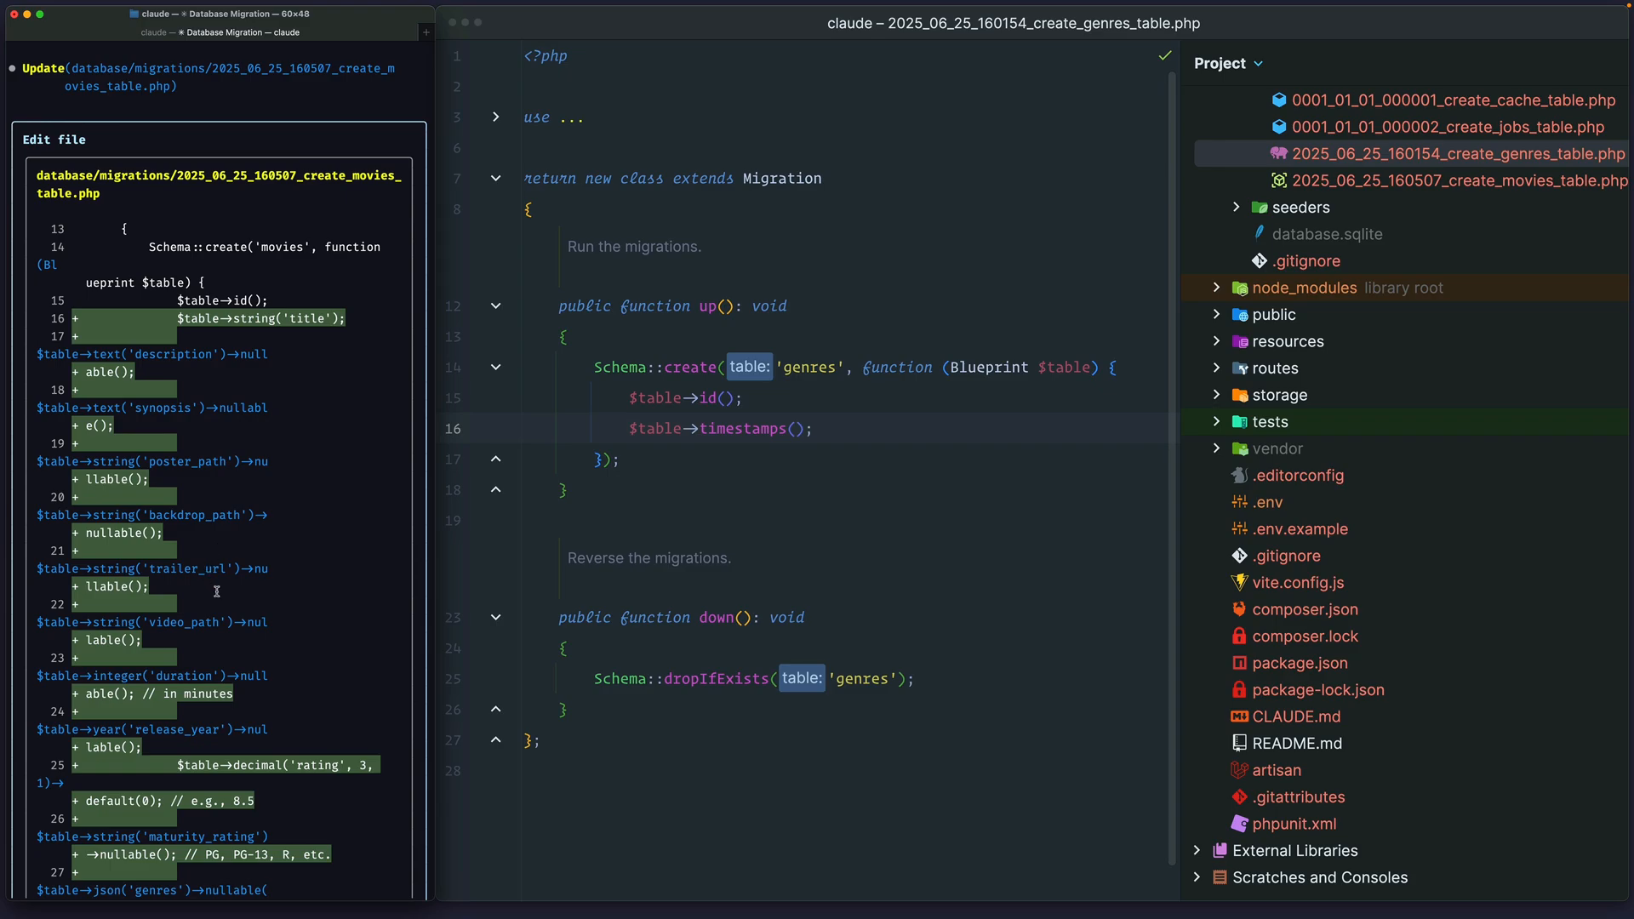
{"action": "mouse_move", "coordinate": [197, 702]}
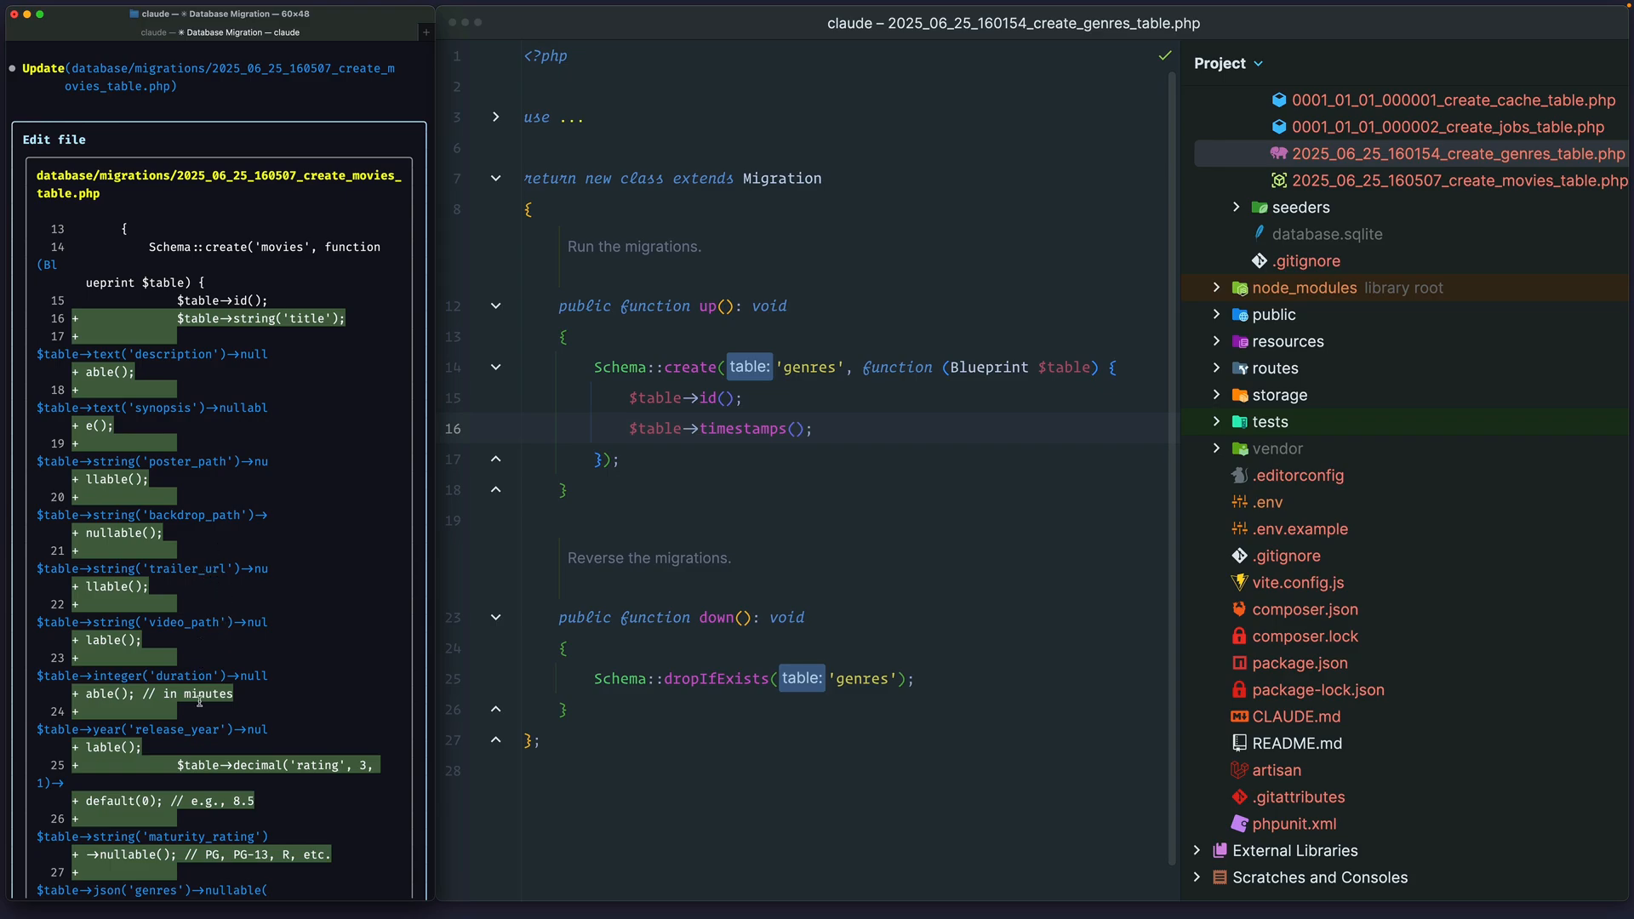
- Scroll through Claude's proposed create_movies_table.php diff
{"action": "scroll", "scroll_direction": "down", "scroll_amount": 3}
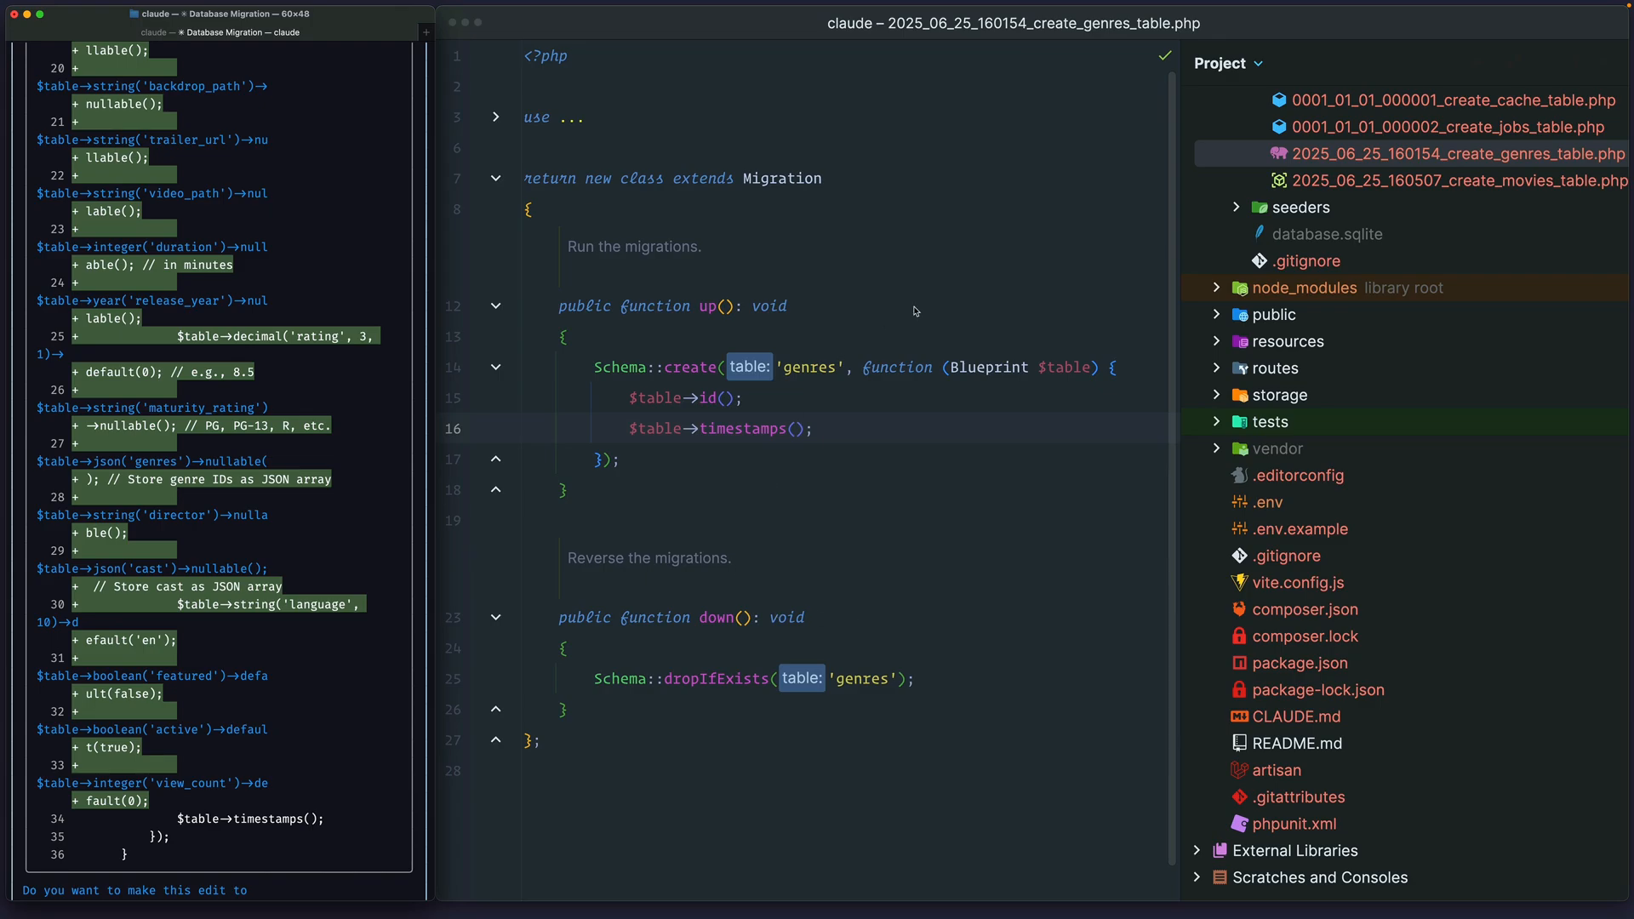
{"action": "mouse_move", "coordinate": [1031, 364]}
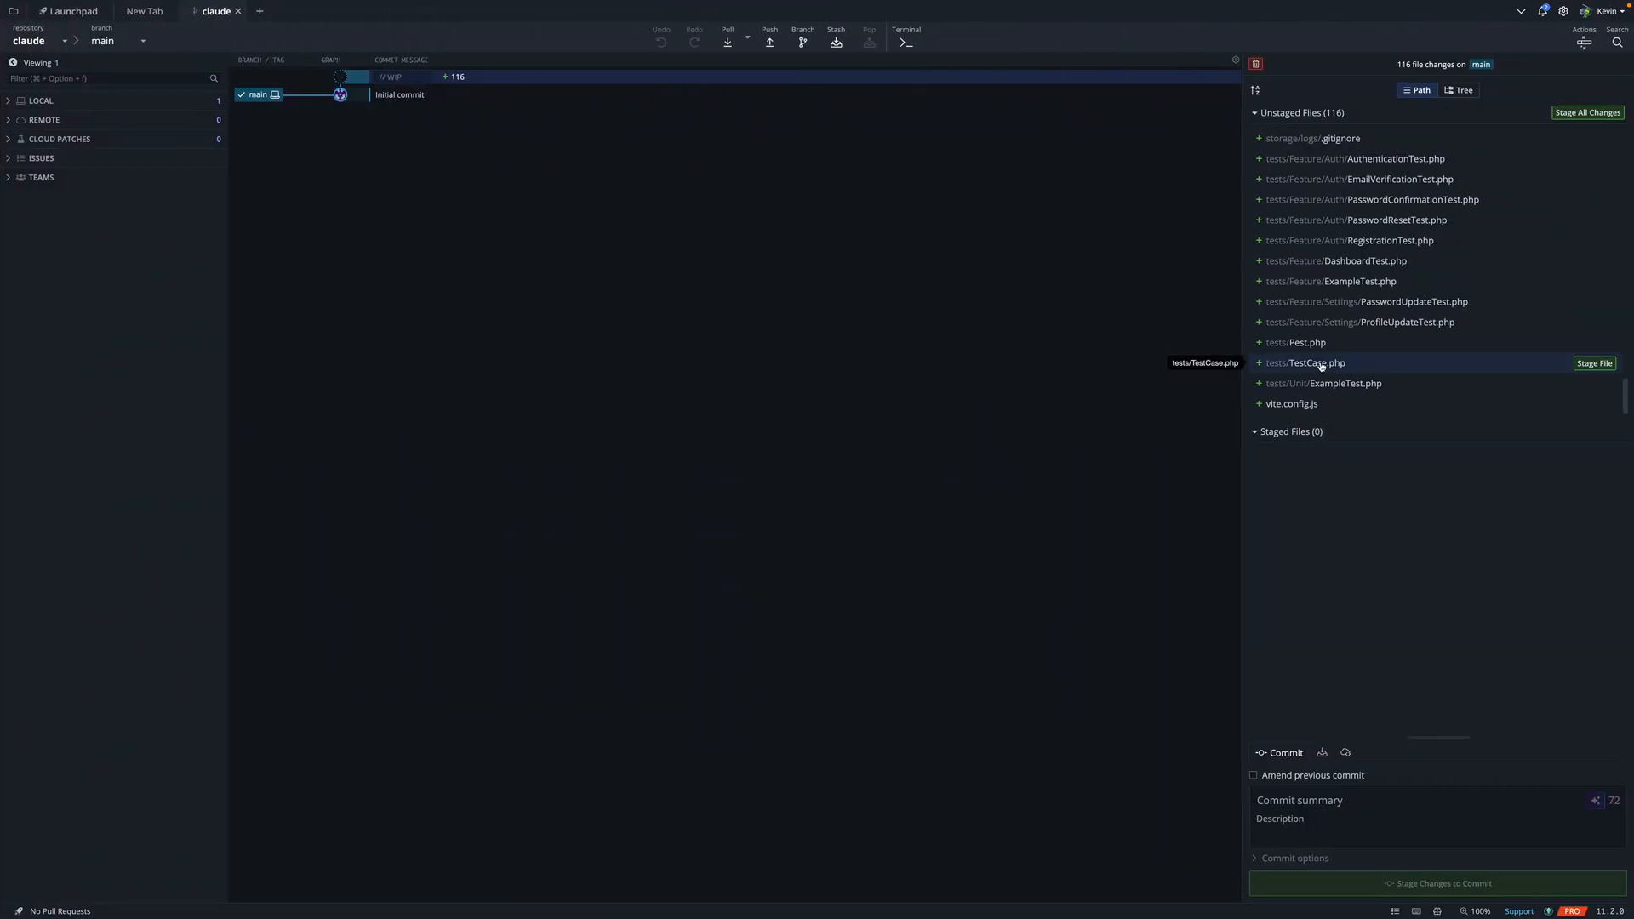
{"action": "mouse_move", "coordinate": [1164, 347]}
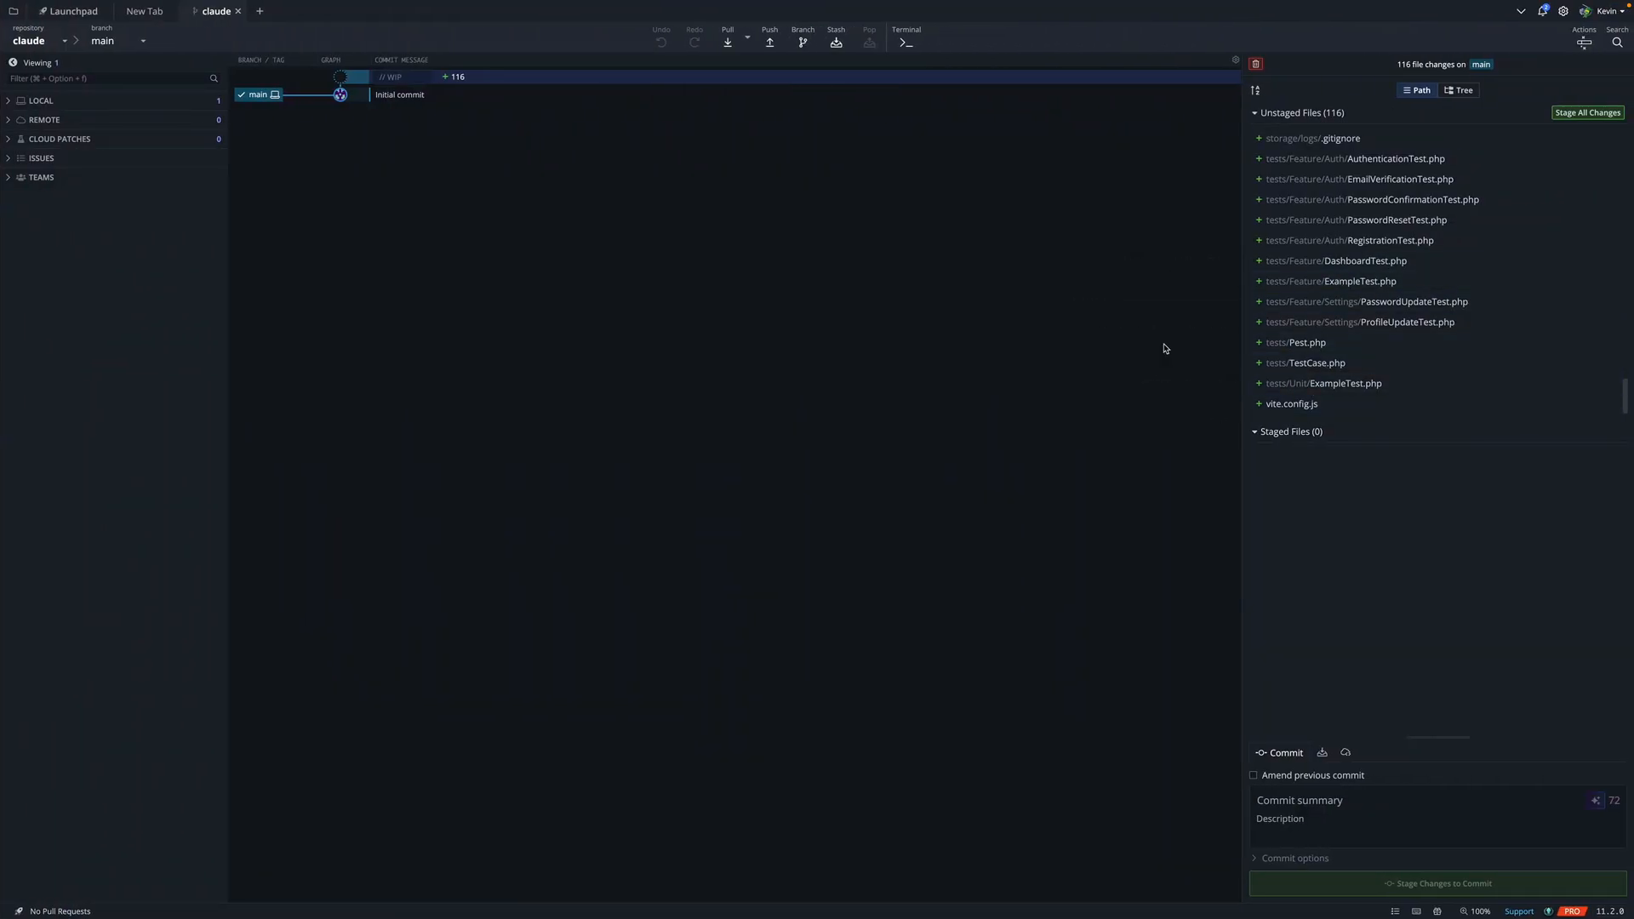
{"action": "left_click", "coordinate": [1410, 311]}
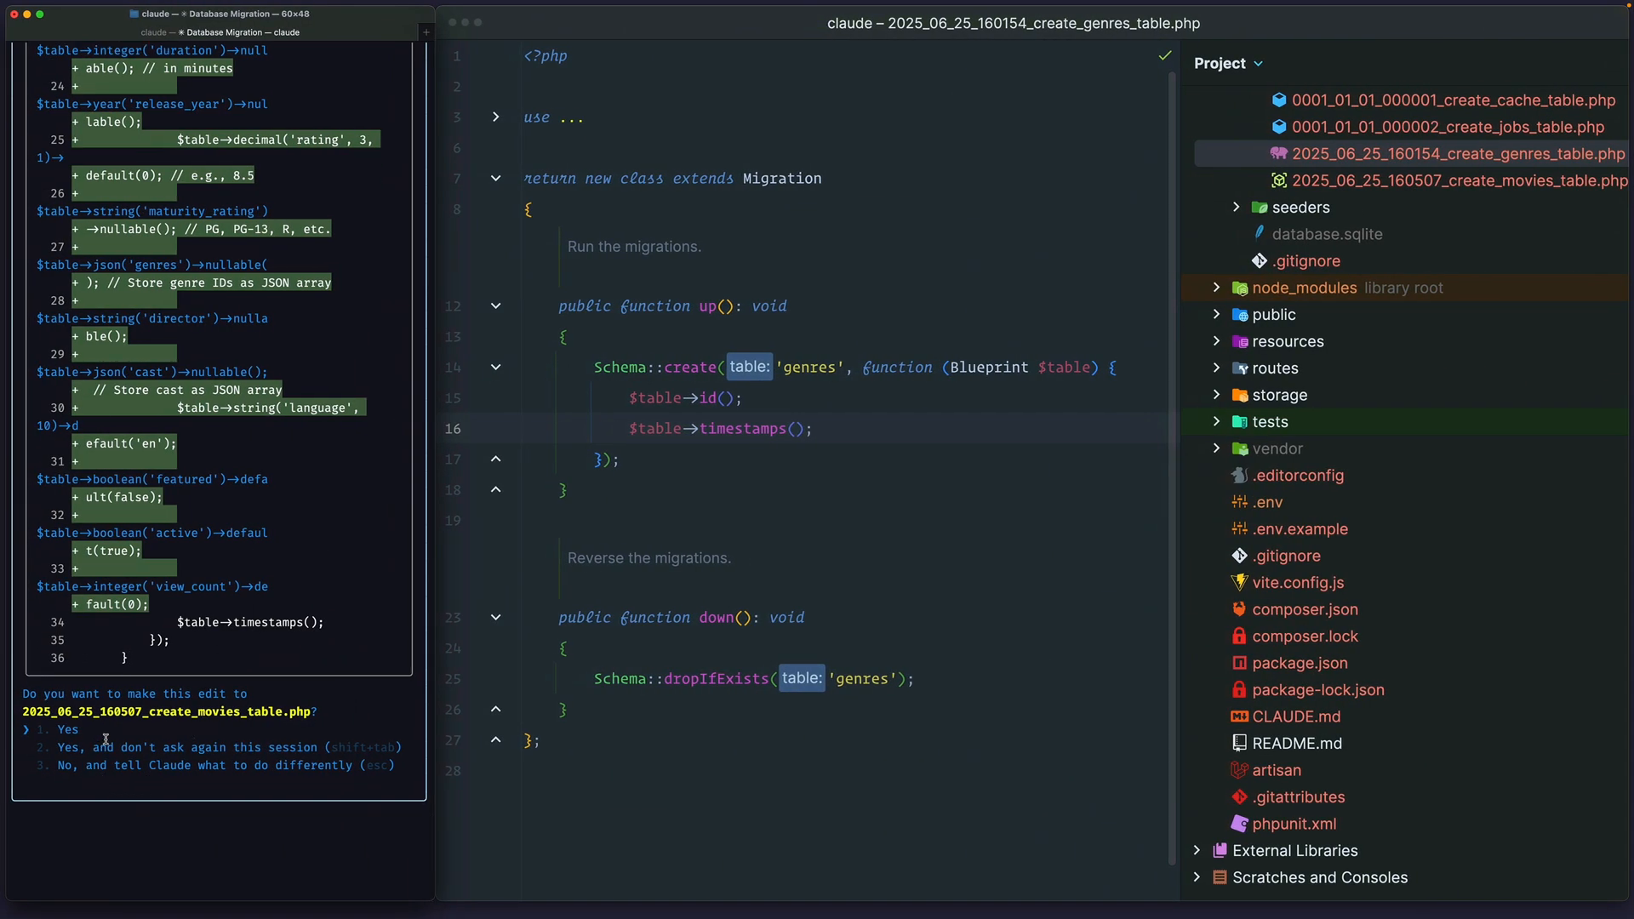
- Approve the movies migration edit and view the updated file with title, description, rating columns
{"action": "left_click", "coordinate": [68, 729]}
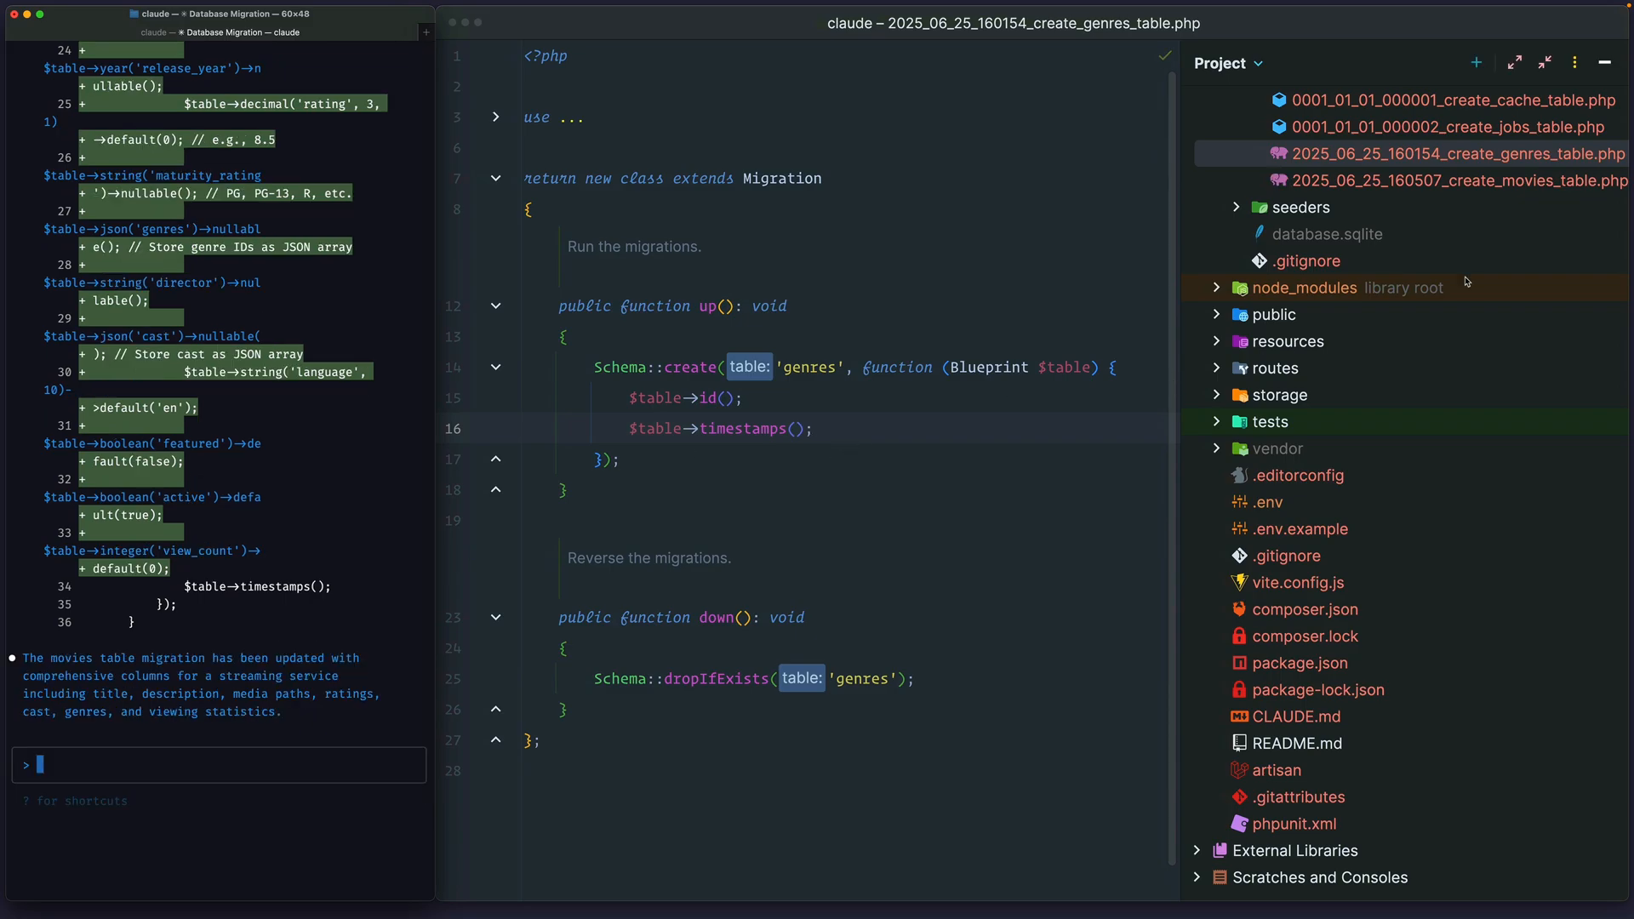
{"action": "left_click", "coordinate": [1469, 179]}
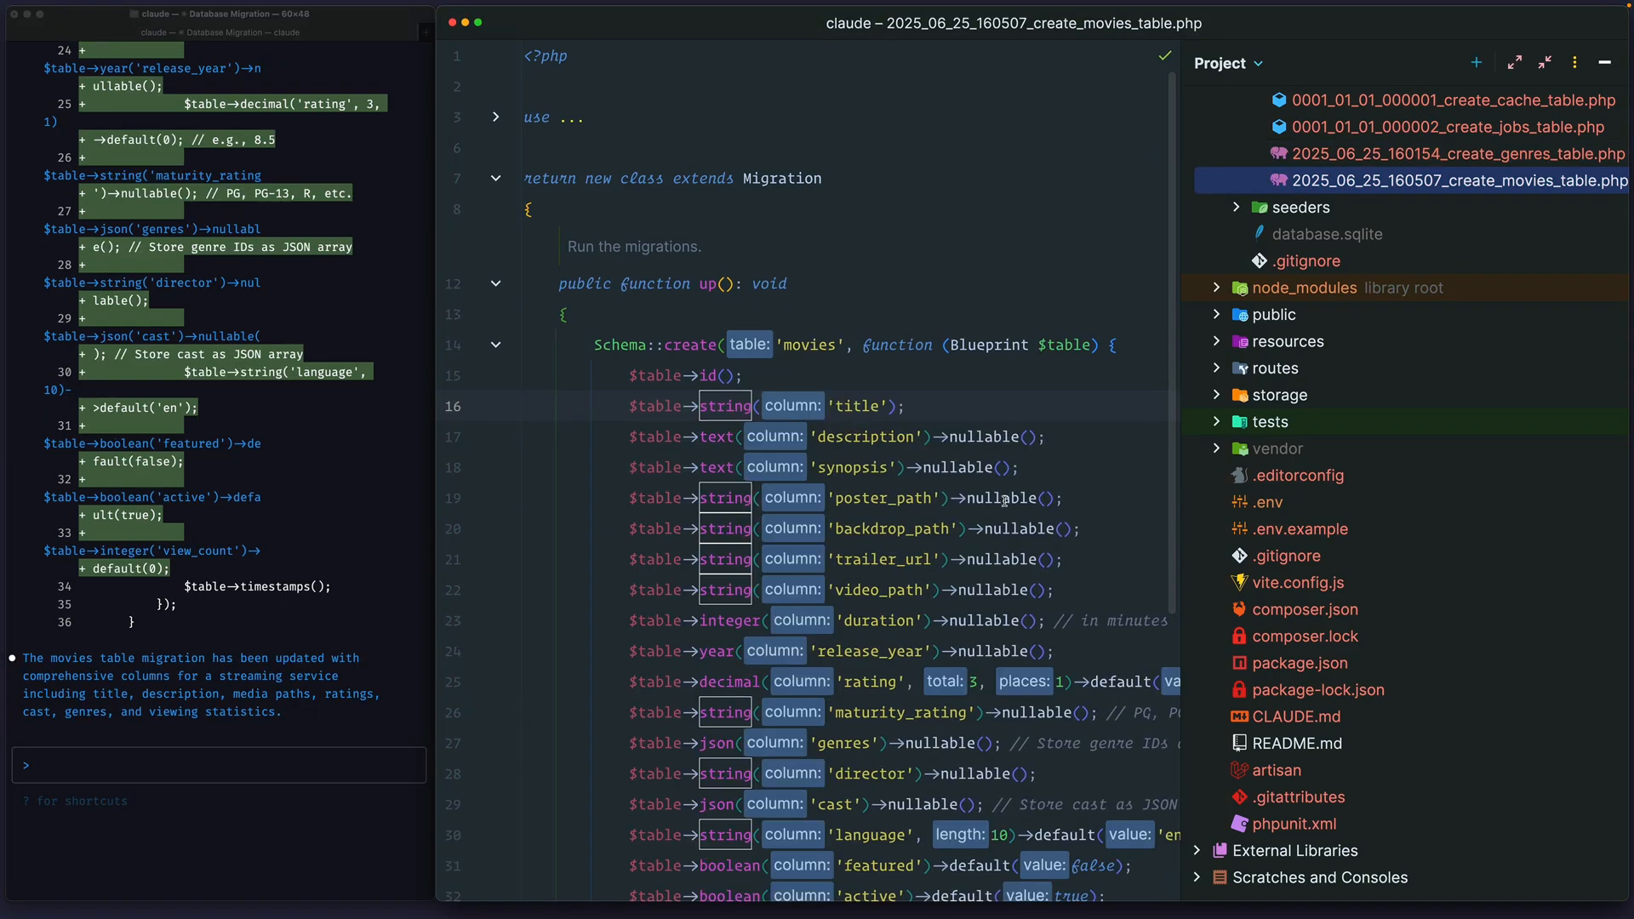